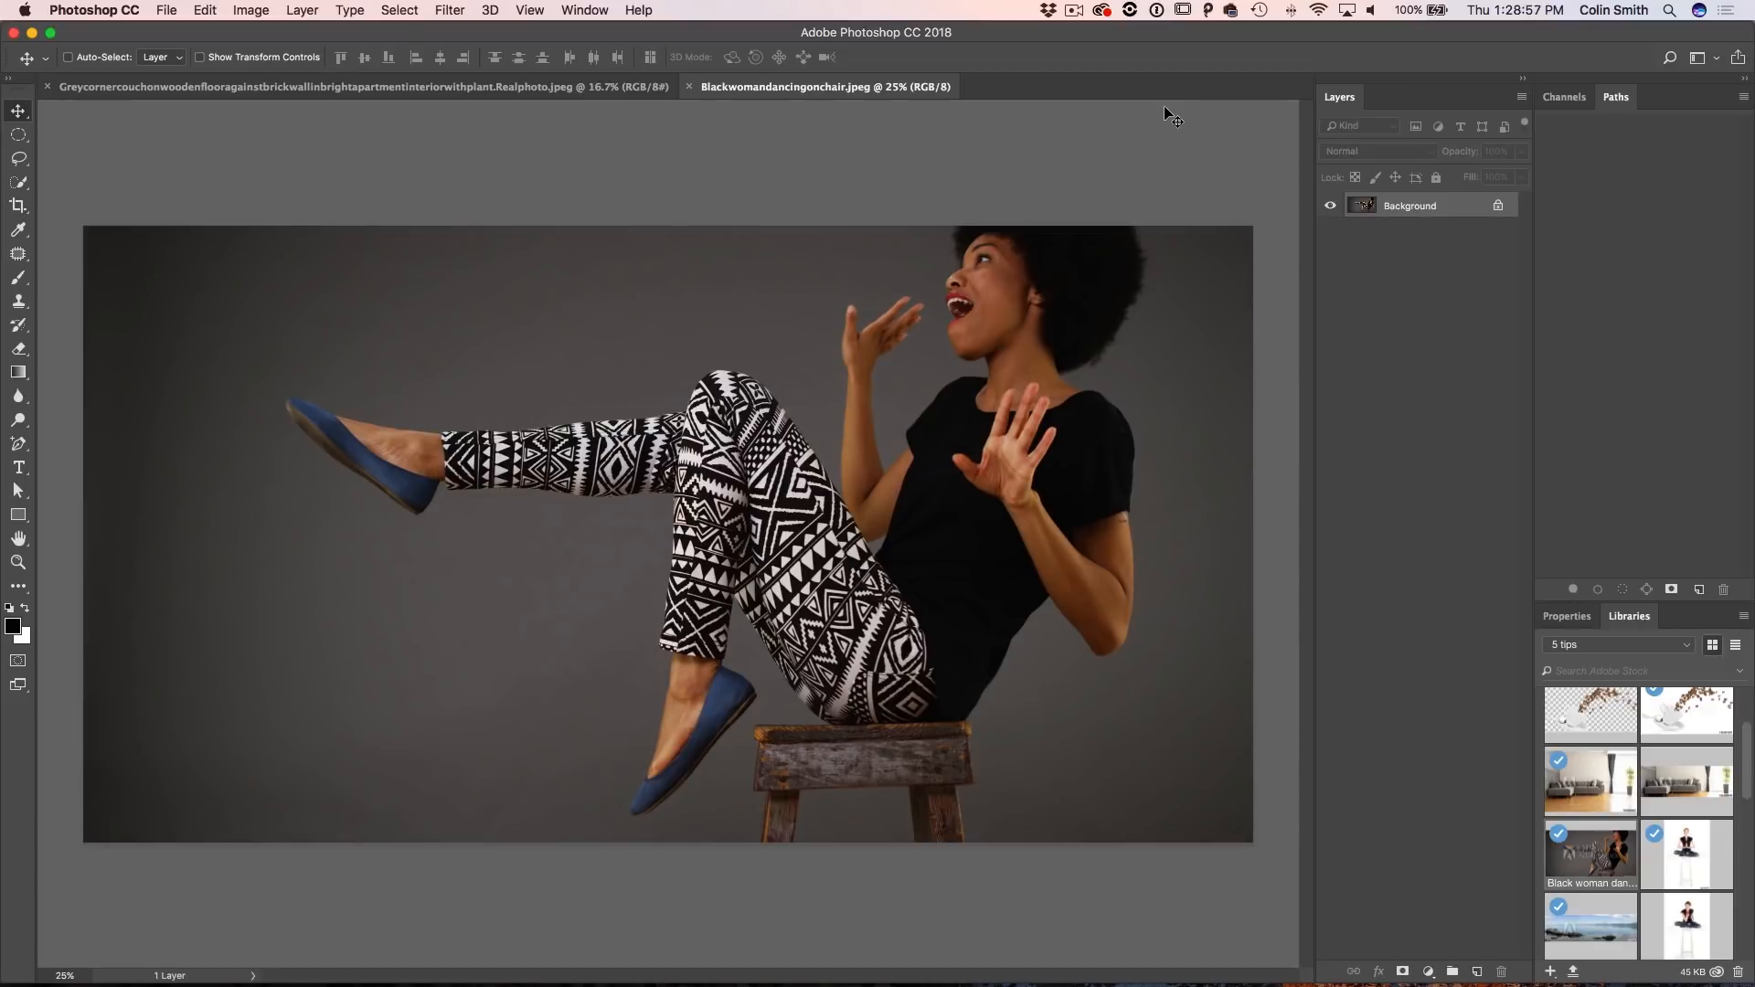
mouse_move(1039, 69)
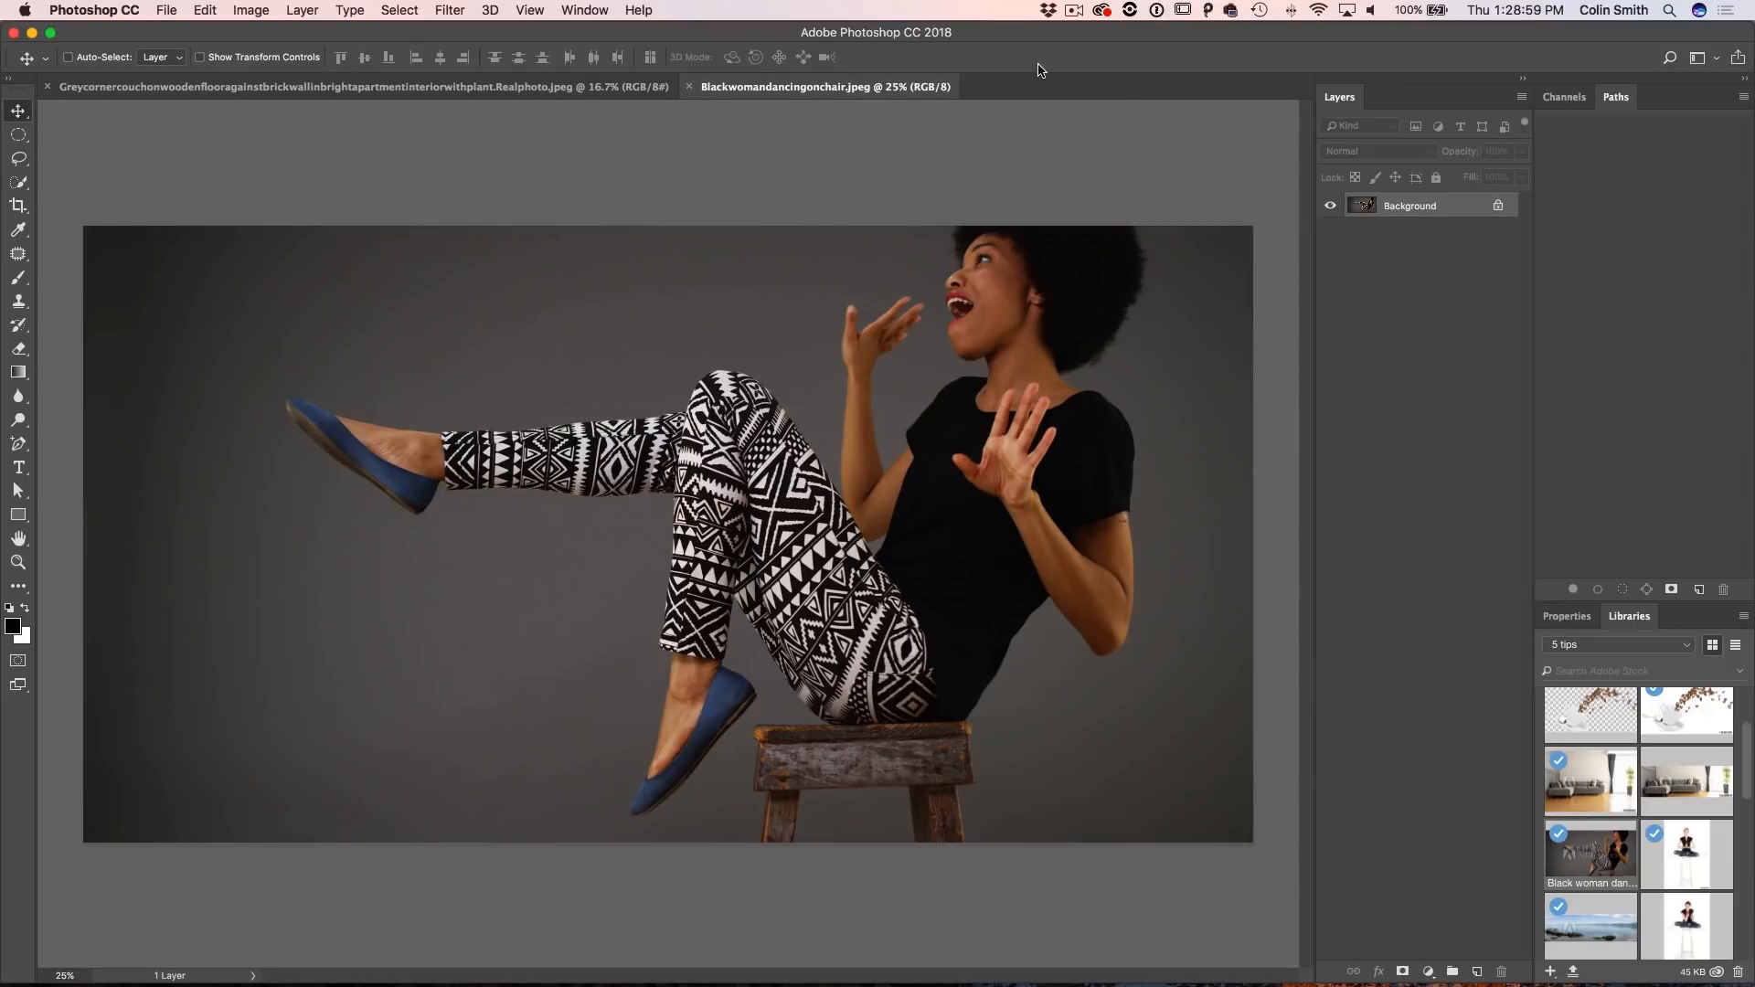
mouse_move(833, 534)
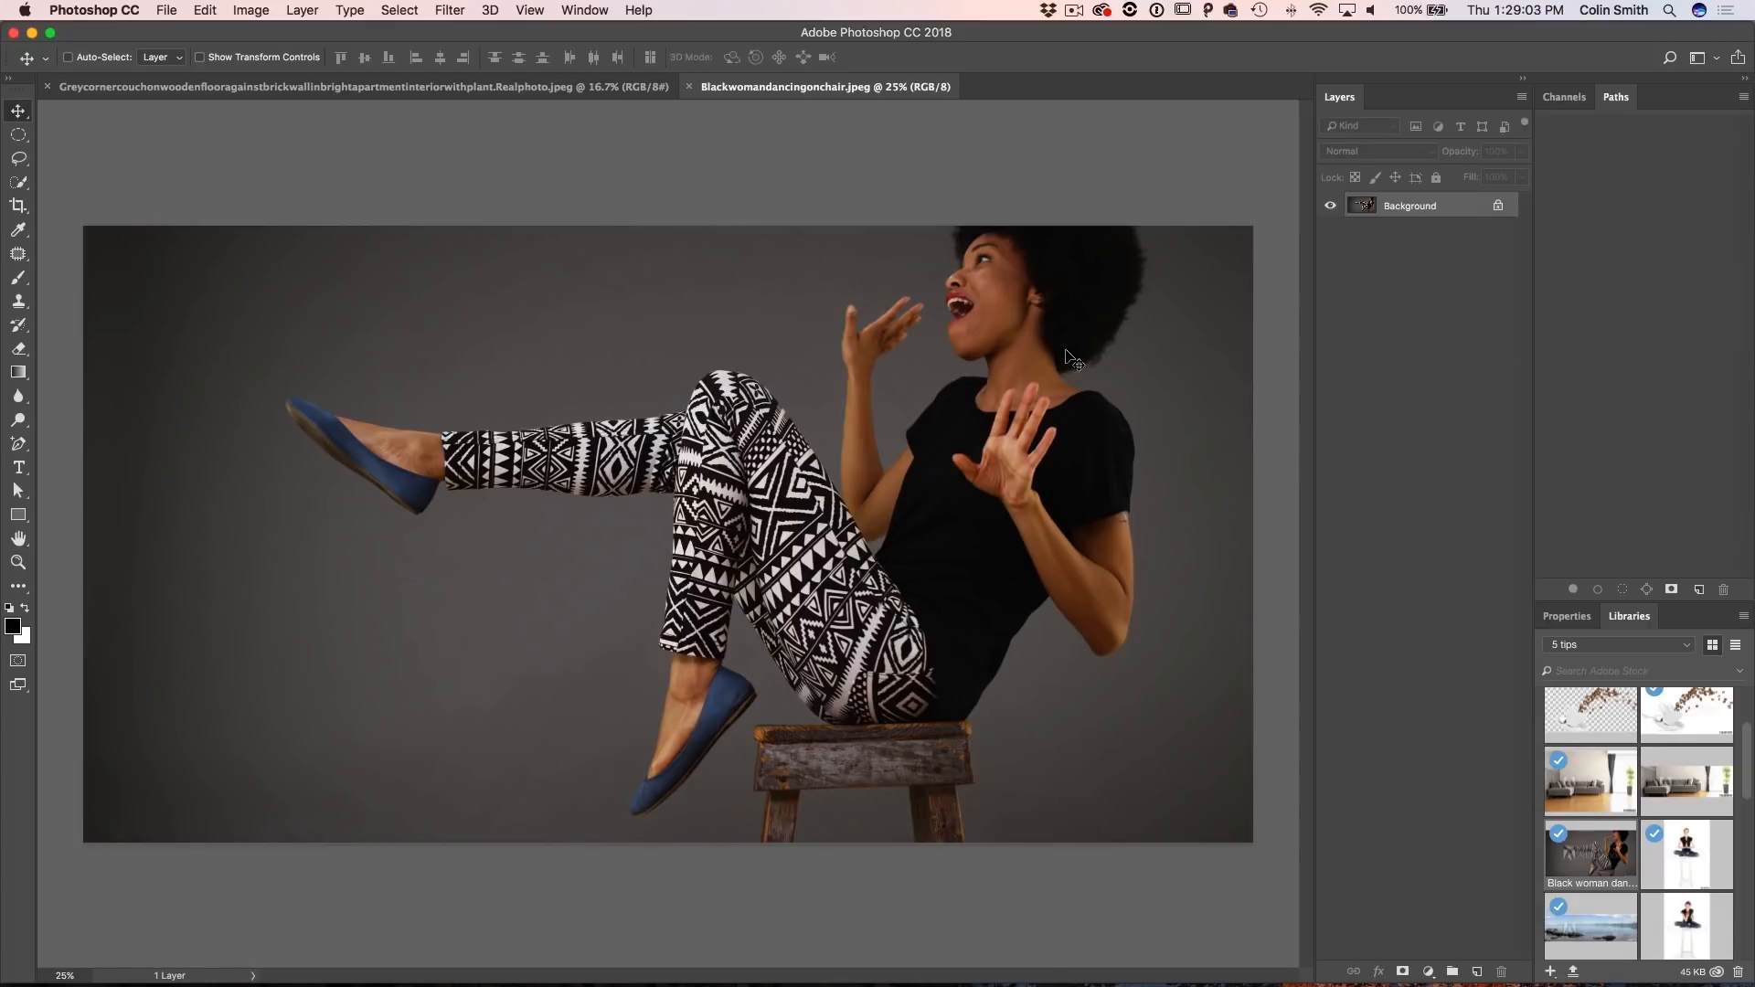
mouse_move(1198, 349)
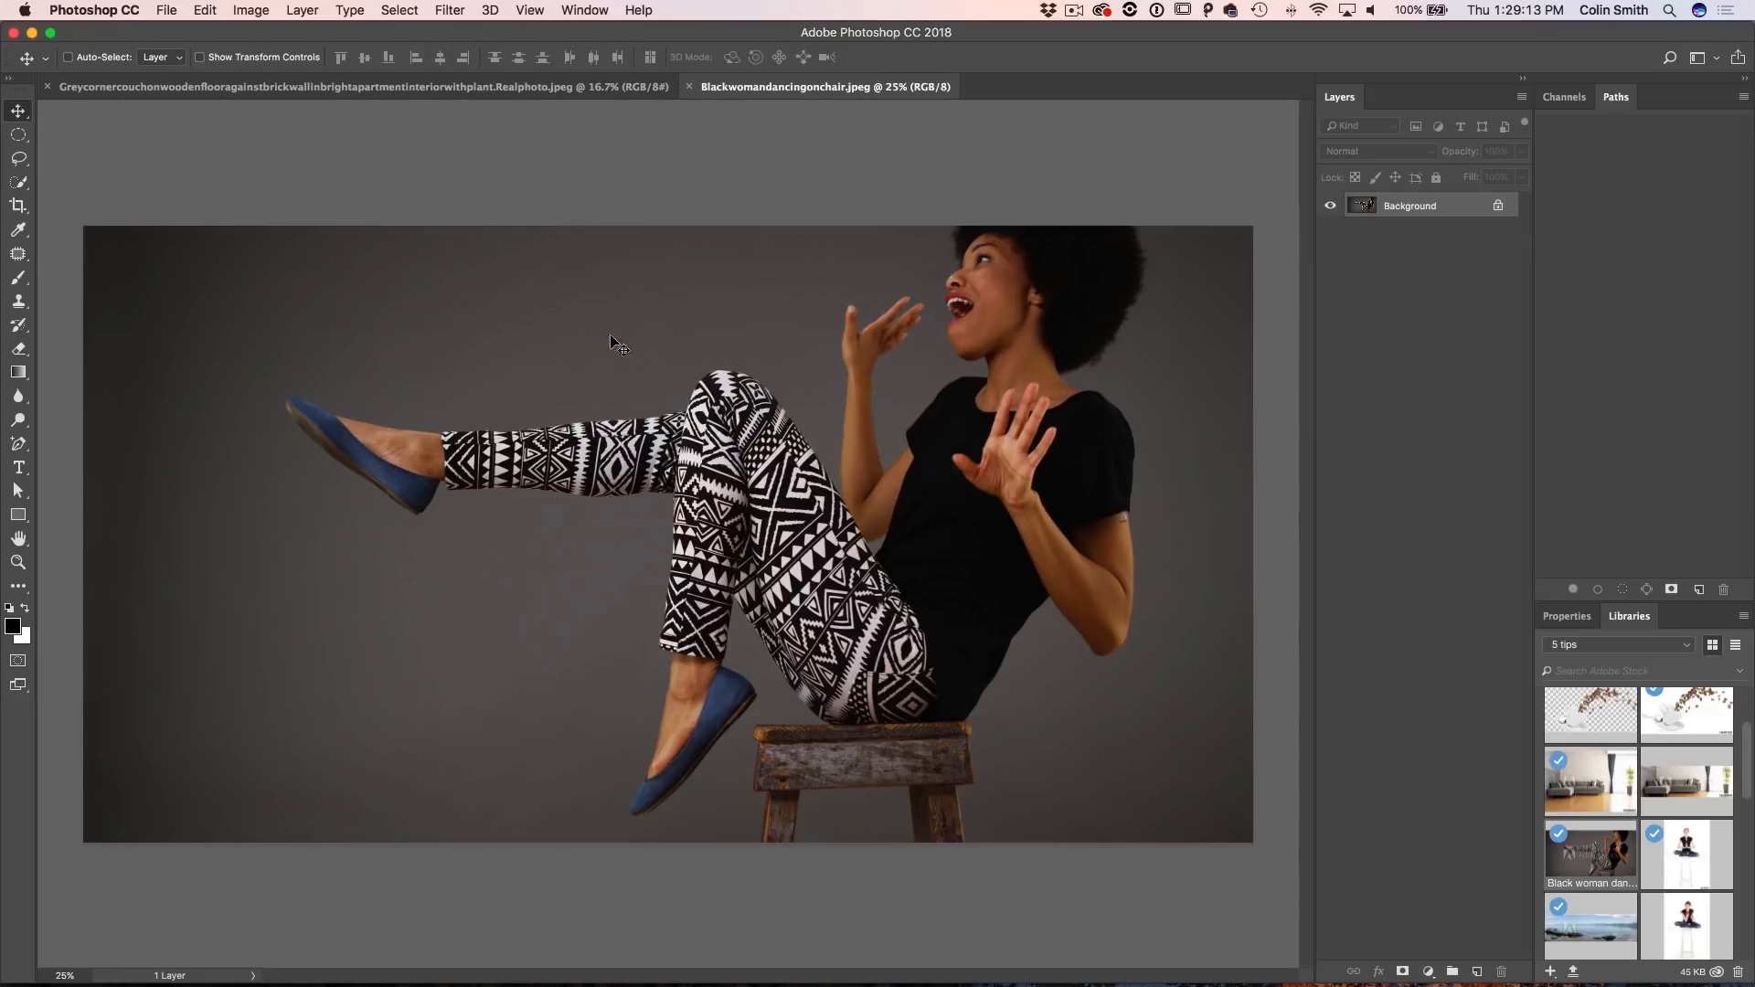
Step: Pick the Quick Selection Tool from the toolbar to start selecting the woman
left_click(18, 181)
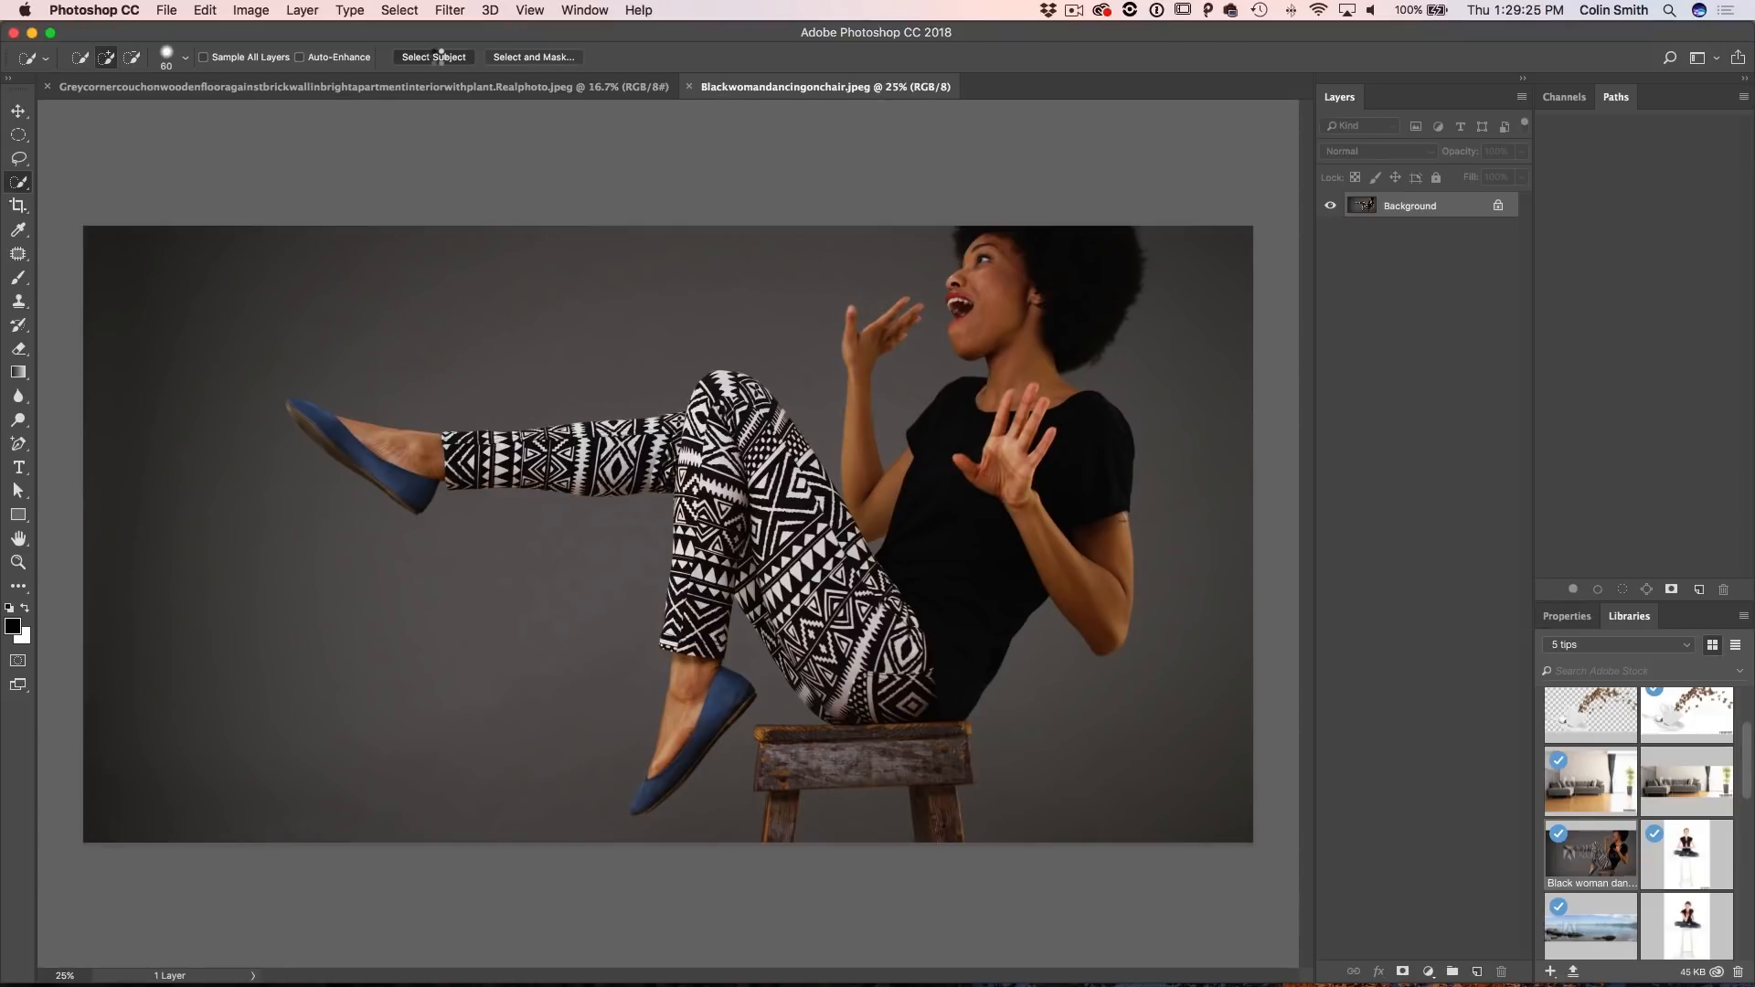
Step: Use Select Subject to automatically select the woman and stool, then view it in Quick Mask
left_click(431, 56)
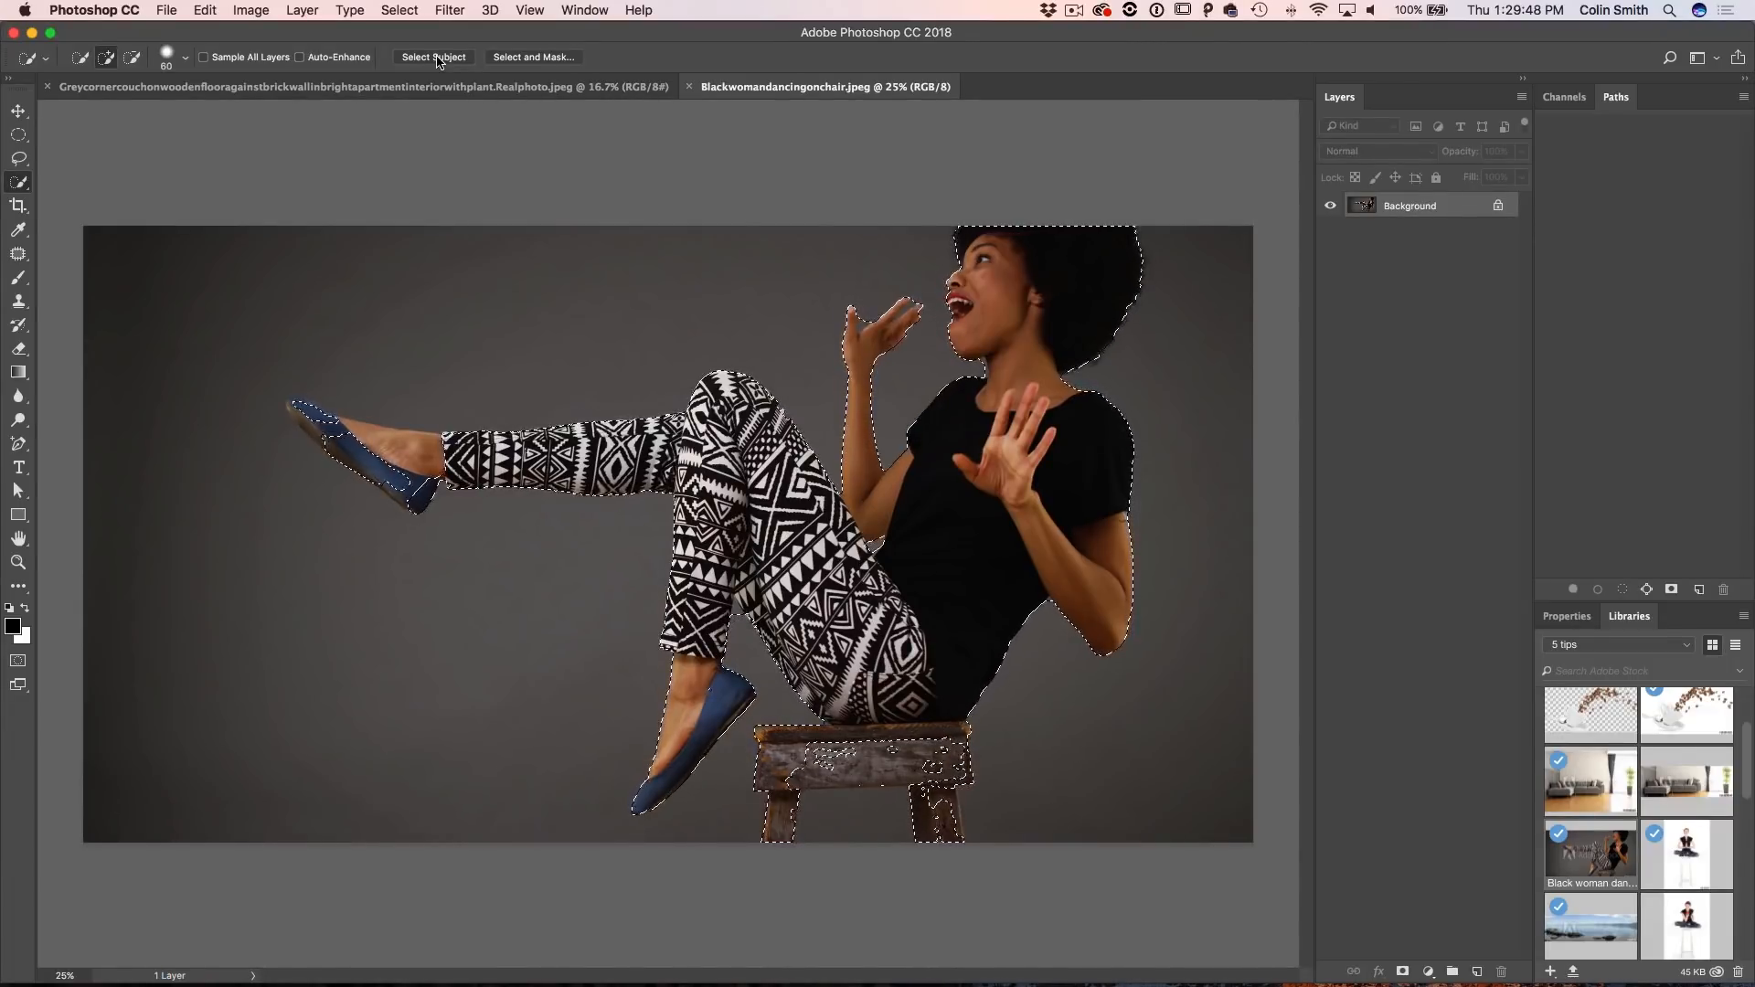
left_click(433, 57)
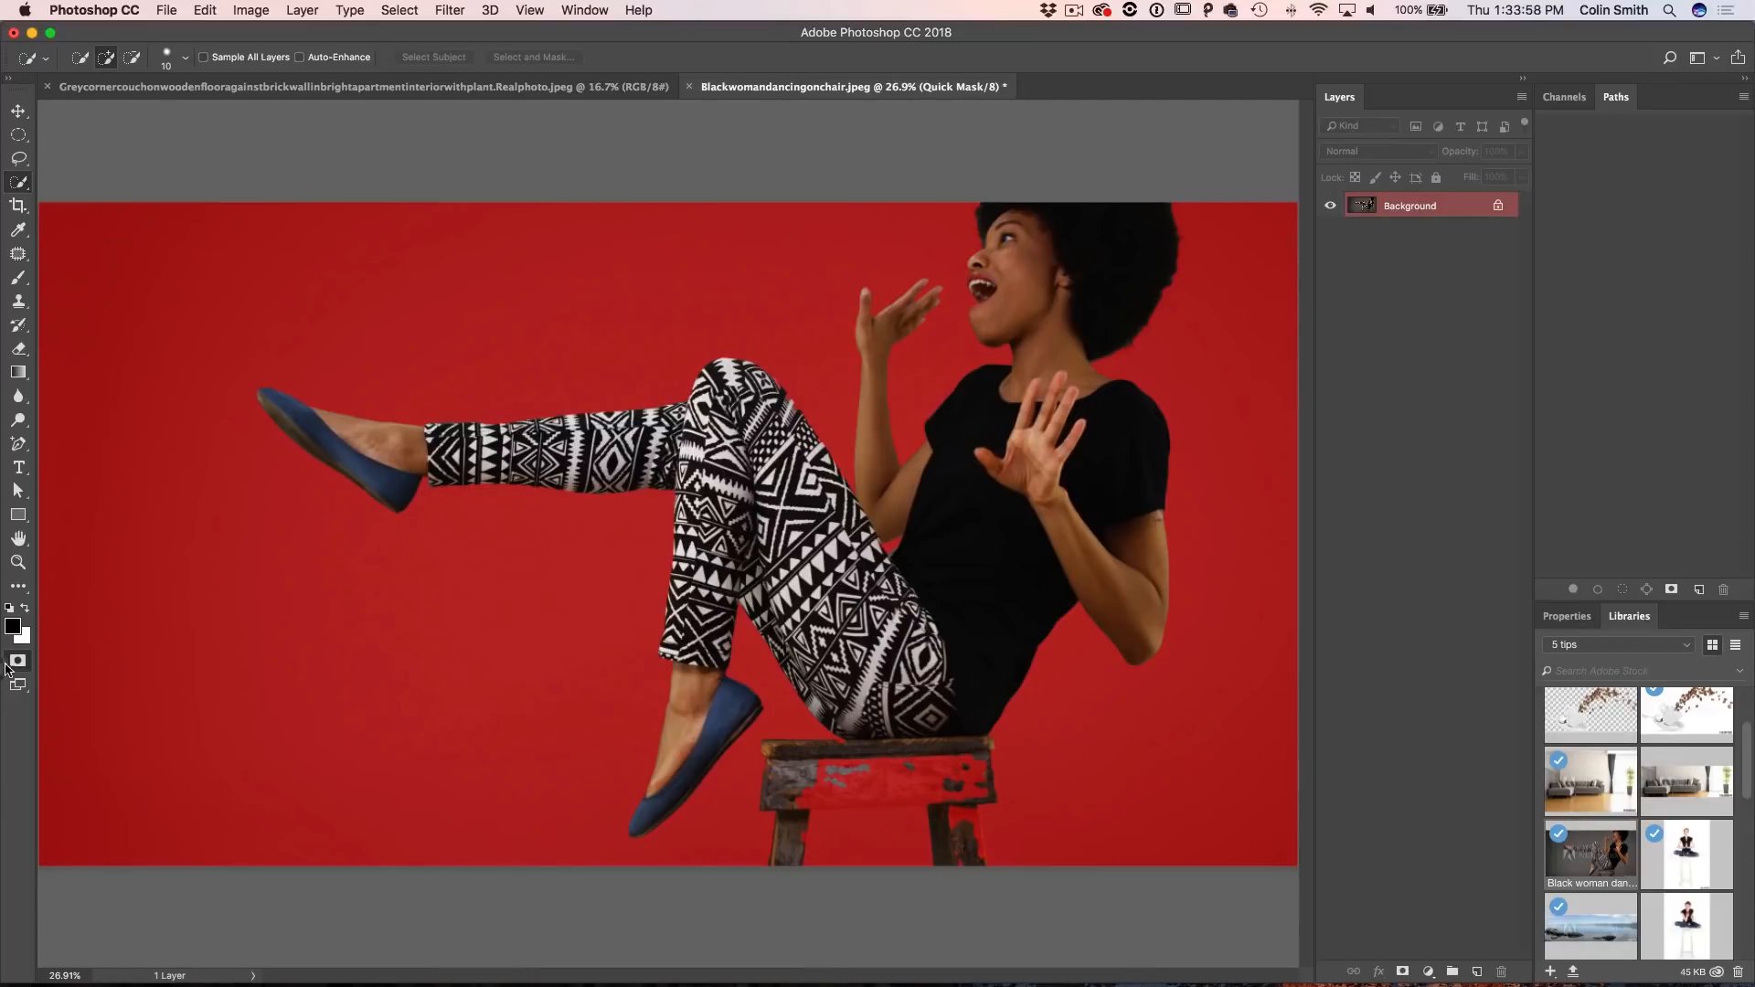
Step: Set the Quick Mask overlay colour to yellow in its settings and exit Quick Mask with Q
double_click(19, 660)
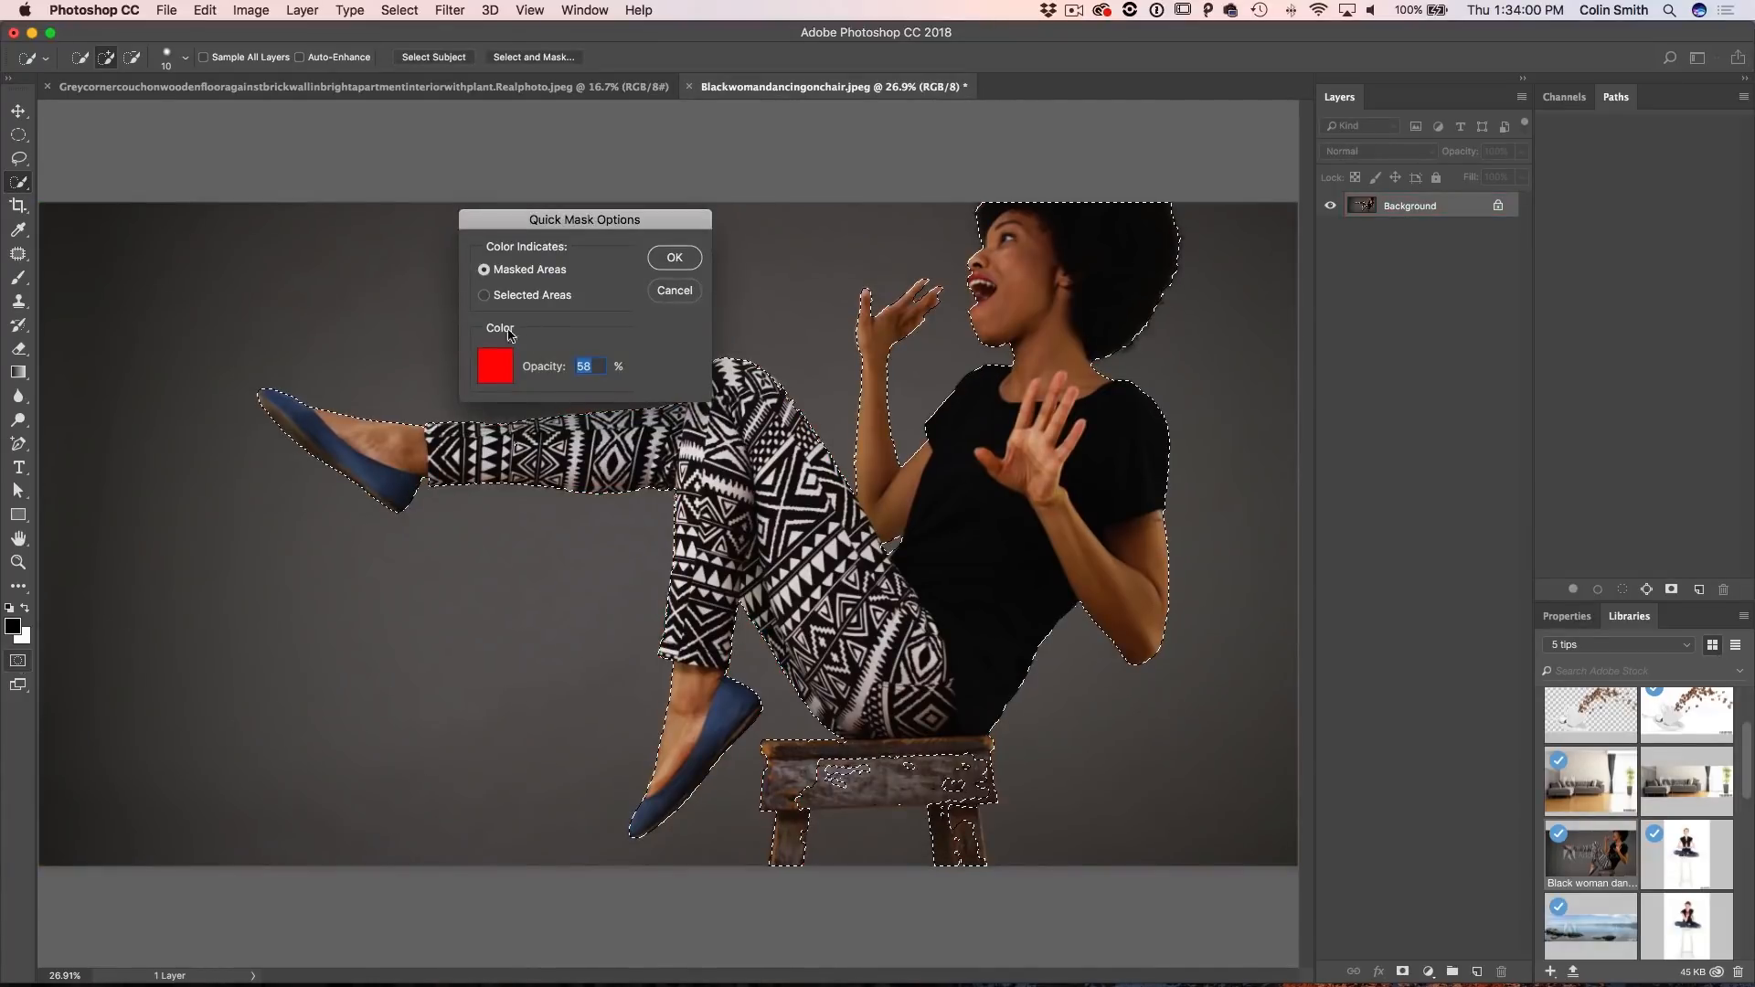
left_click(496, 366)
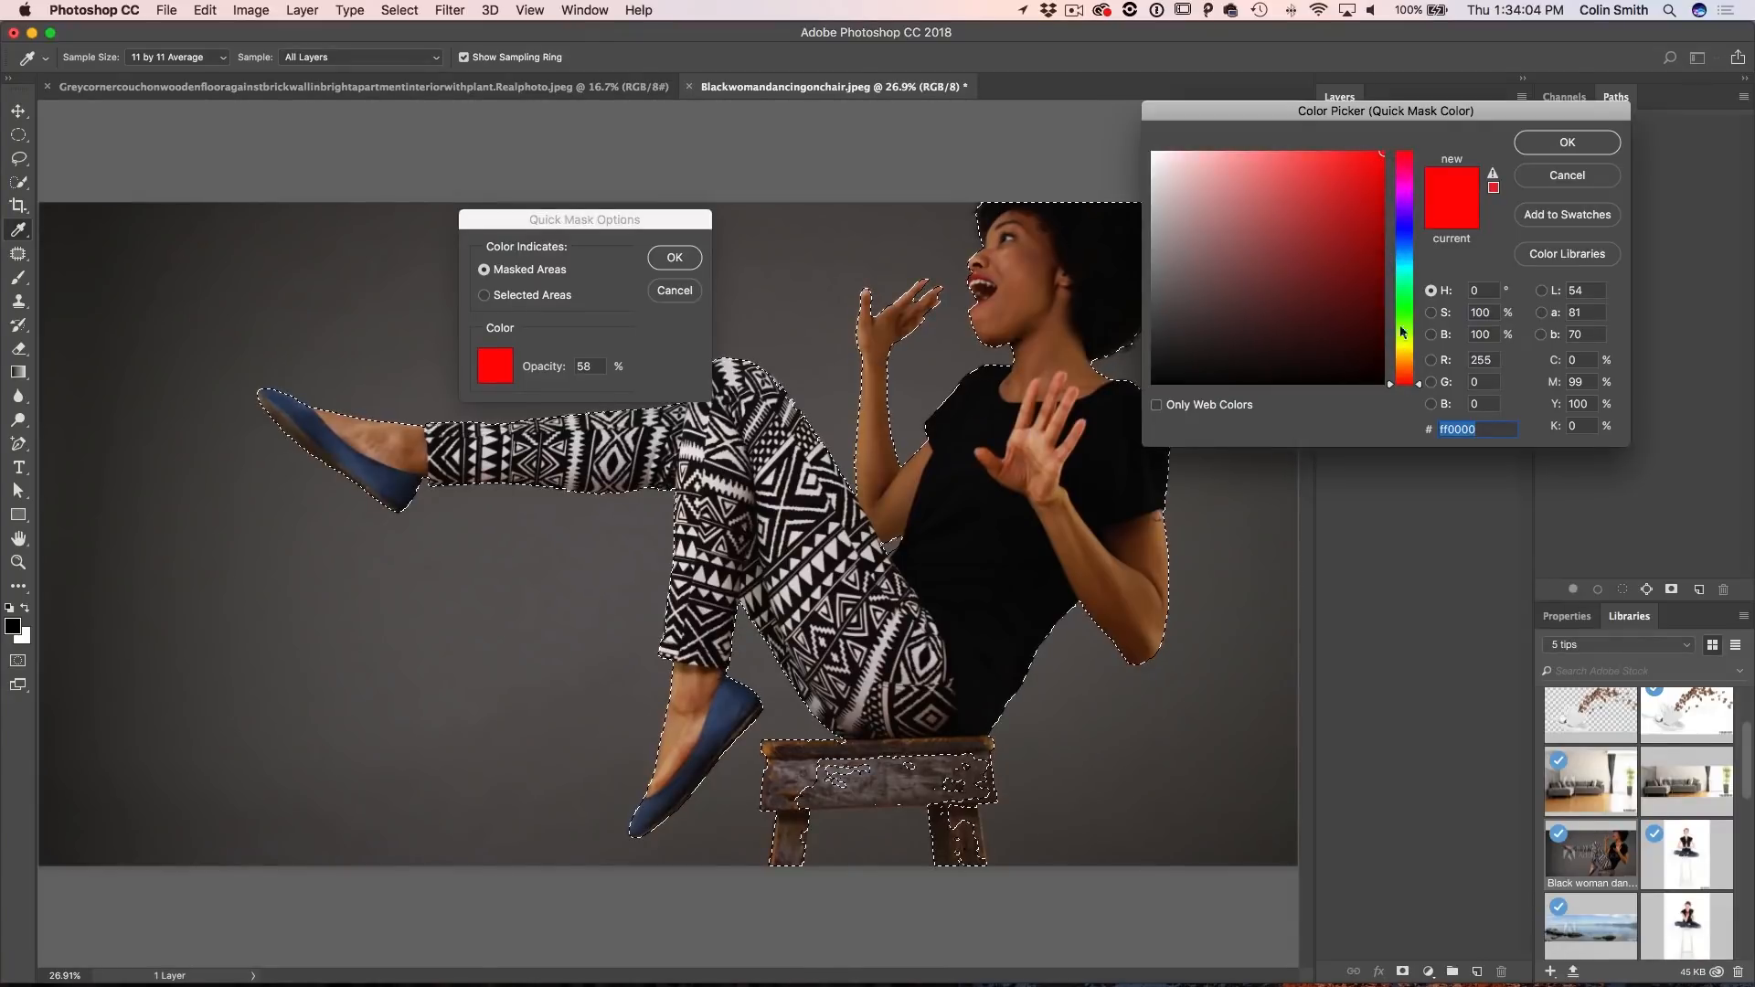
left_click(1404, 179)
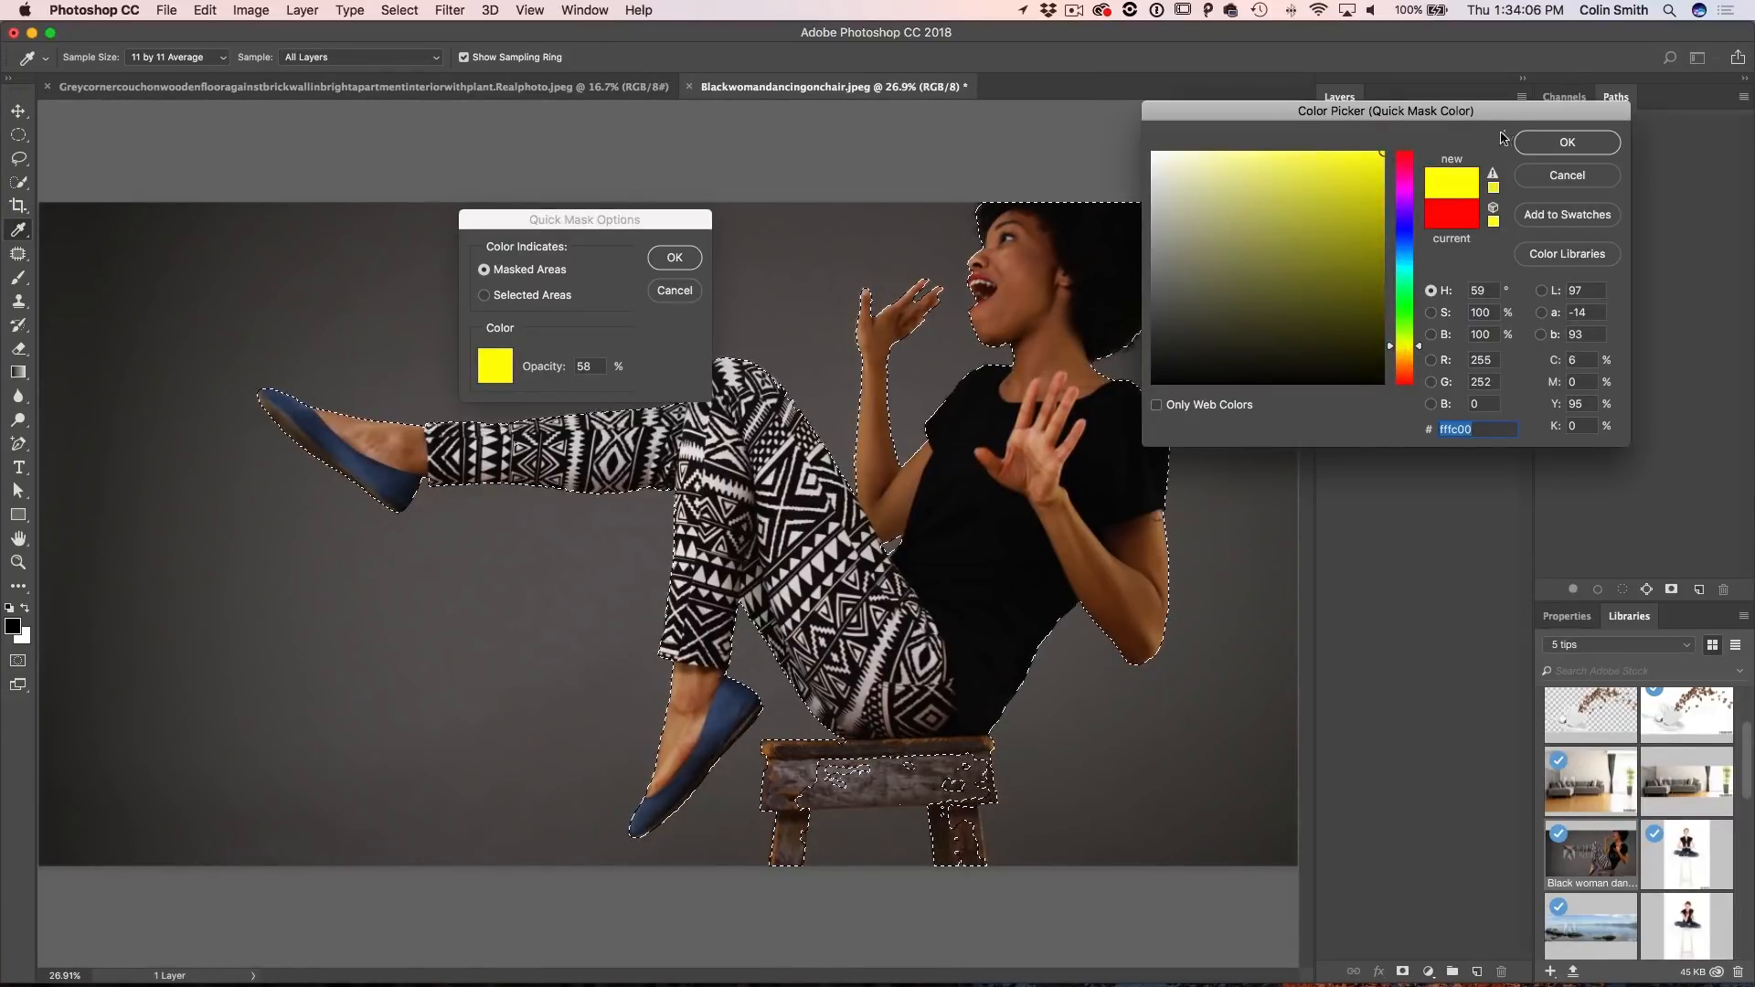
left_click(1565, 143)
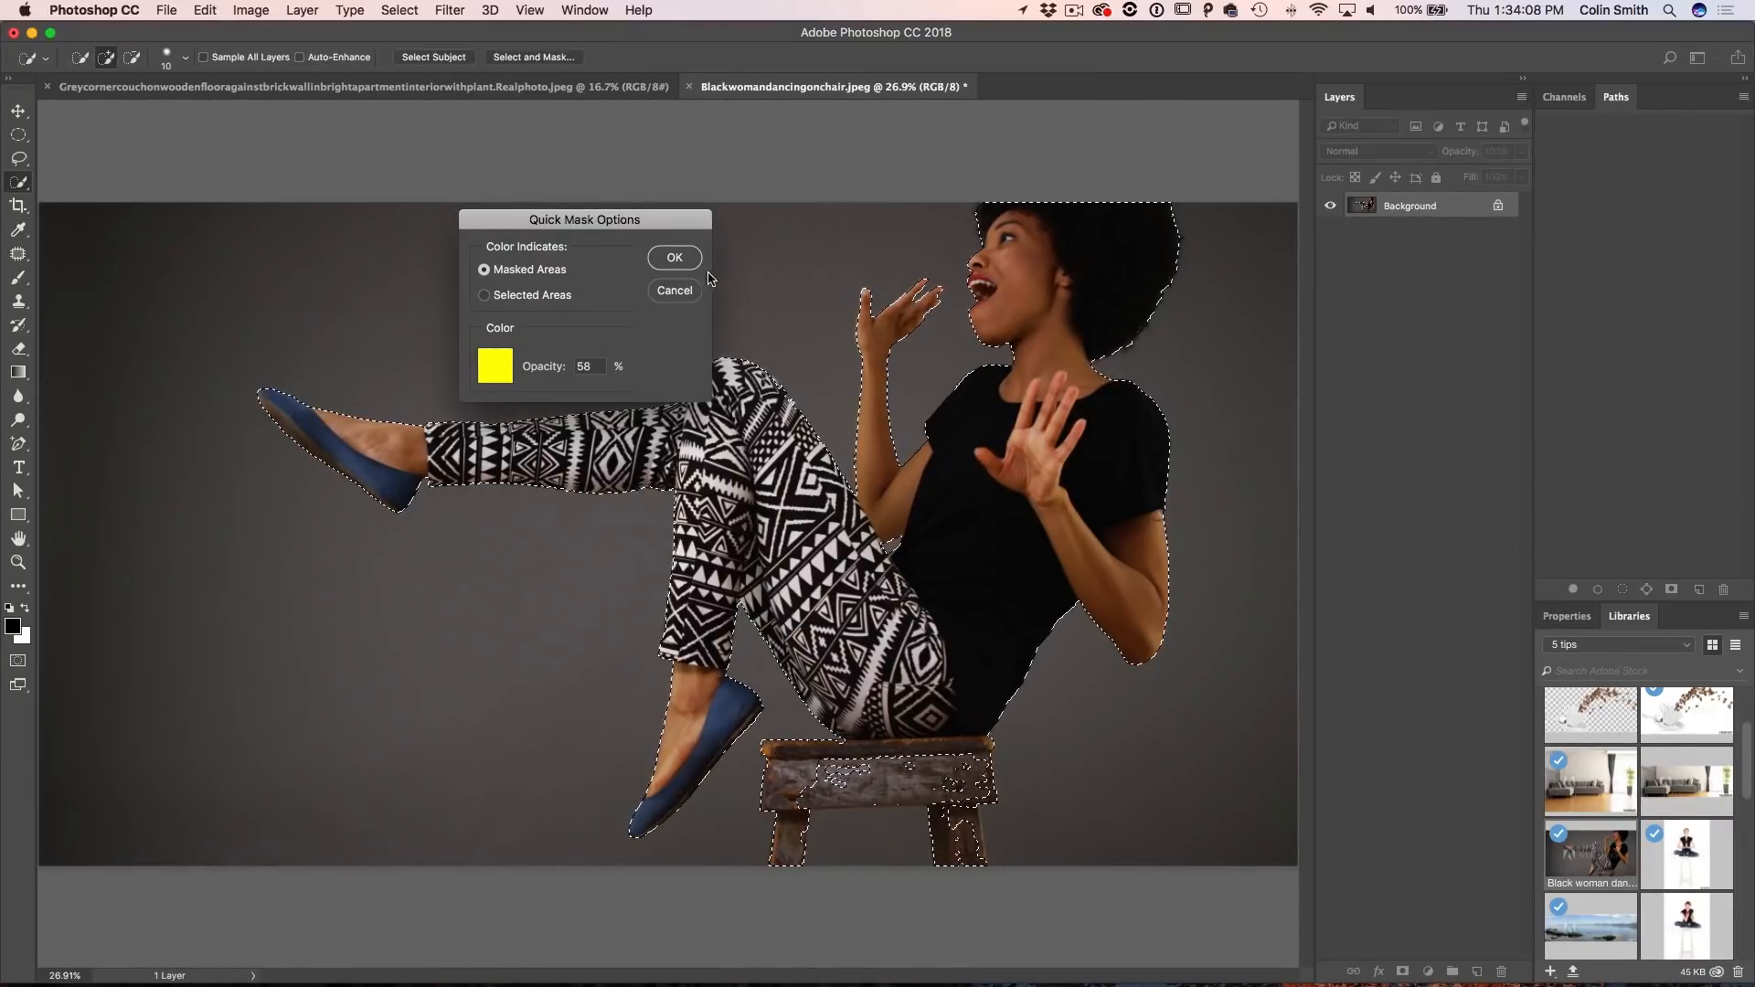
left_click(674, 258)
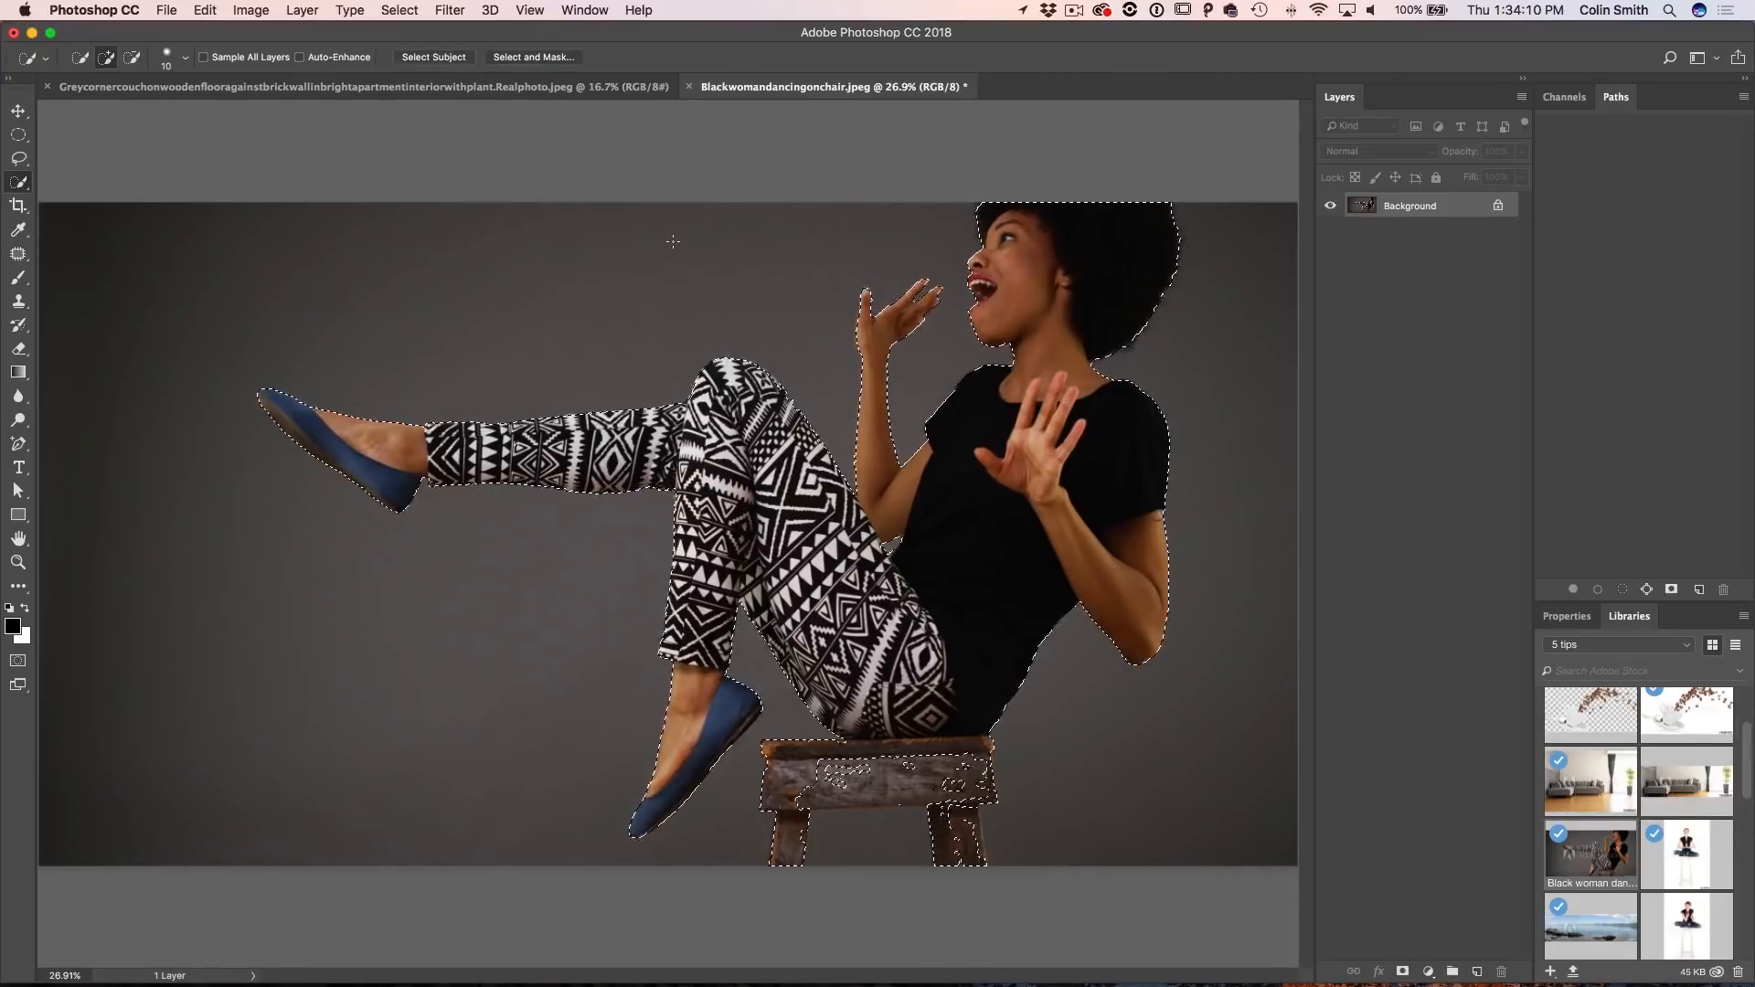
key("q")
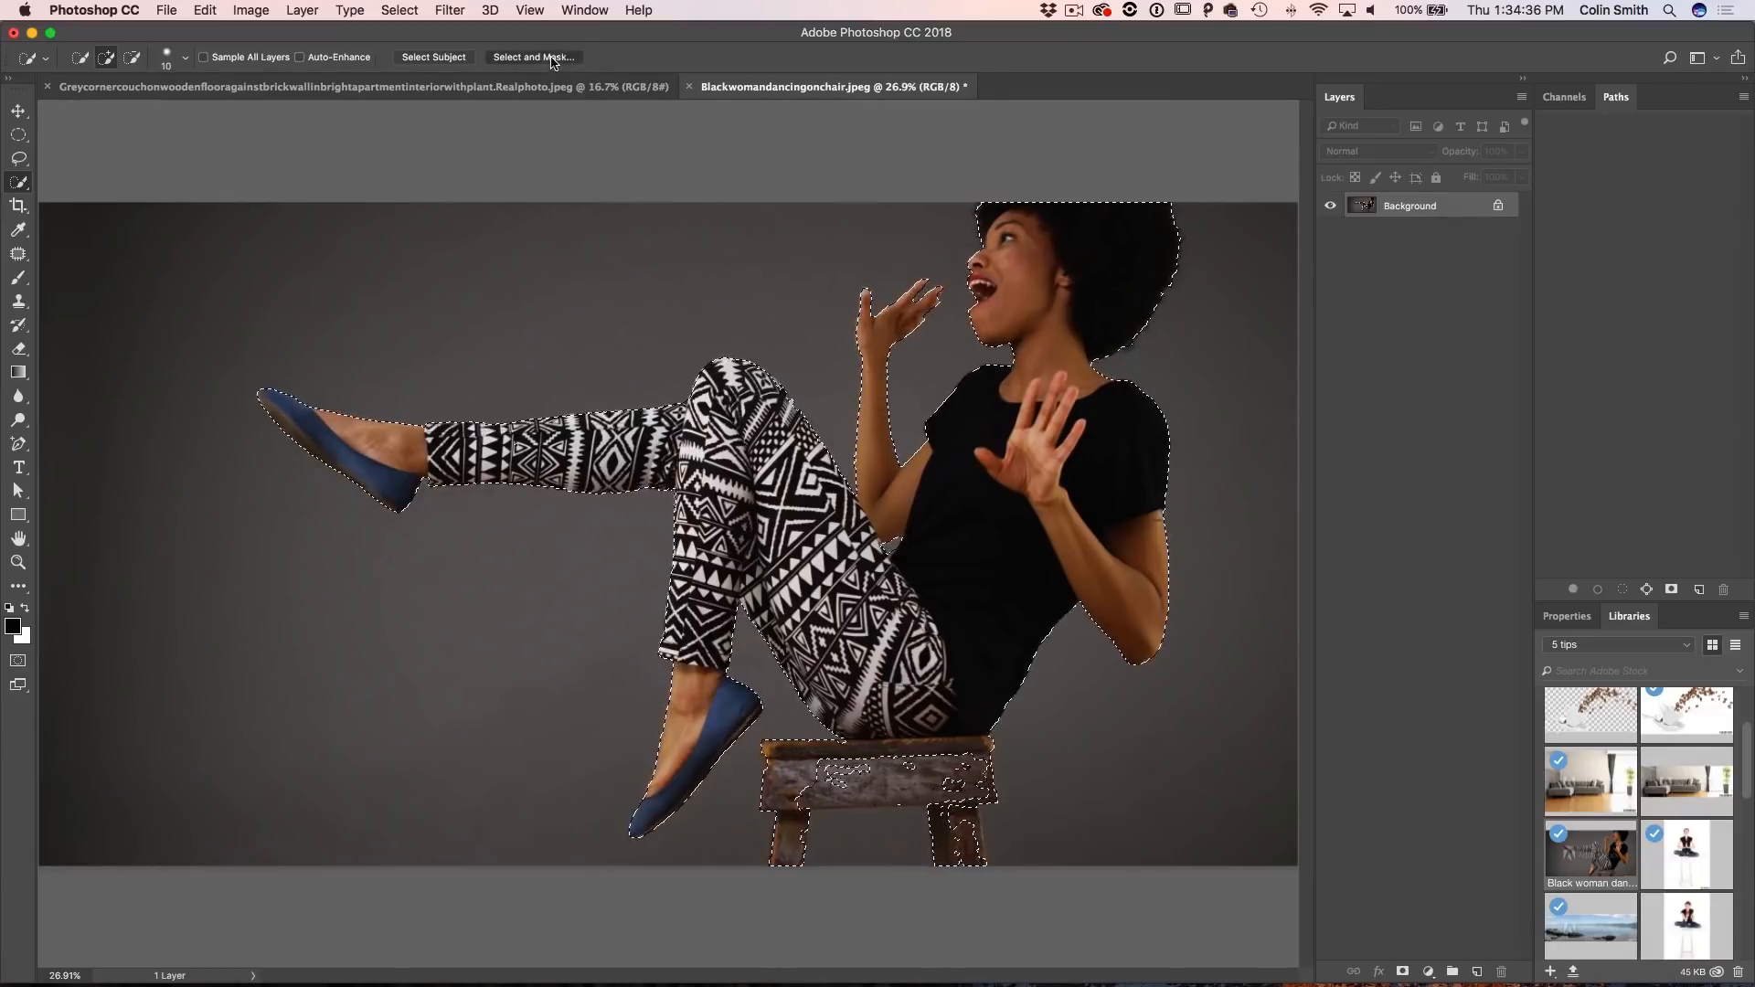
Step: Enter Select and Mask and preview the cutout On White after comparing against black
left_click(534, 56)
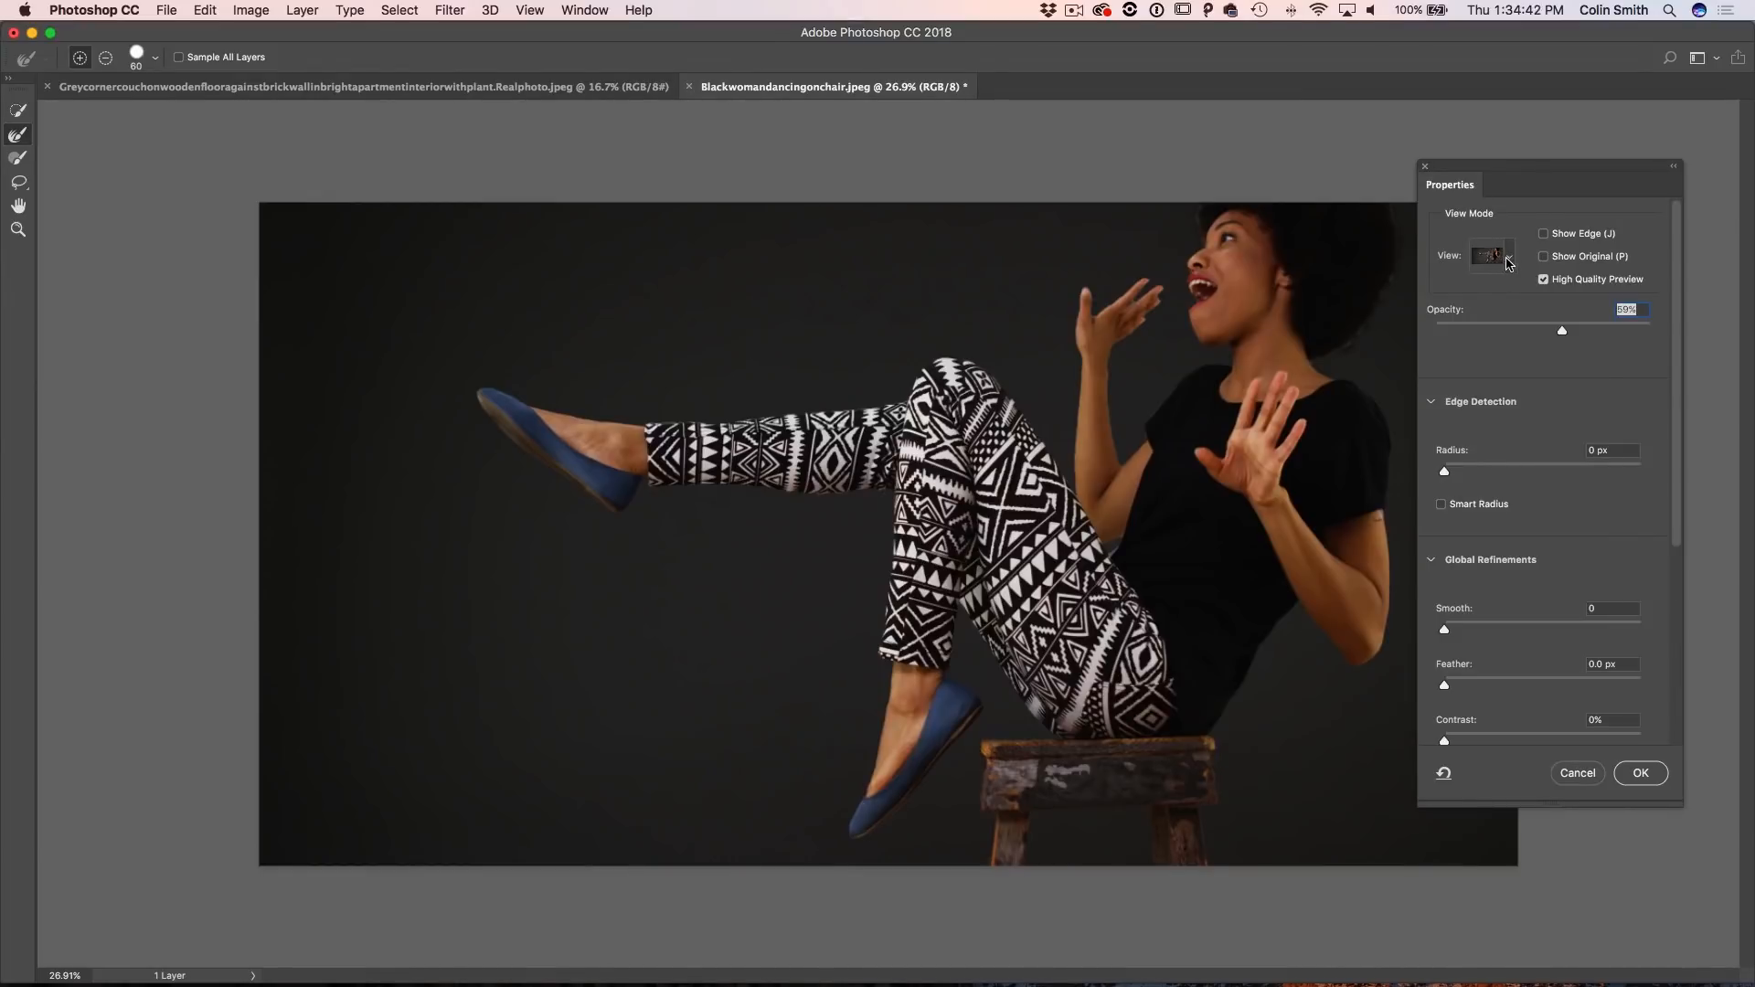
left_click(1491, 256)
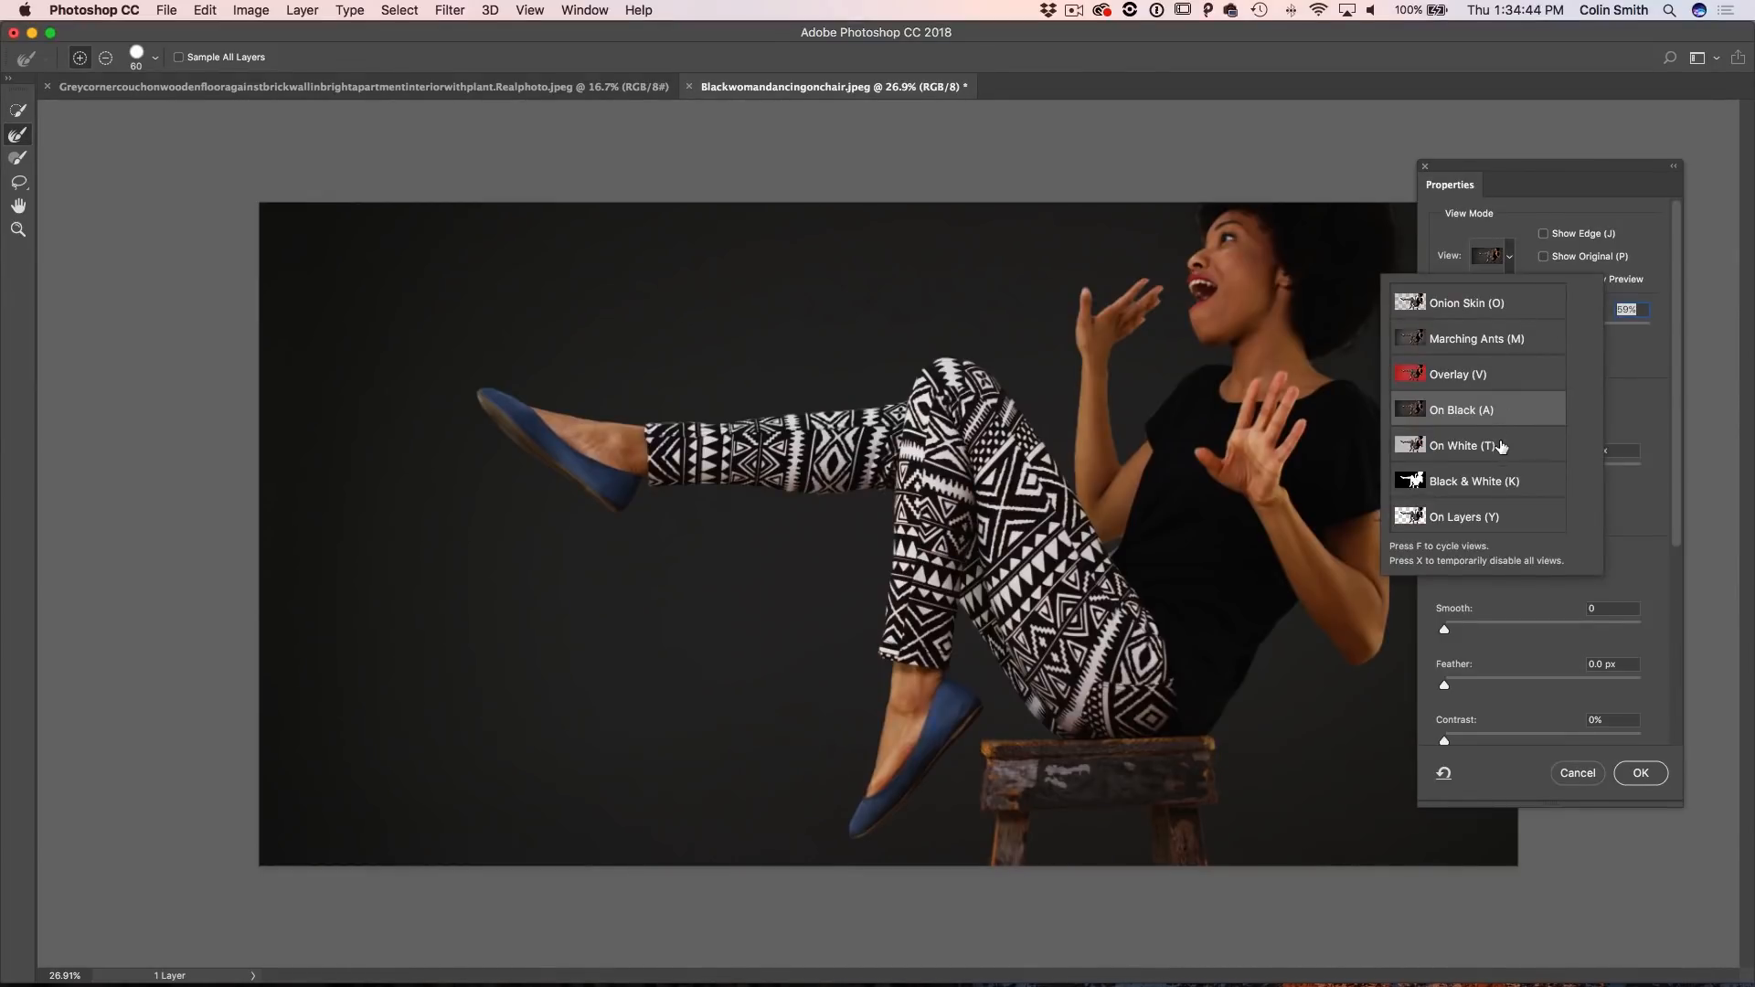
left_click(1460, 446)
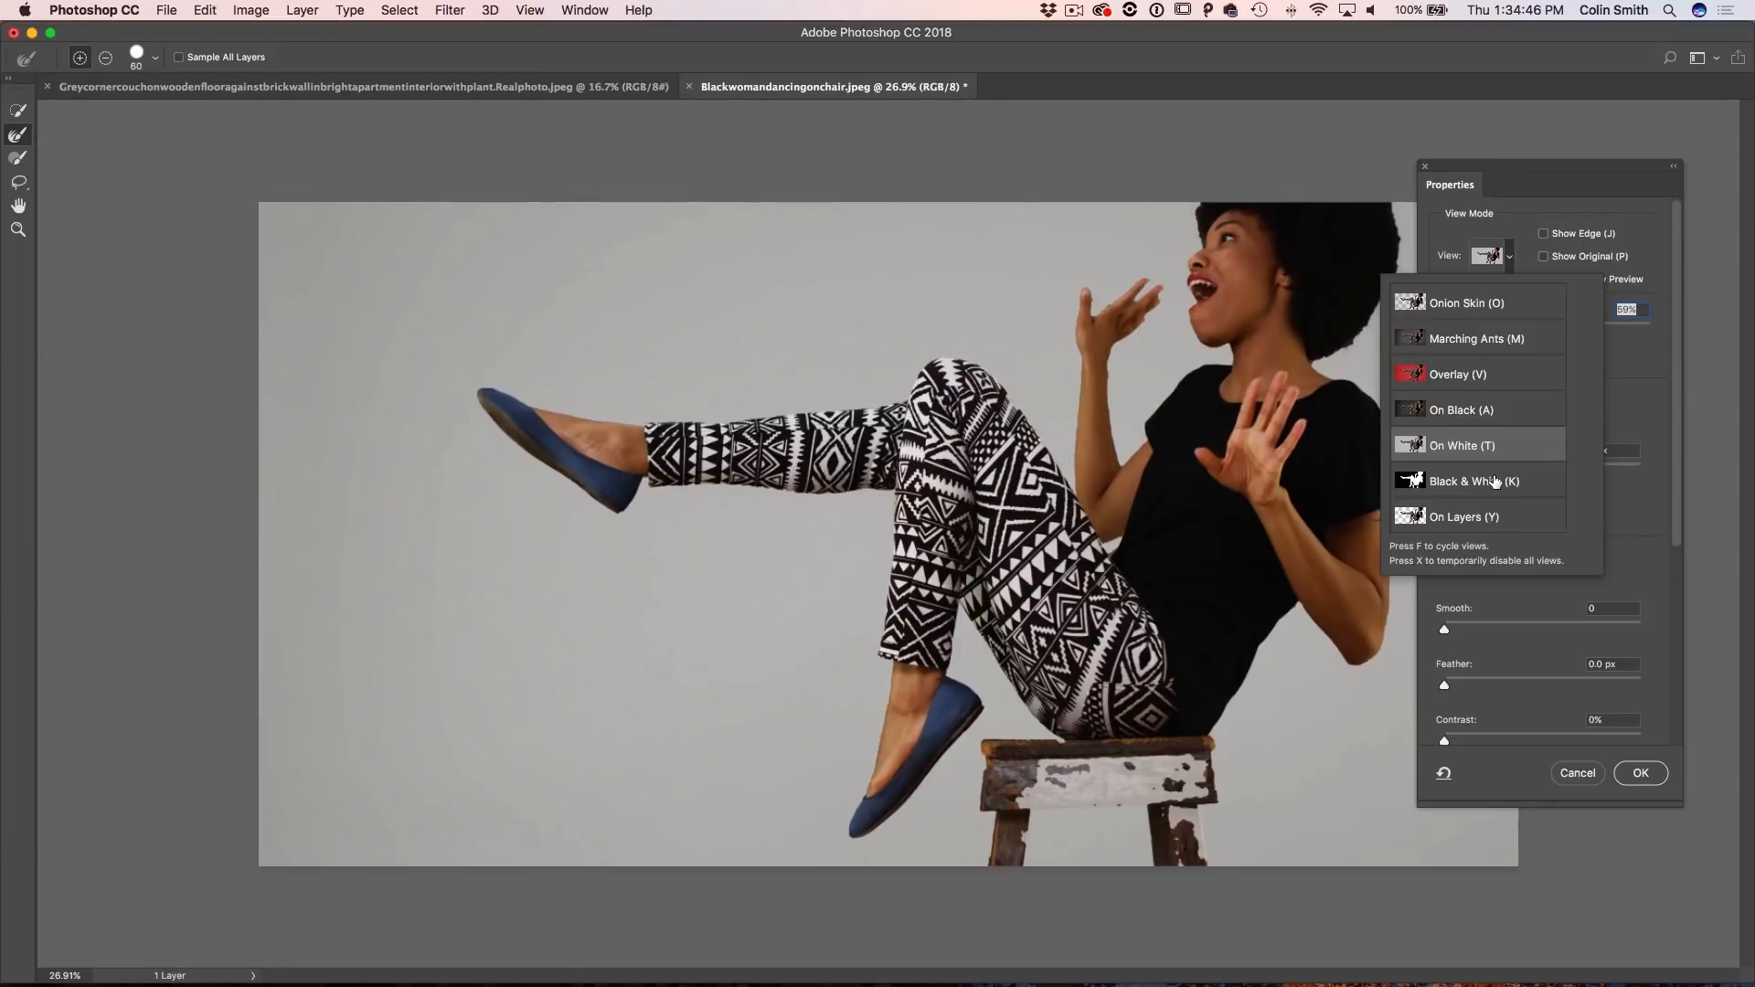
left_click(1474, 481)
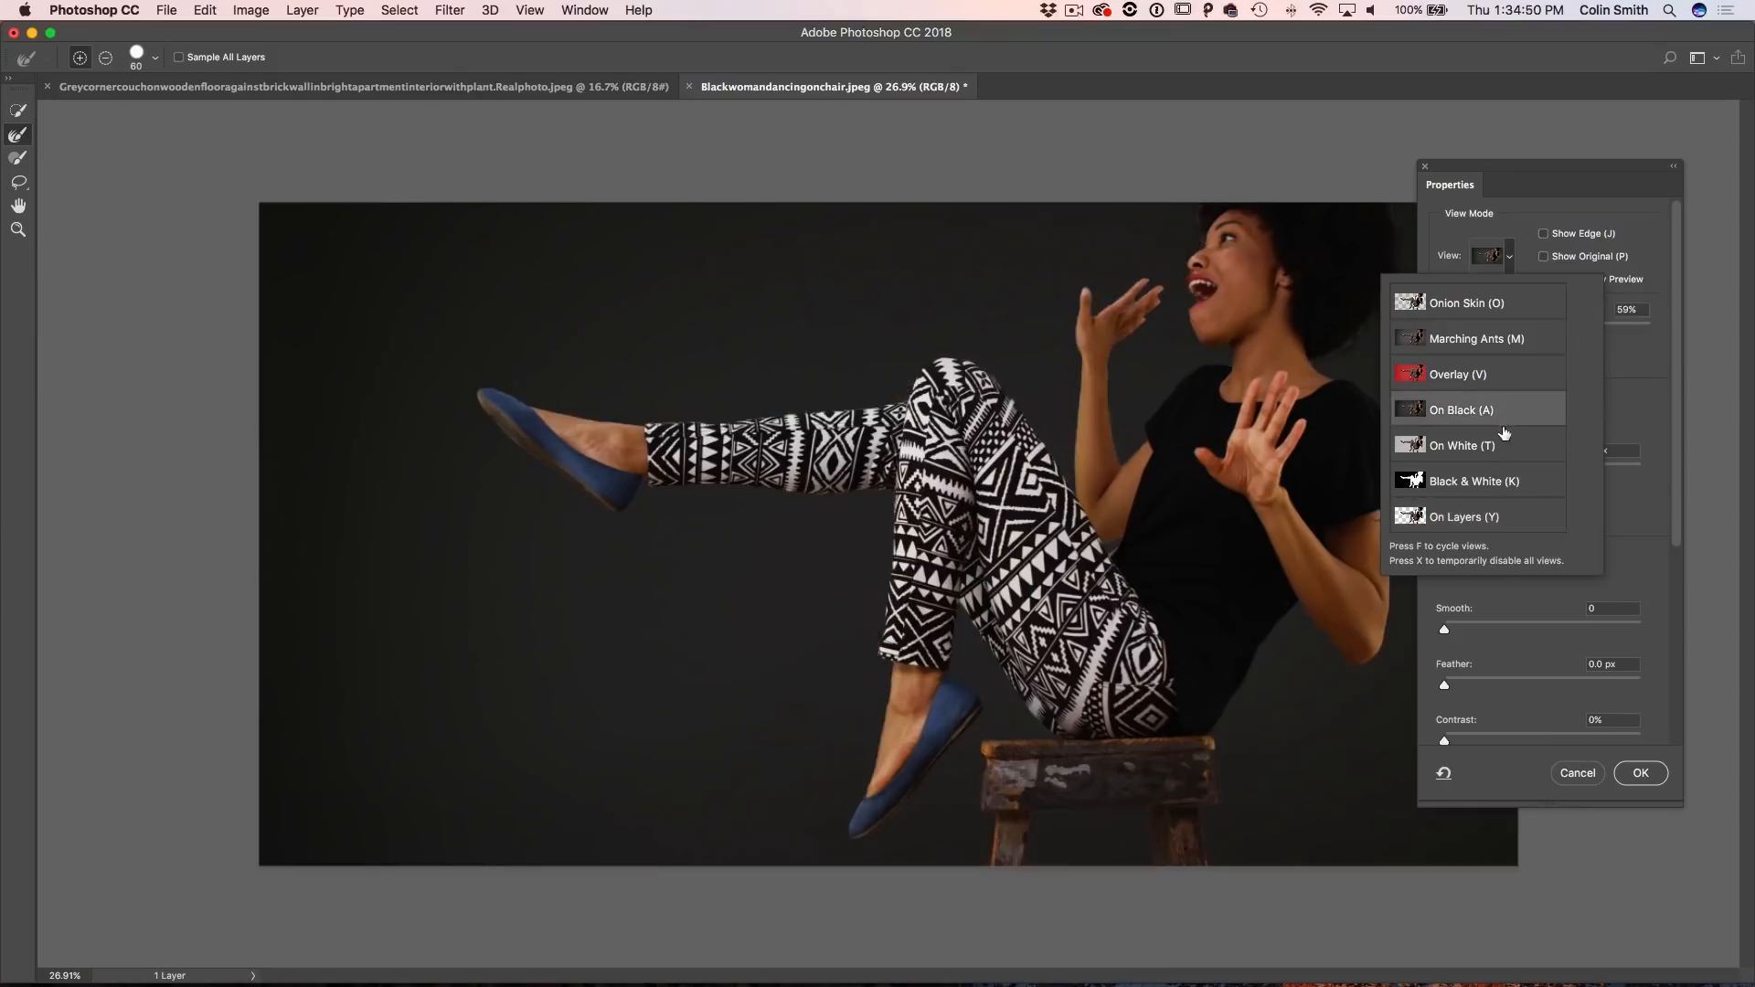
left_click(1463, 446)
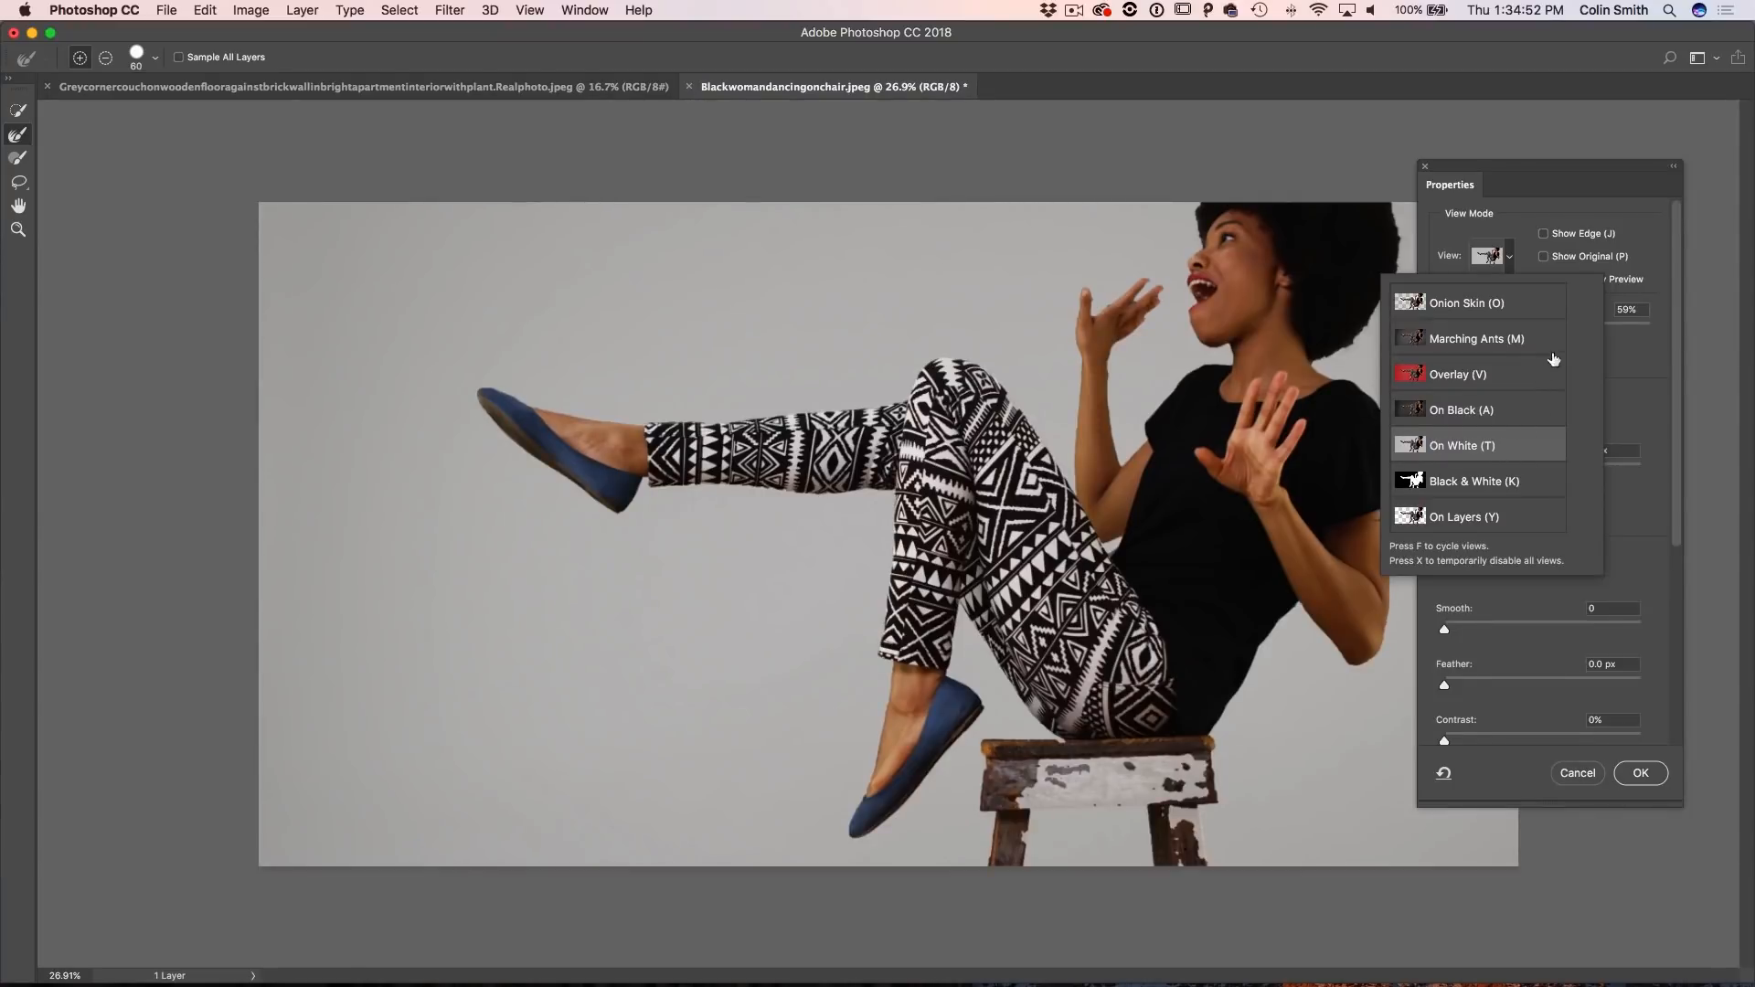
mouse_move(1570, 208)
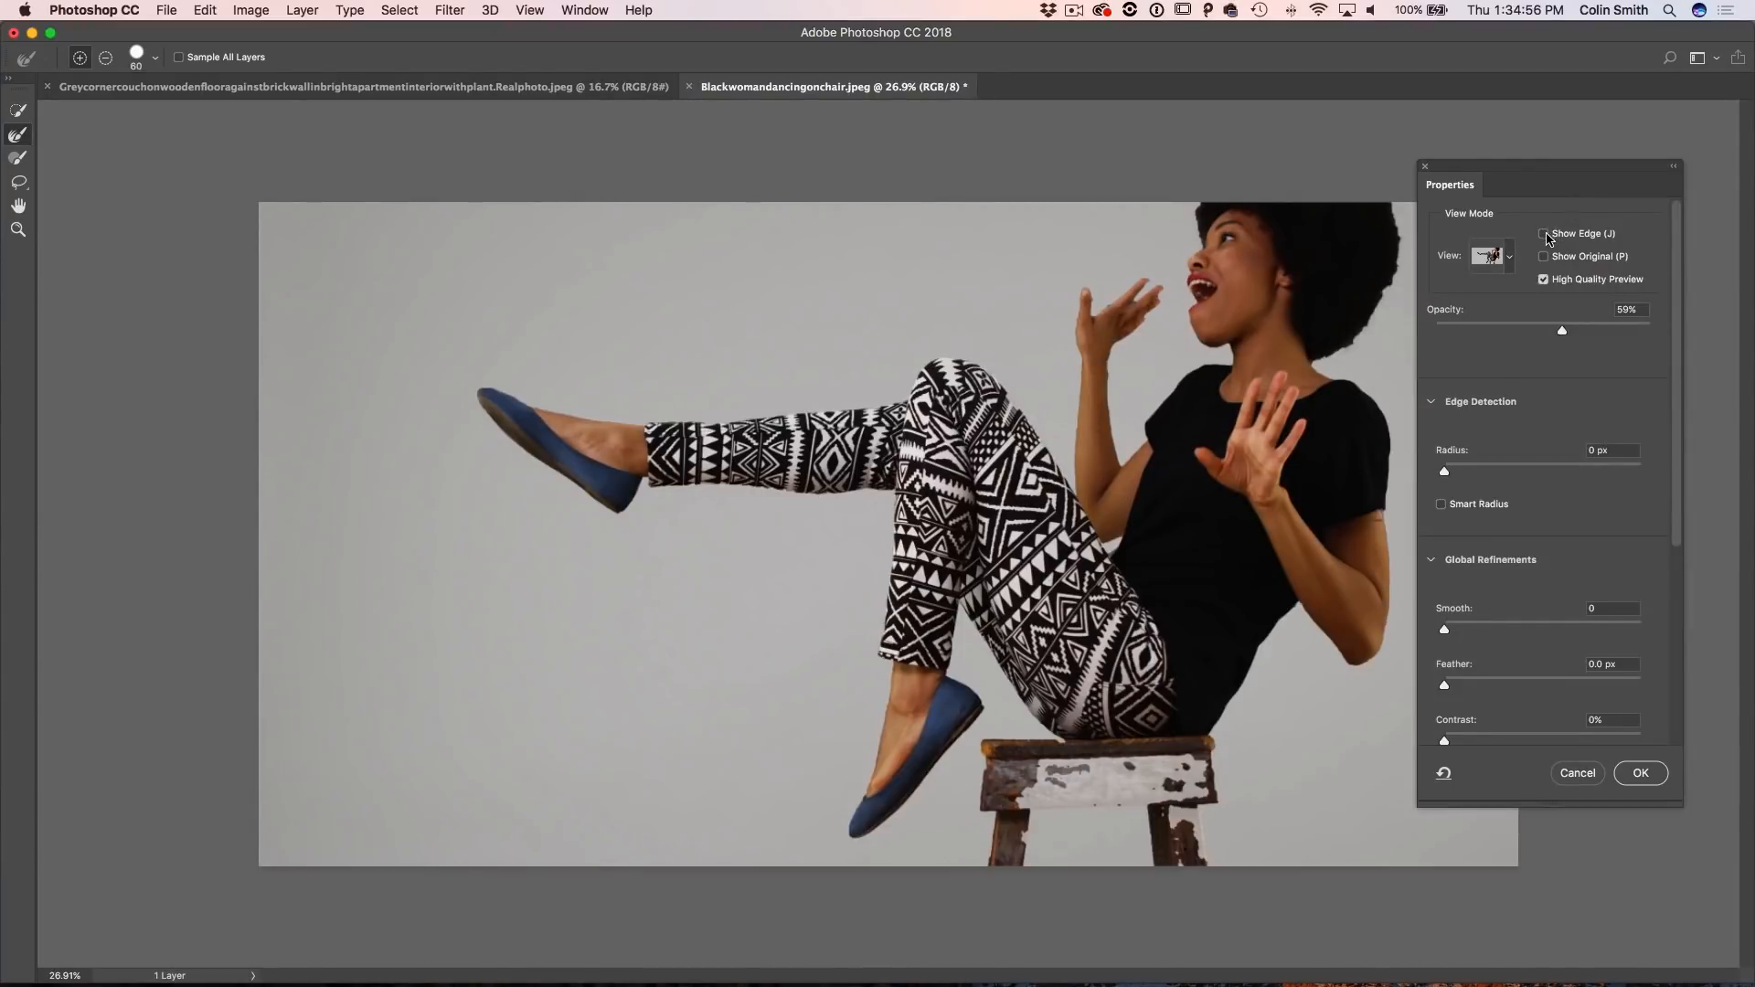
Step: Enable Show Edge at 100% opacity and set Edge Detection Radius to 2 px
left_click(1543, 232)
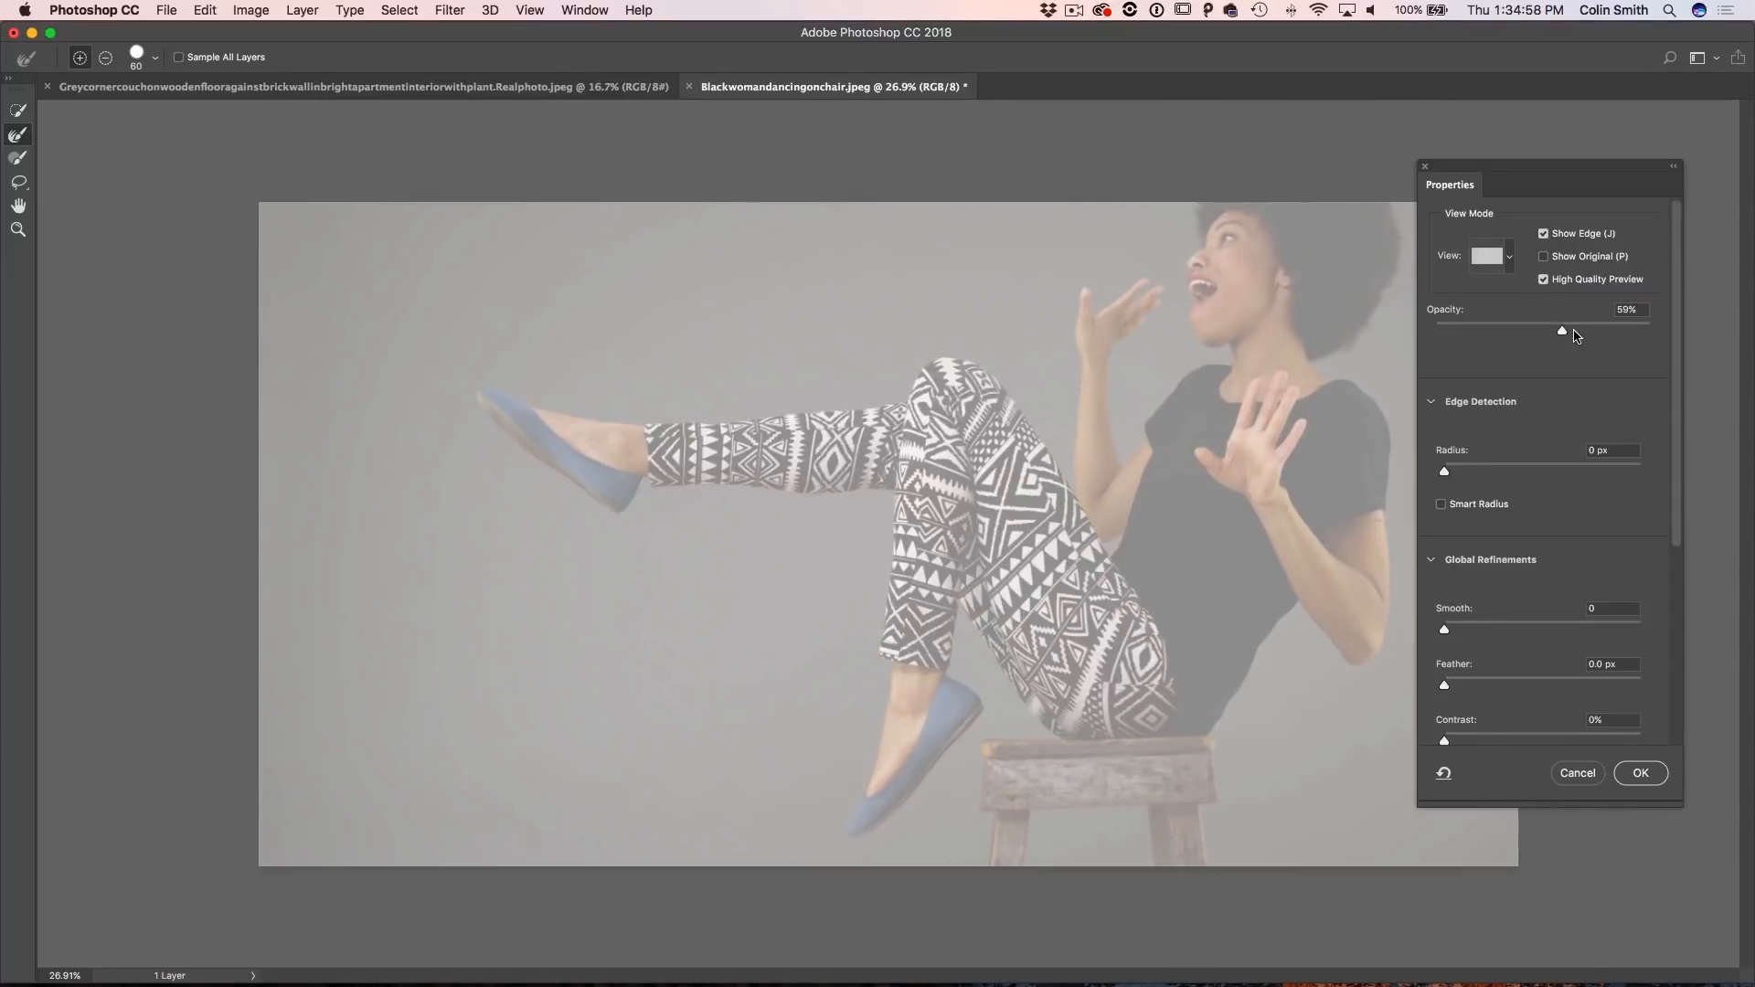
left_click_drag(1563, 329, 1649, 330)
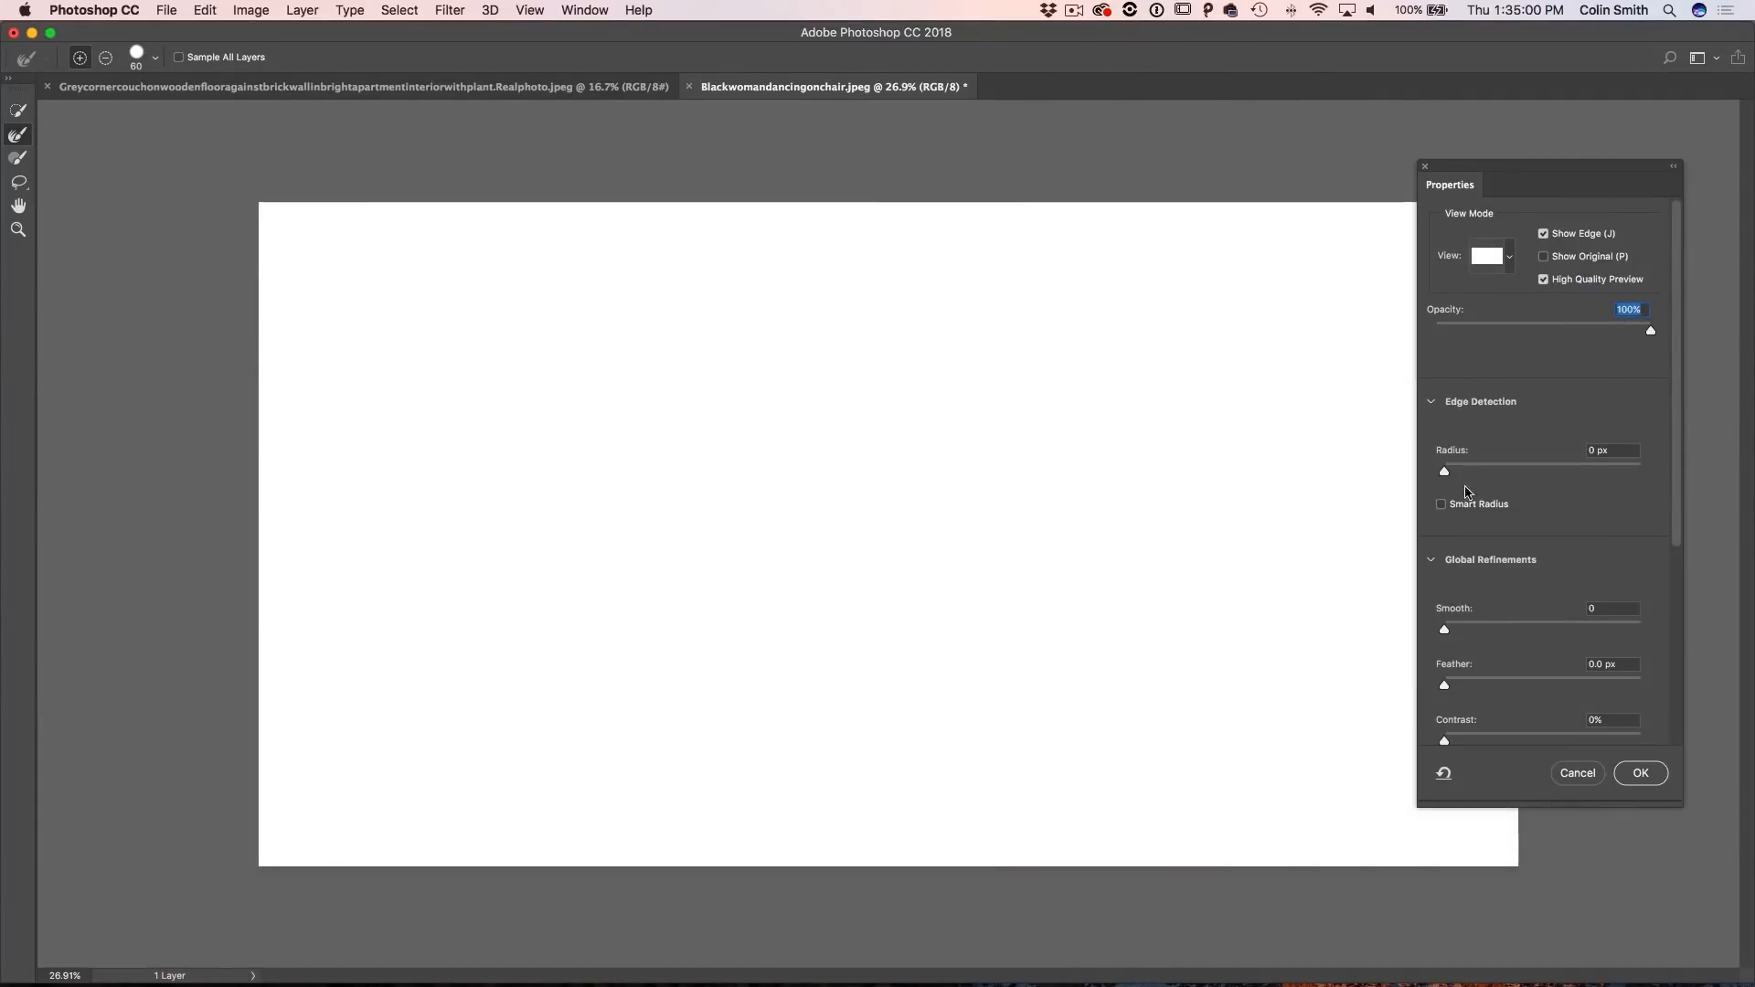
mouse_move(1442, 470)
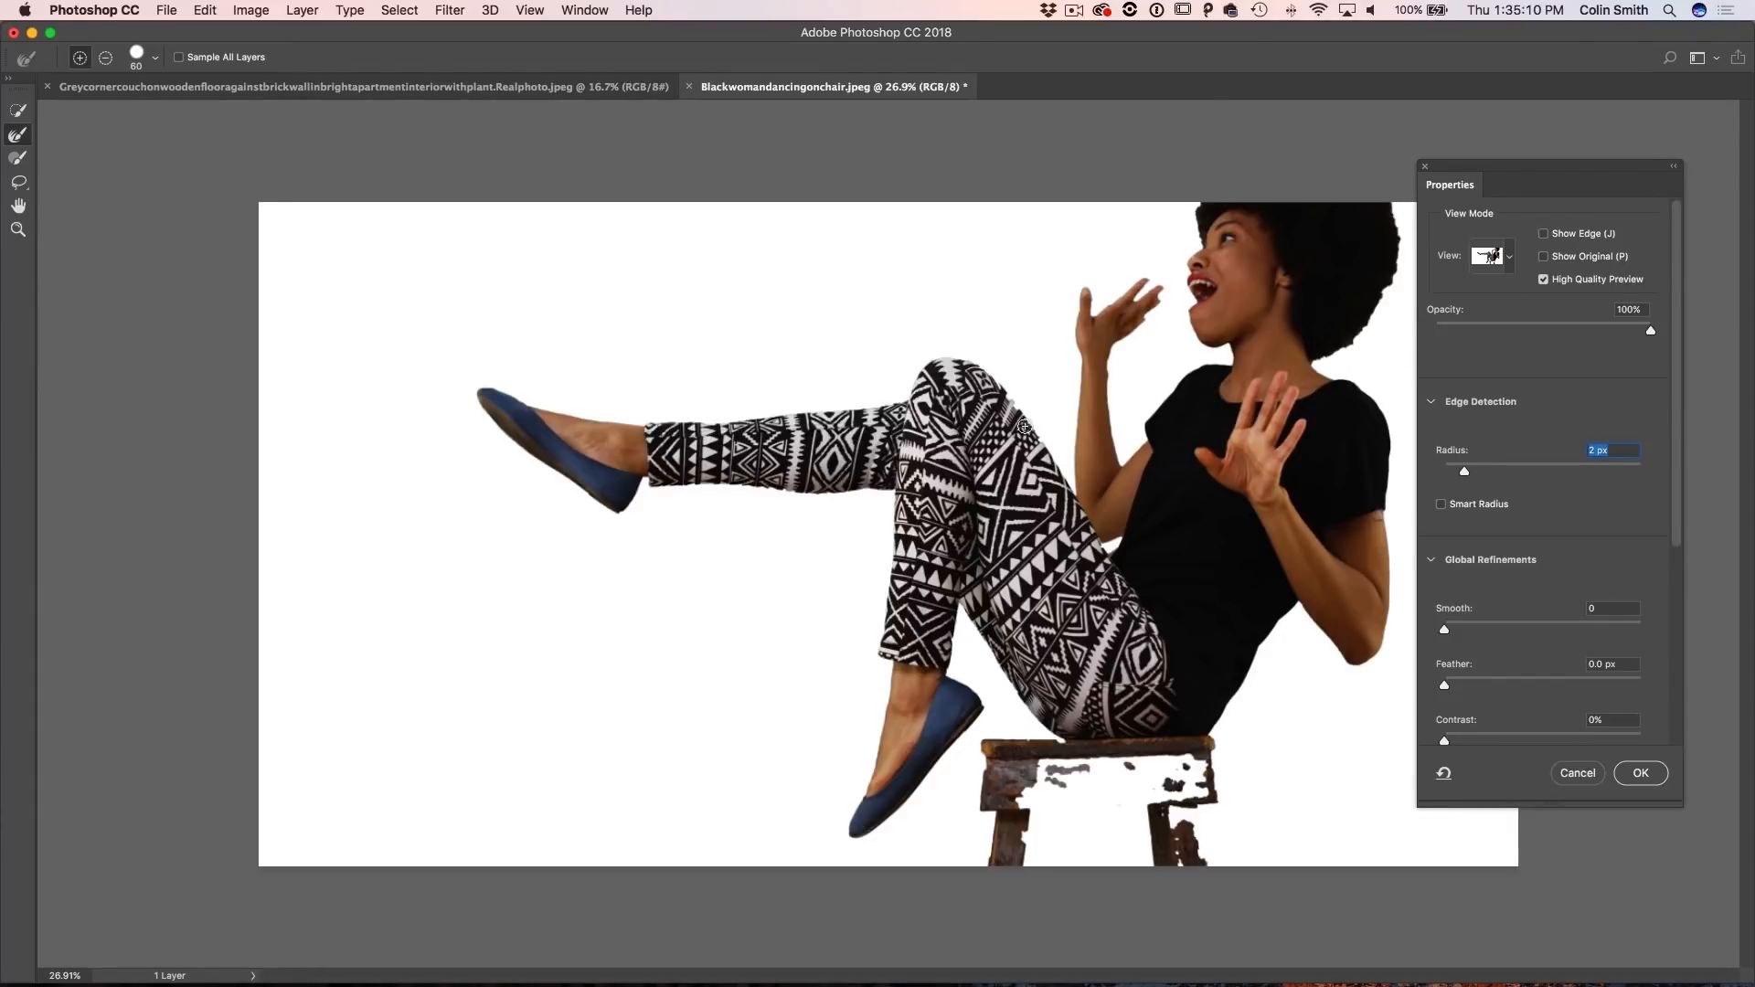
mouse_move(1512, 252)
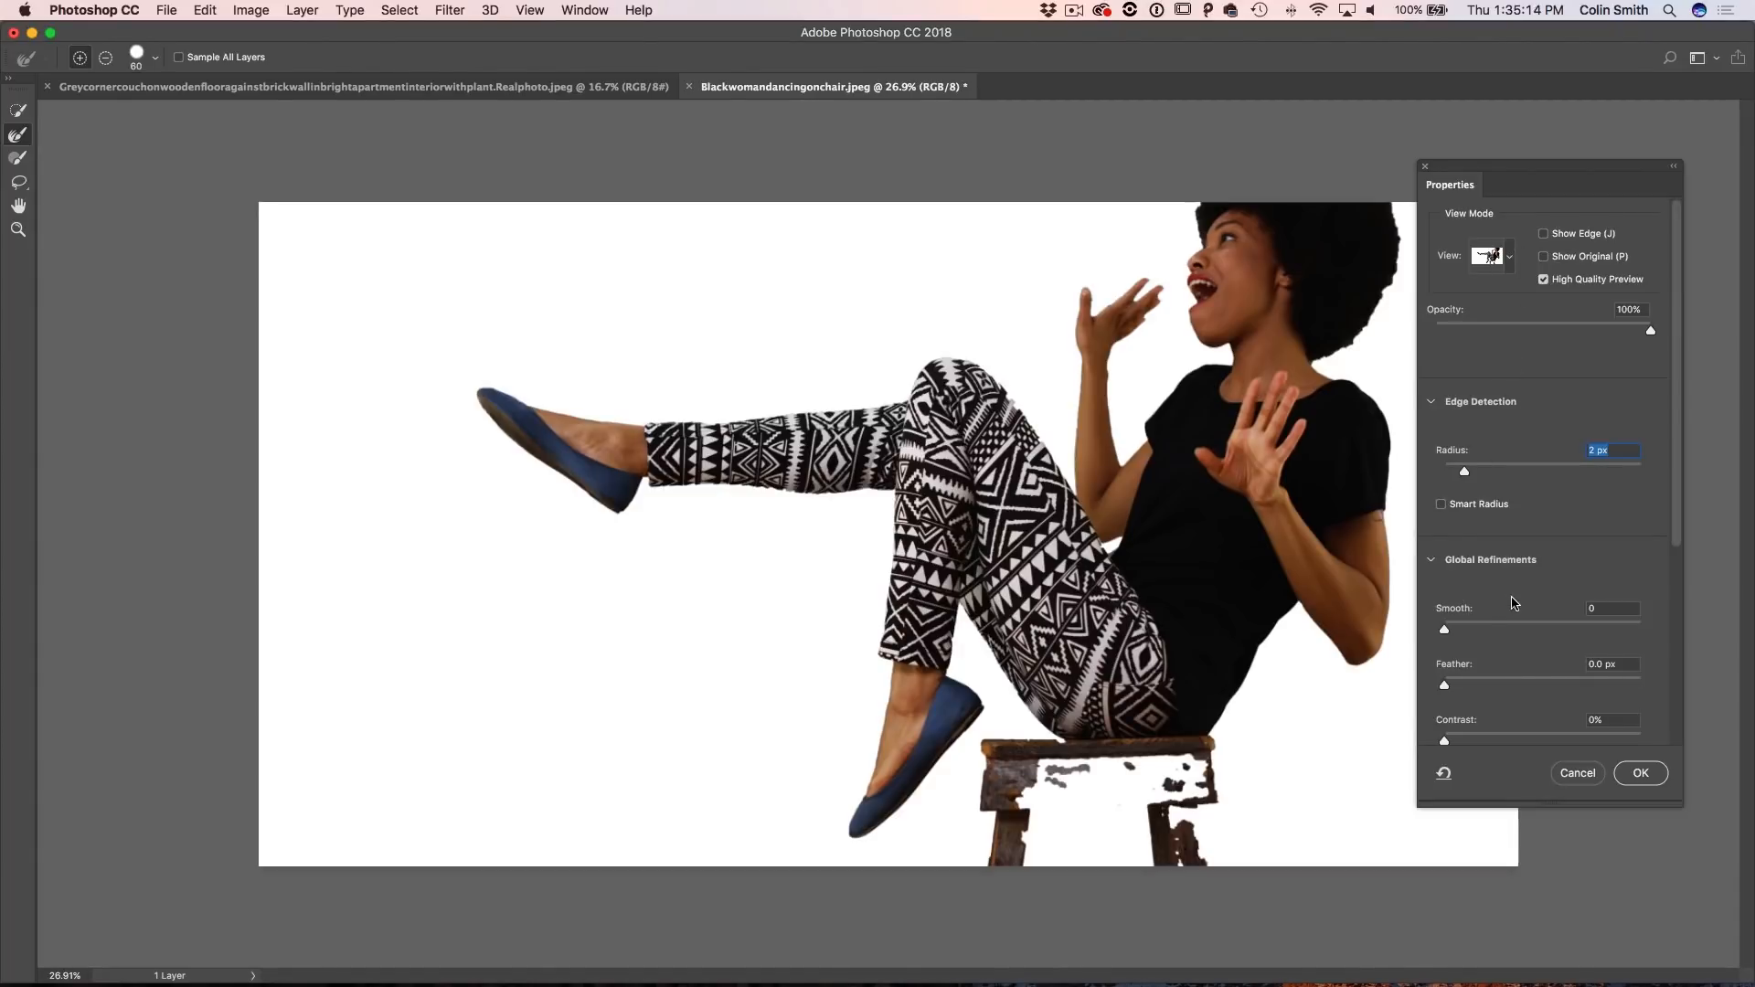
mouse_move(1679, 485)
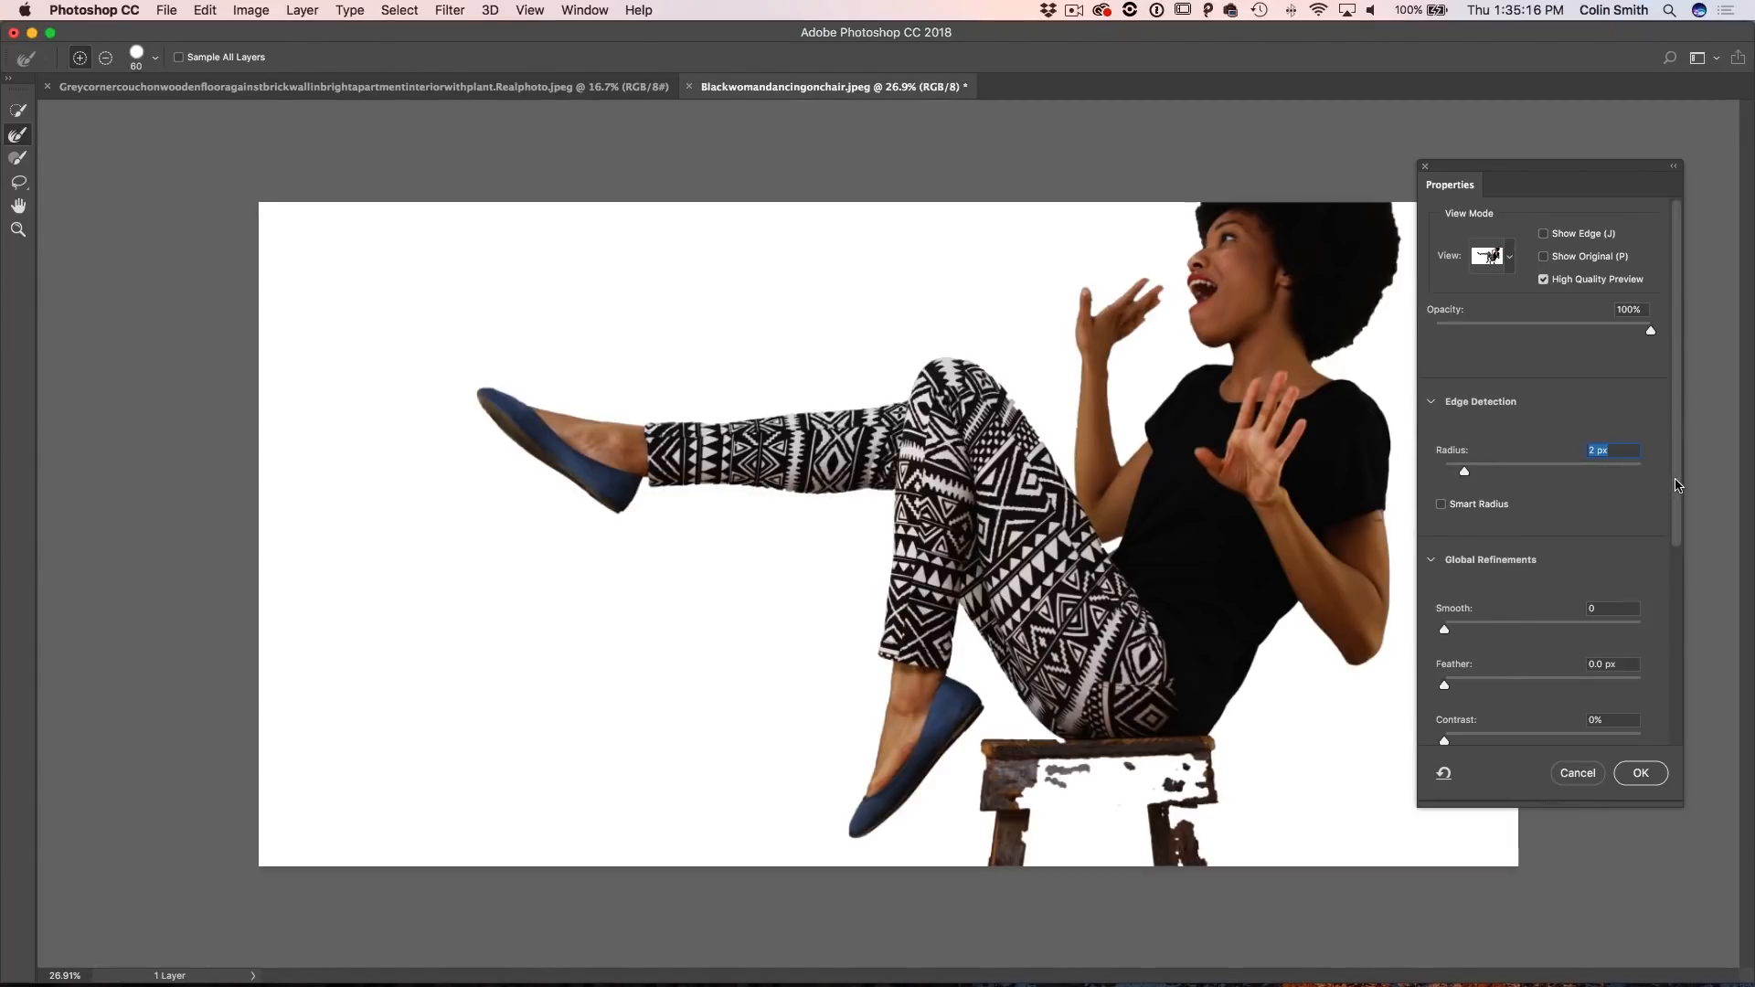
scroll("down", 3)
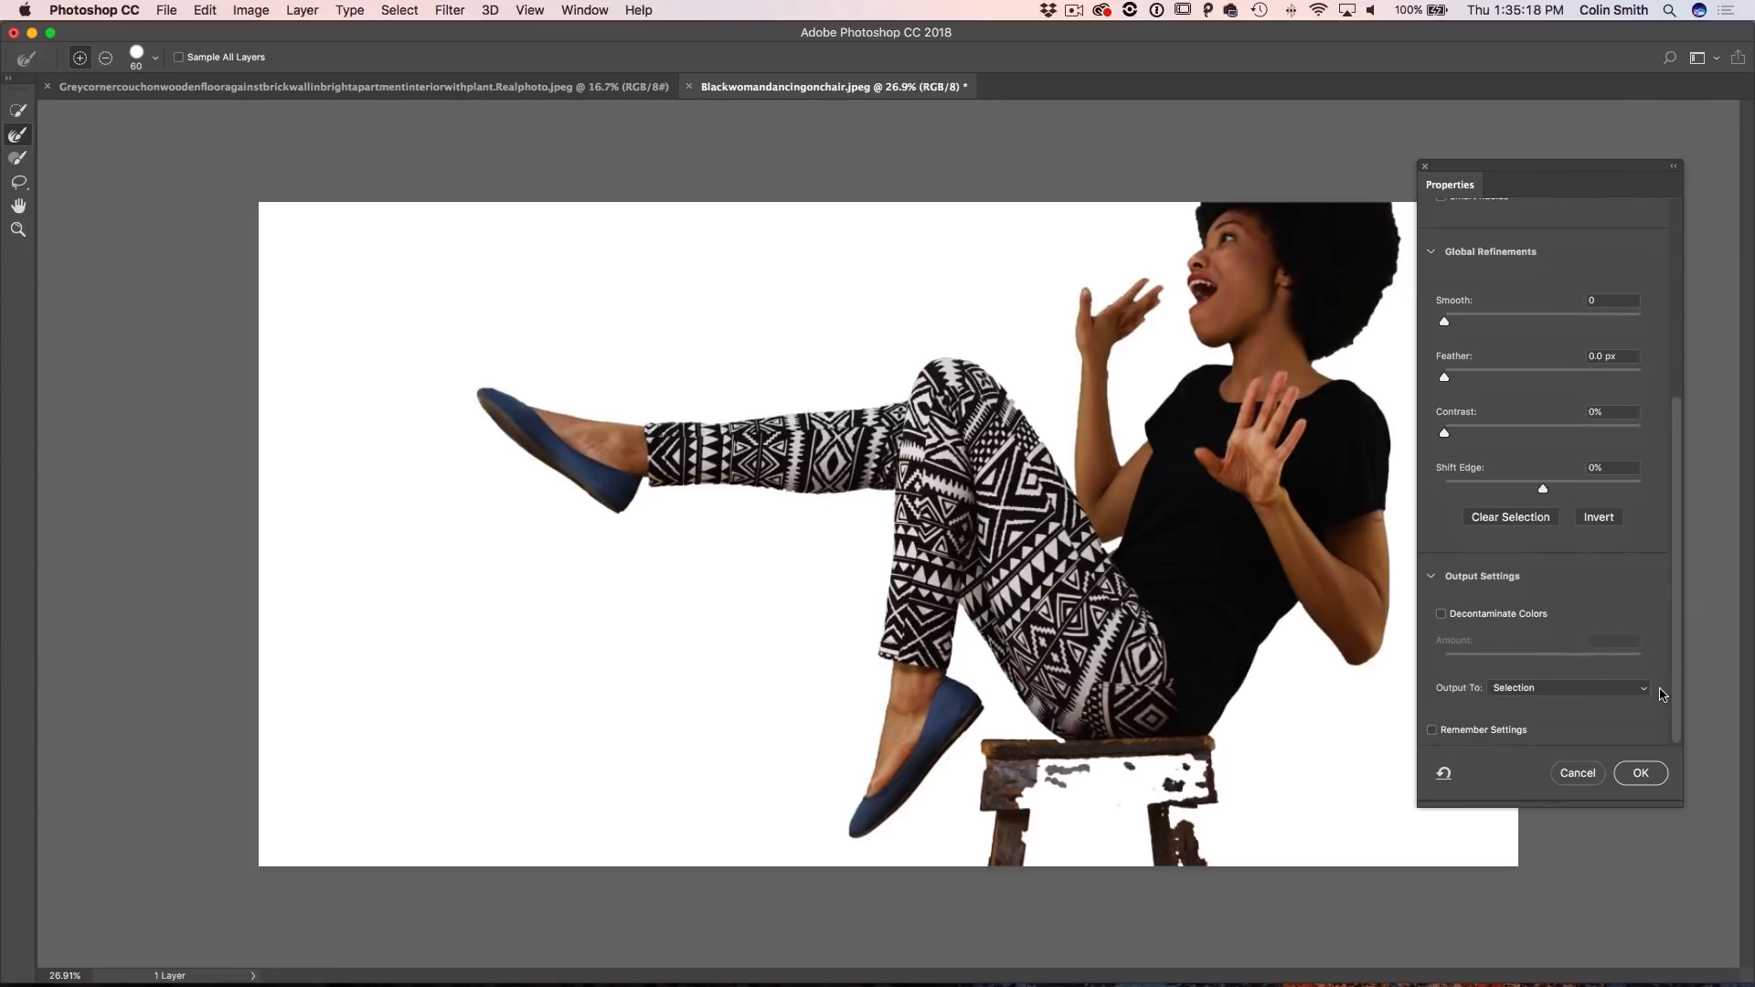
left_click(1442, 614)
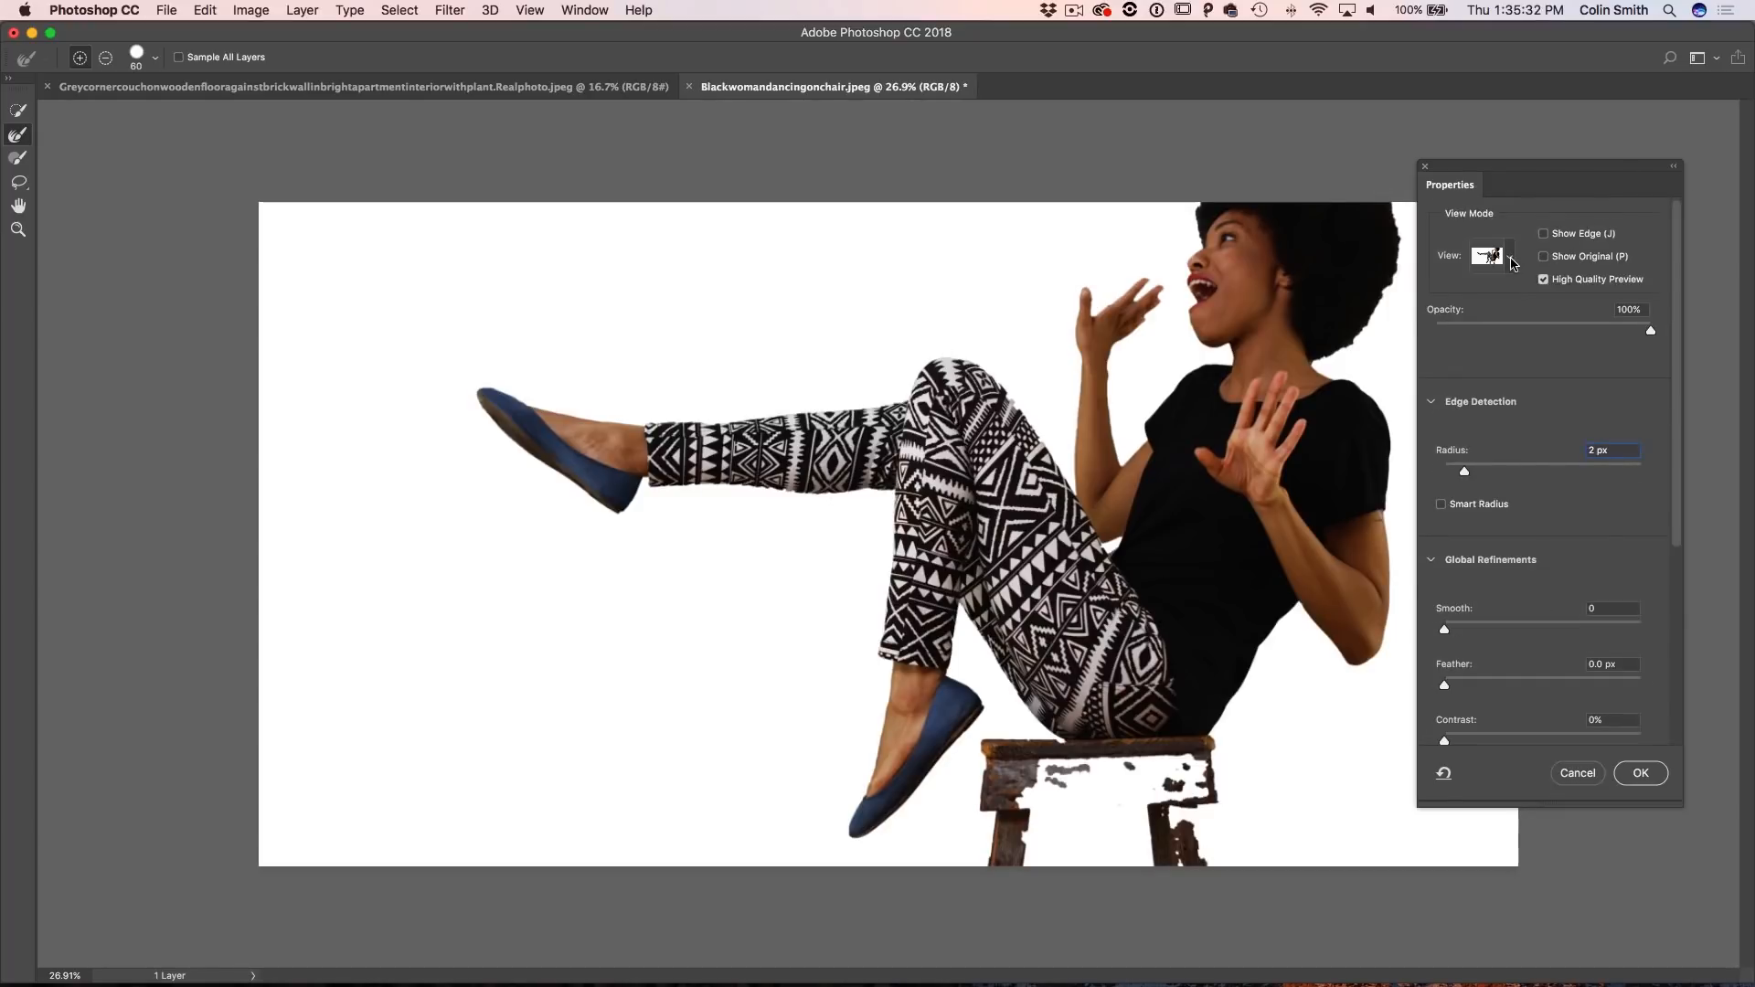
Step: Output the refined selection to a New Layer with Layer Mask with Decontaminate Colors on
left_click(1492, 256)
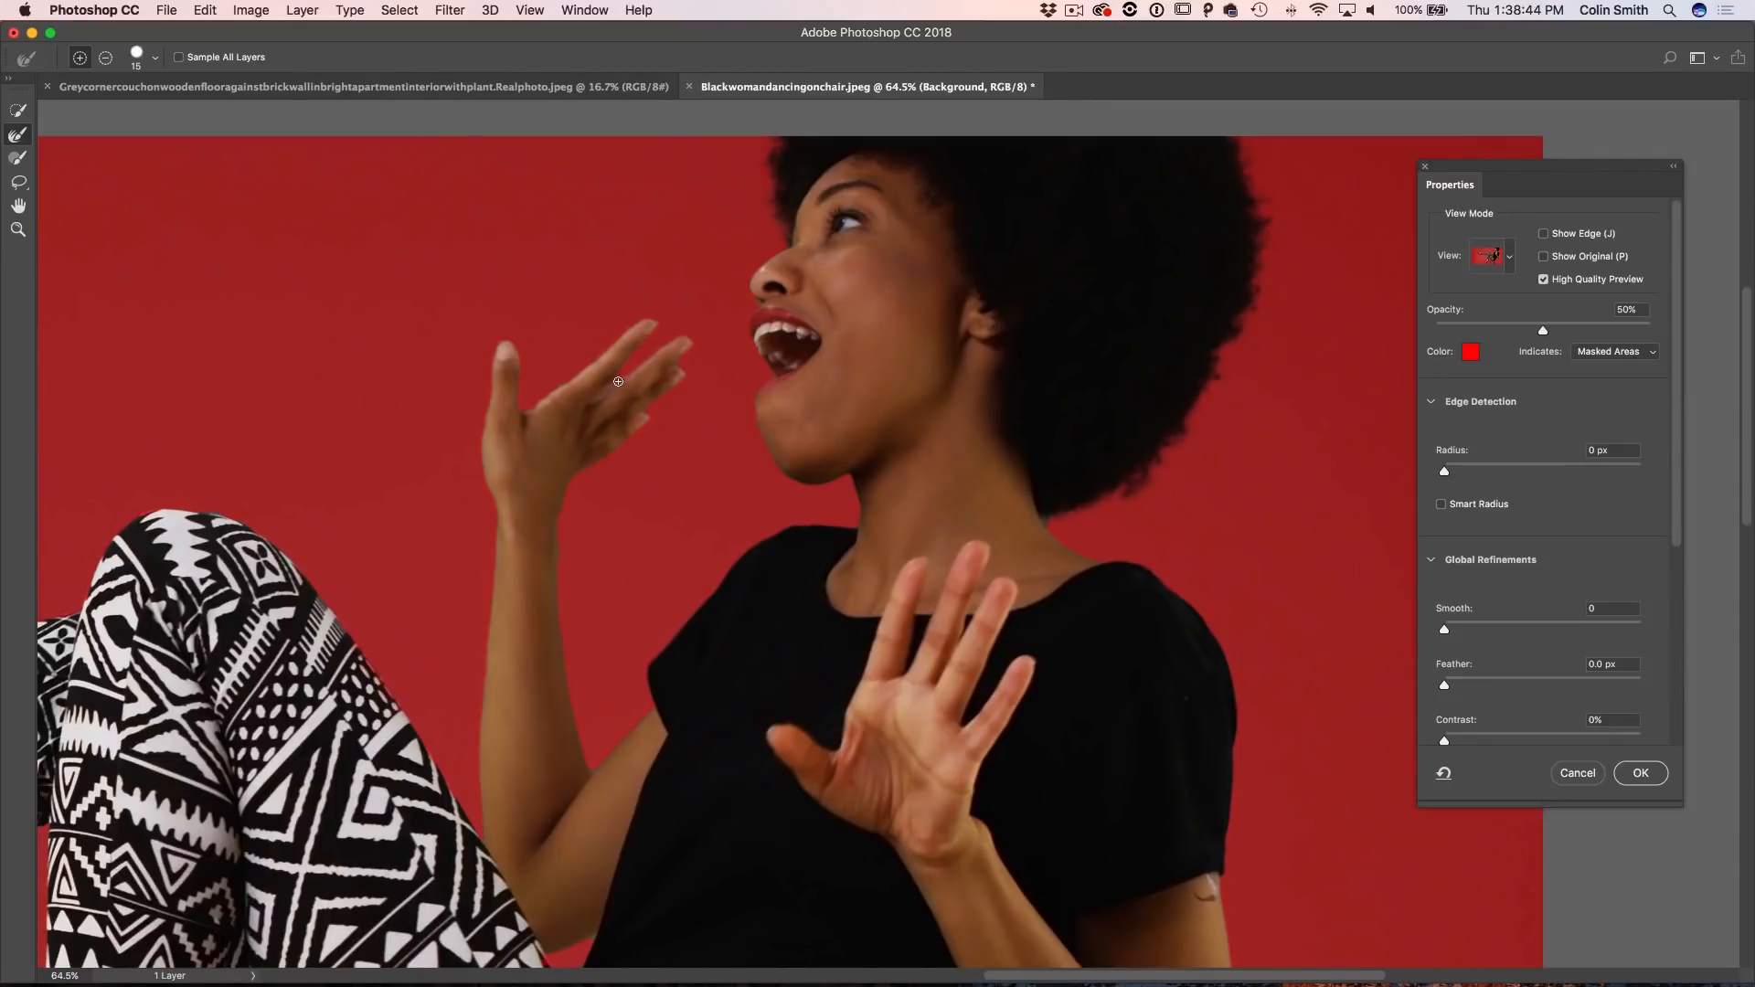
mouse_move(464, 331)
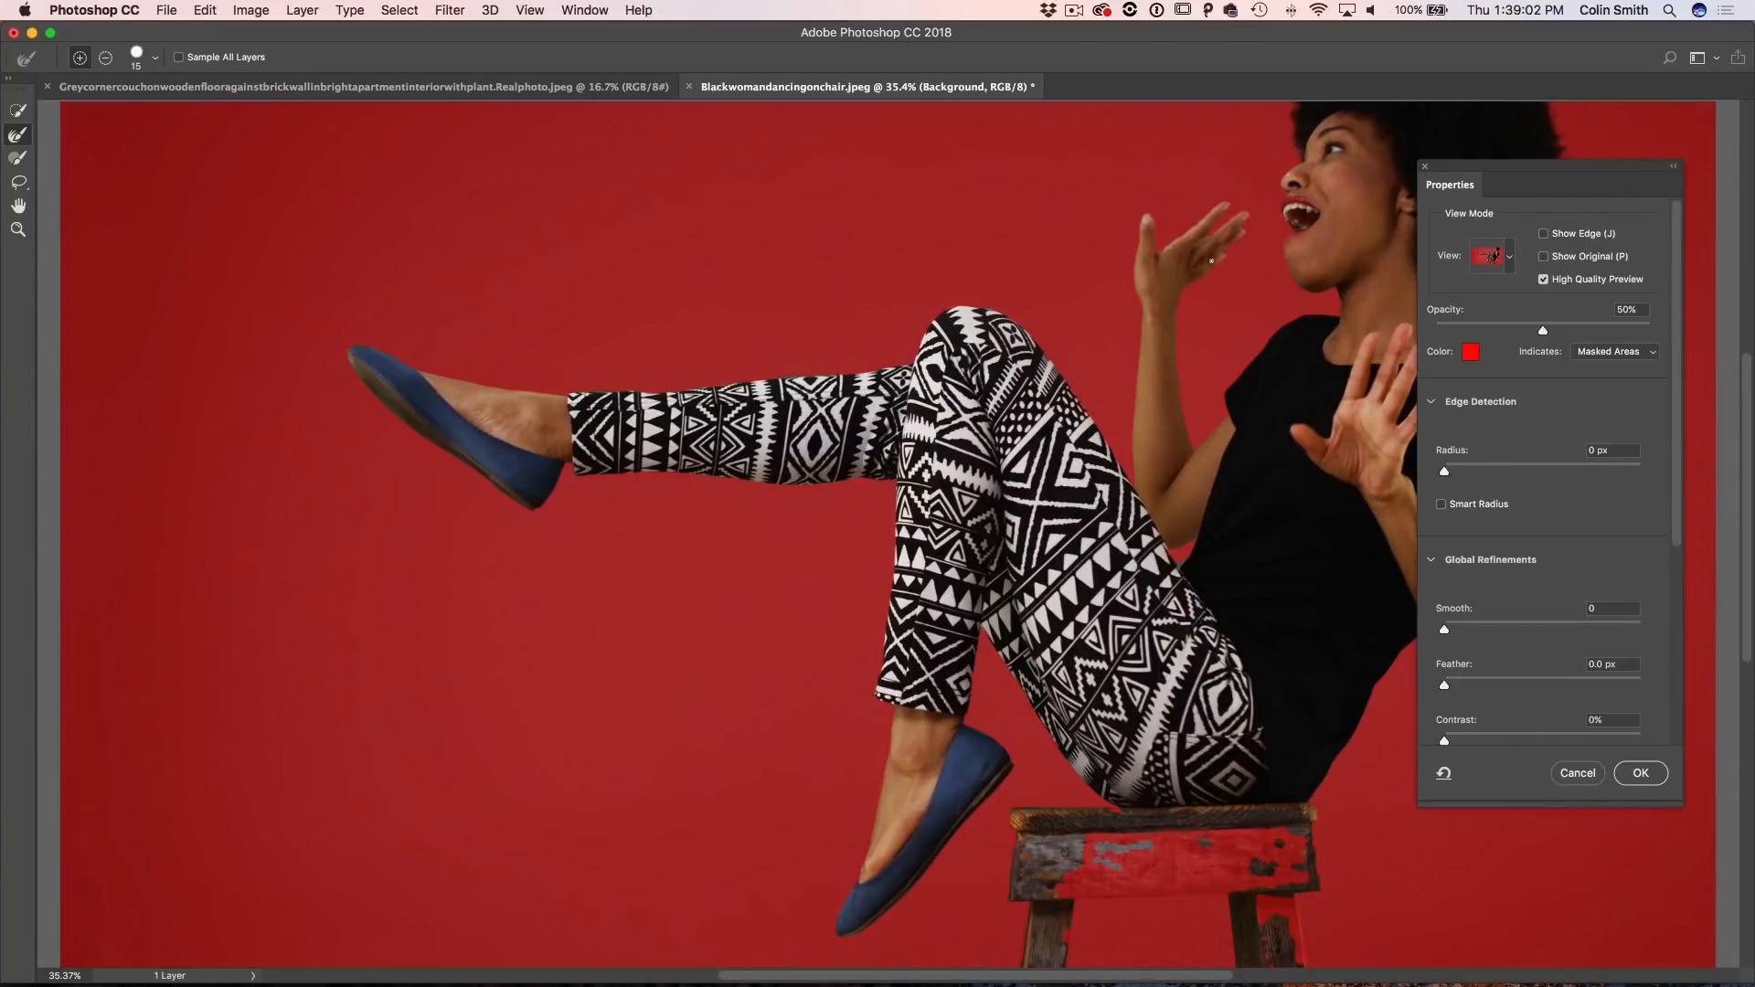
mouse_move(1493, 708)
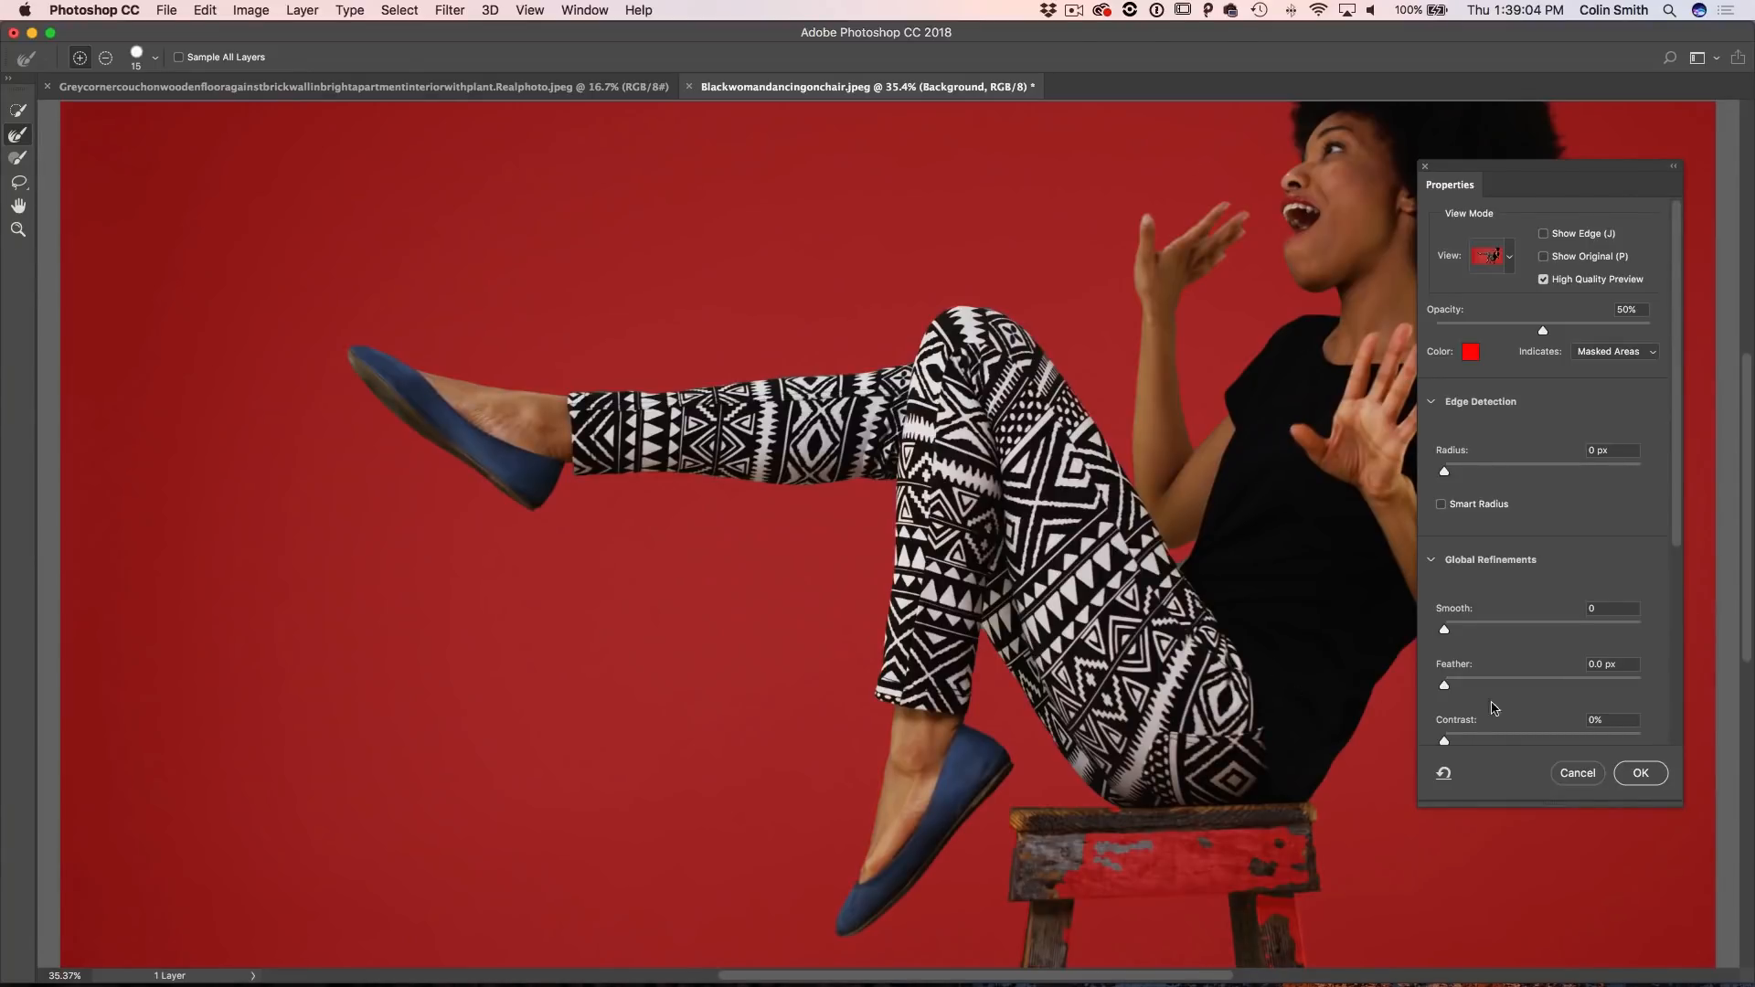
scroll("down", 3)
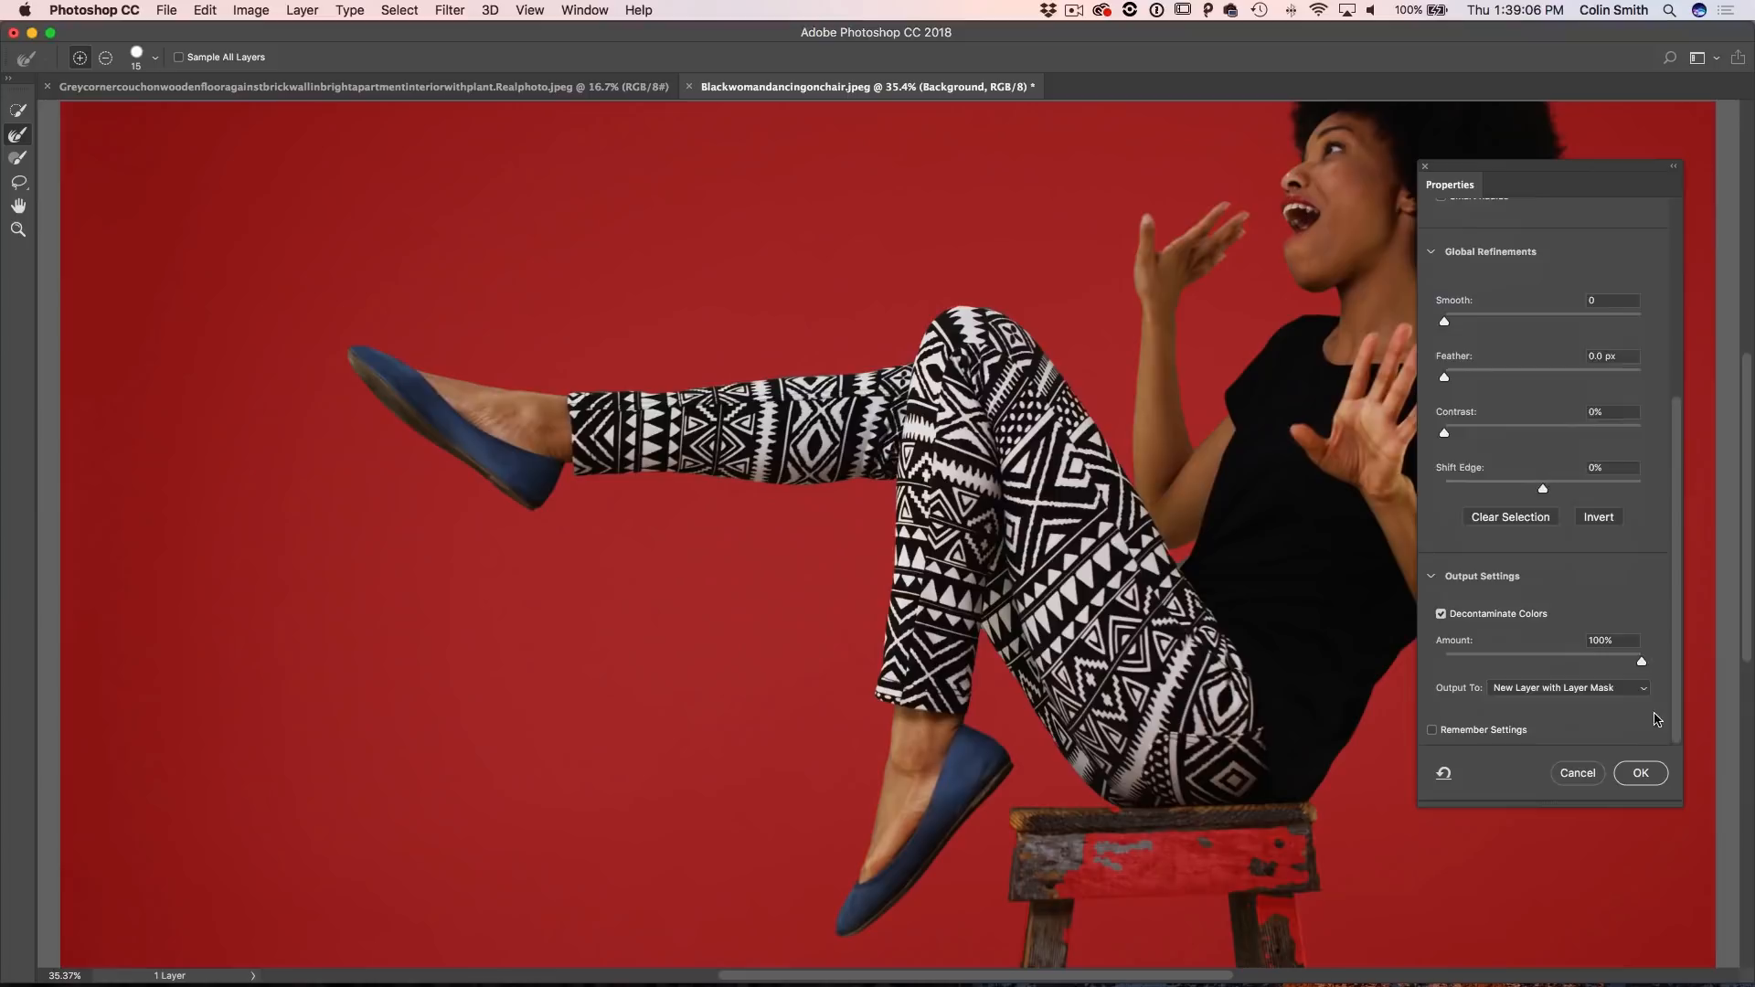
mouse_move(1424, 593)
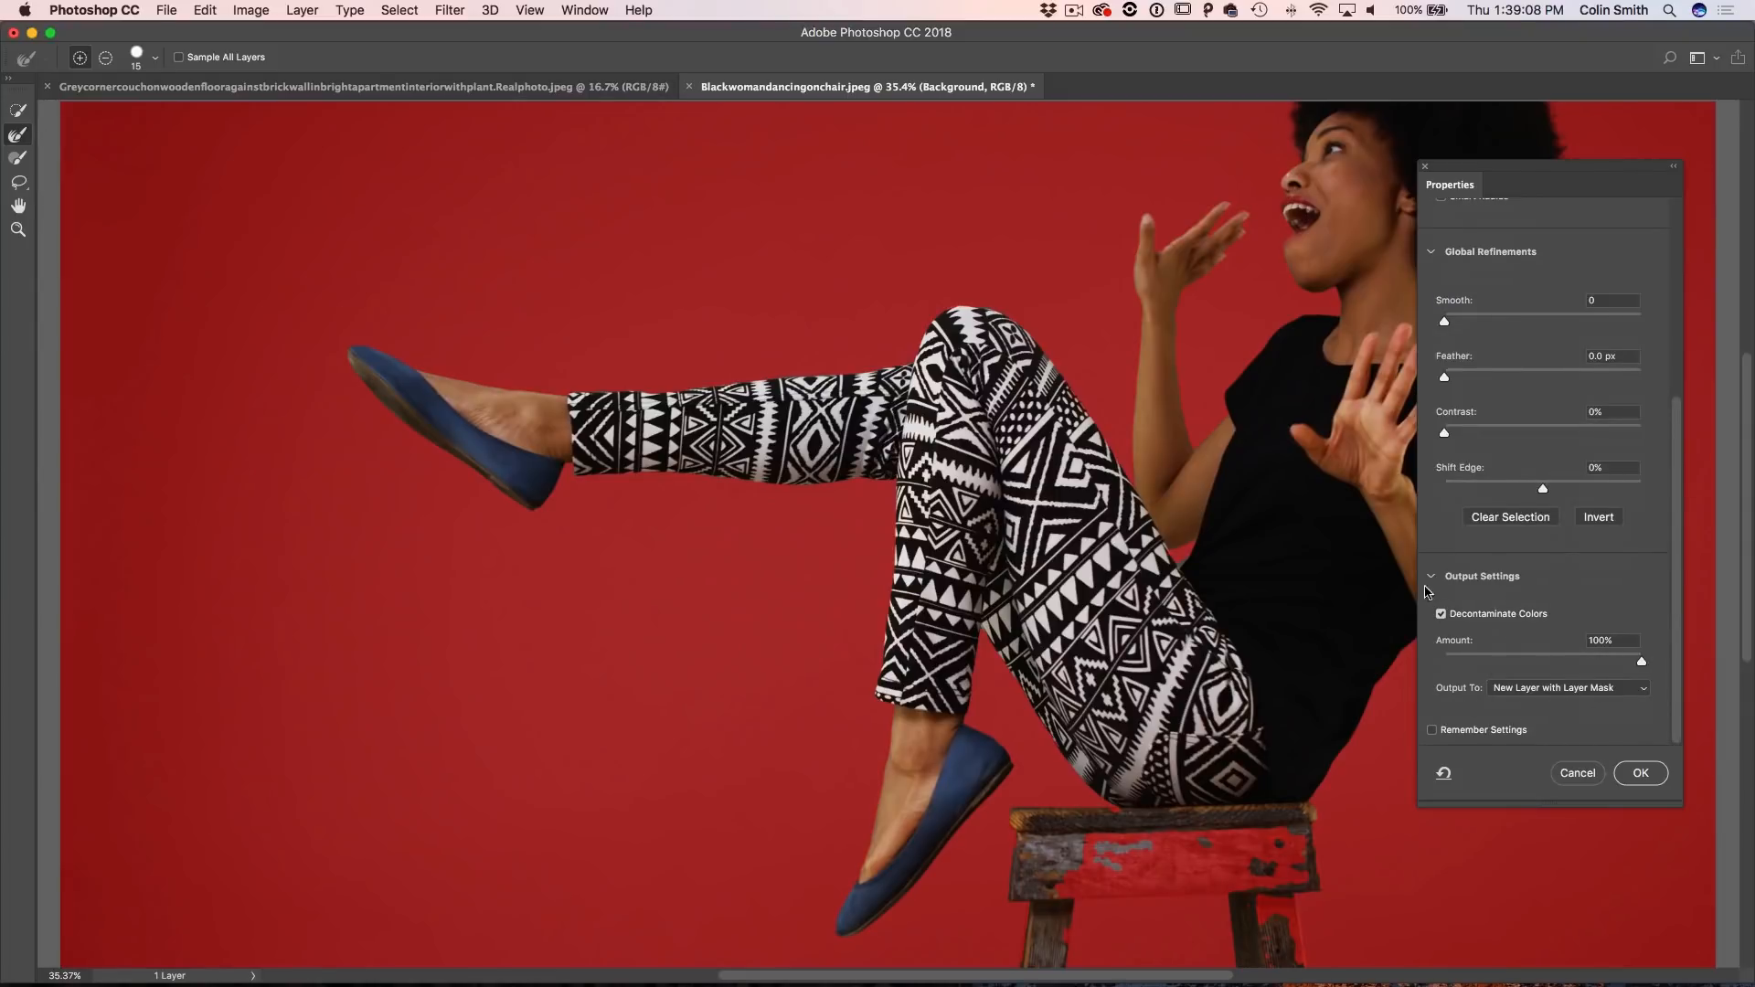
left_click(1564, 687)
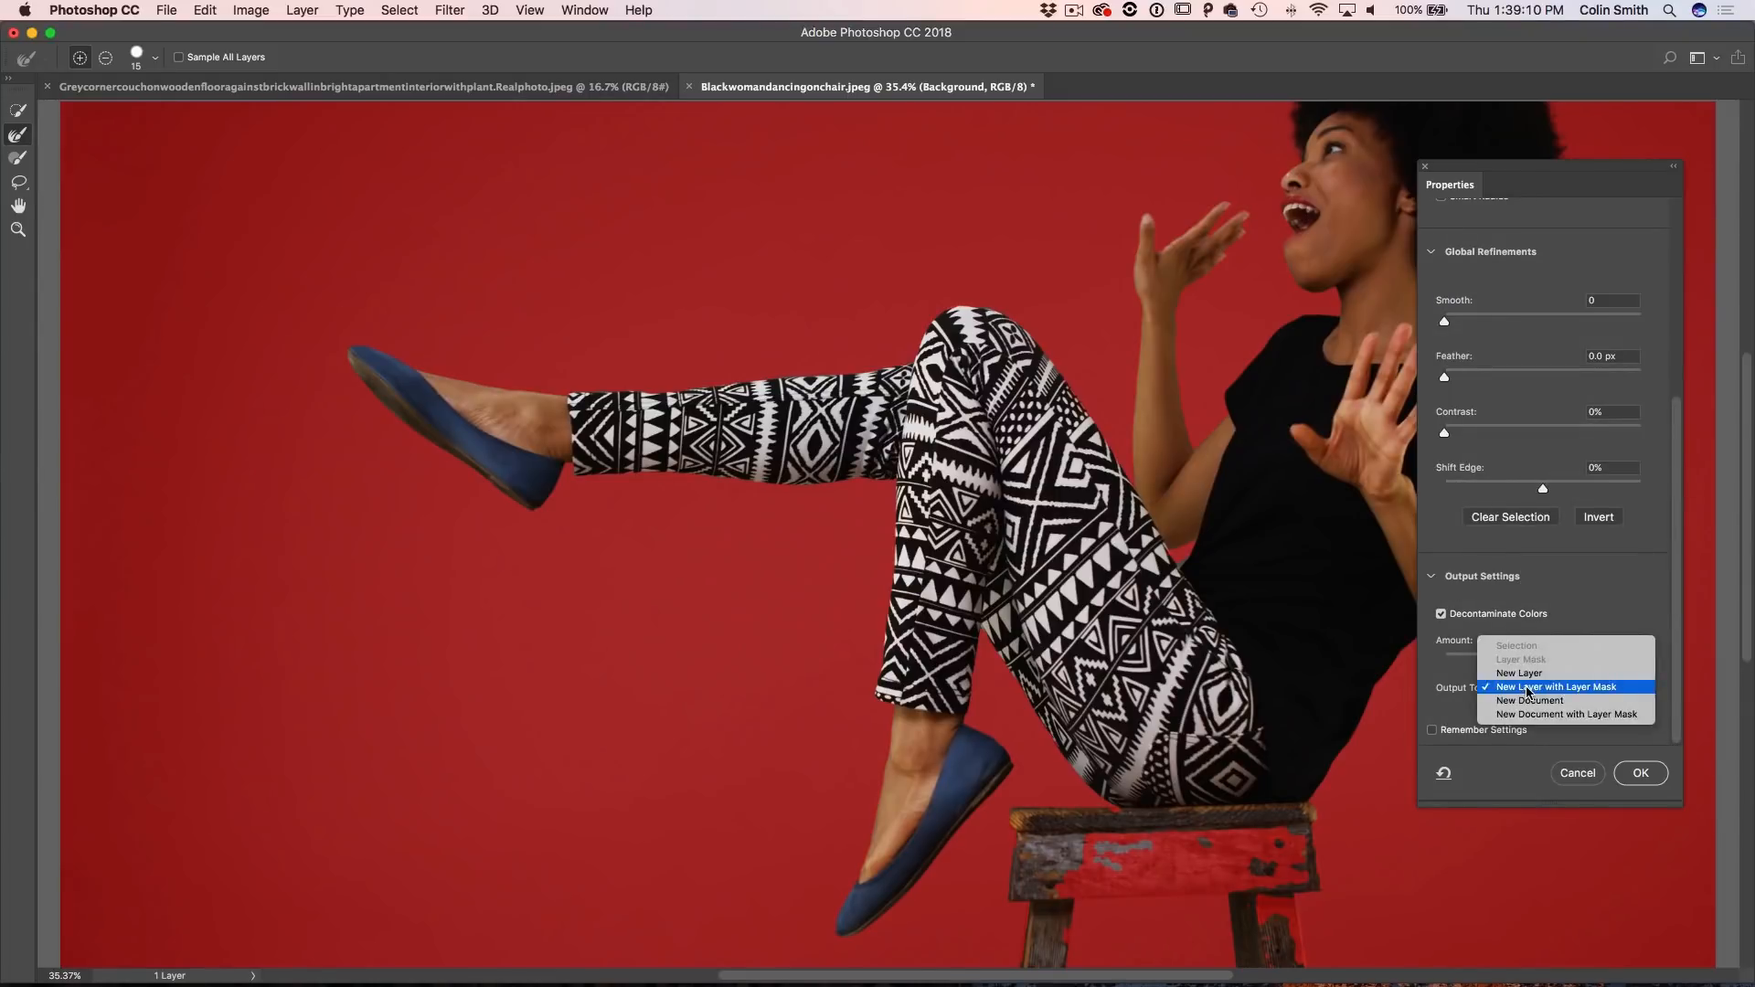
left_click(1556, 685)
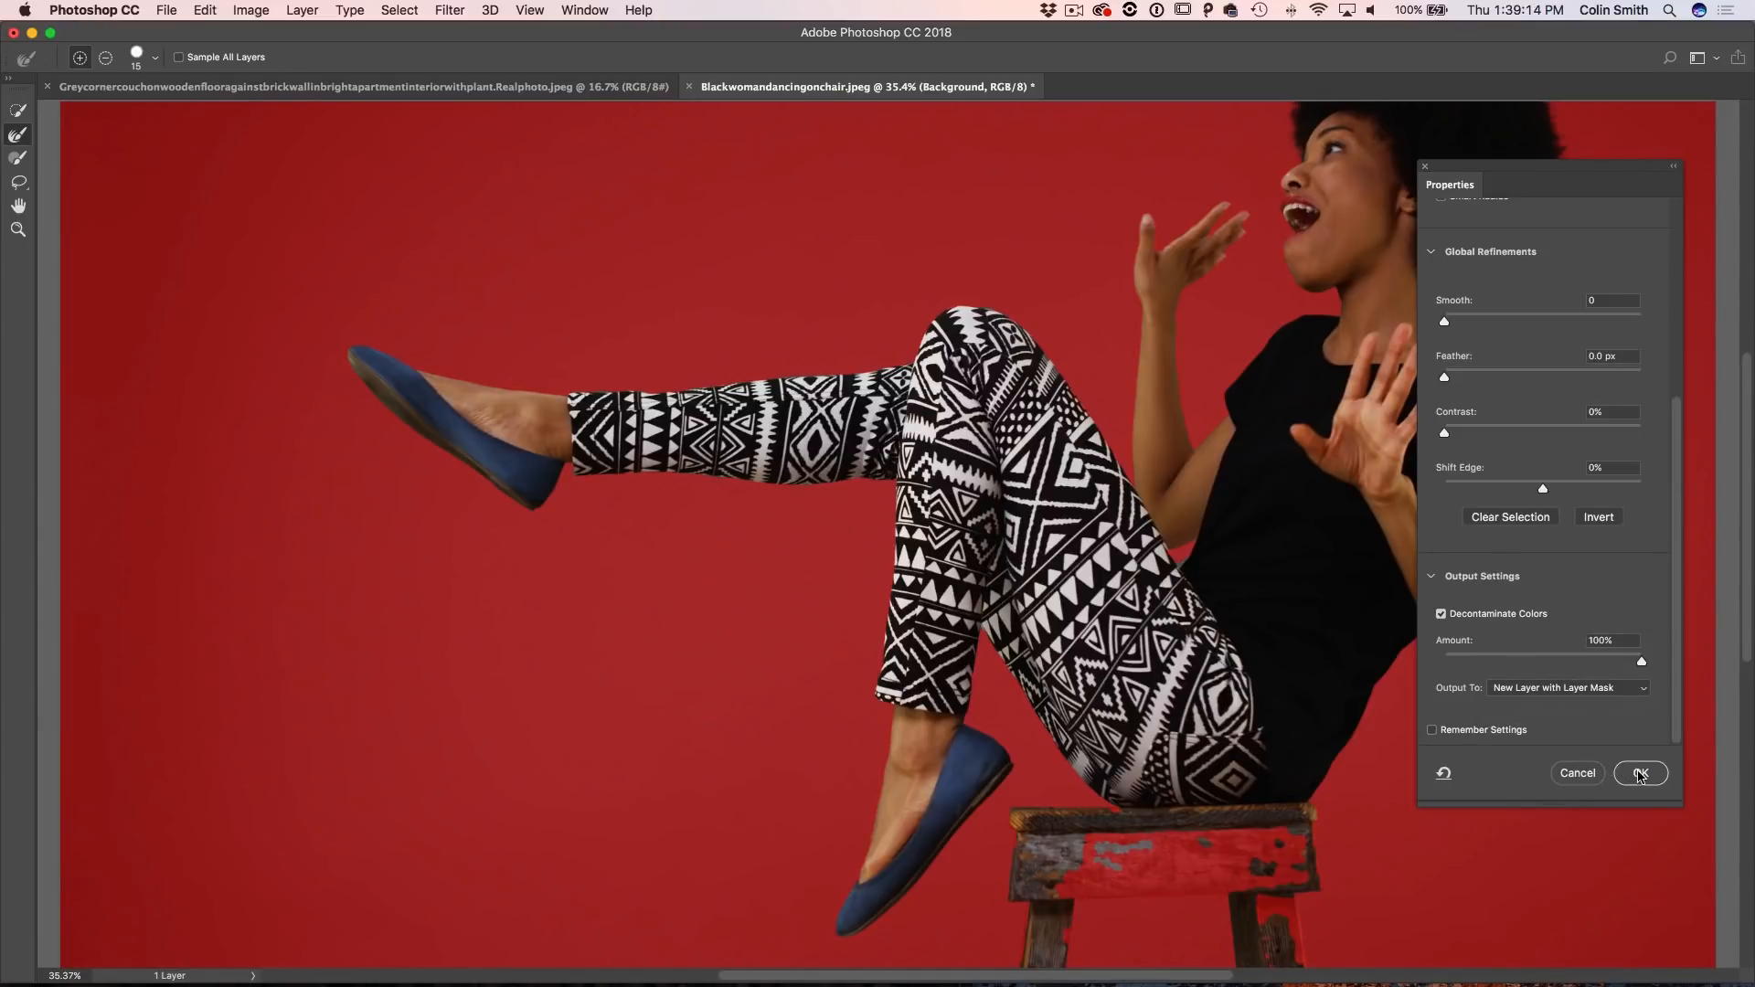
left_click(1639, 773)
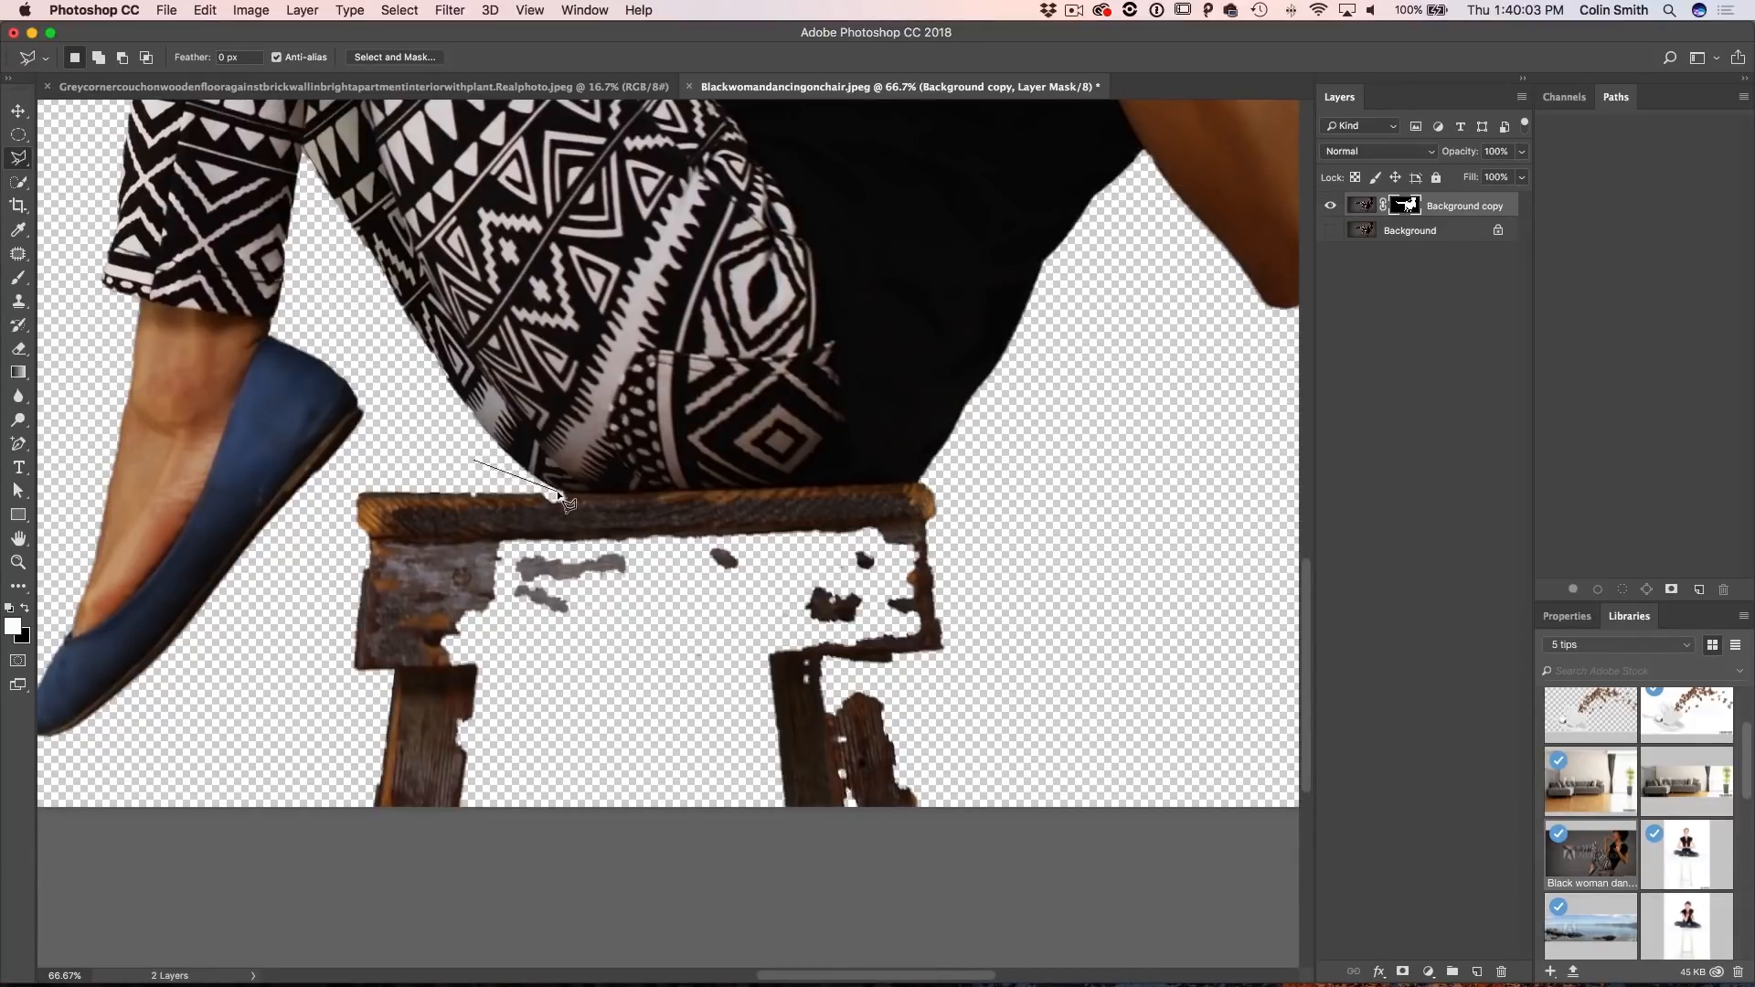
Step: Trace a Polygonal Lasso selection around the stool below her seat to mask it out
left_click_drag(560, 495, 1024, 486)
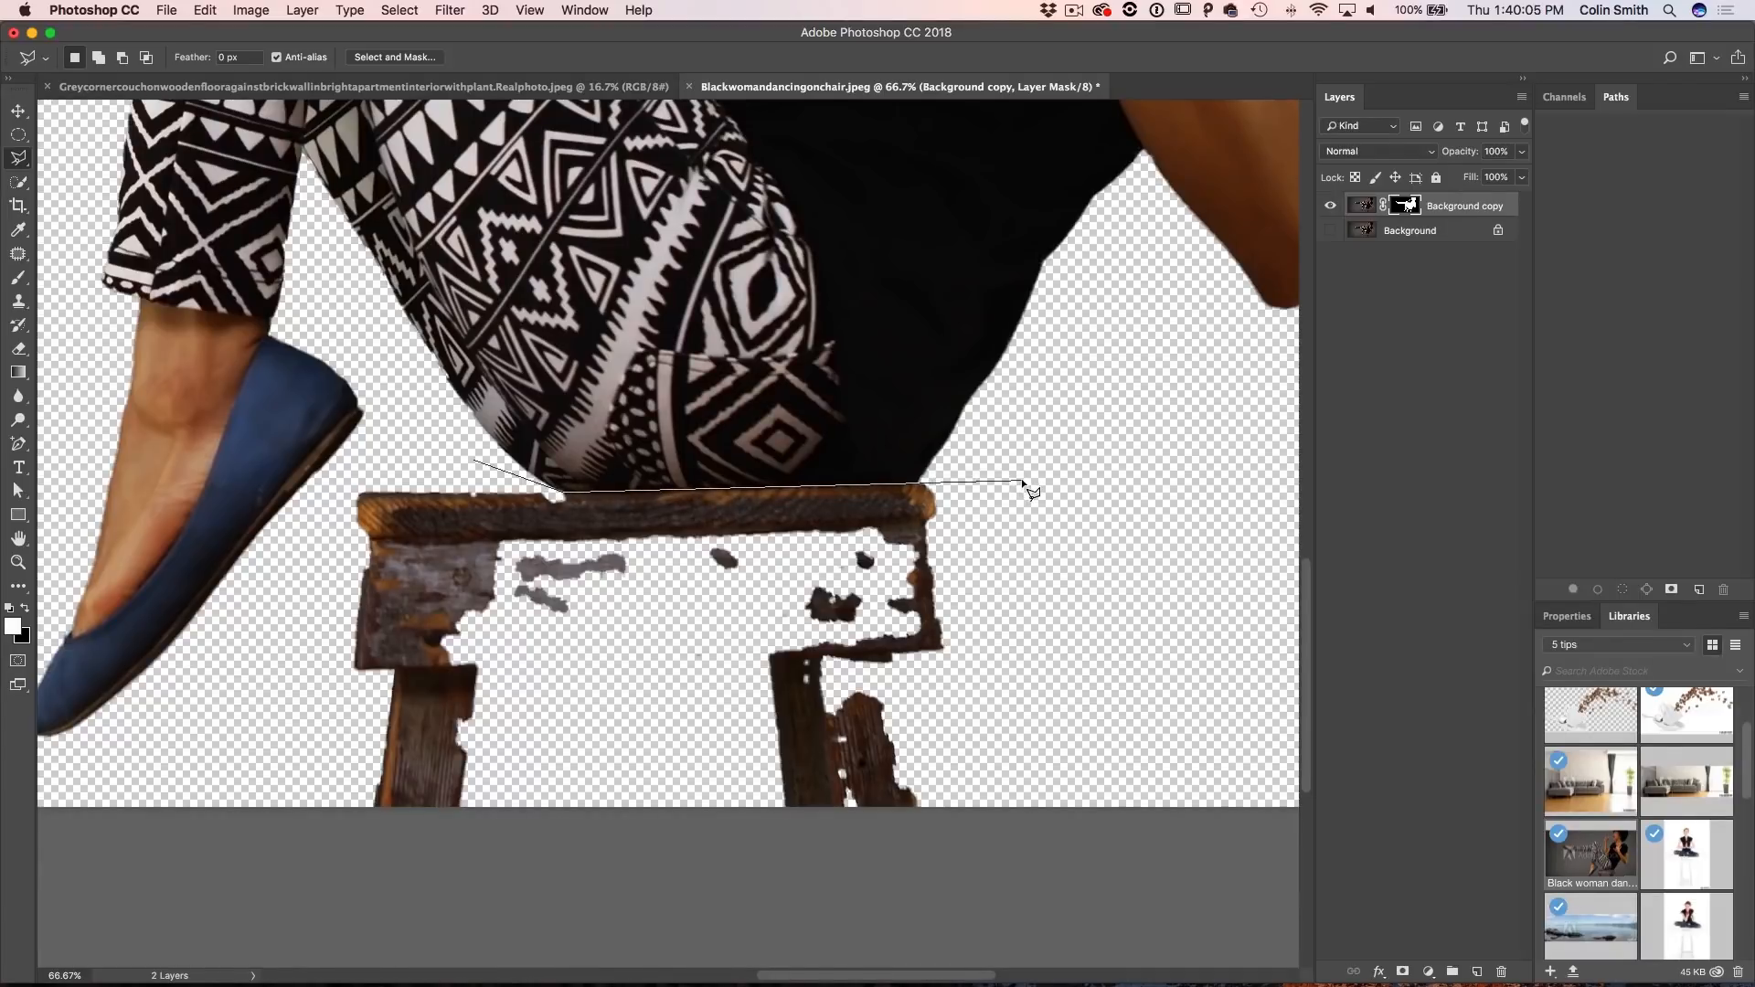
left_click(945, 800)
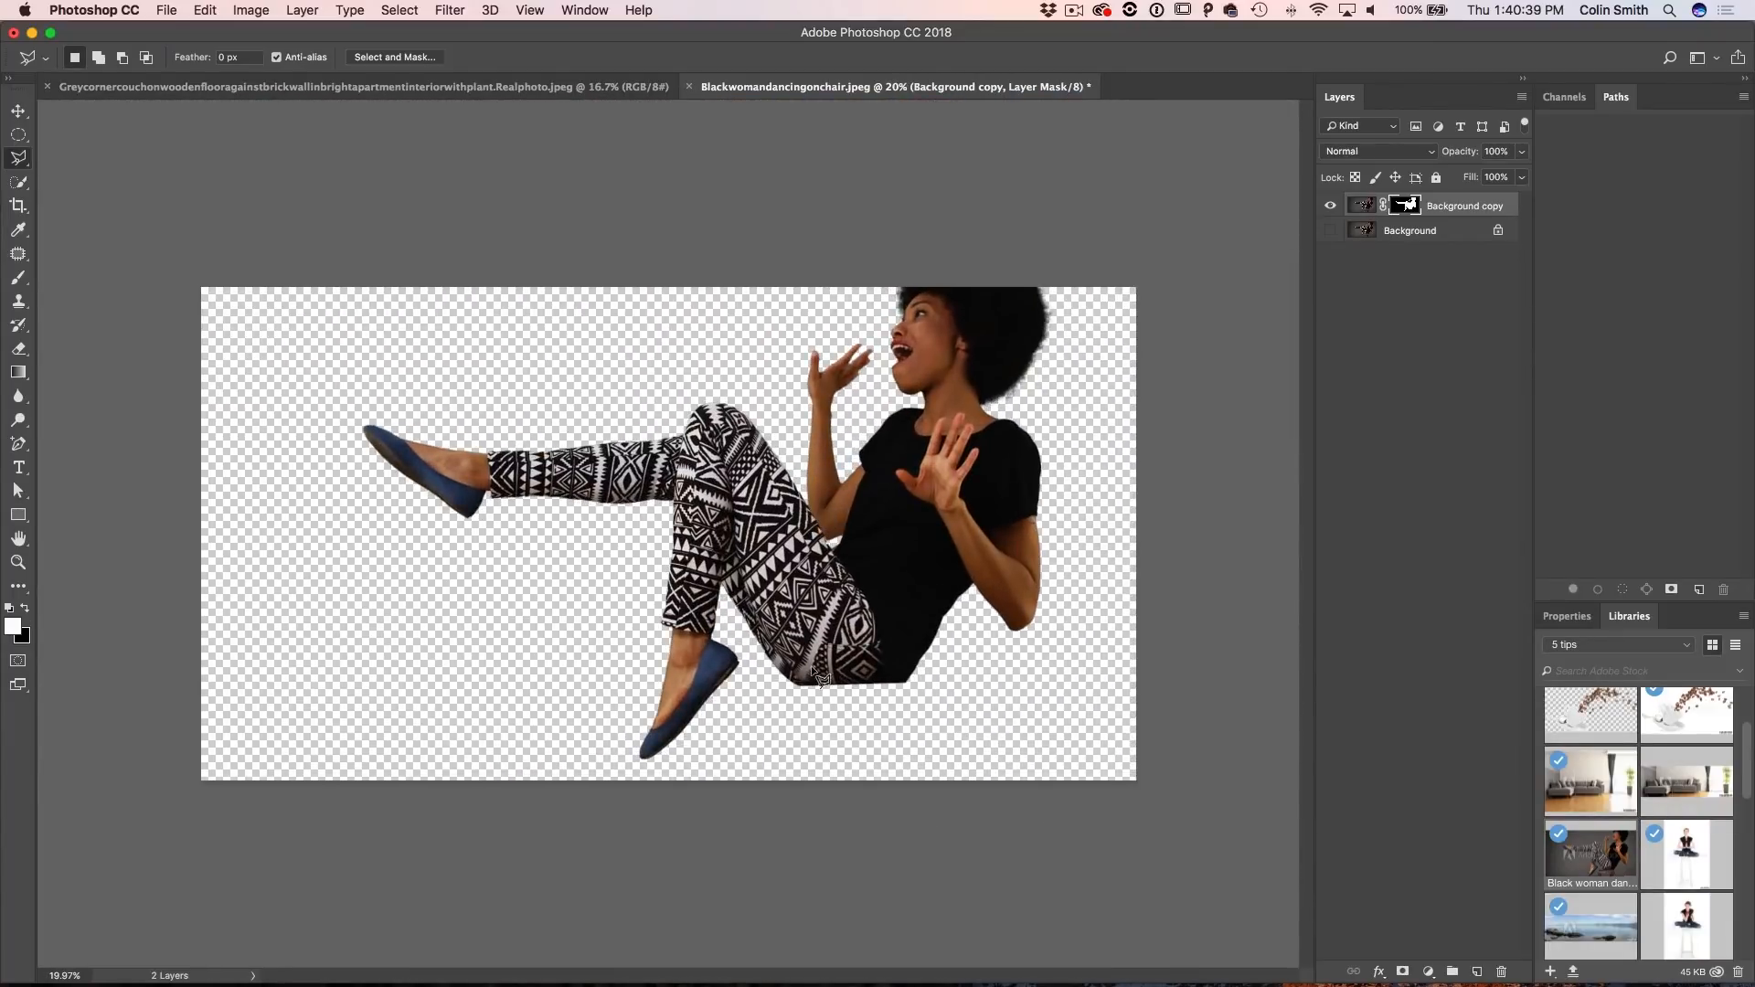
mouse_move(901, 700)
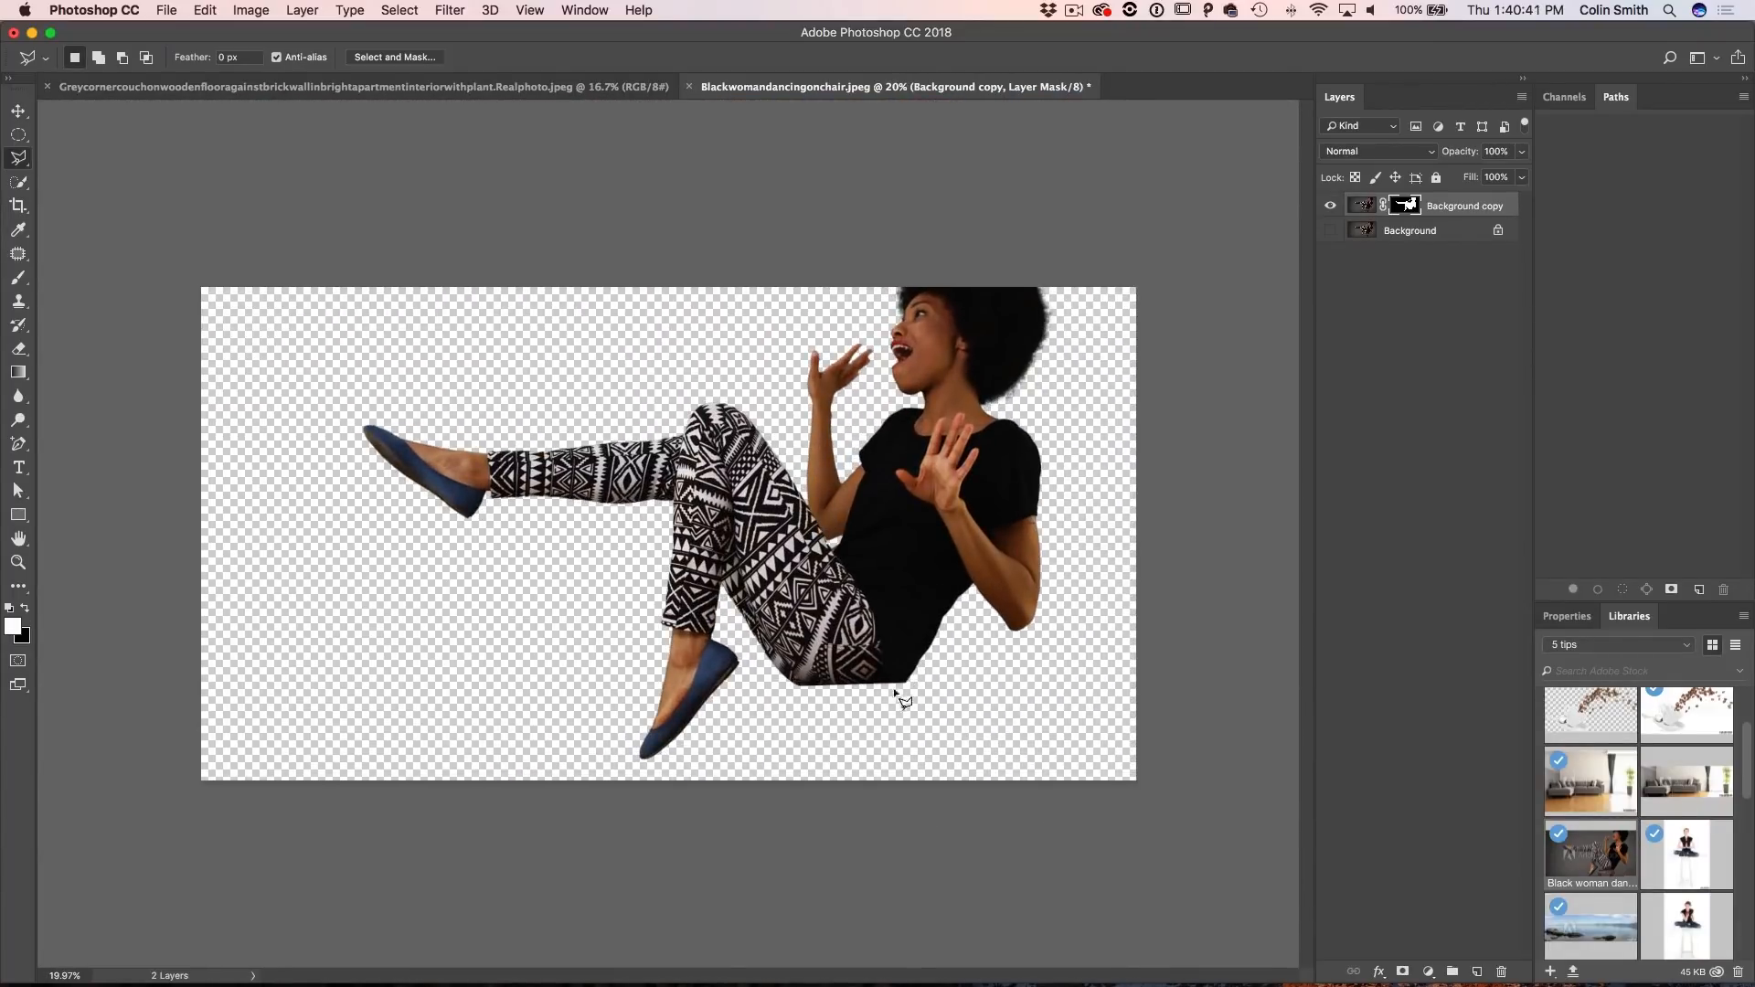
Step: Convert the masked Background copy layer into a smart object via its context menu
left_click(1363, 205)
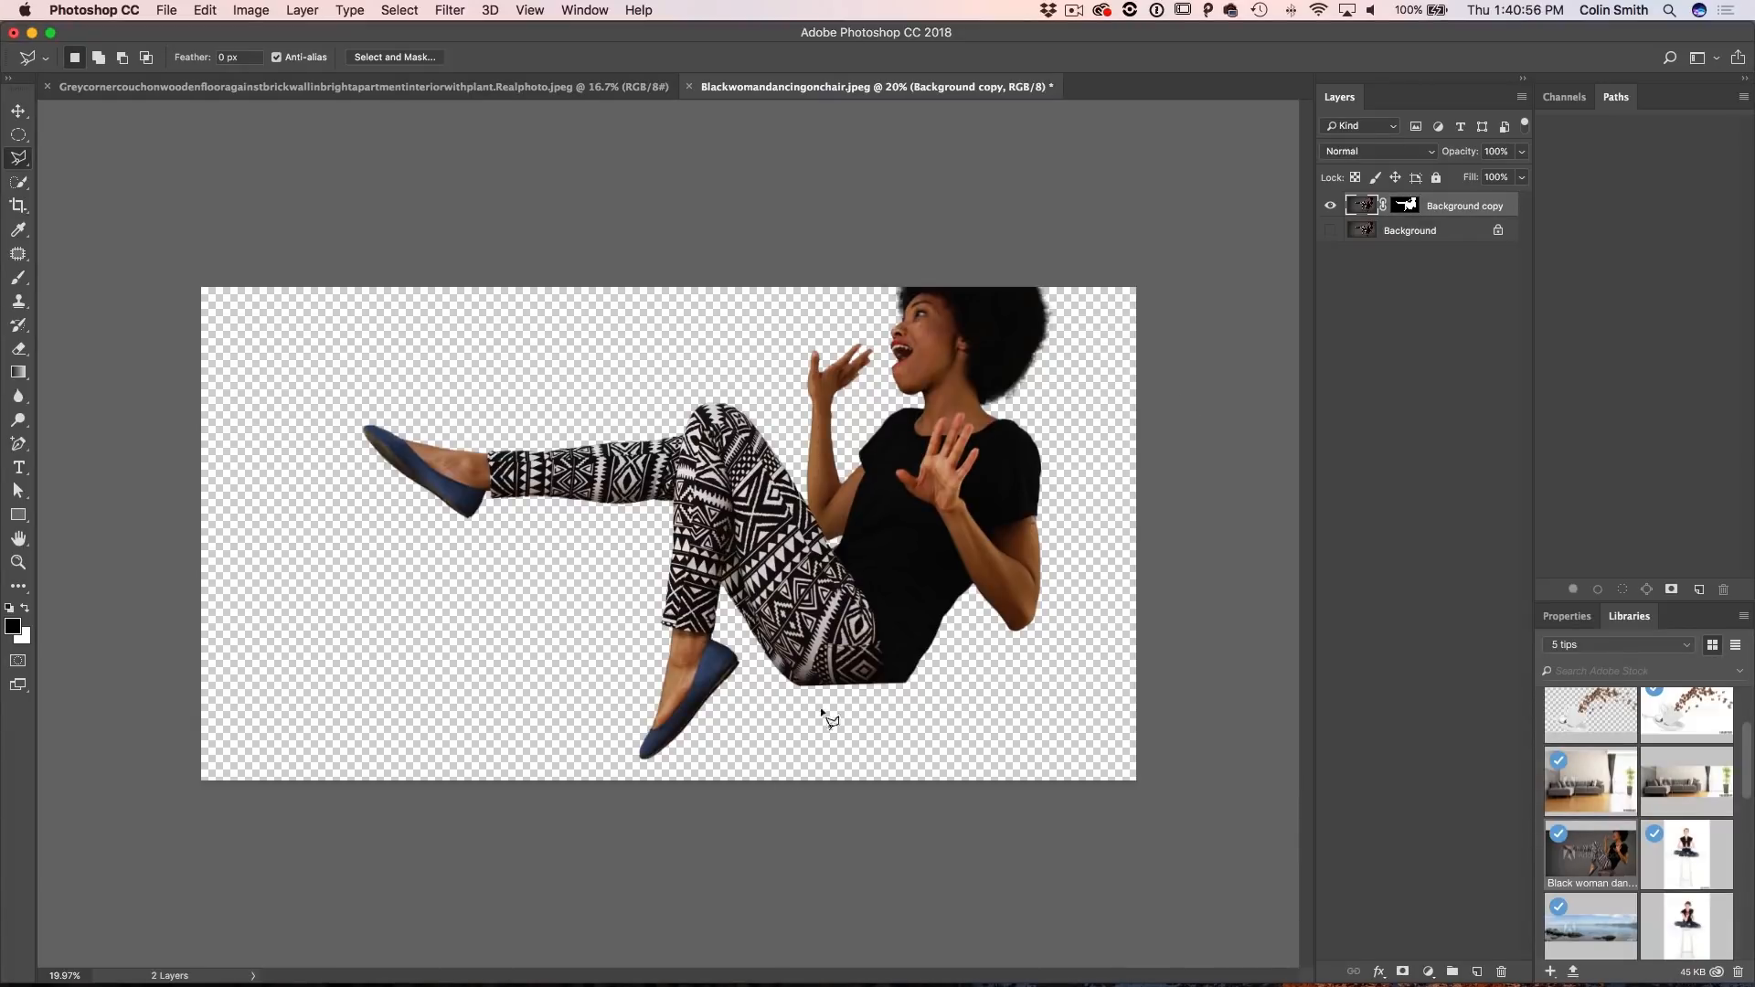
mouse_move(1419, 353)
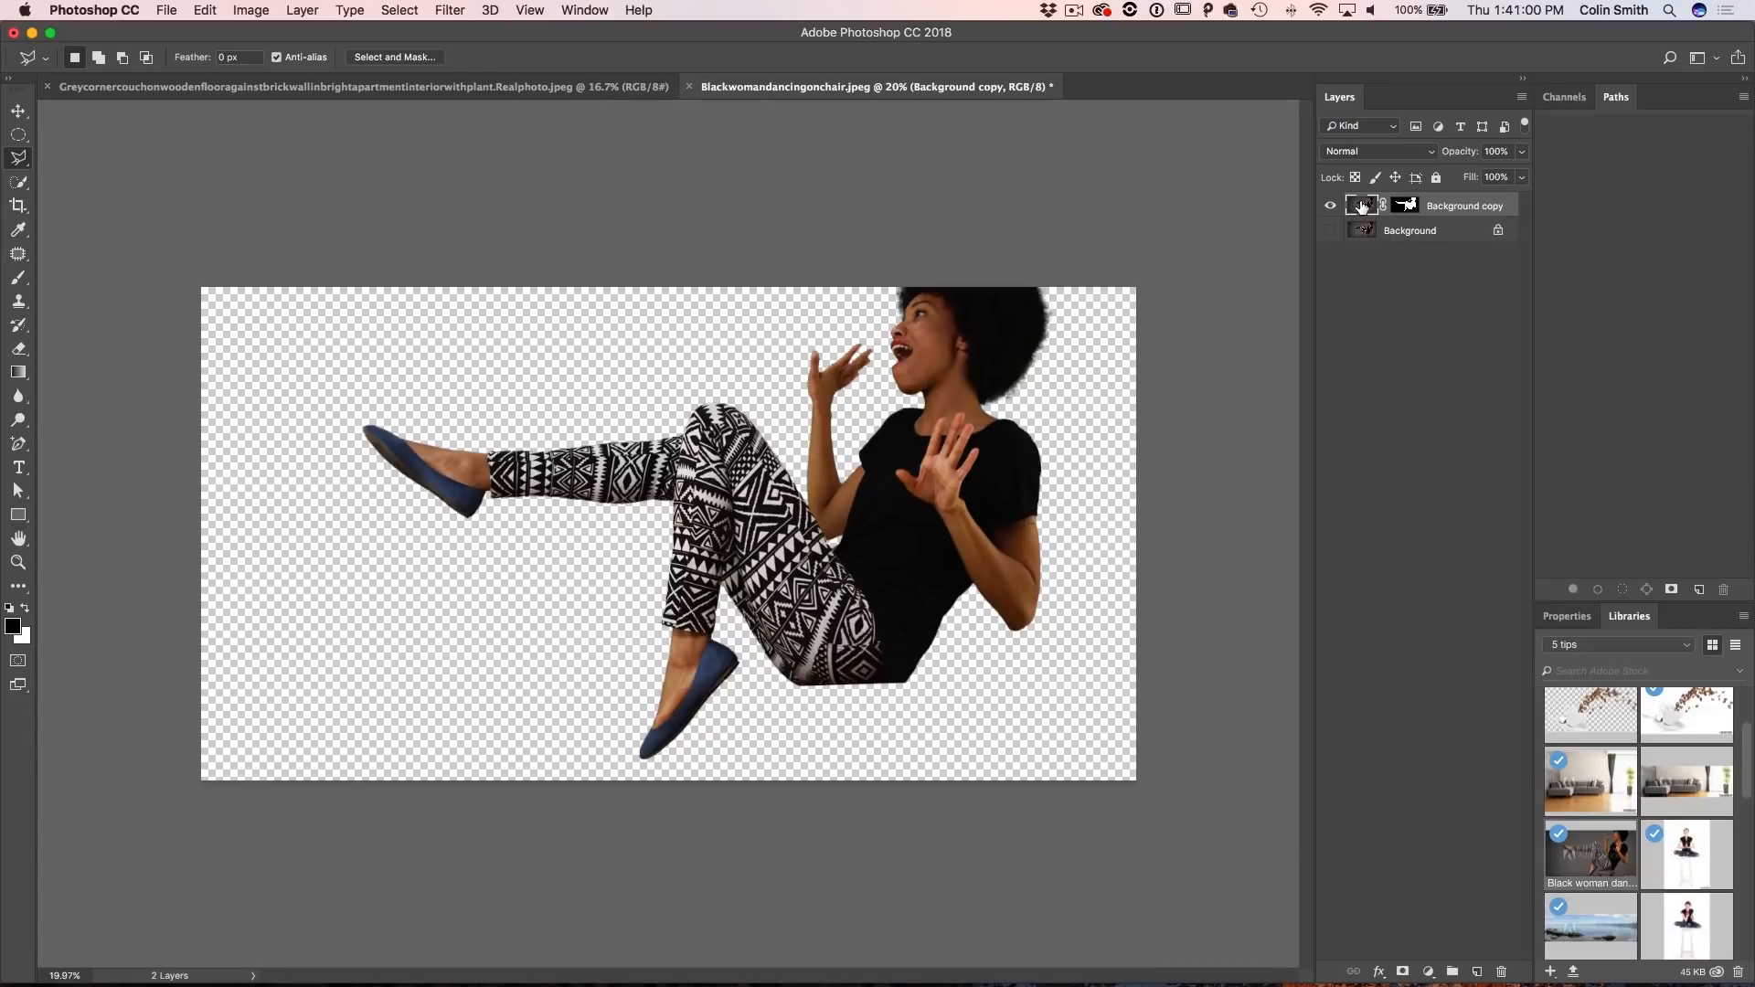
right_click(1363, 205)
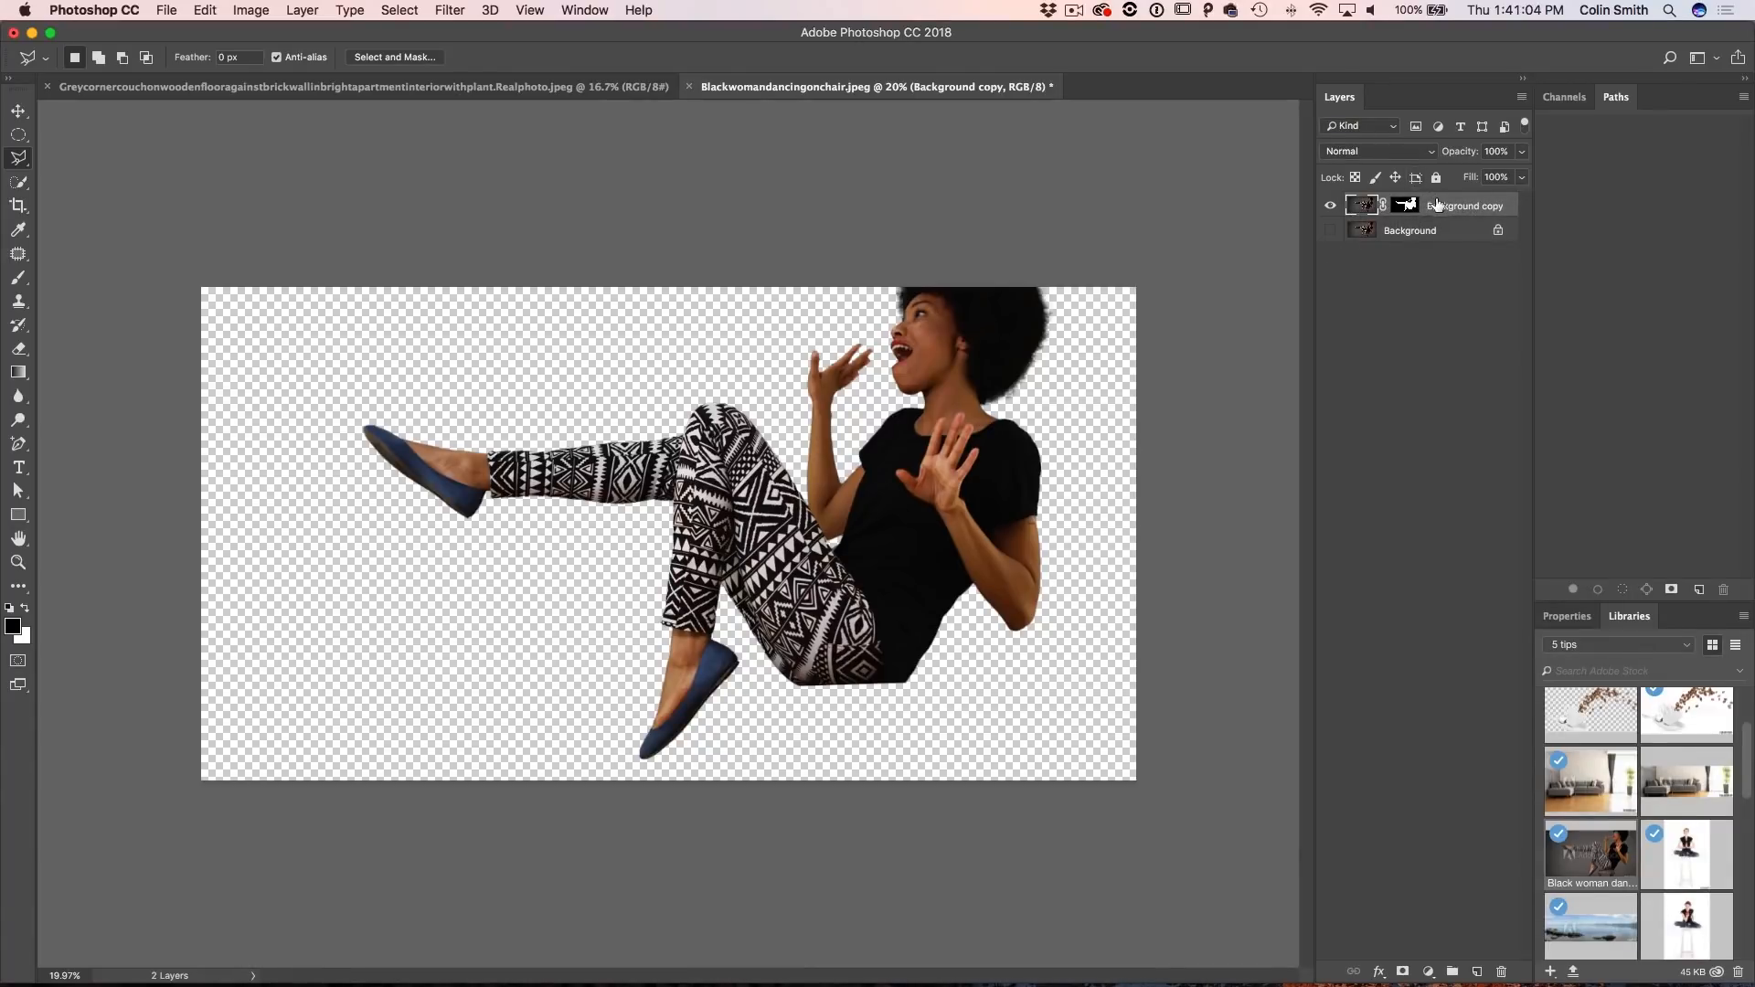
right_click(1433, 204)
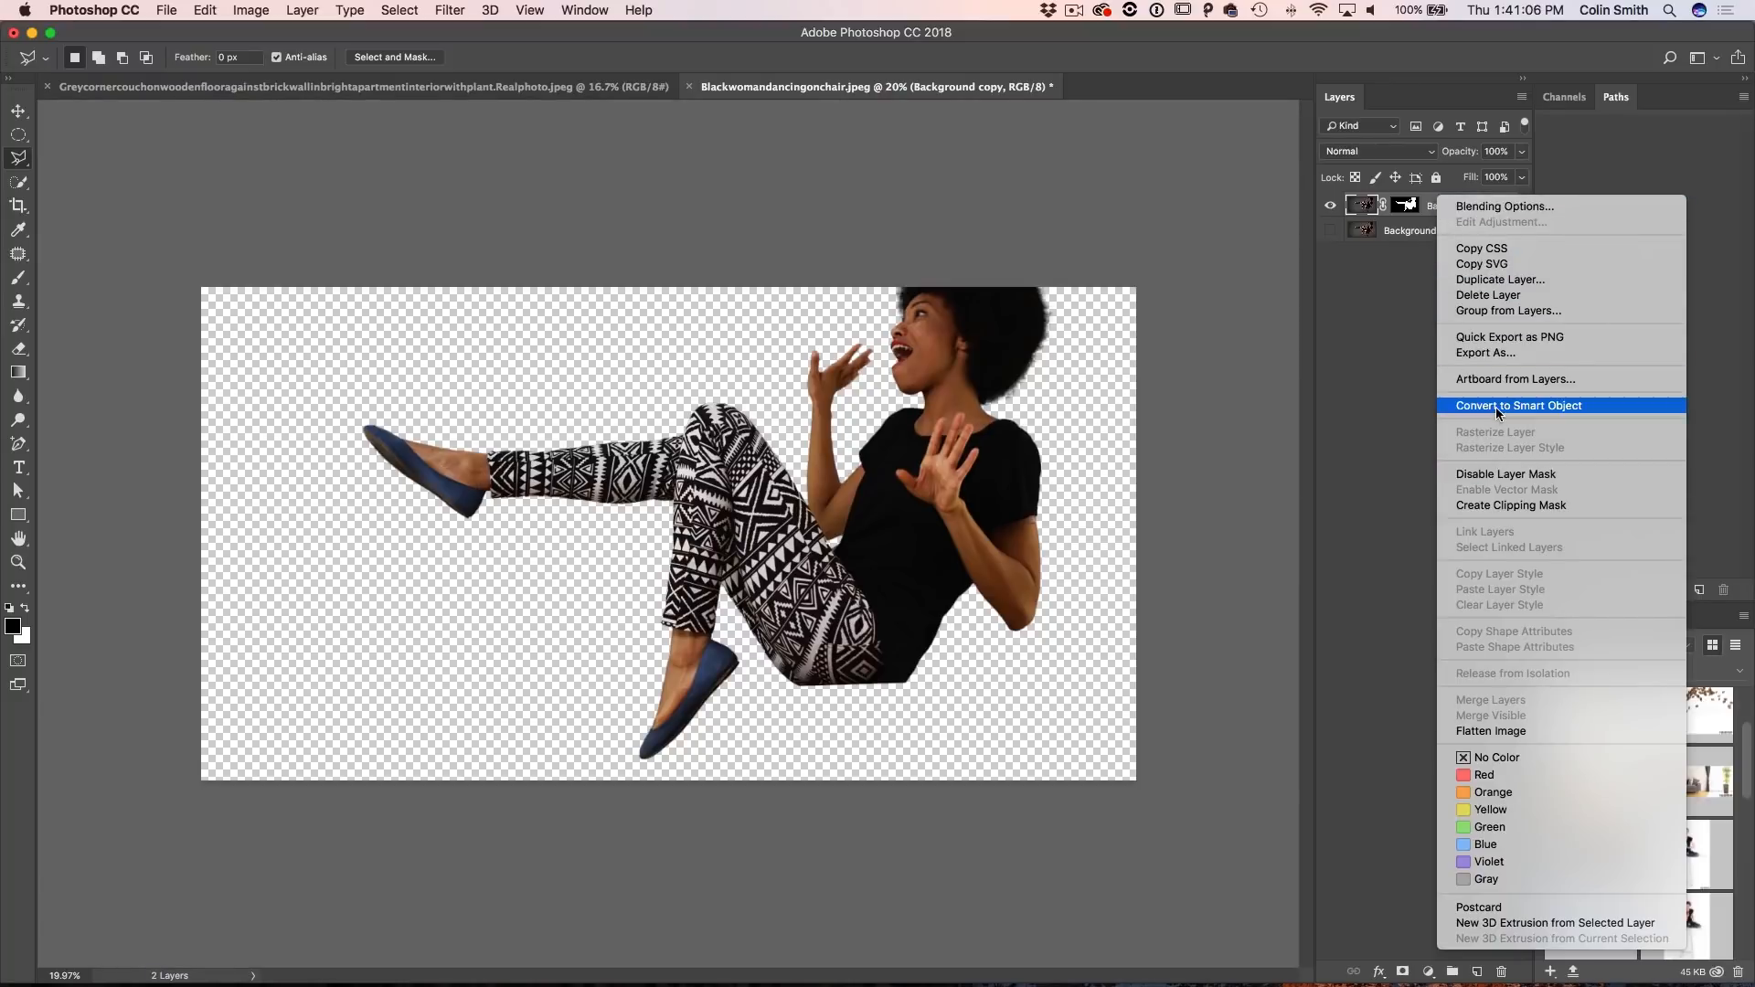
left_click(1517, 406)
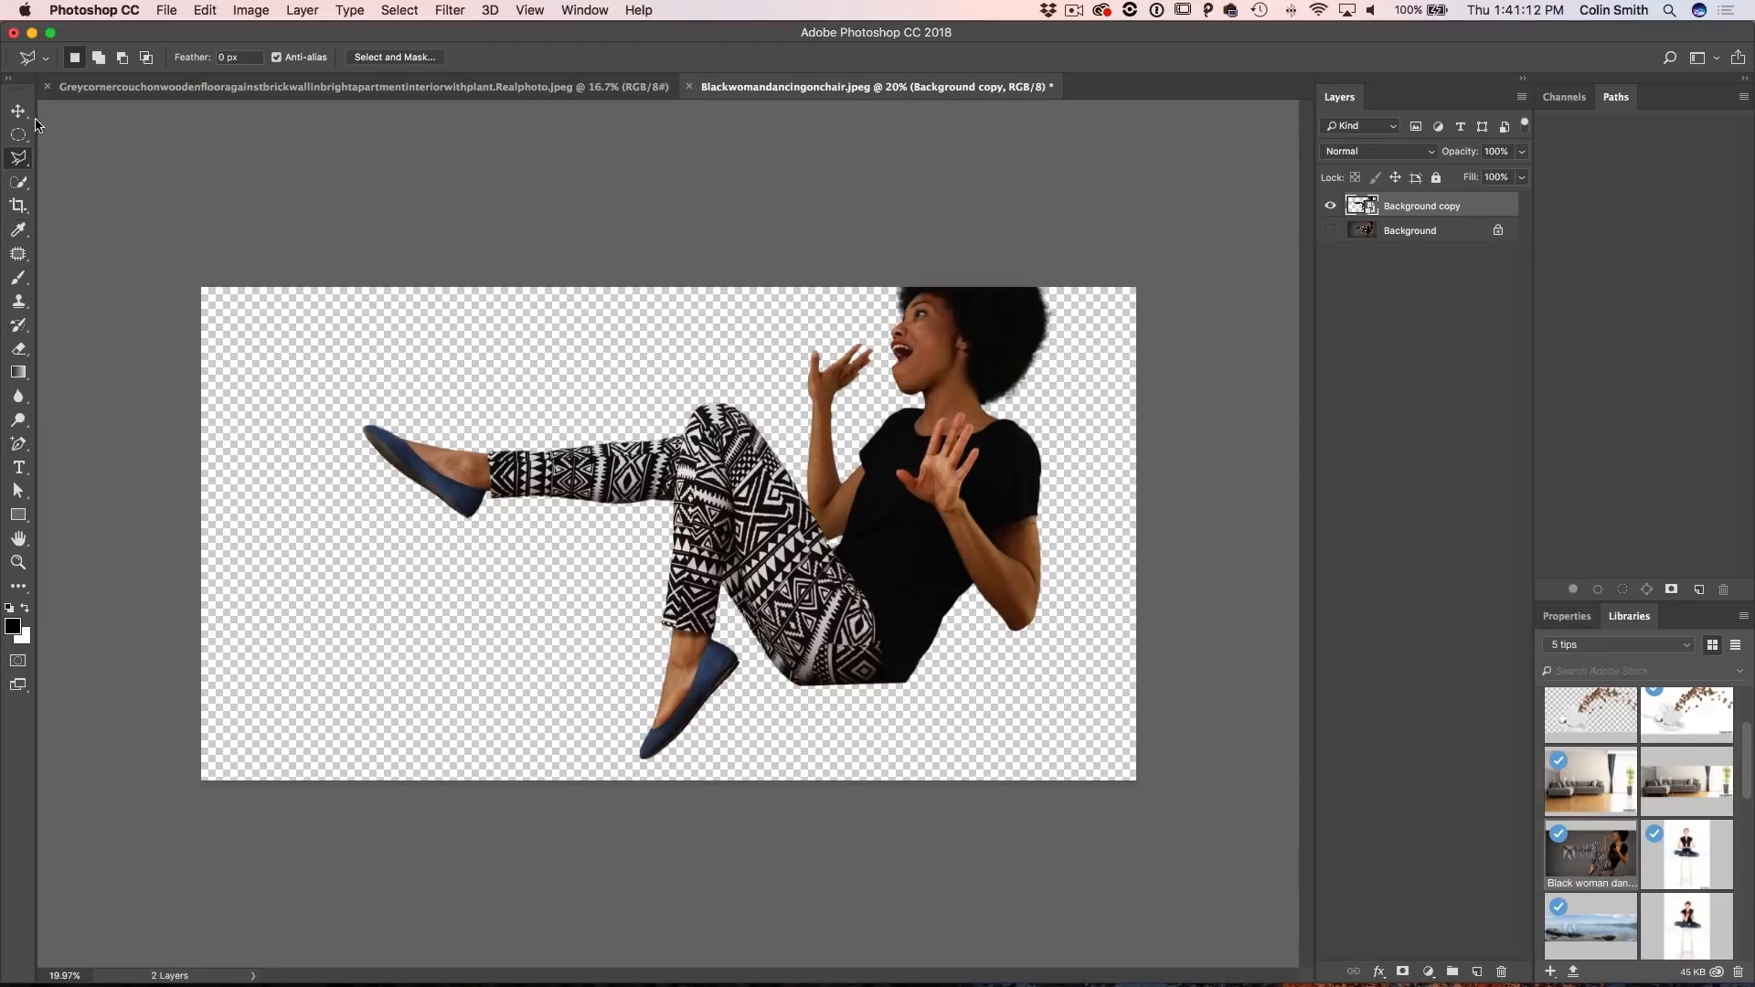
left_click(449, 11)
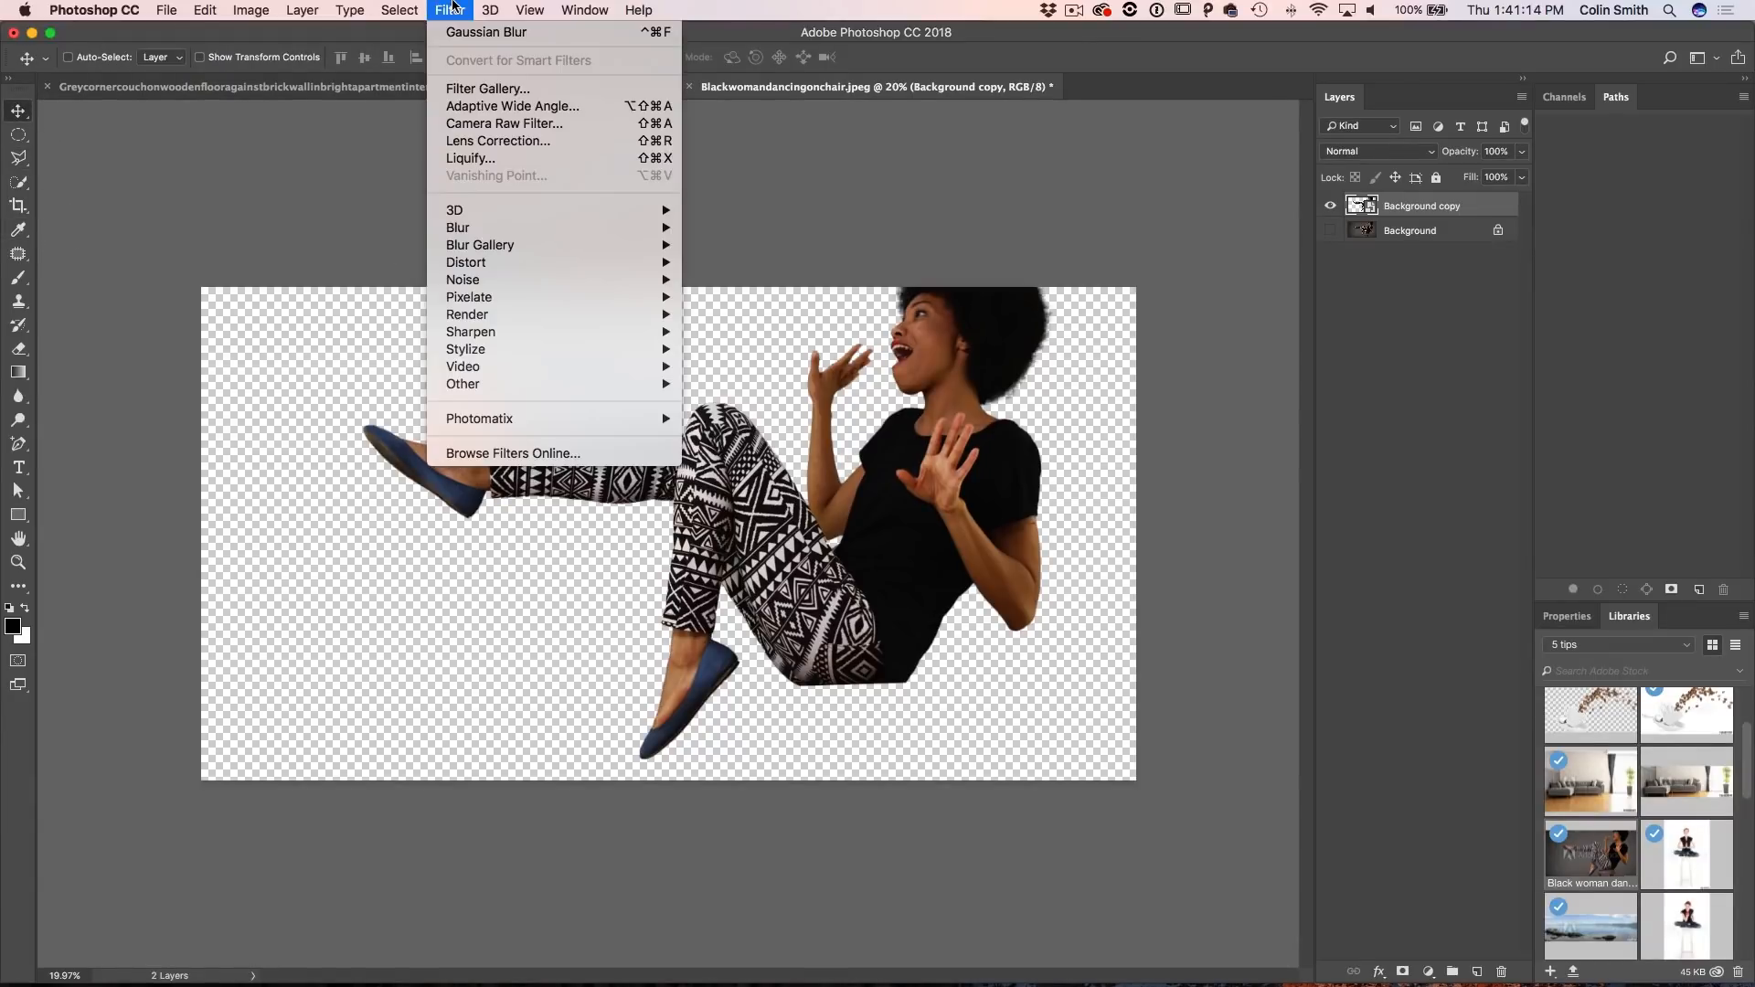
mouse_move(512, 106)
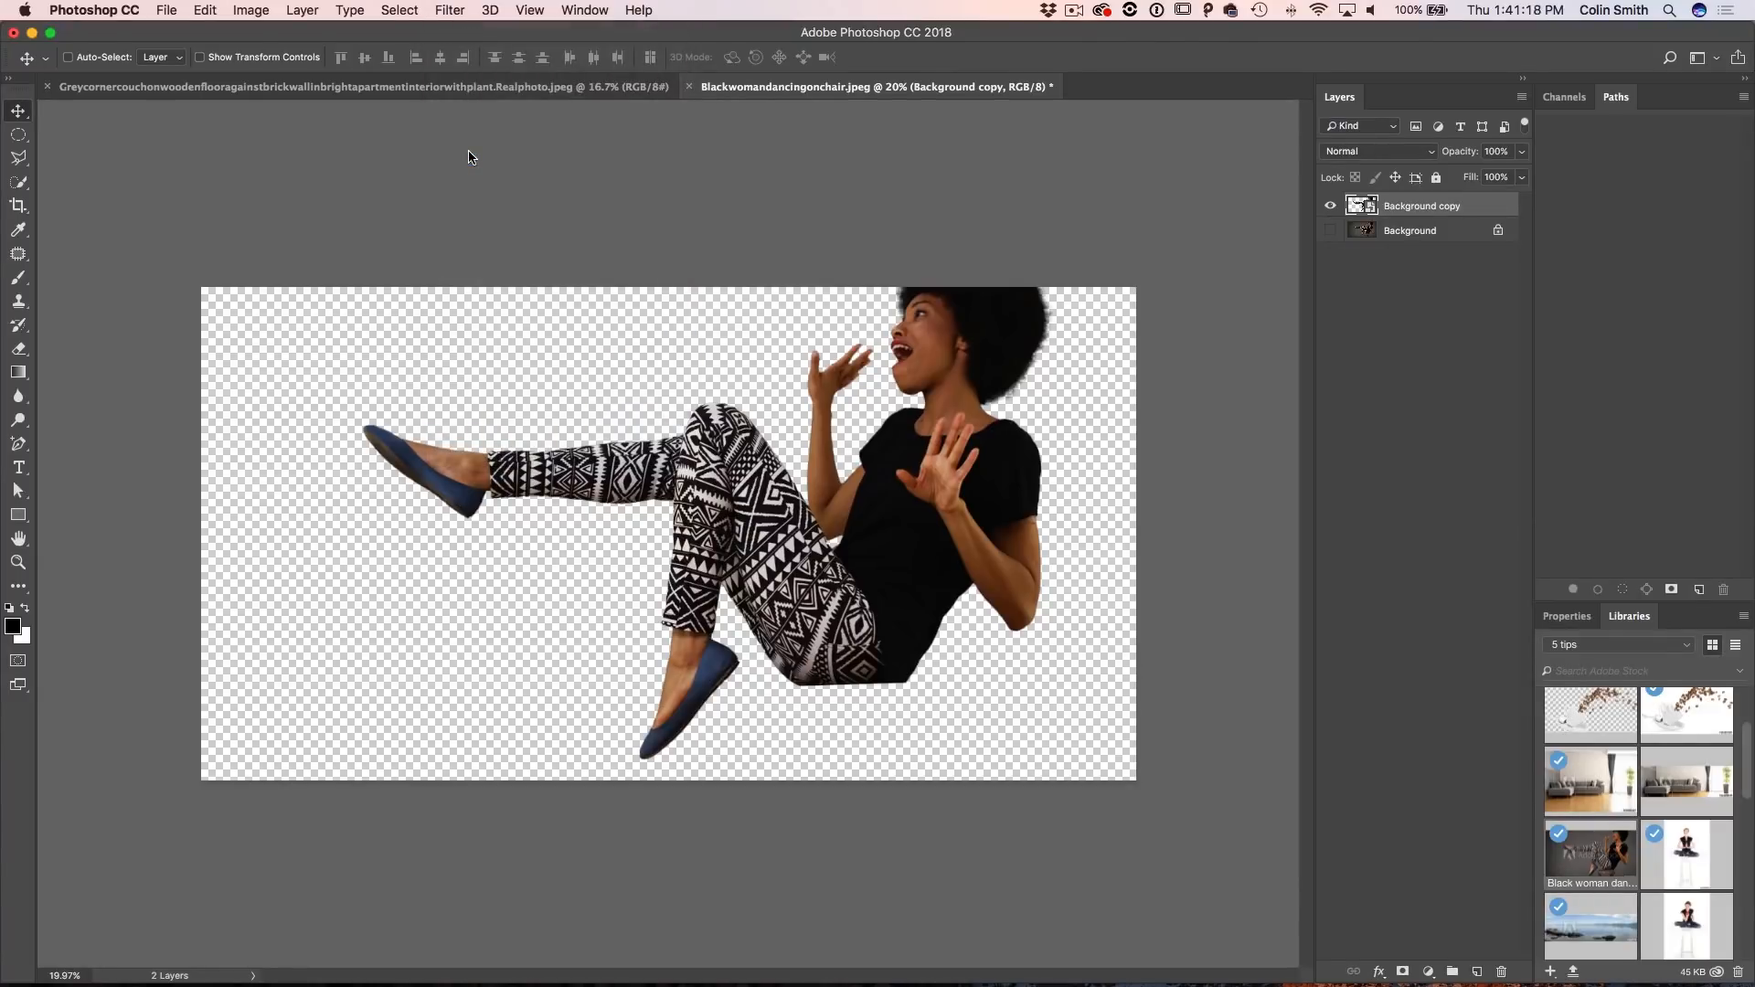
Step: Apply Liquify with a 250 px Forward Warp brush to round the flat cut under her seat
left_click(447, 10)
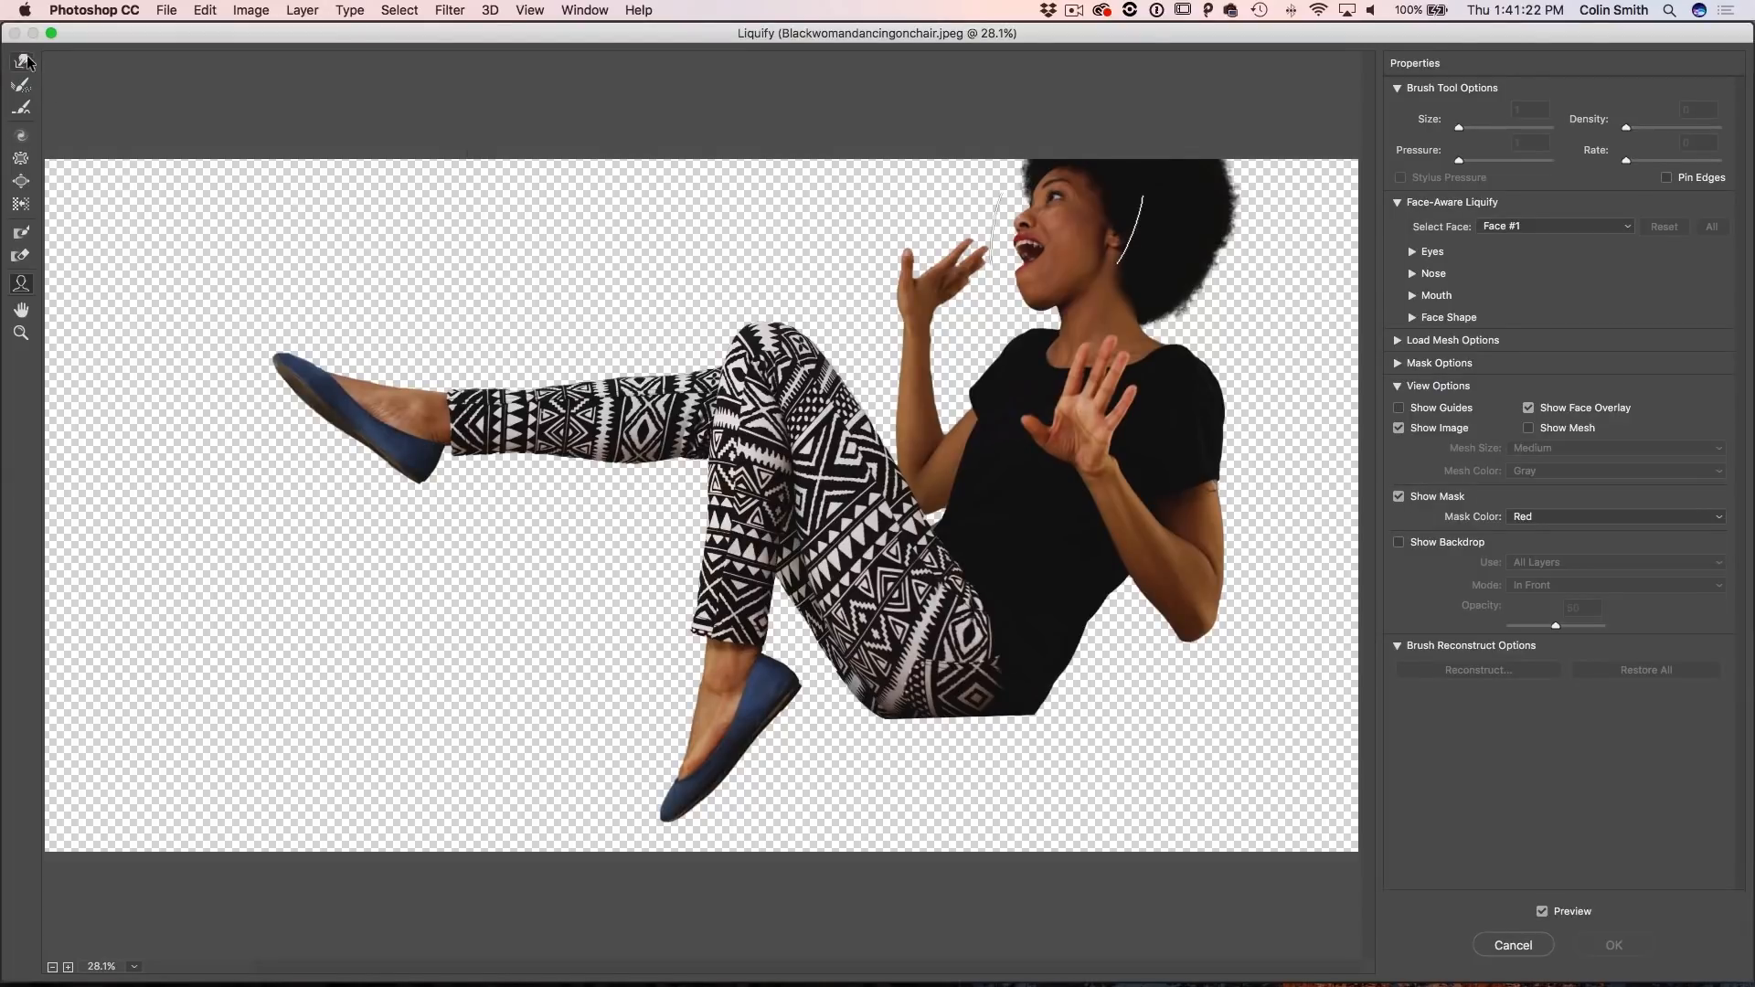
left_click(20, 62)
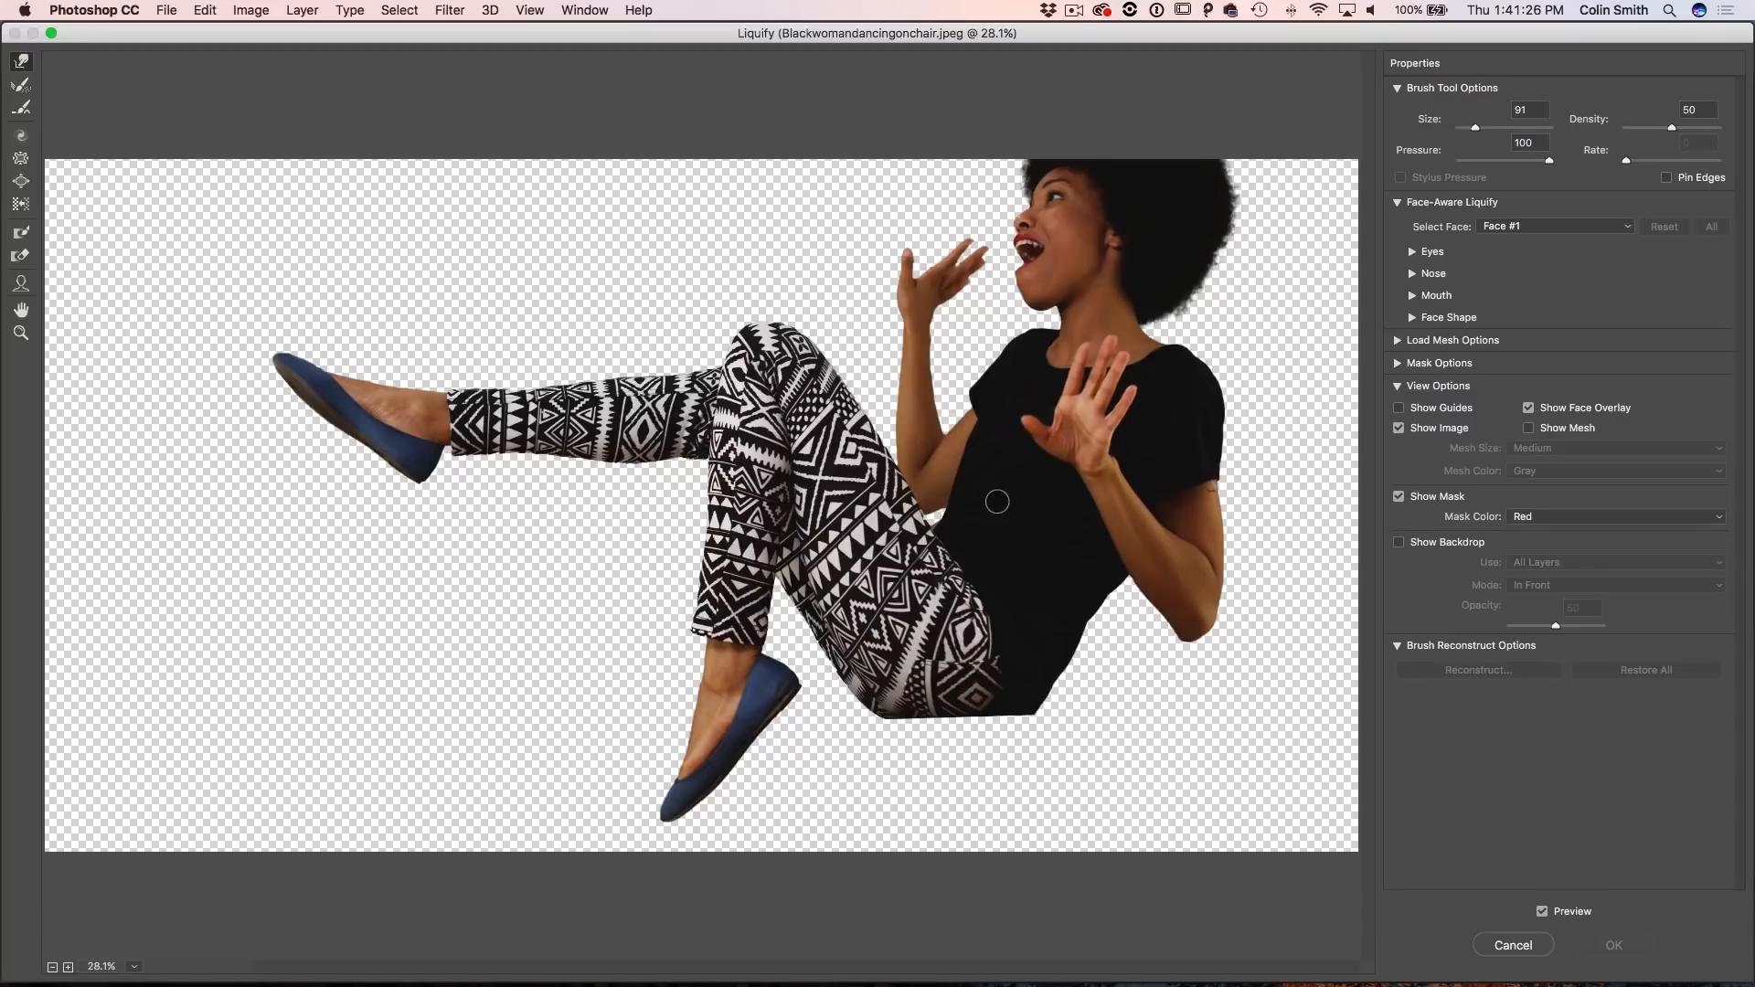
type("250")
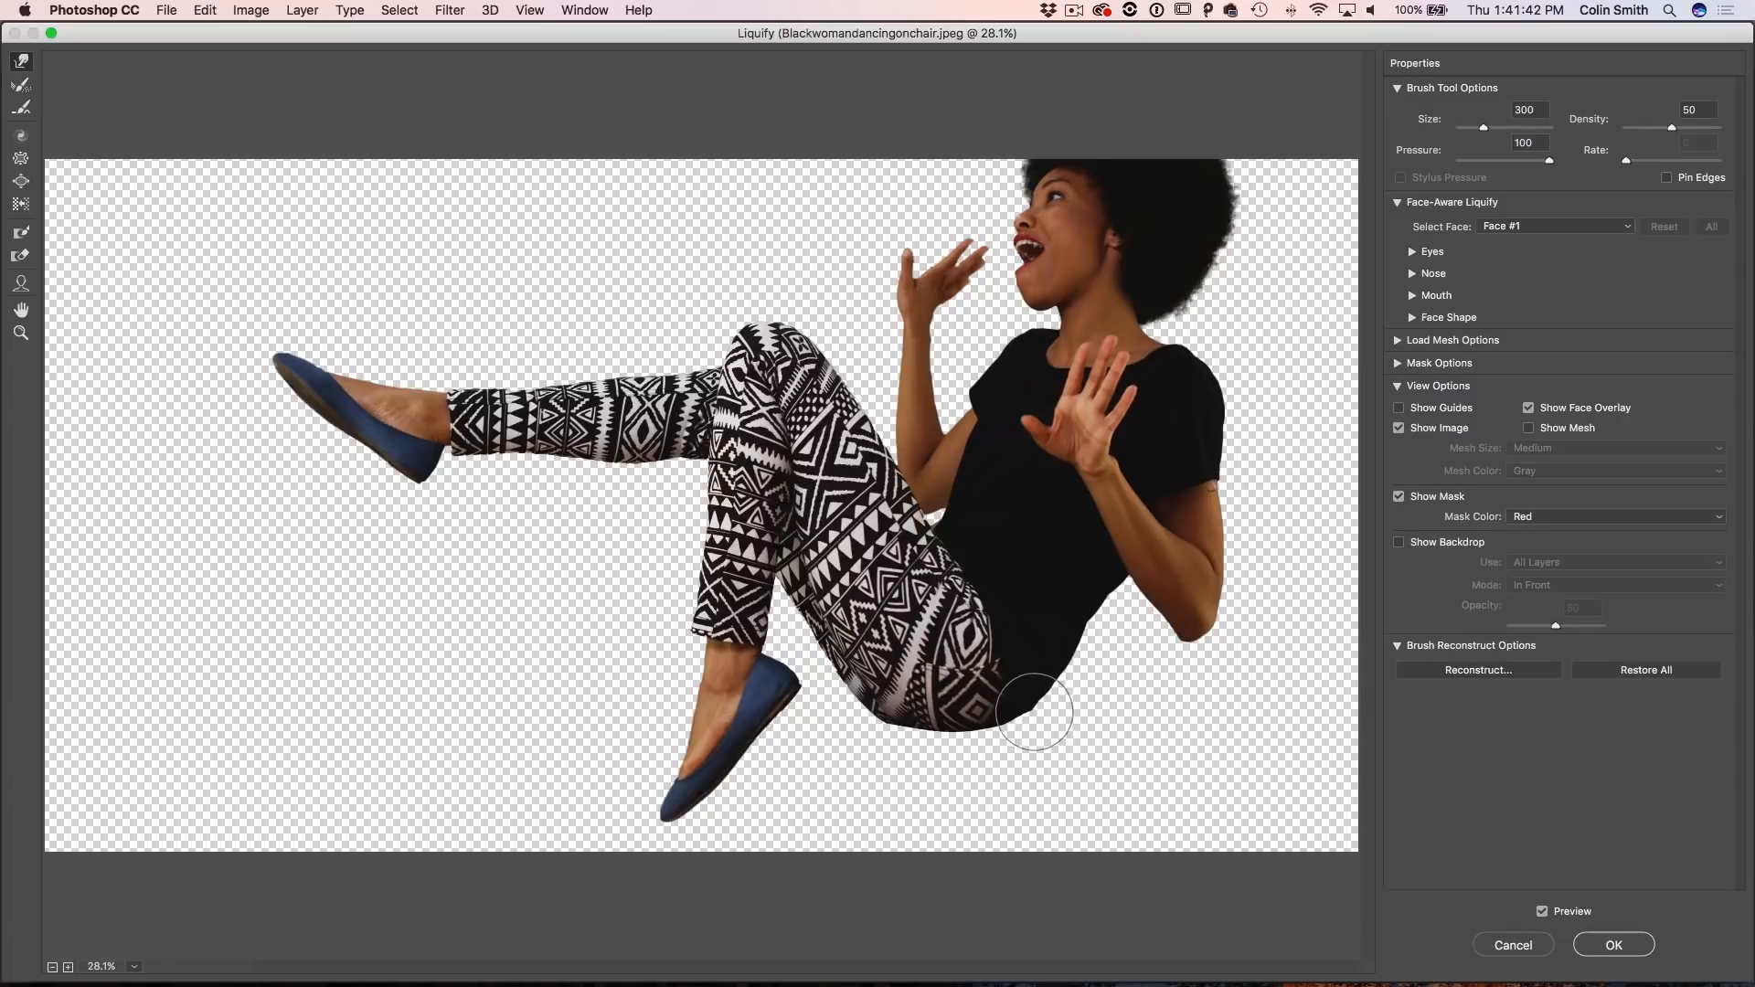
mouse_move(1027, 716)
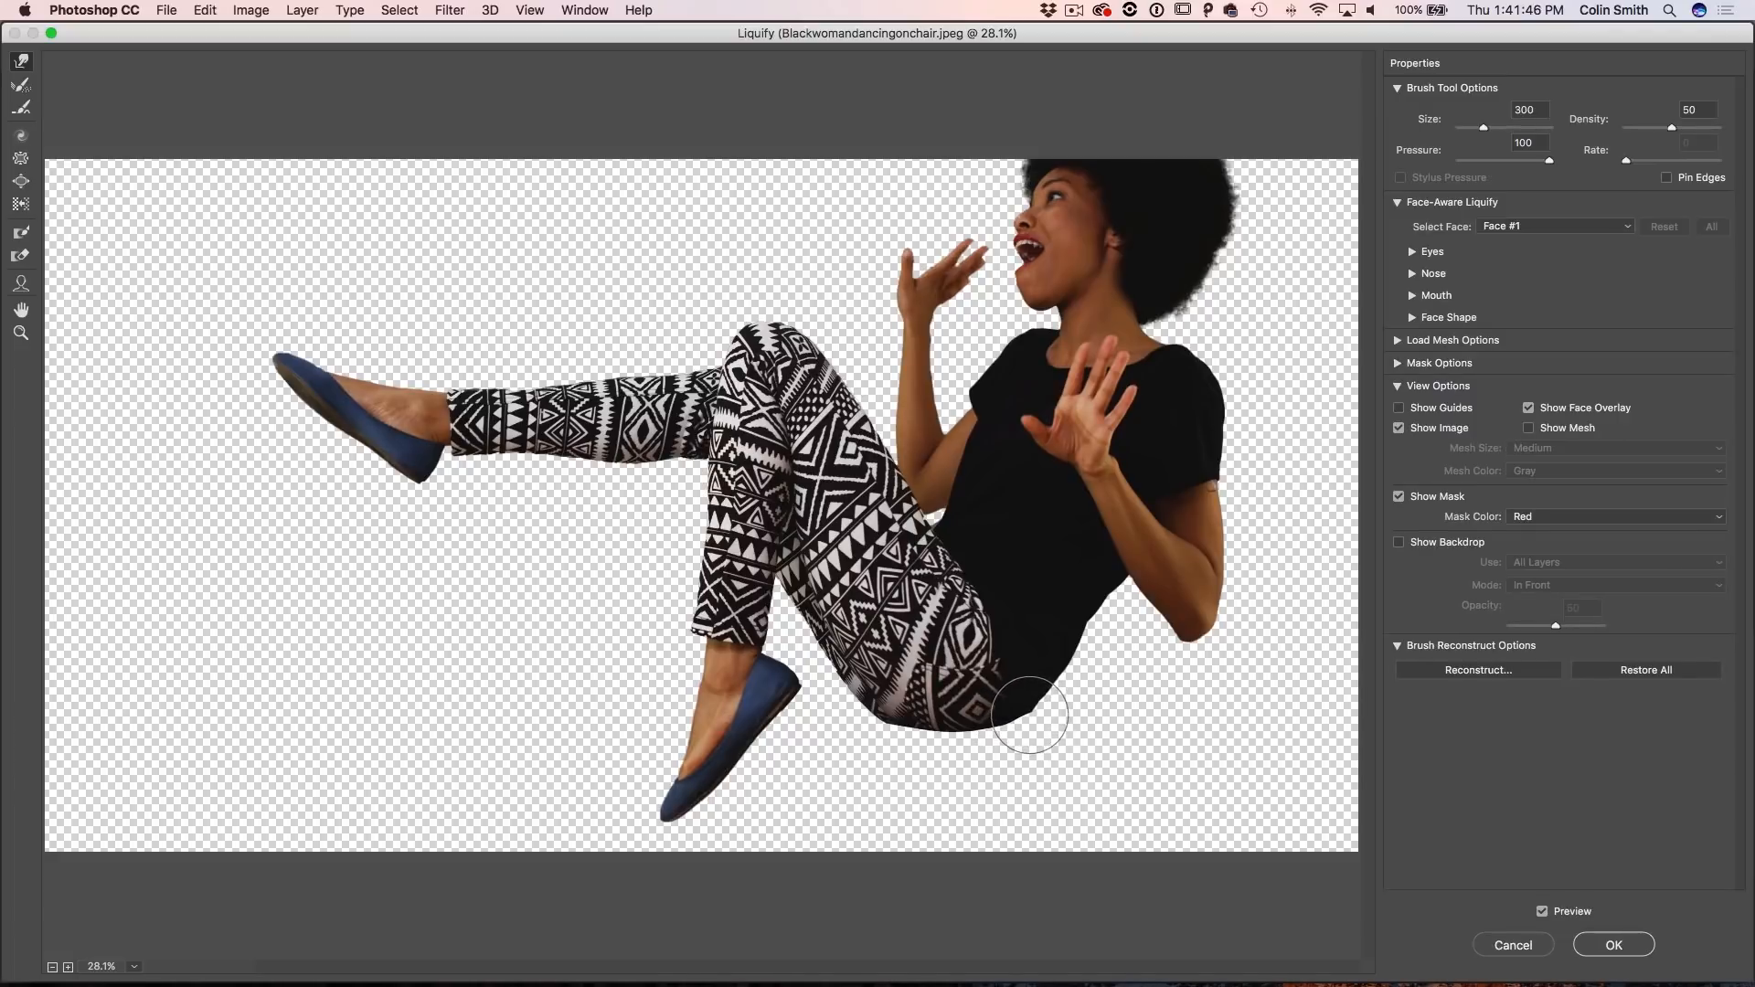
left_click_drag(1029, 717, 884, 739)
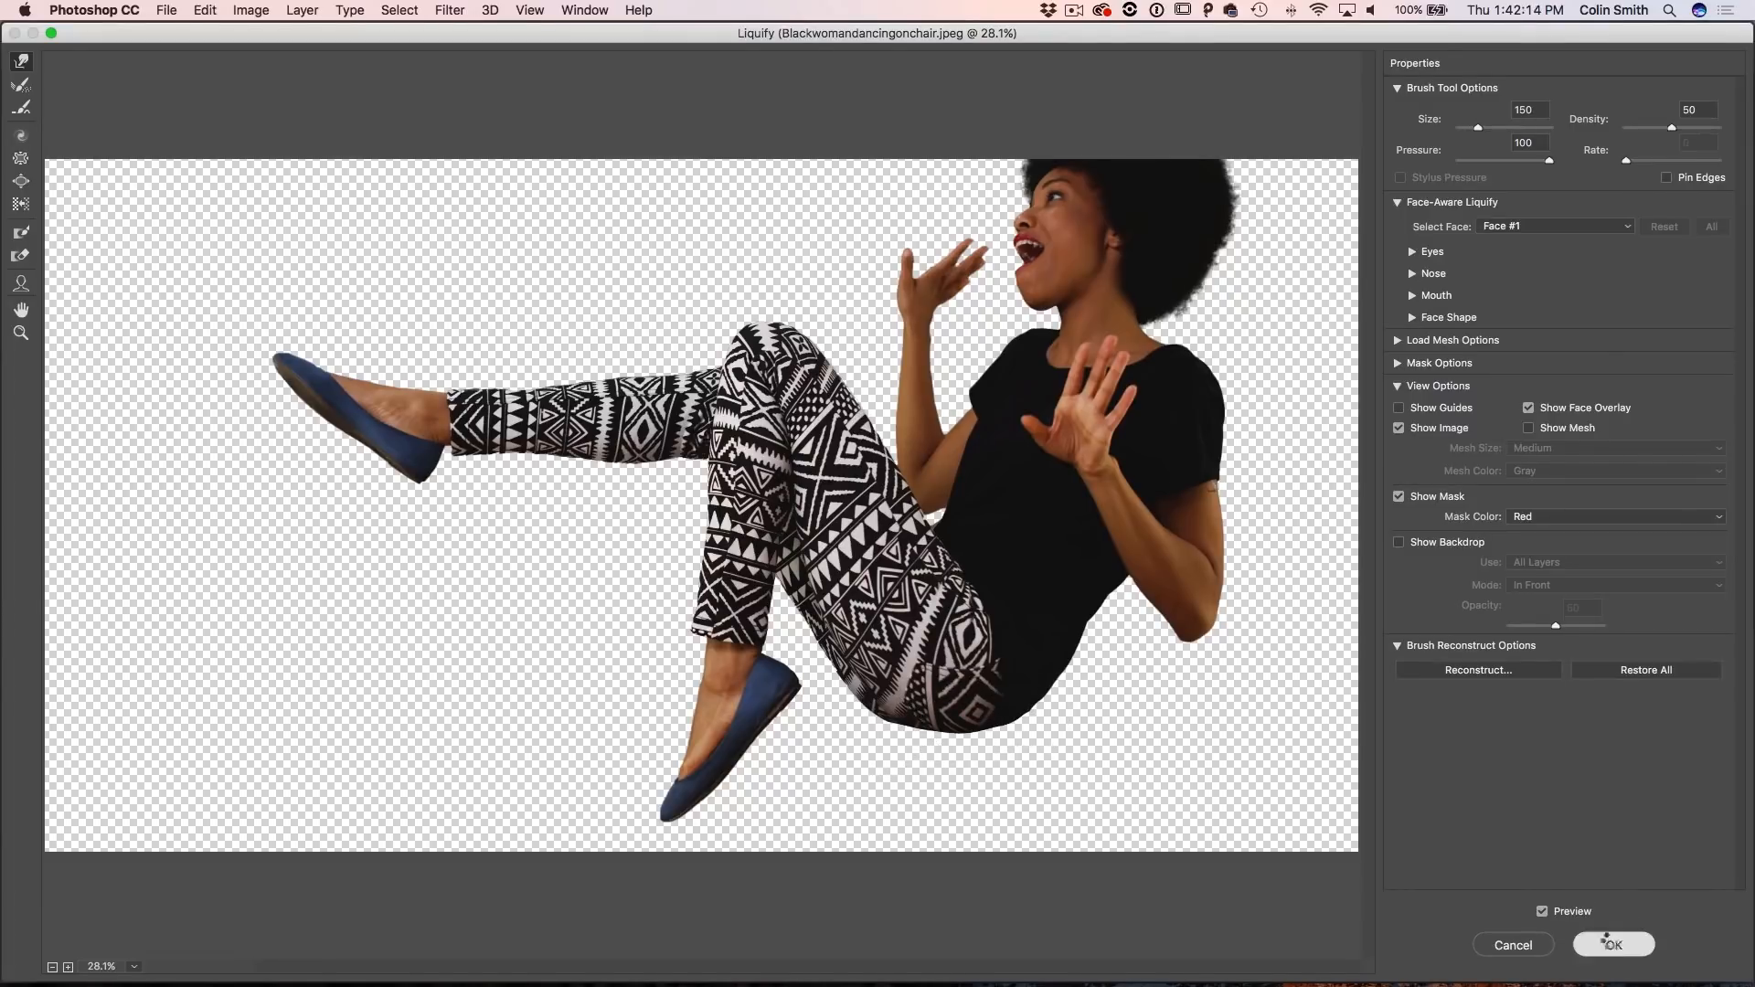
left_click(1612, 945)
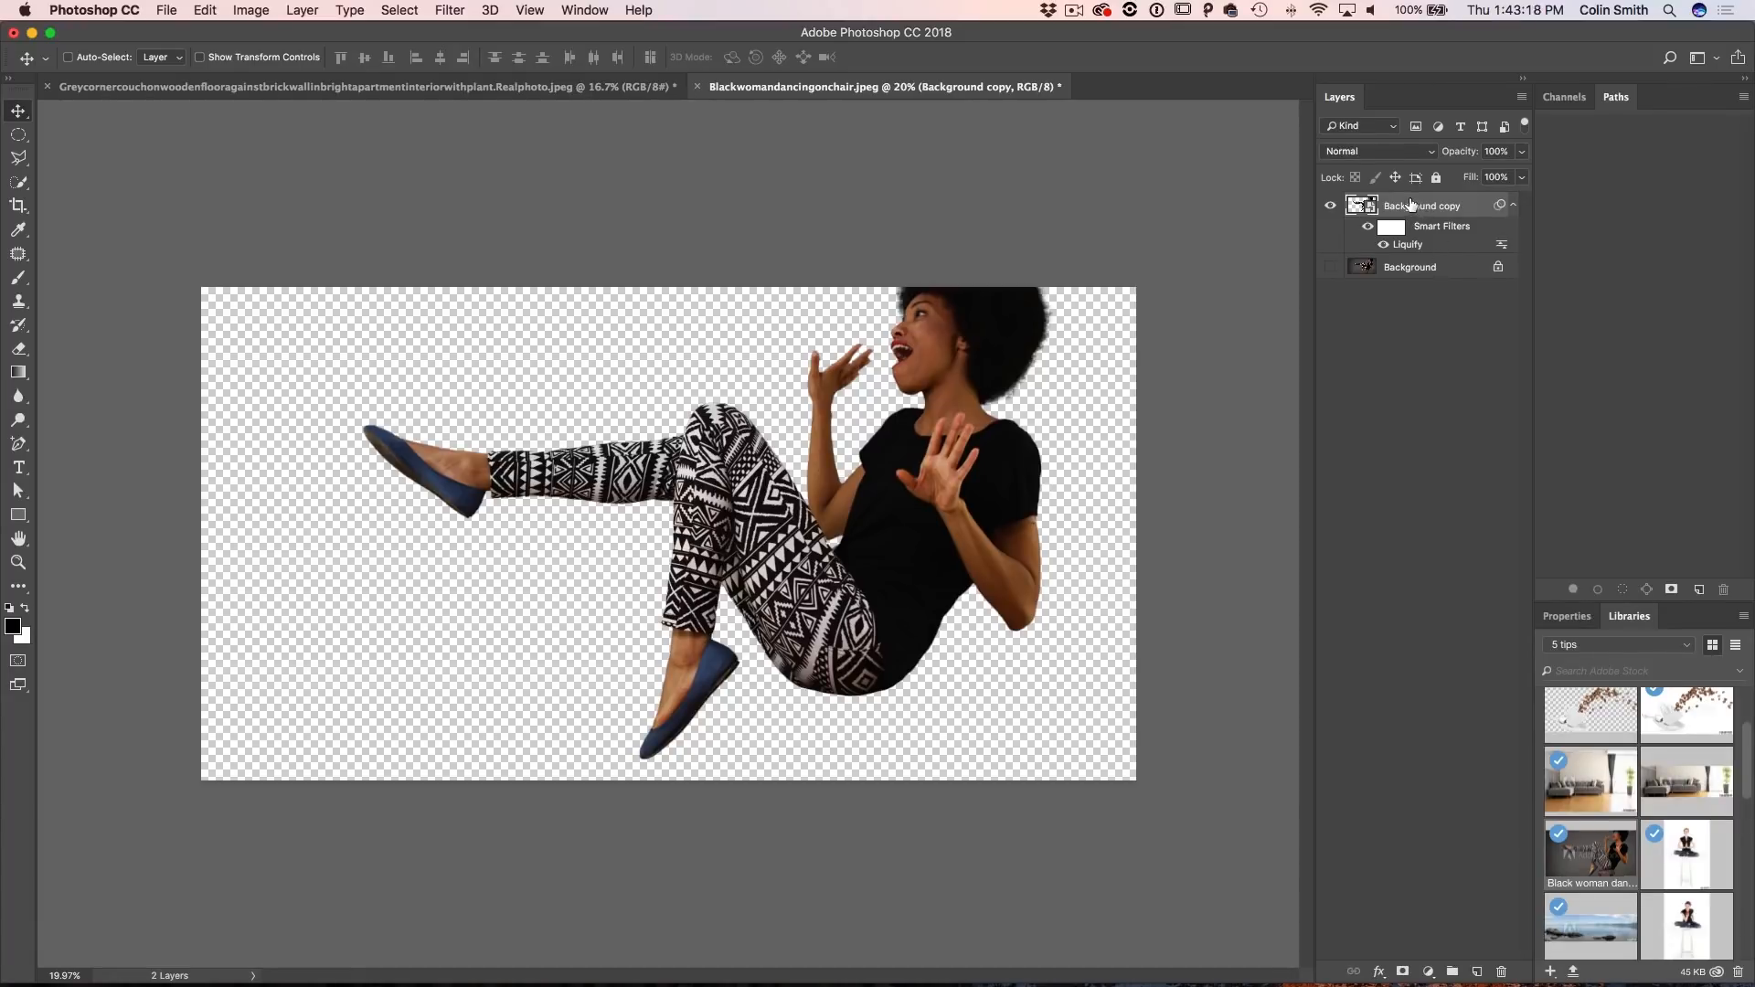
Step: Copy the woman into the living-room document and scale and place her floating above the sofa
right_click(1422, 205)
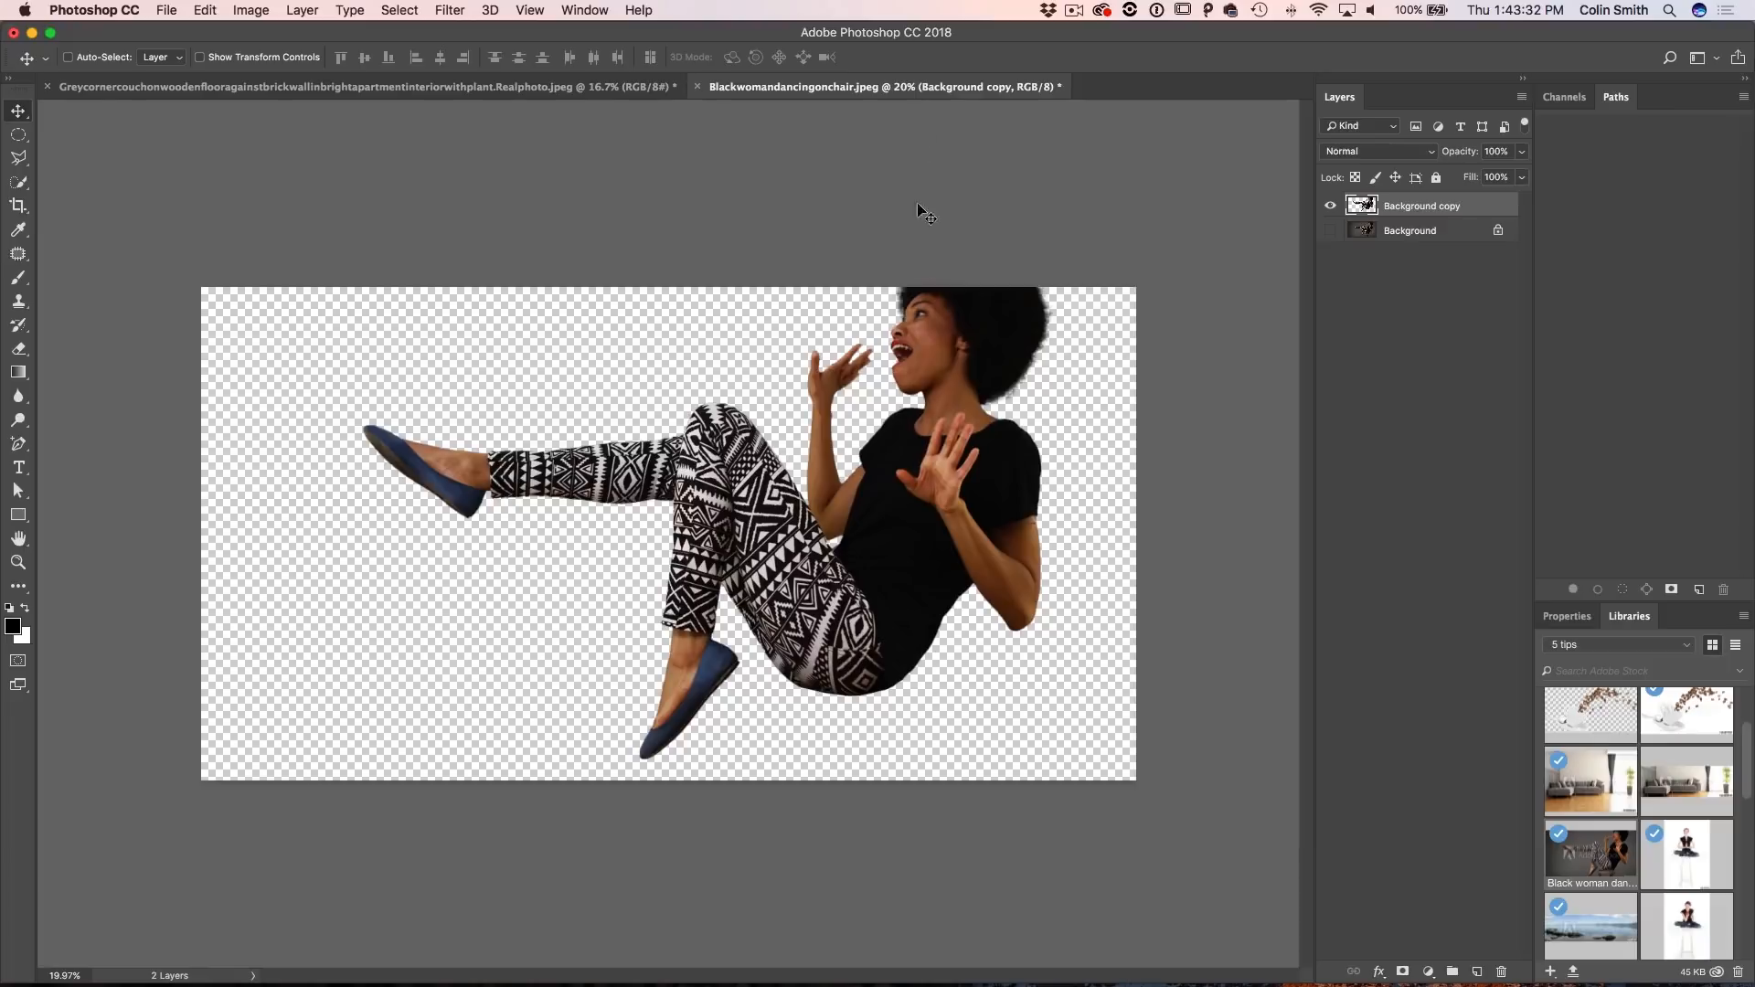
left_click(358, 86)
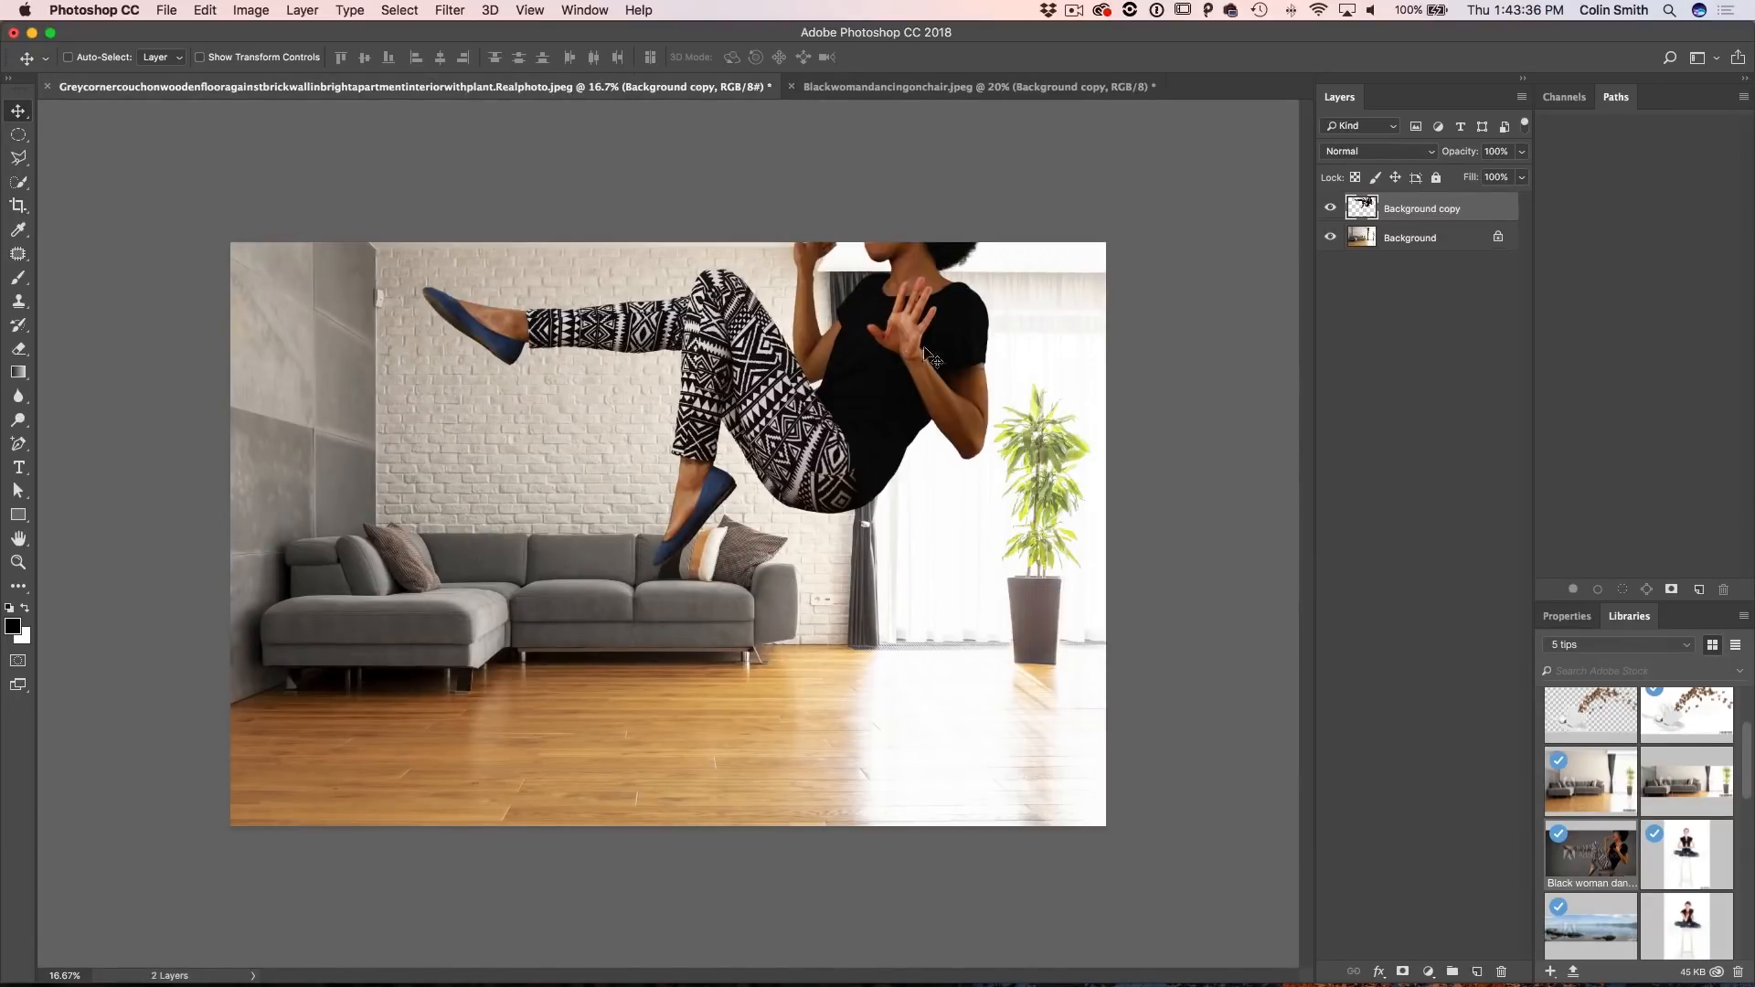
left_click_drag(923, 337, 907, 426)
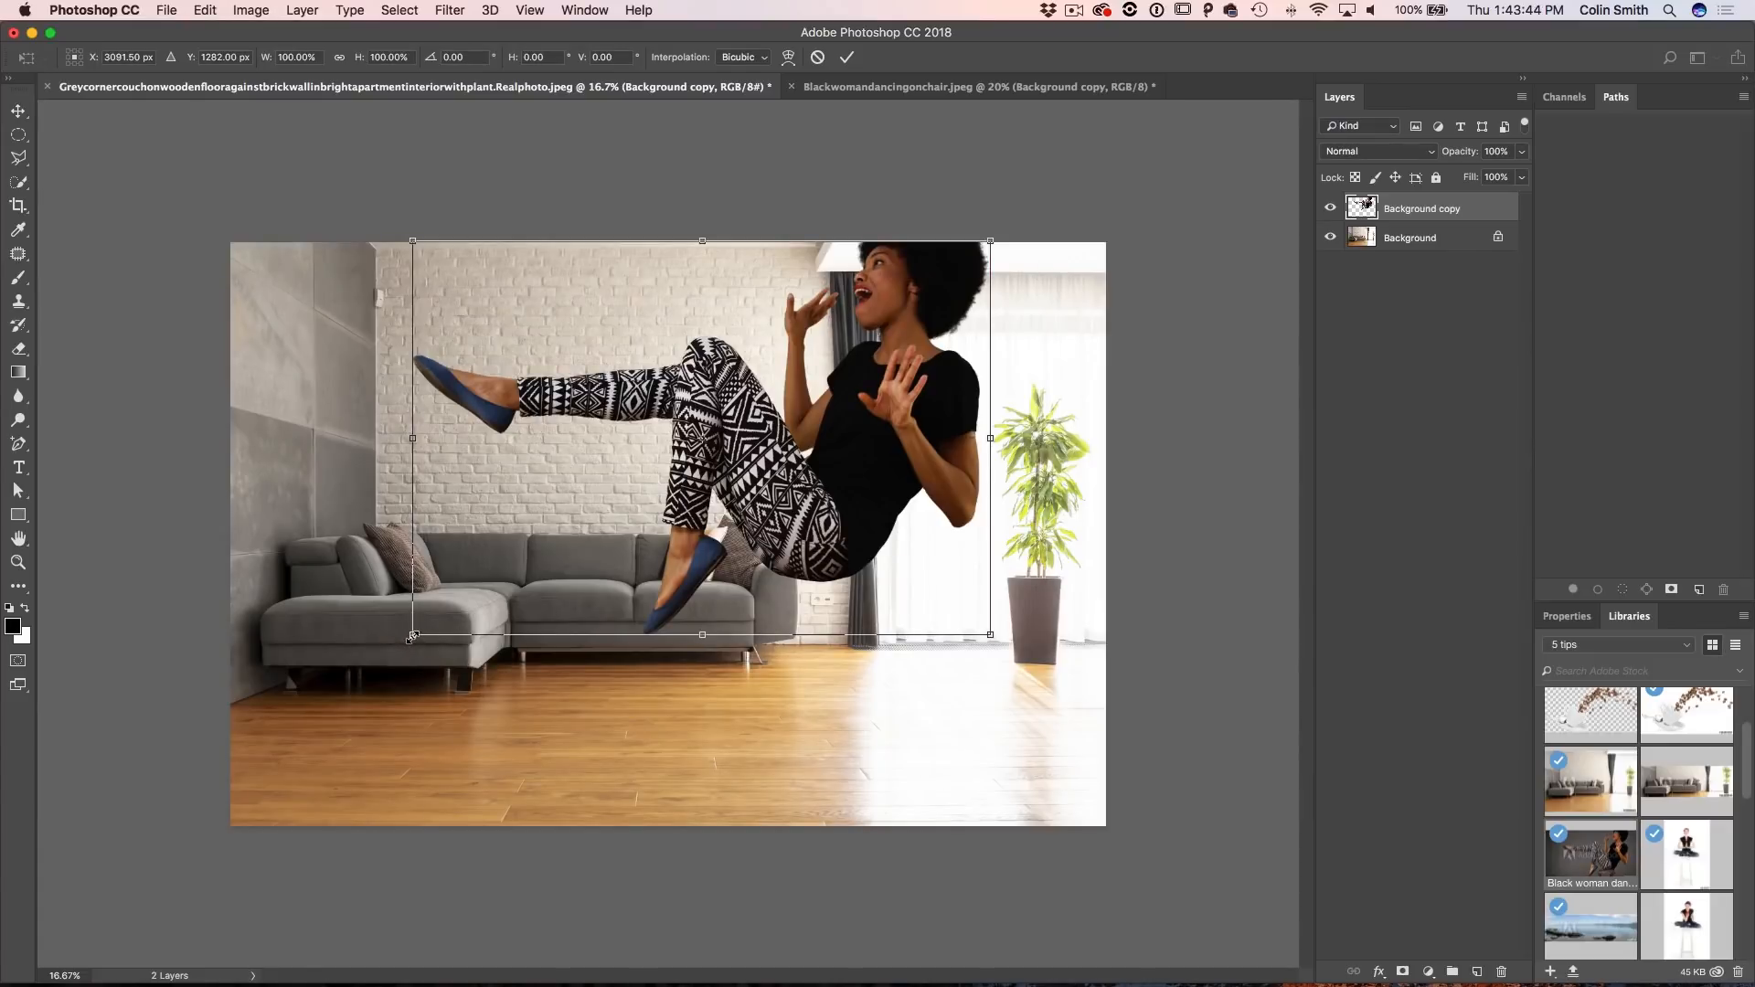
left_click_drag(989, 634, 989, 583)
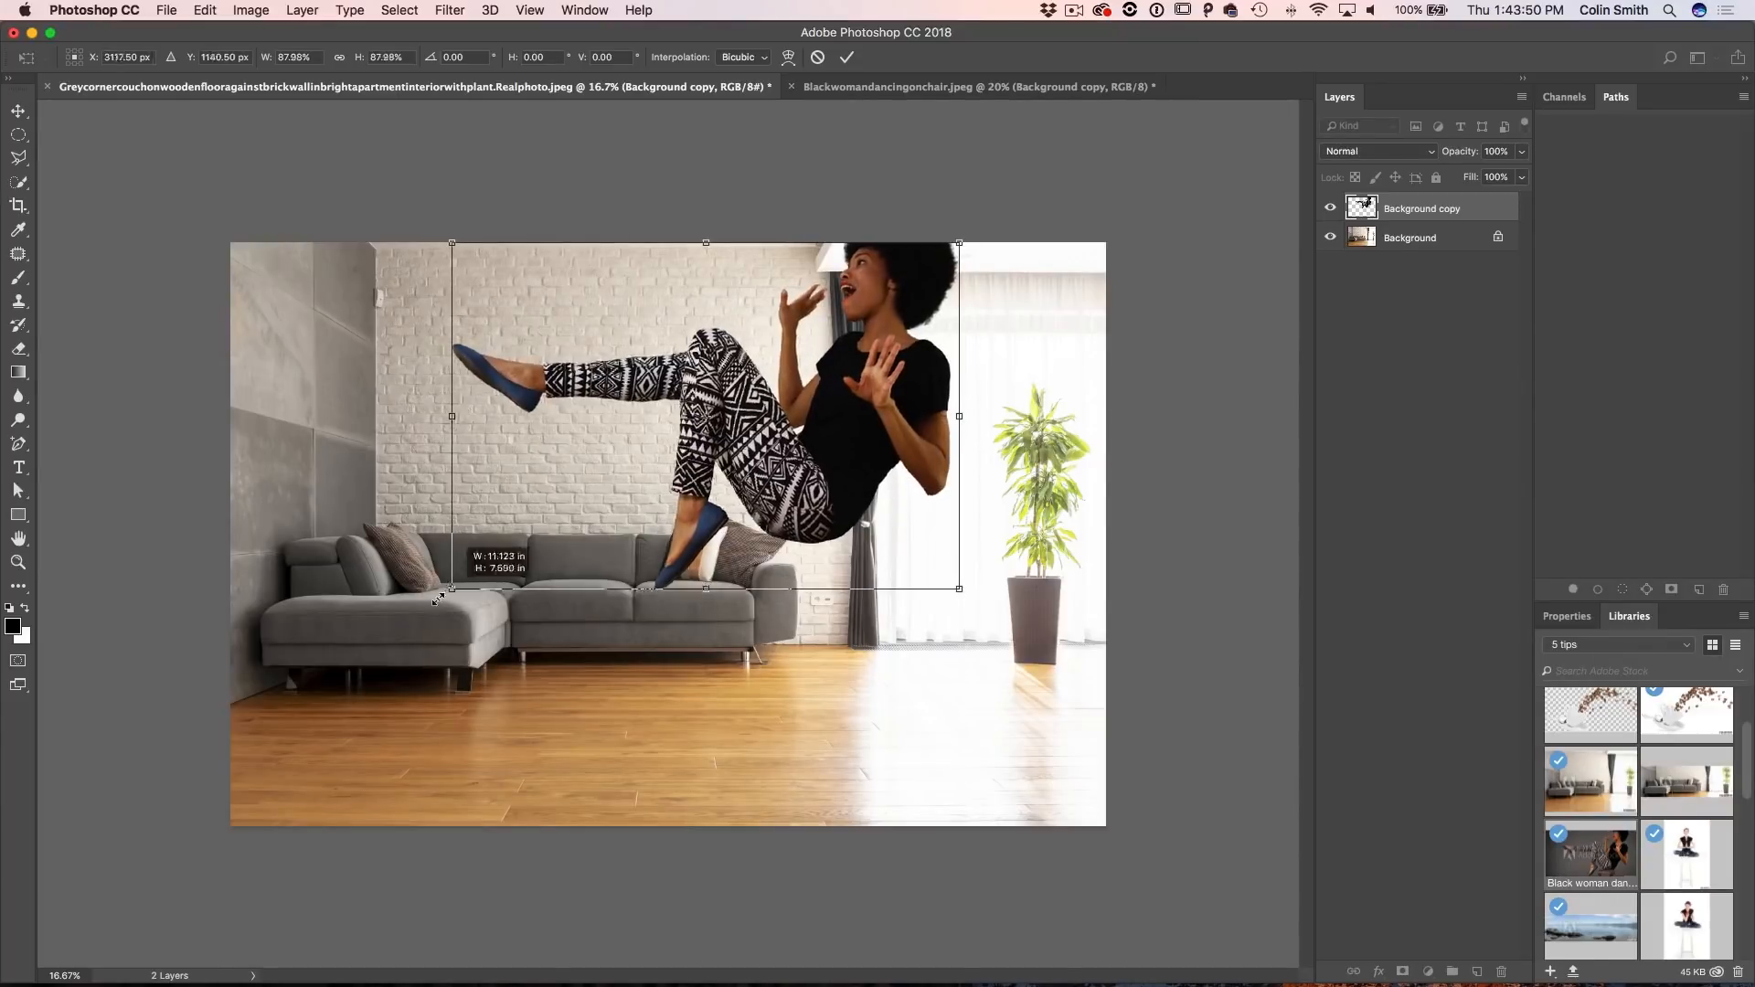
left_click_drag(452, 586, 351, 656)
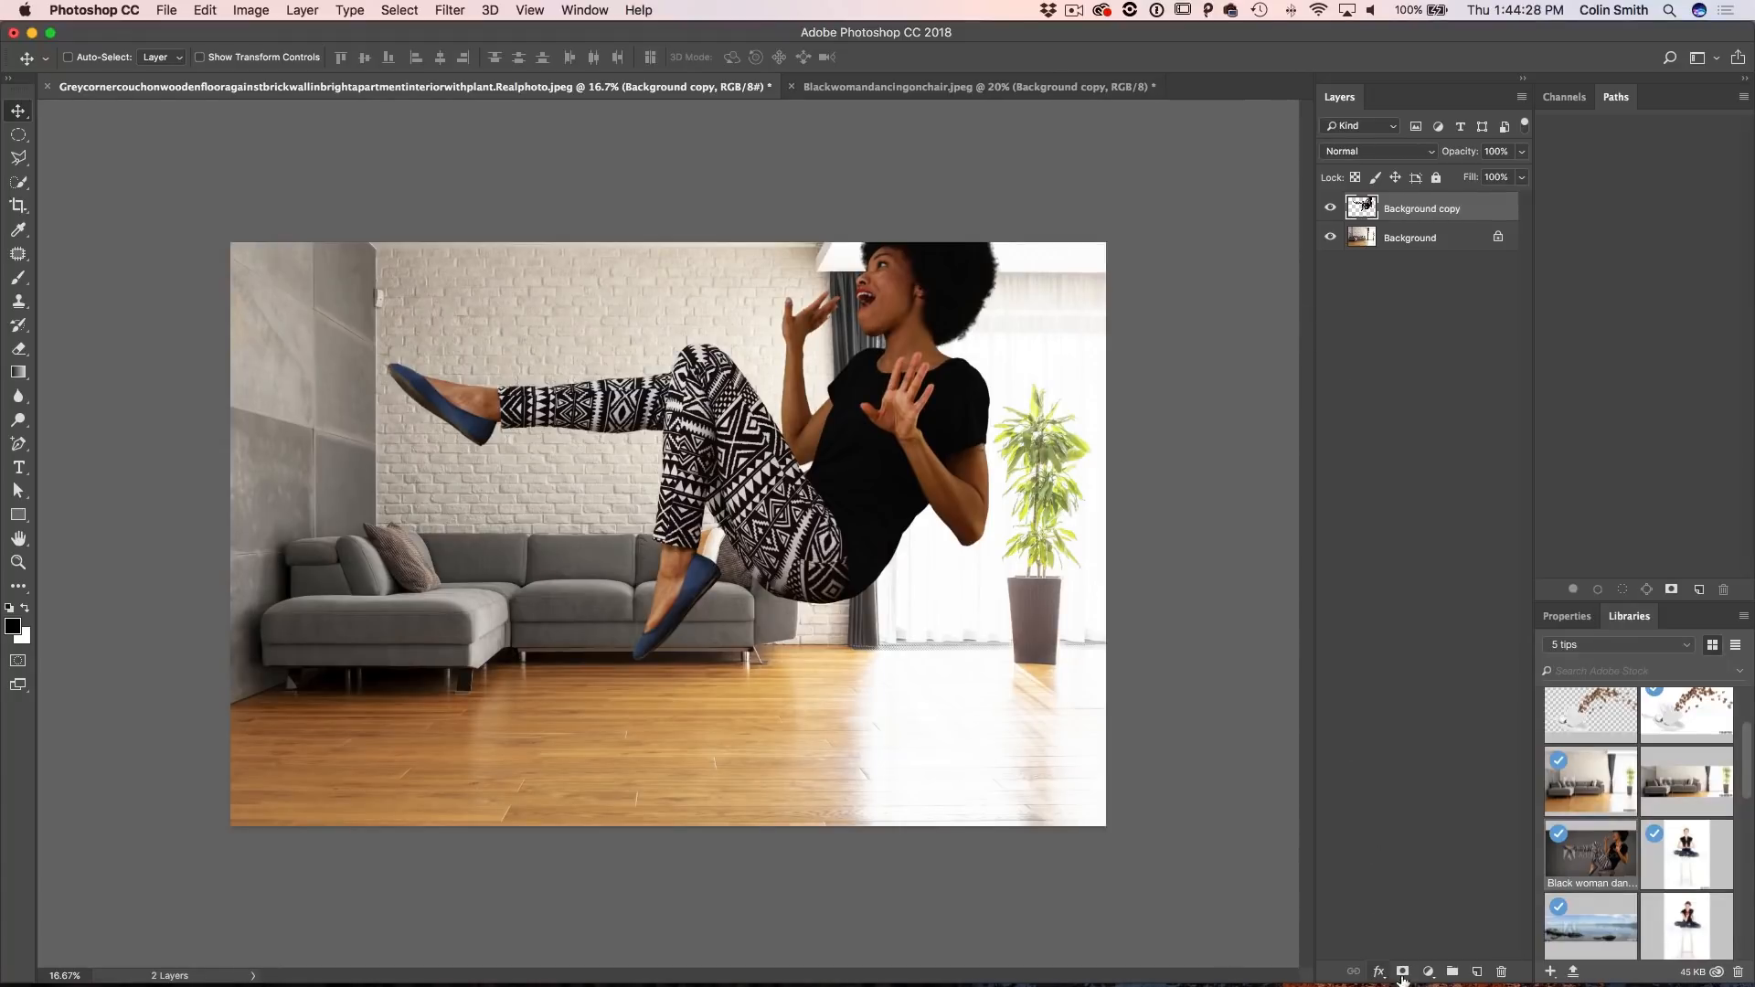
Step: Add a Curves adjustment layer and lift its midpoint (about input 138, output 184) to brighten
left_click(1430, 970)
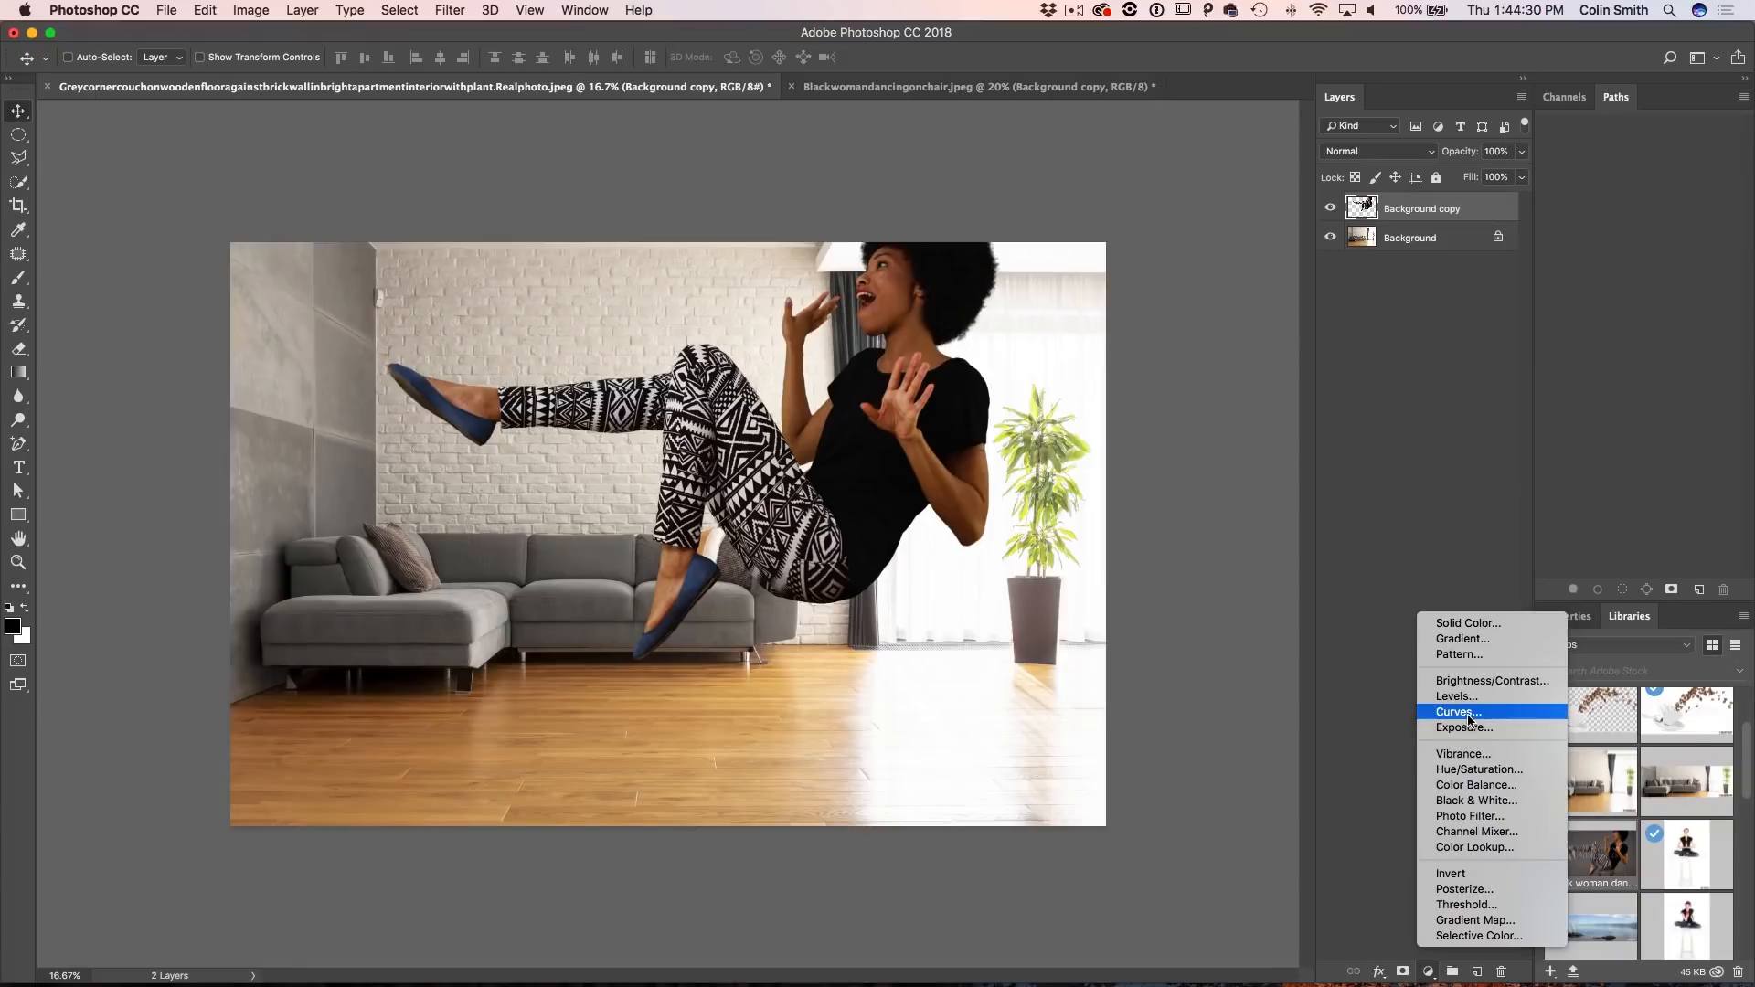
left_click(1457, 711)
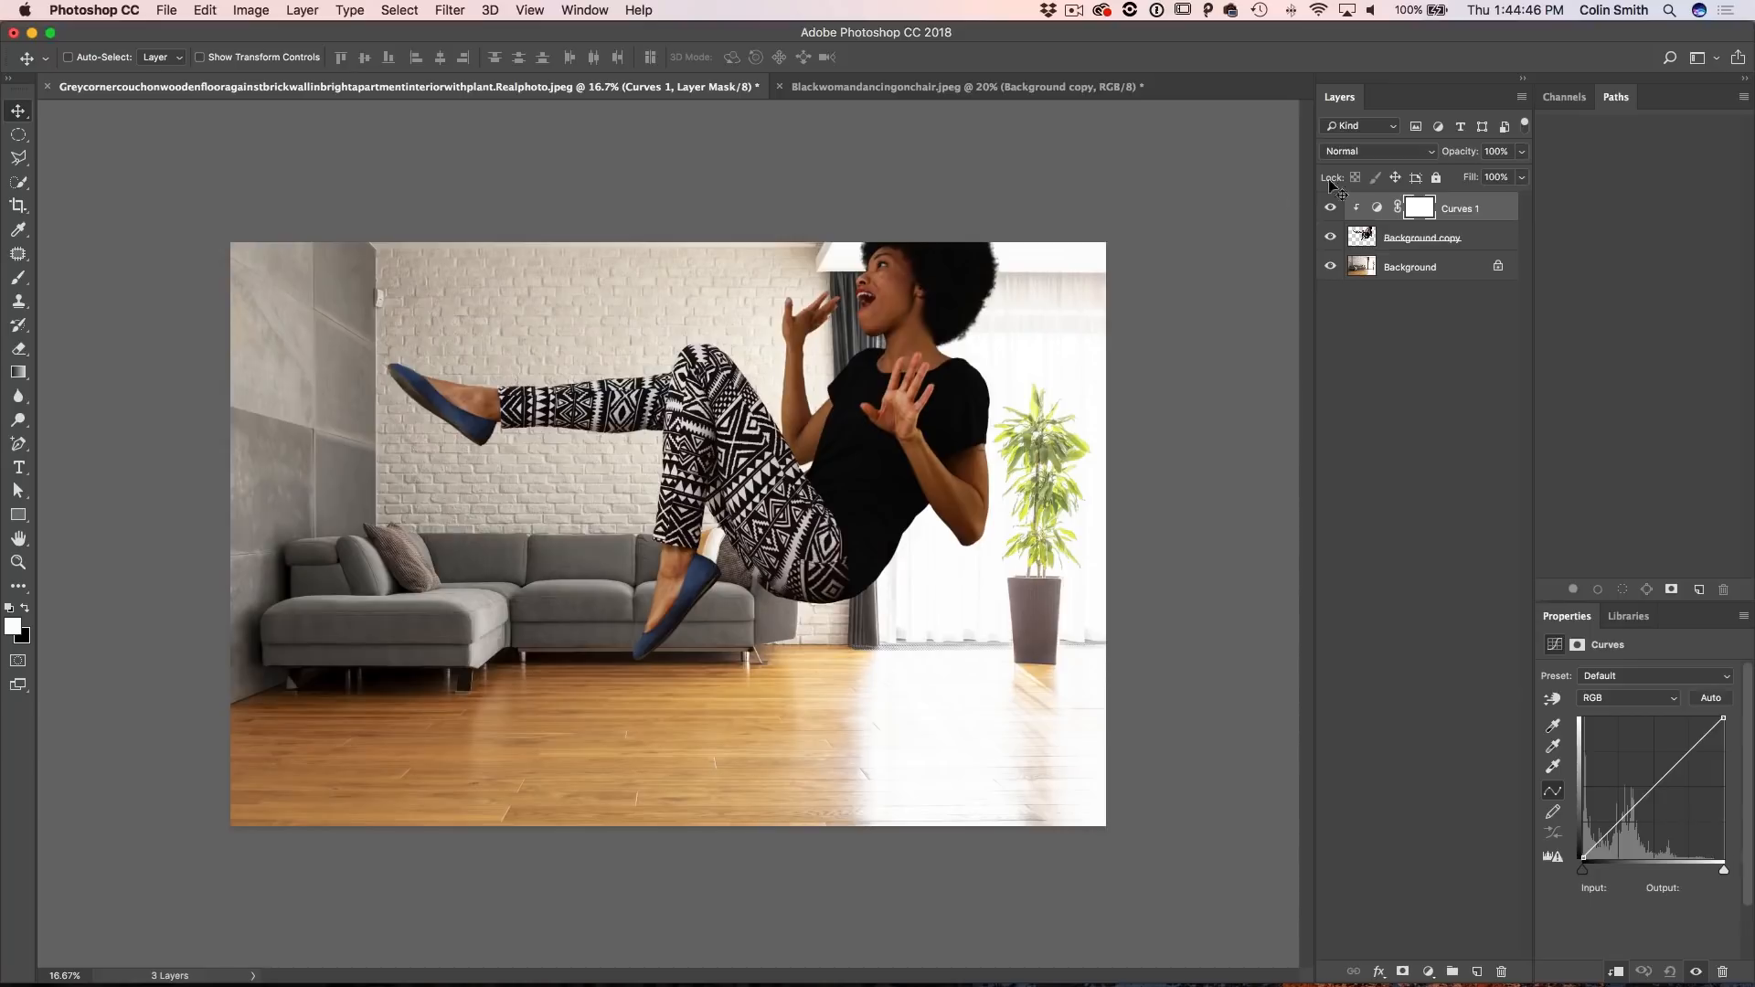
mouse_move(929, 559)
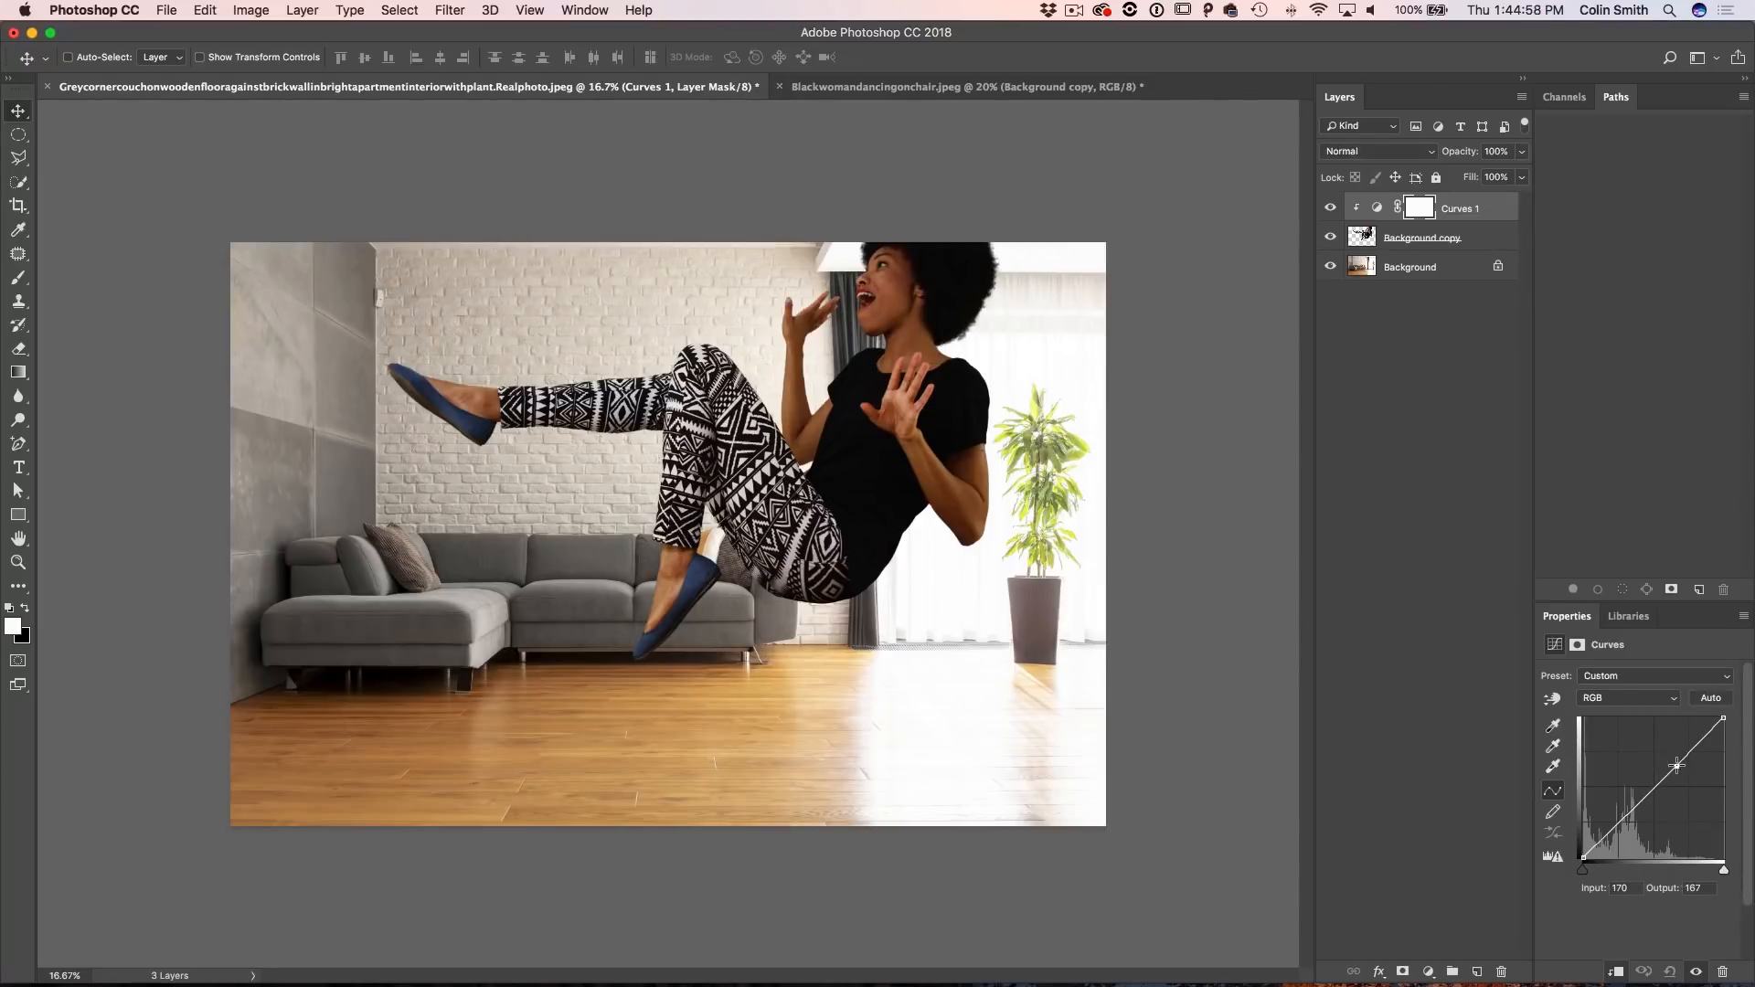
left_click_drag(1677, 766, 1663, 747)
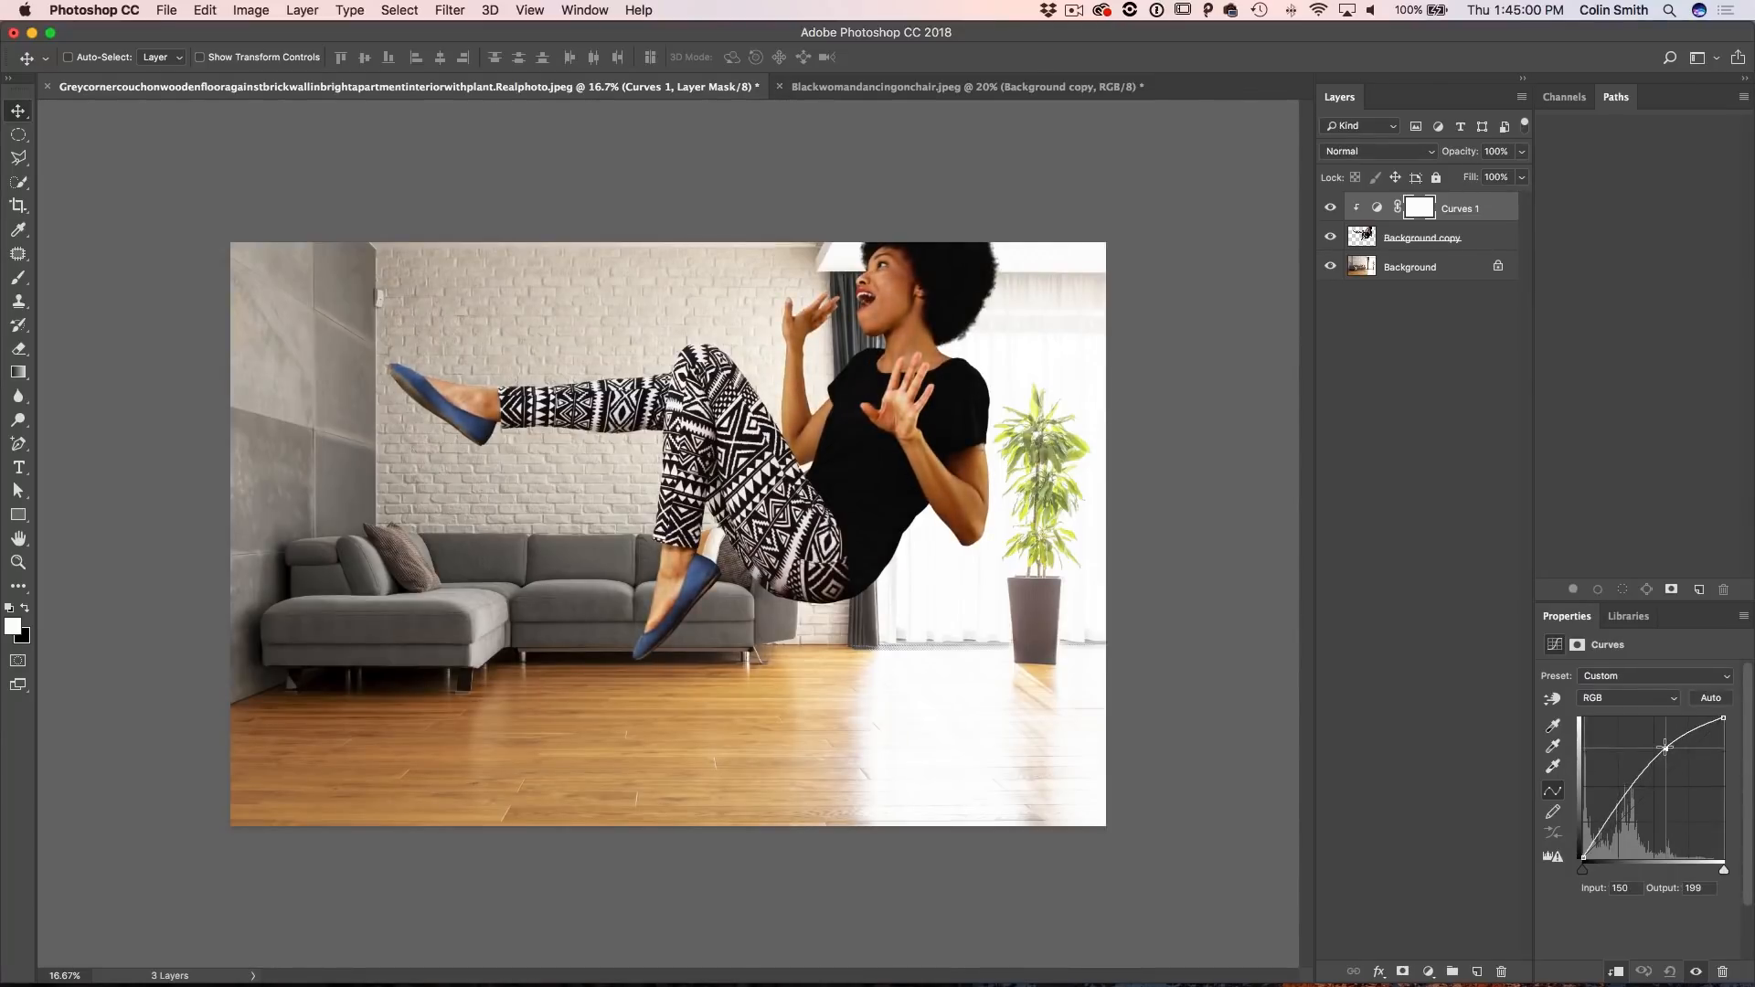
left_click_drag(1663, 748, 1660, 744)
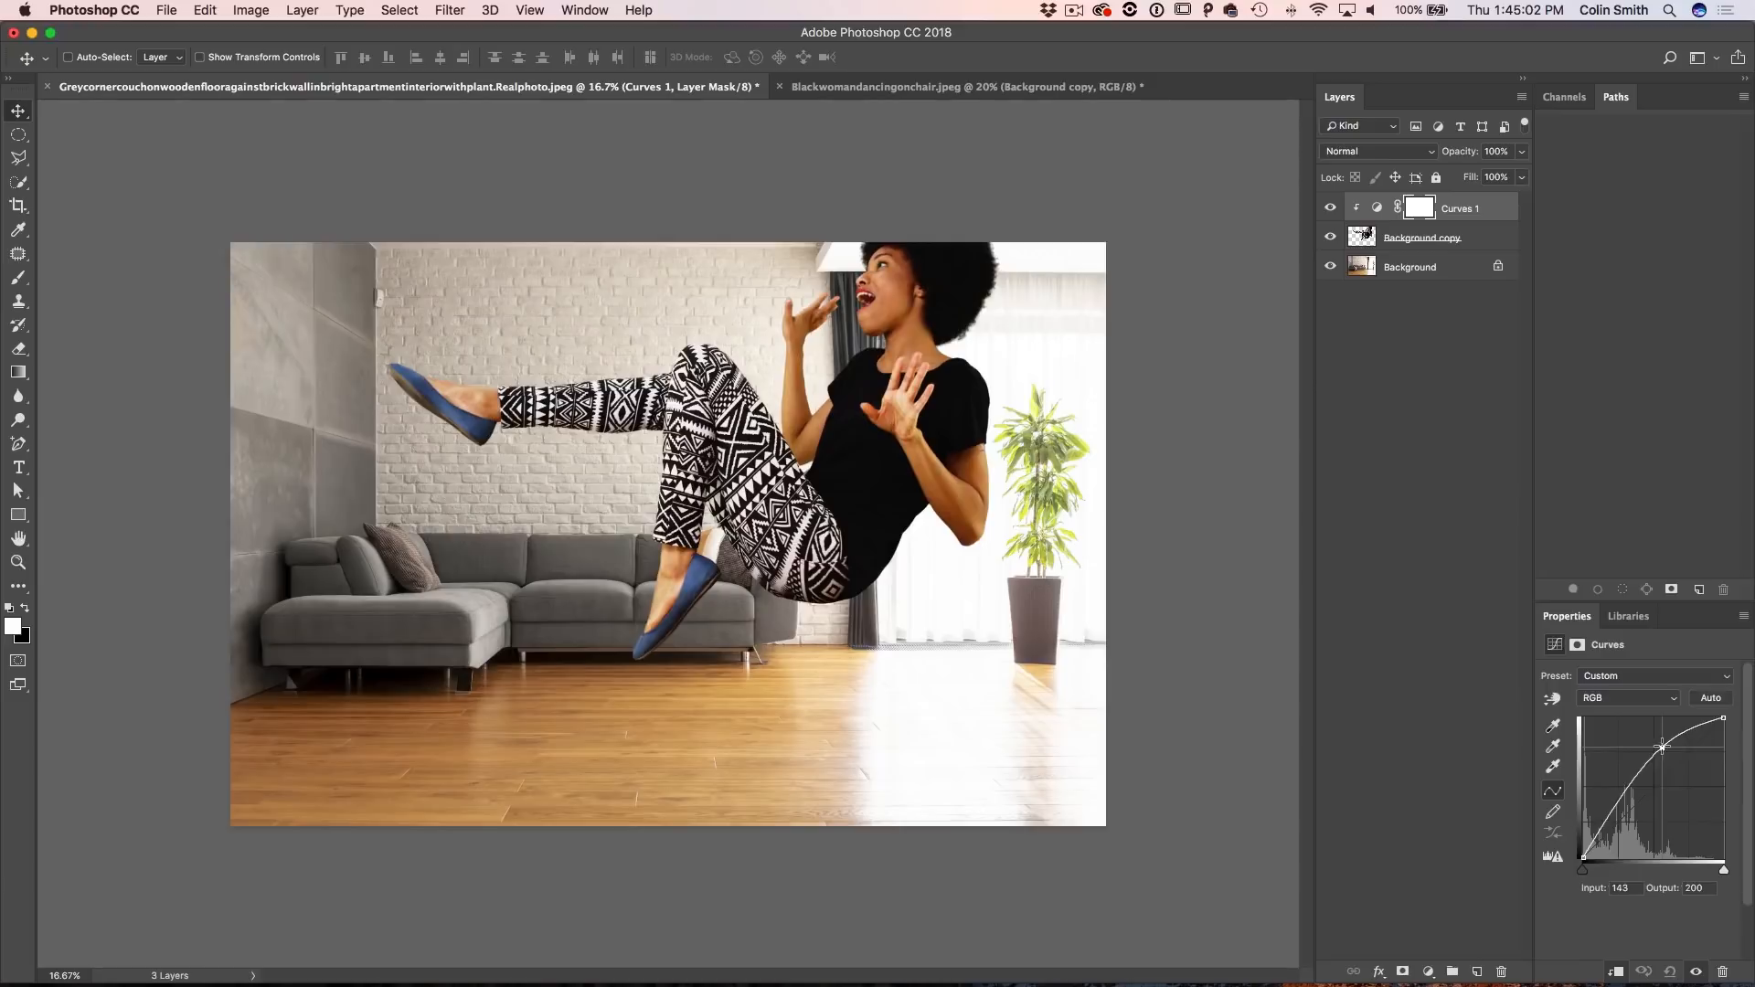
left_click_drag(1664, 745, 1660, 755)
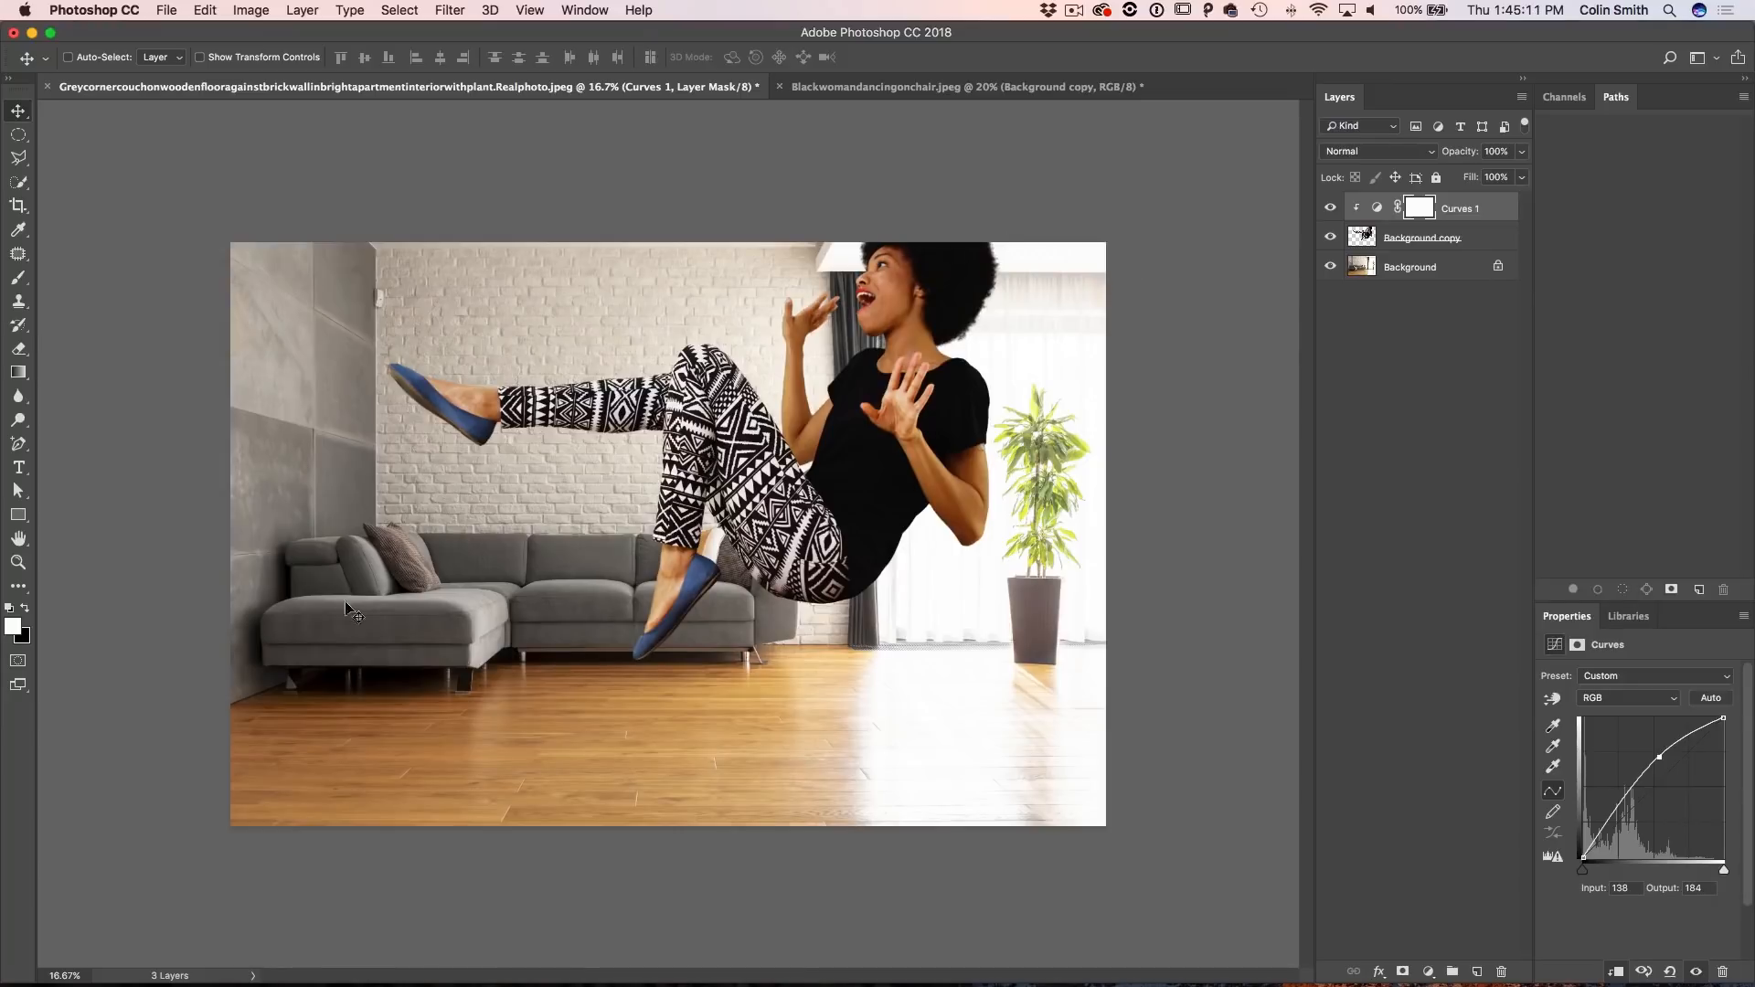
mouse_move(1175, 375)
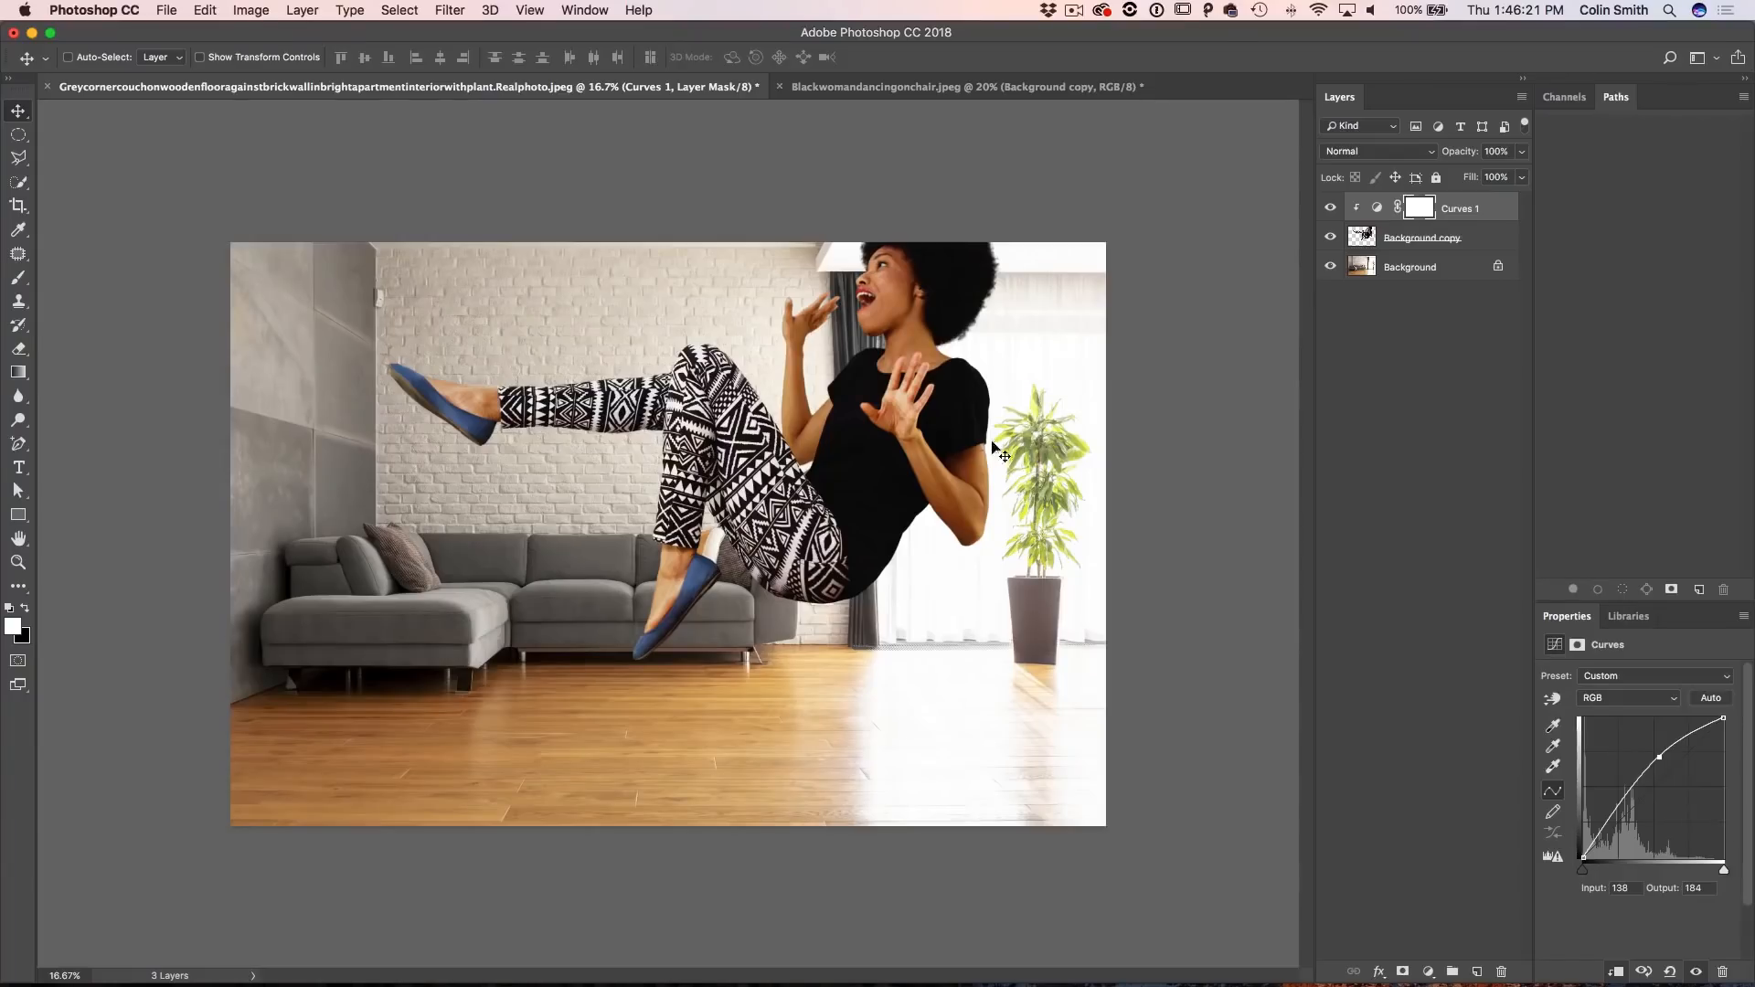
mouse_move(705, 771)
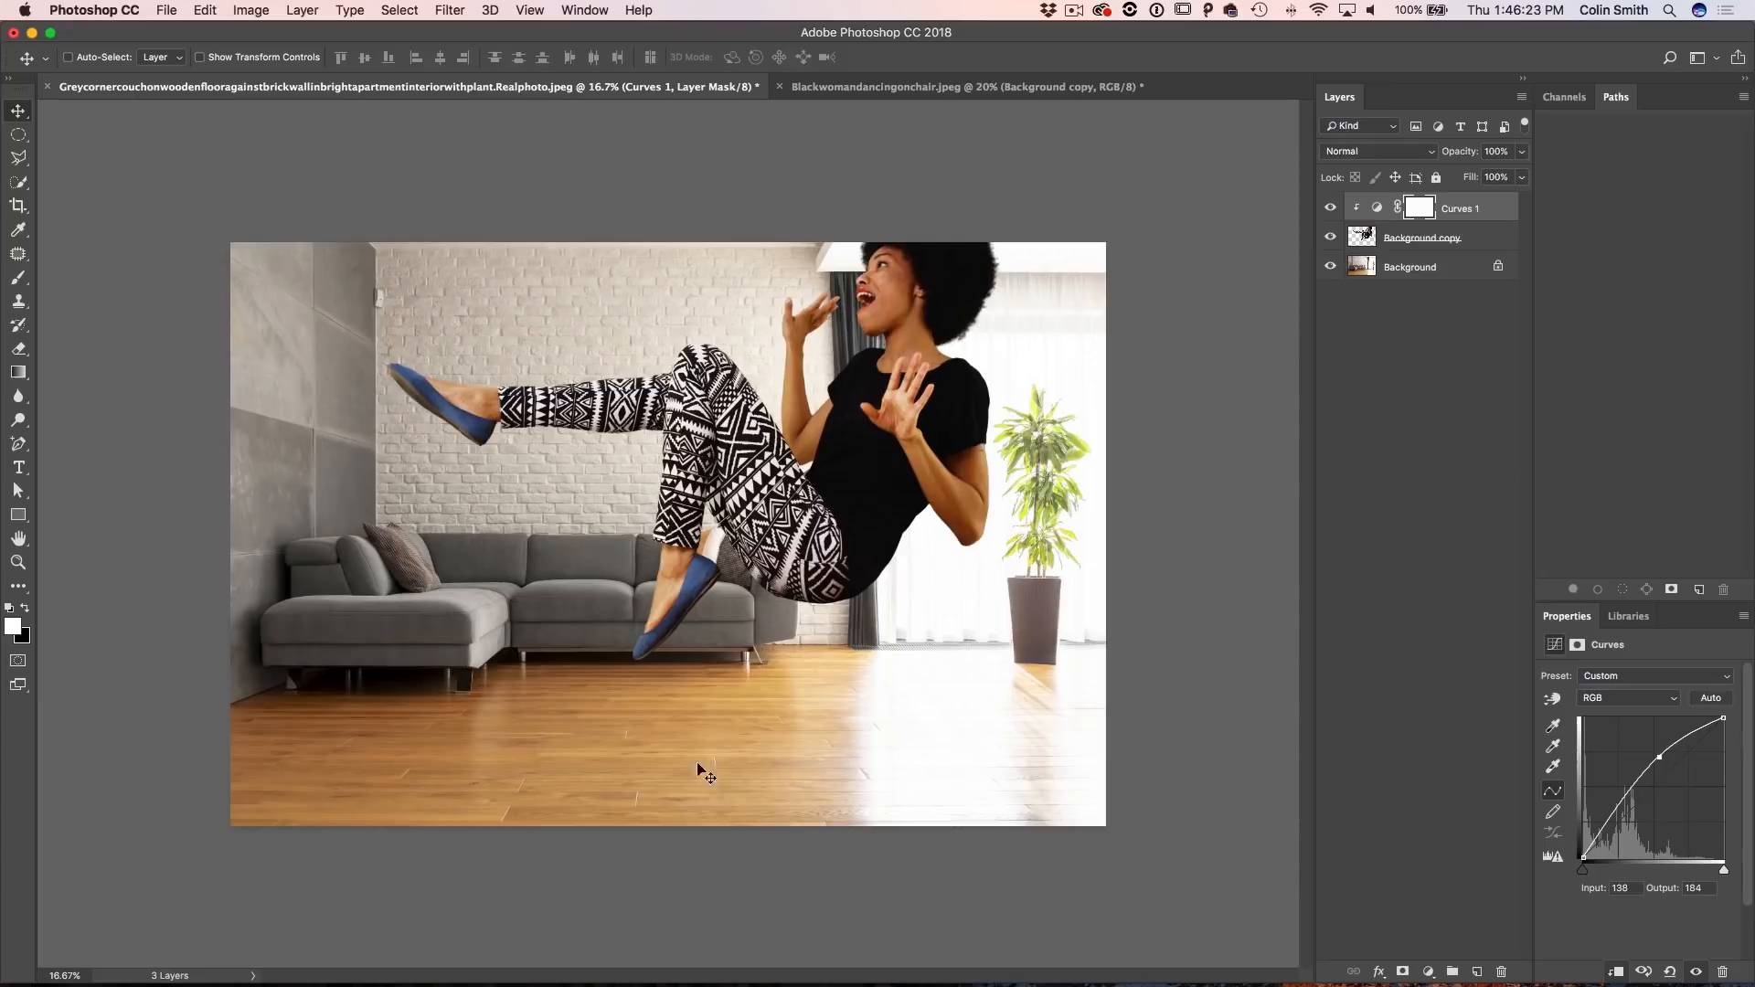
mouse_move(764, 722)
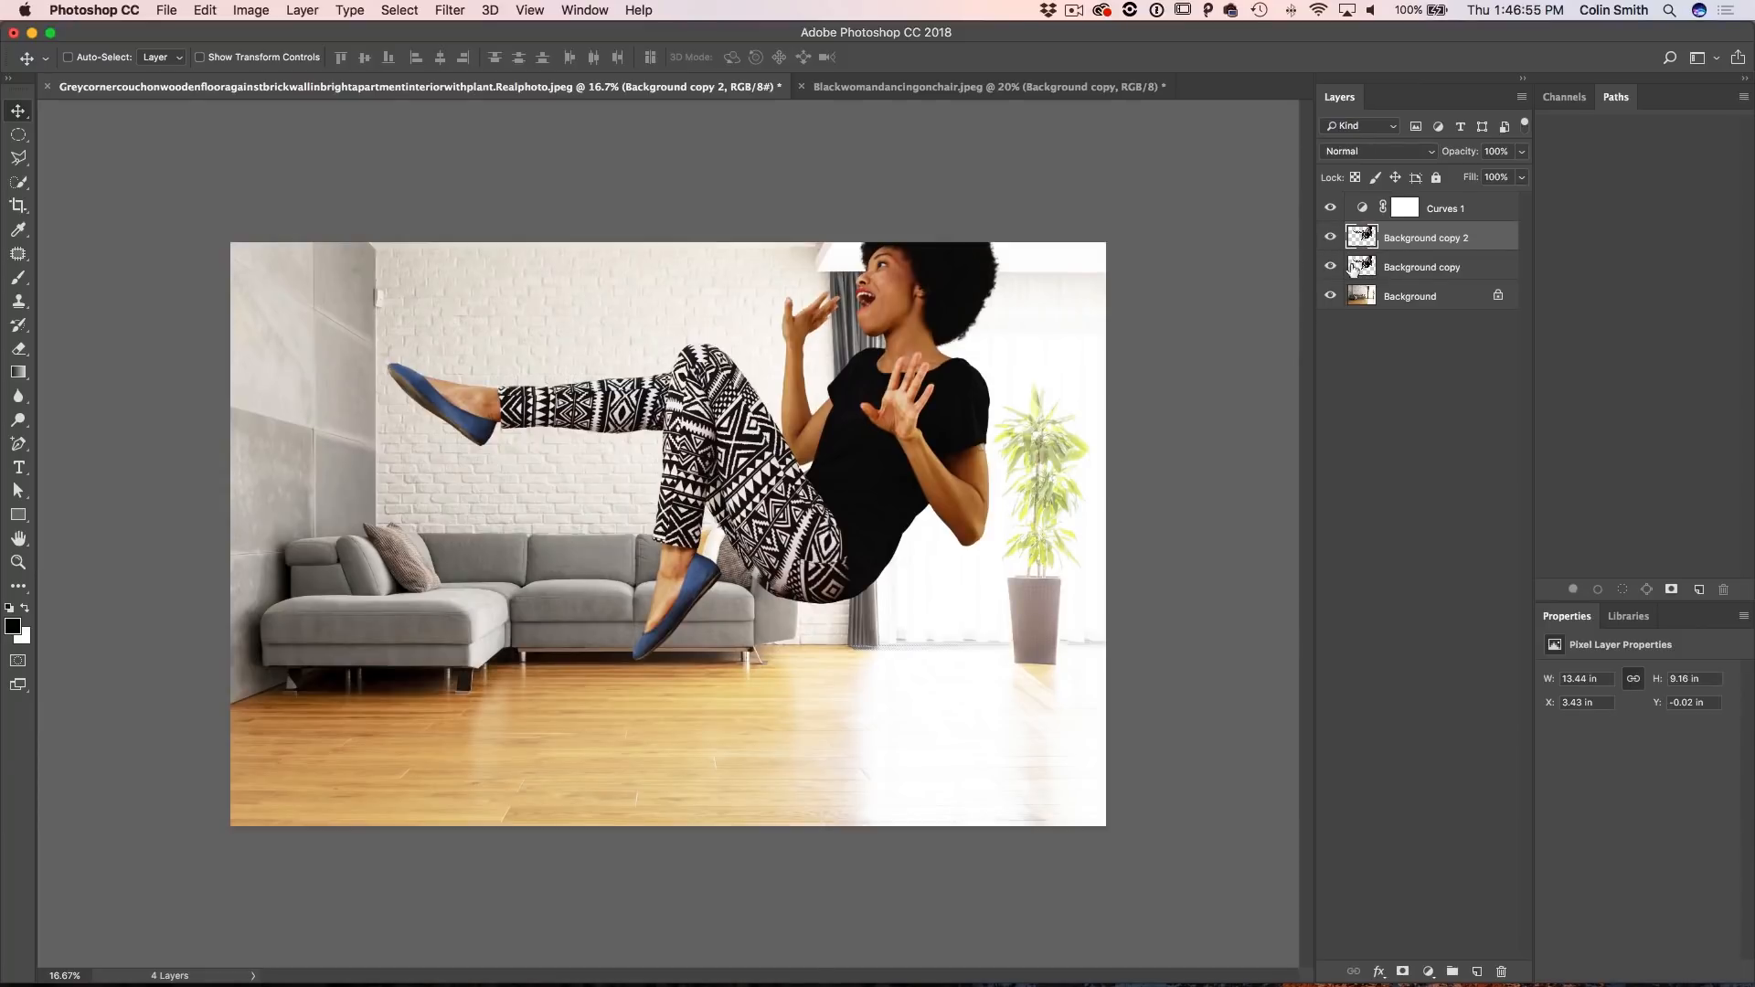
Step: Flip the duplicated woman layer vertically and position it below her as a reflection
left_click(1422, 267)
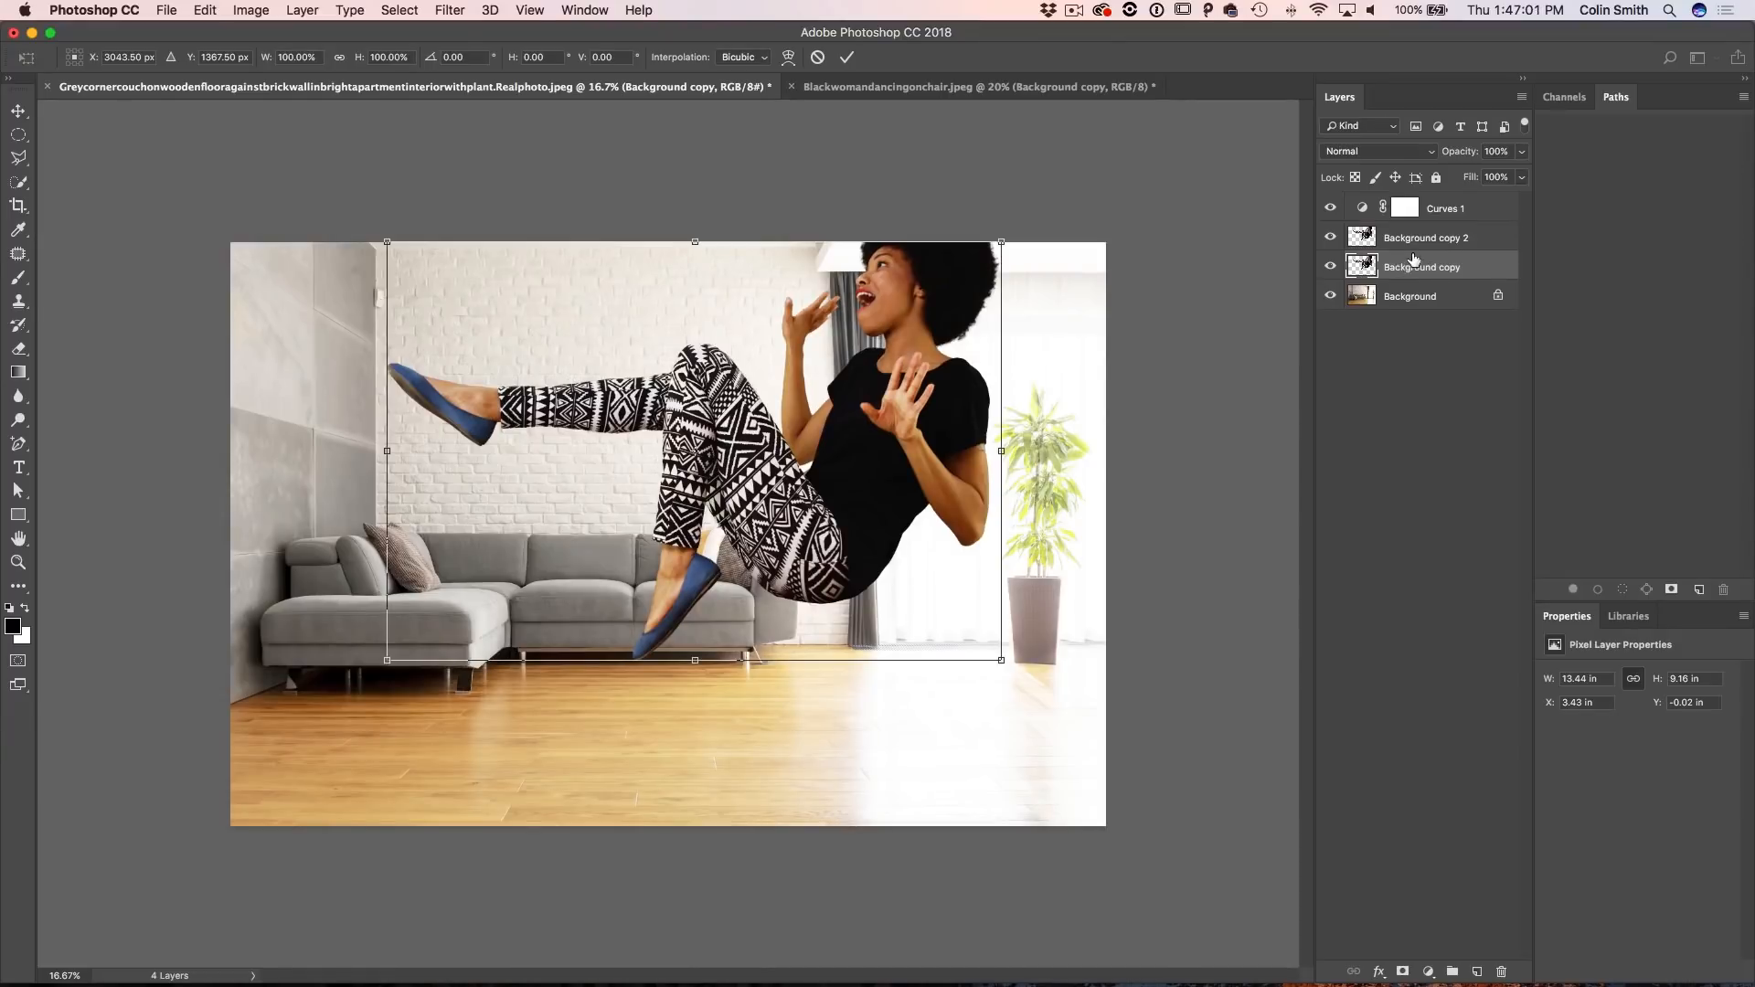
right_click(828, 386)
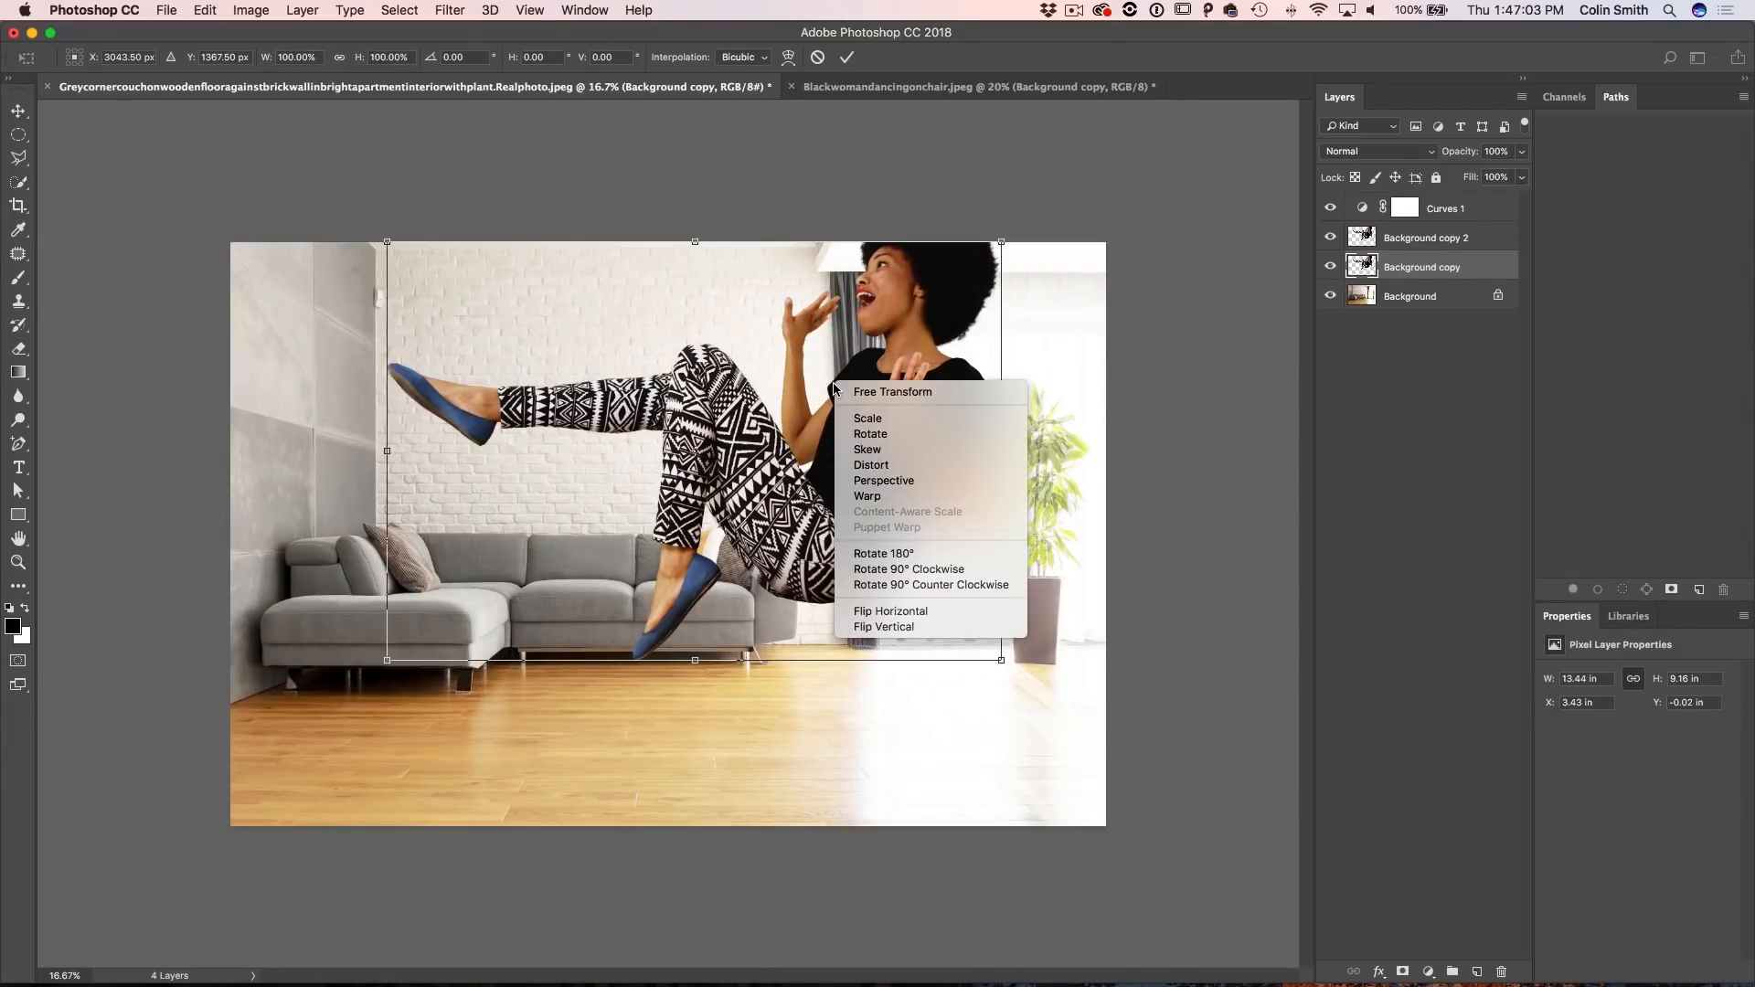
mouse_move(883, 627)
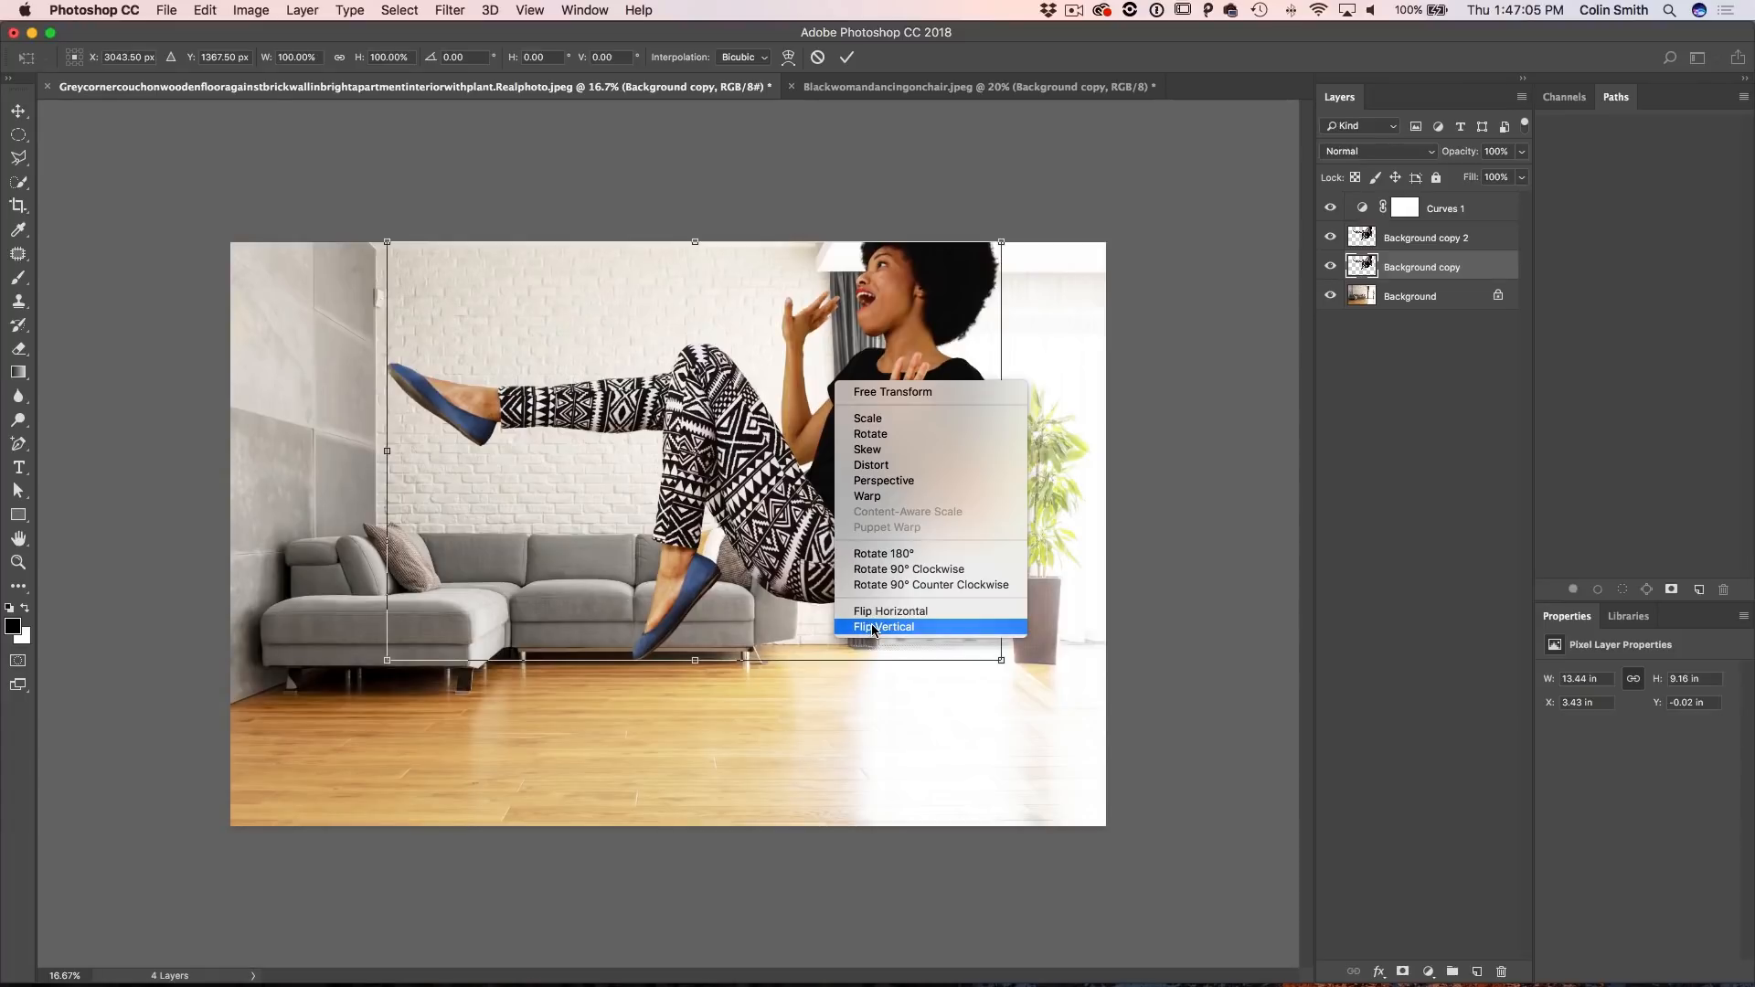
left_click(883, 627)
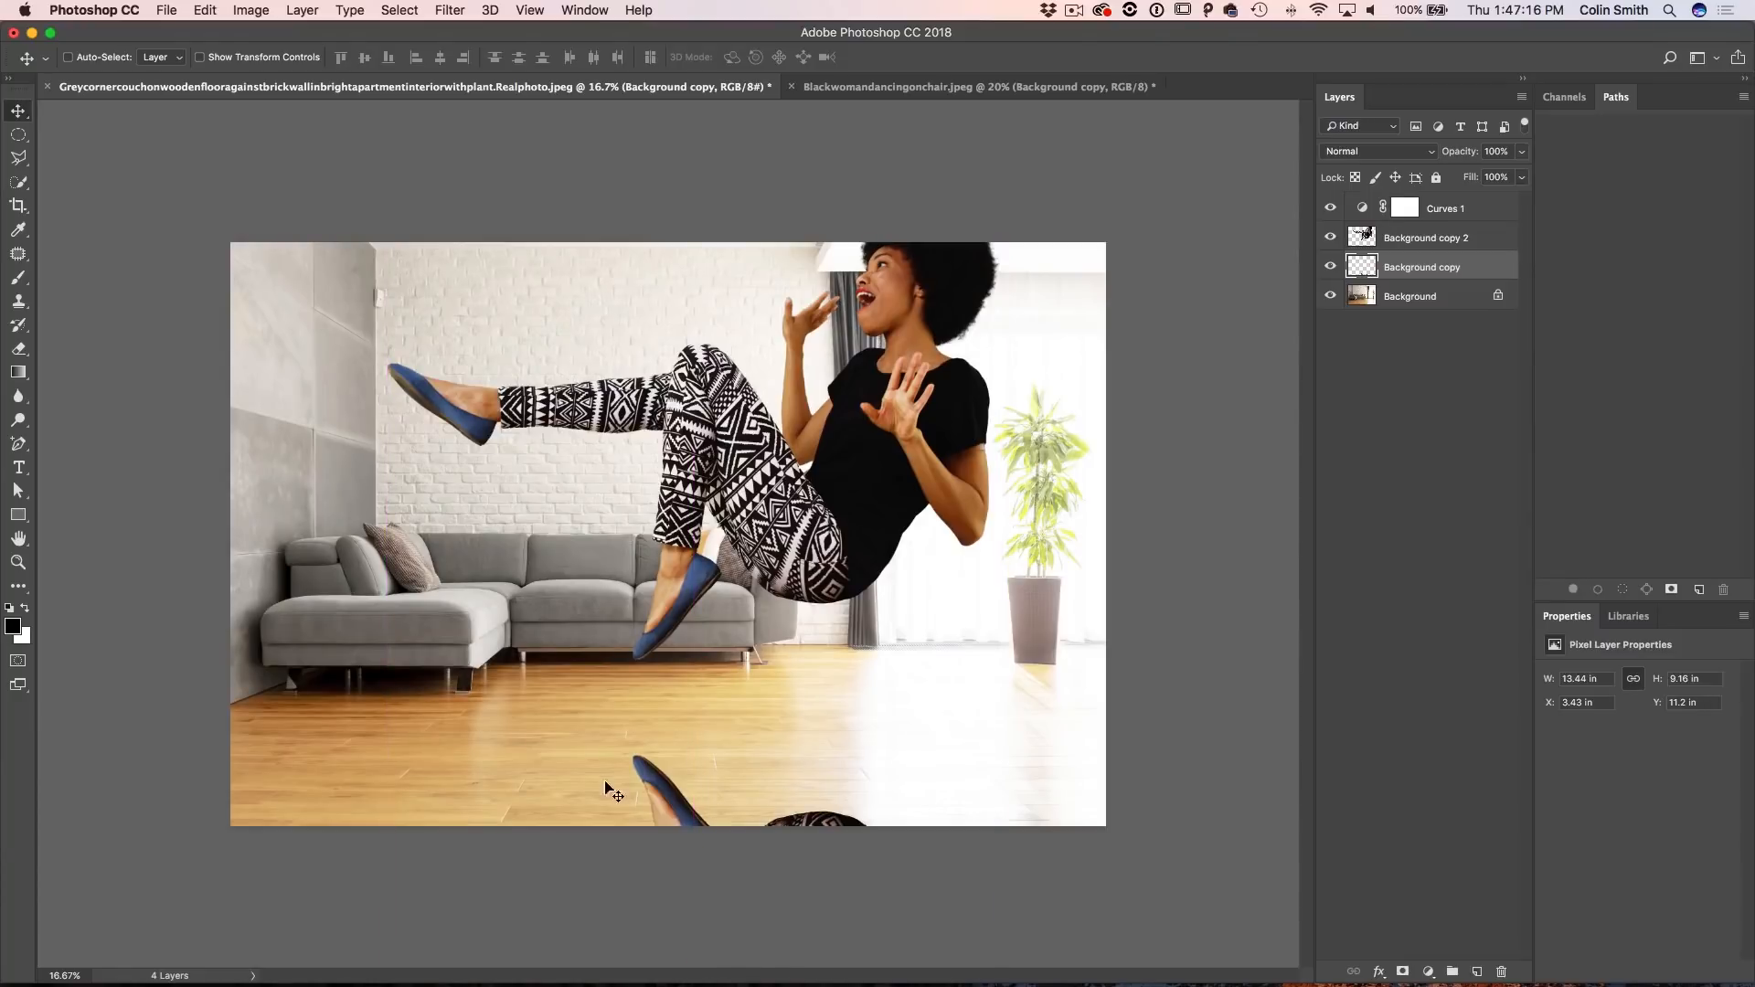
mouse_move(948, 804)
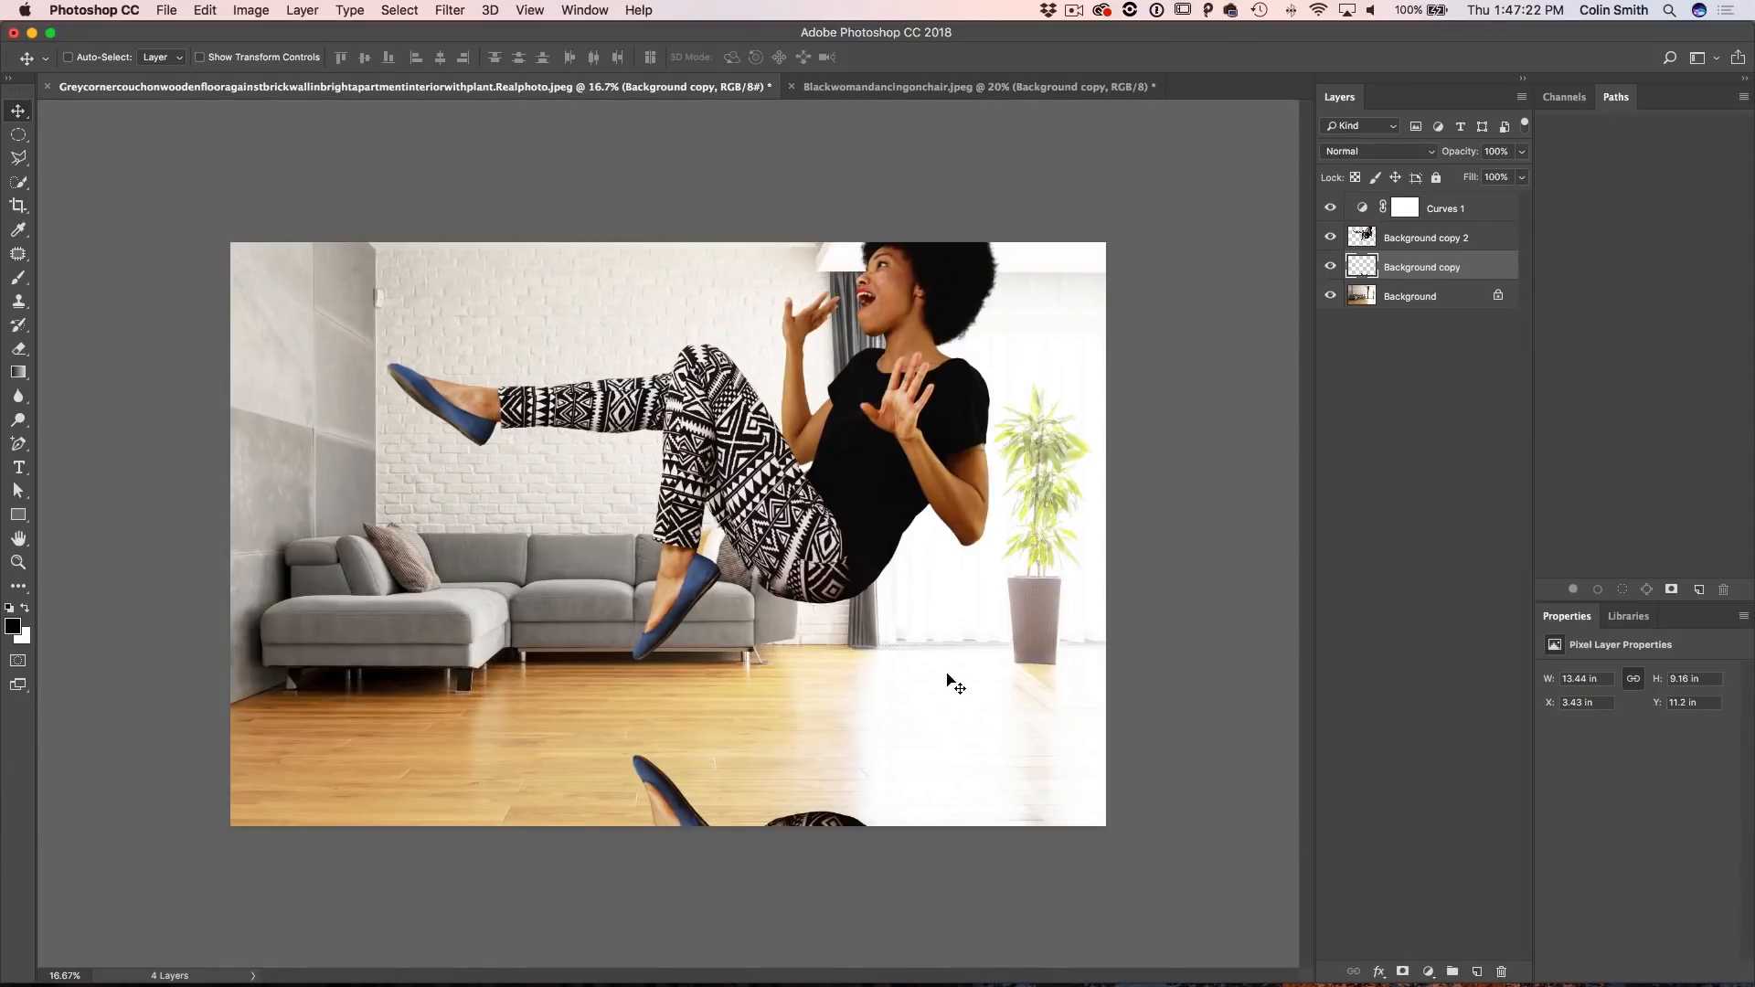
mouse_move(875, 761)
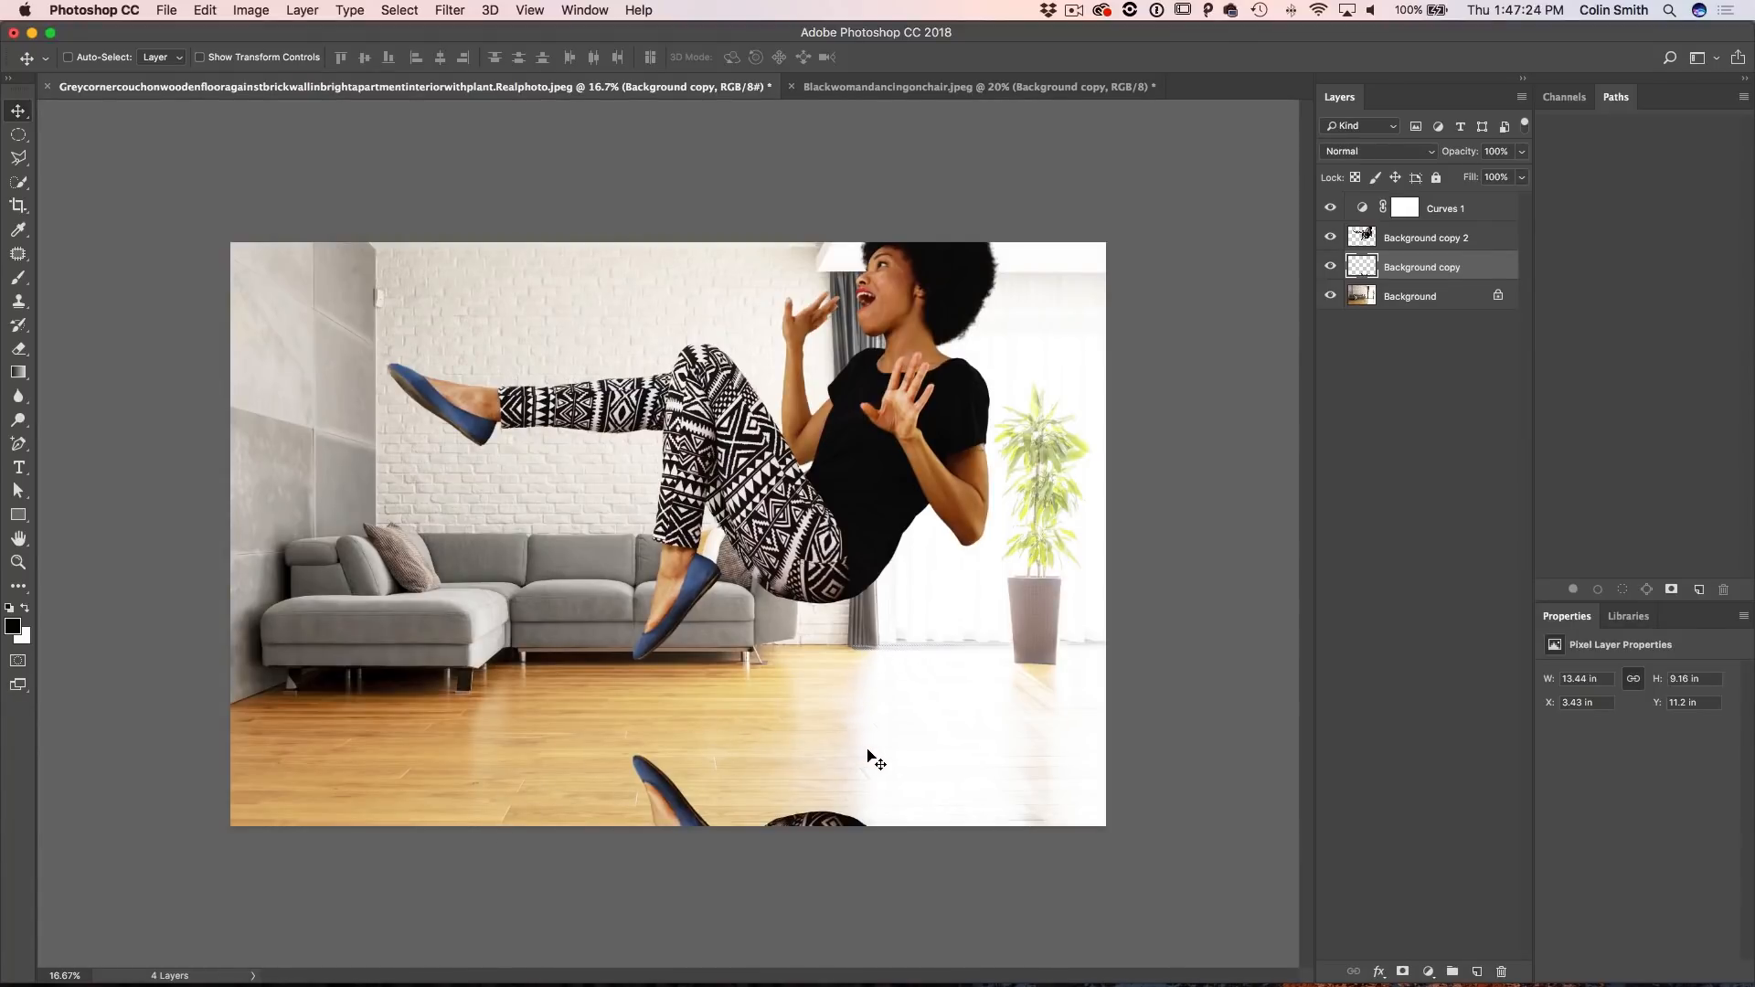
mouse_move(889, 697)
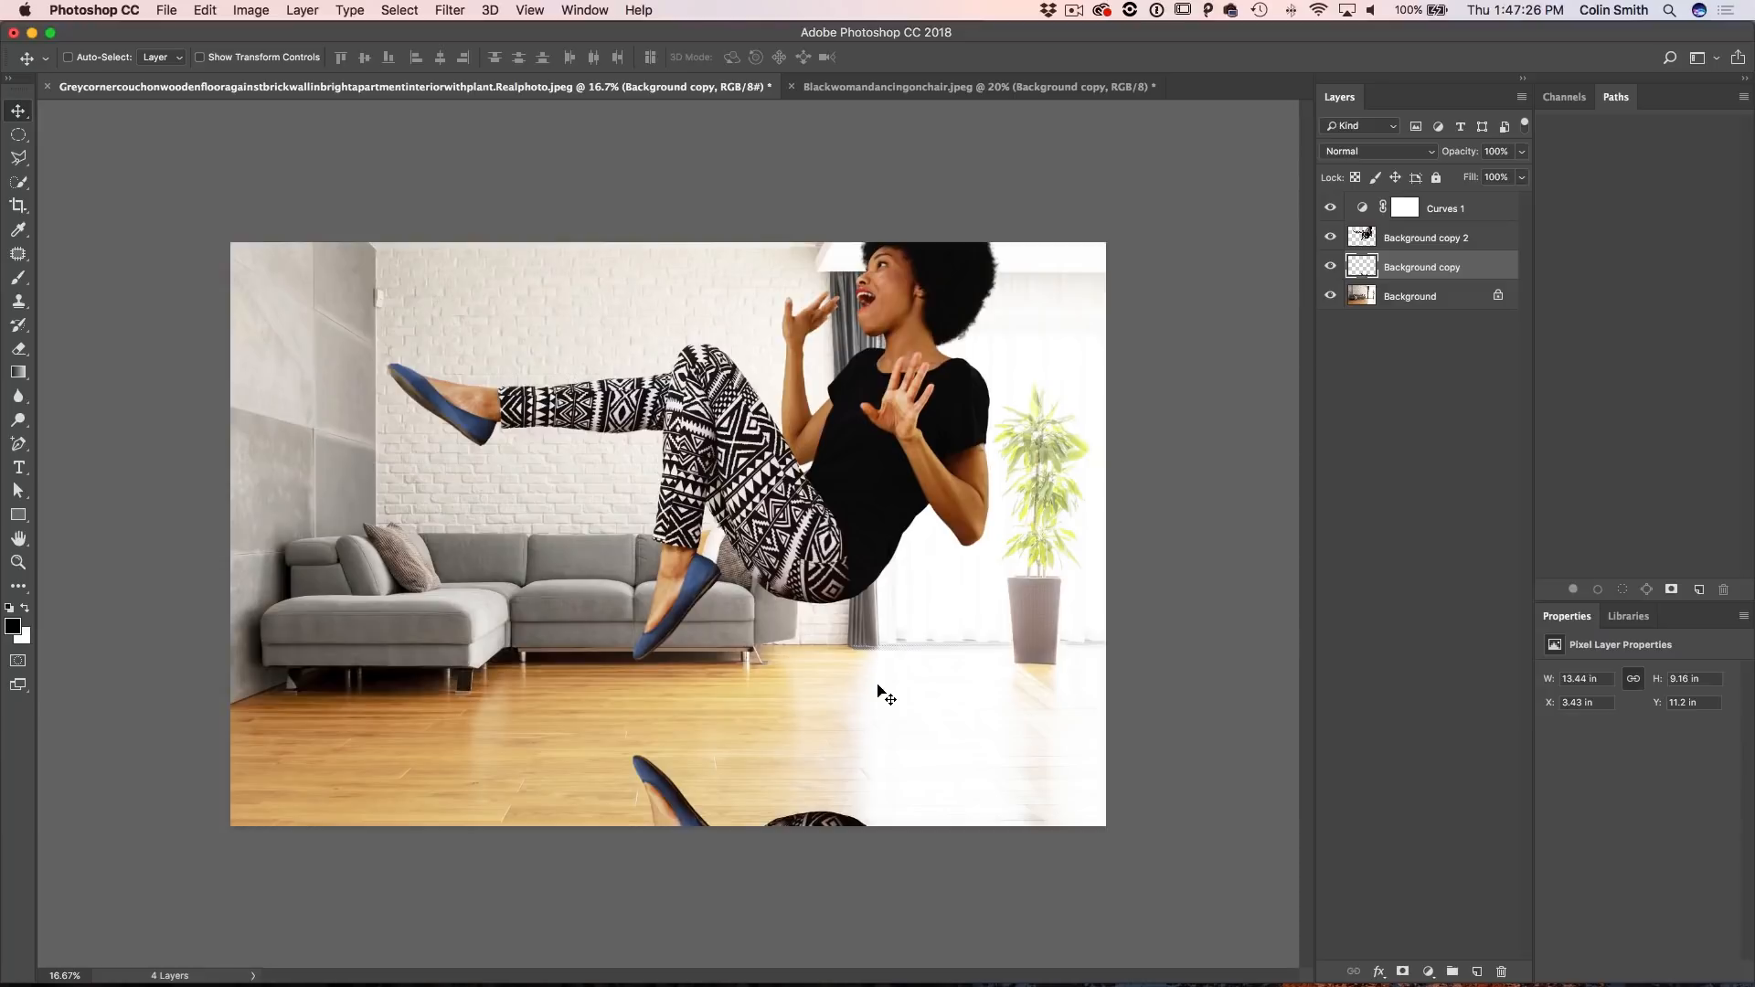
mouse_move(677, 771)
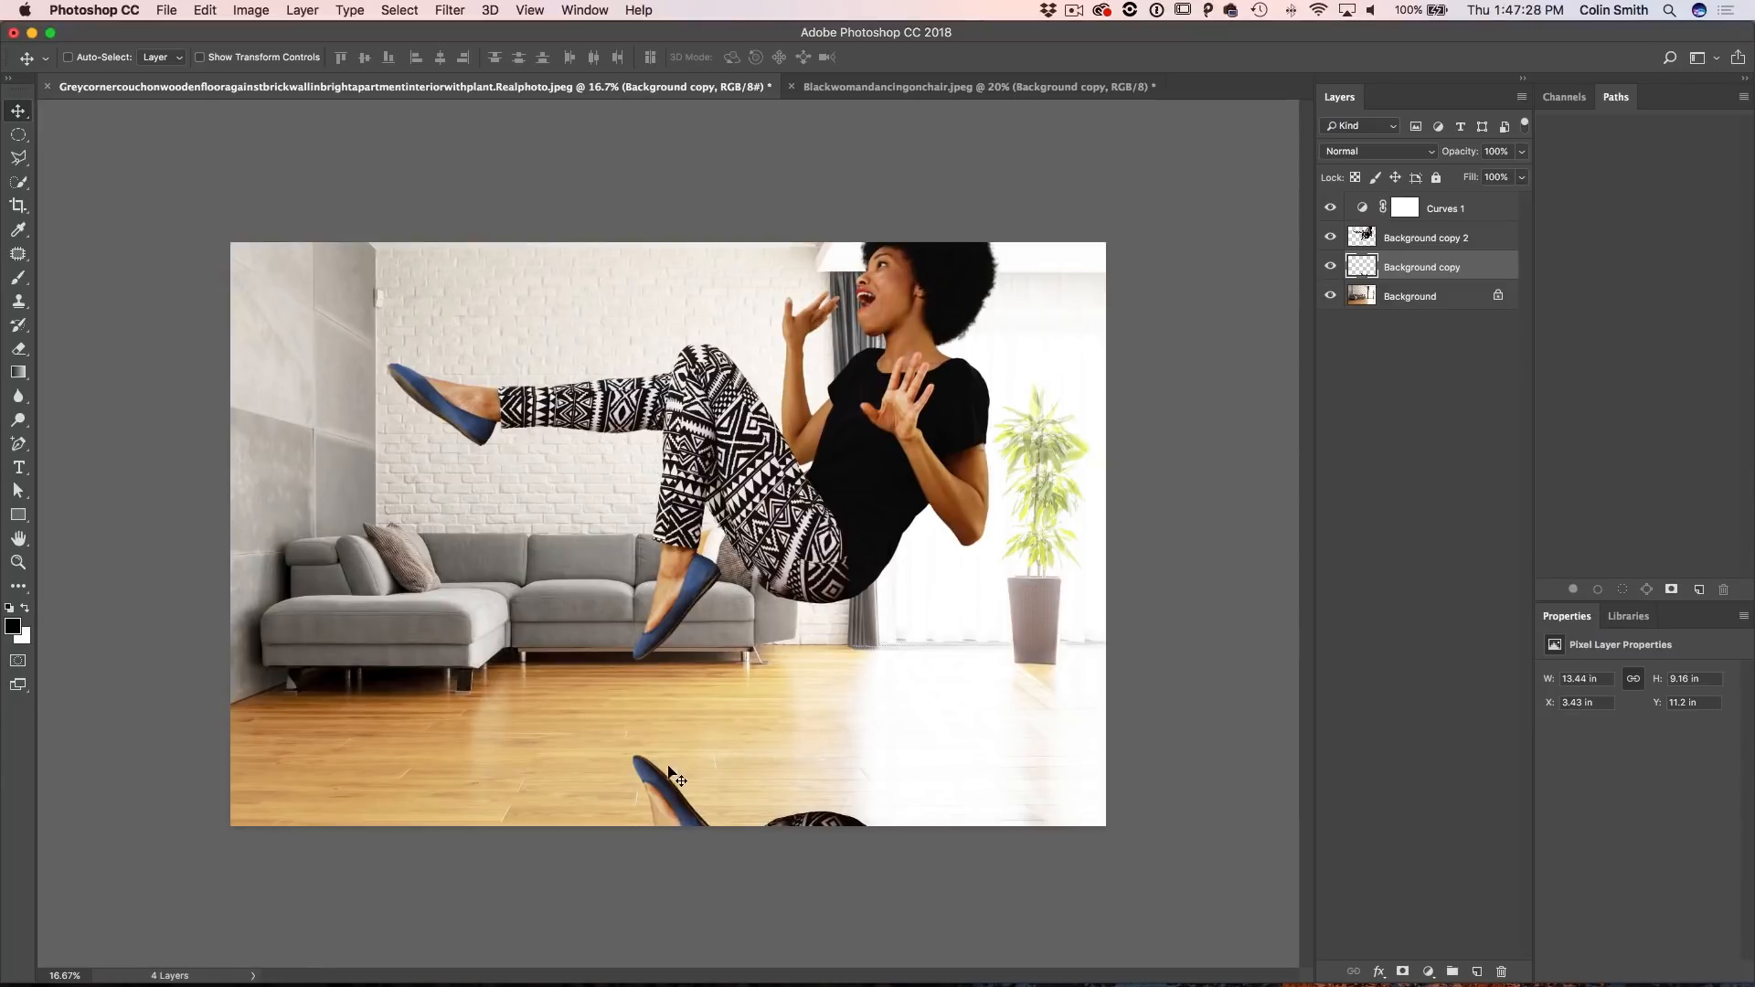
mouse_move(770, 800)
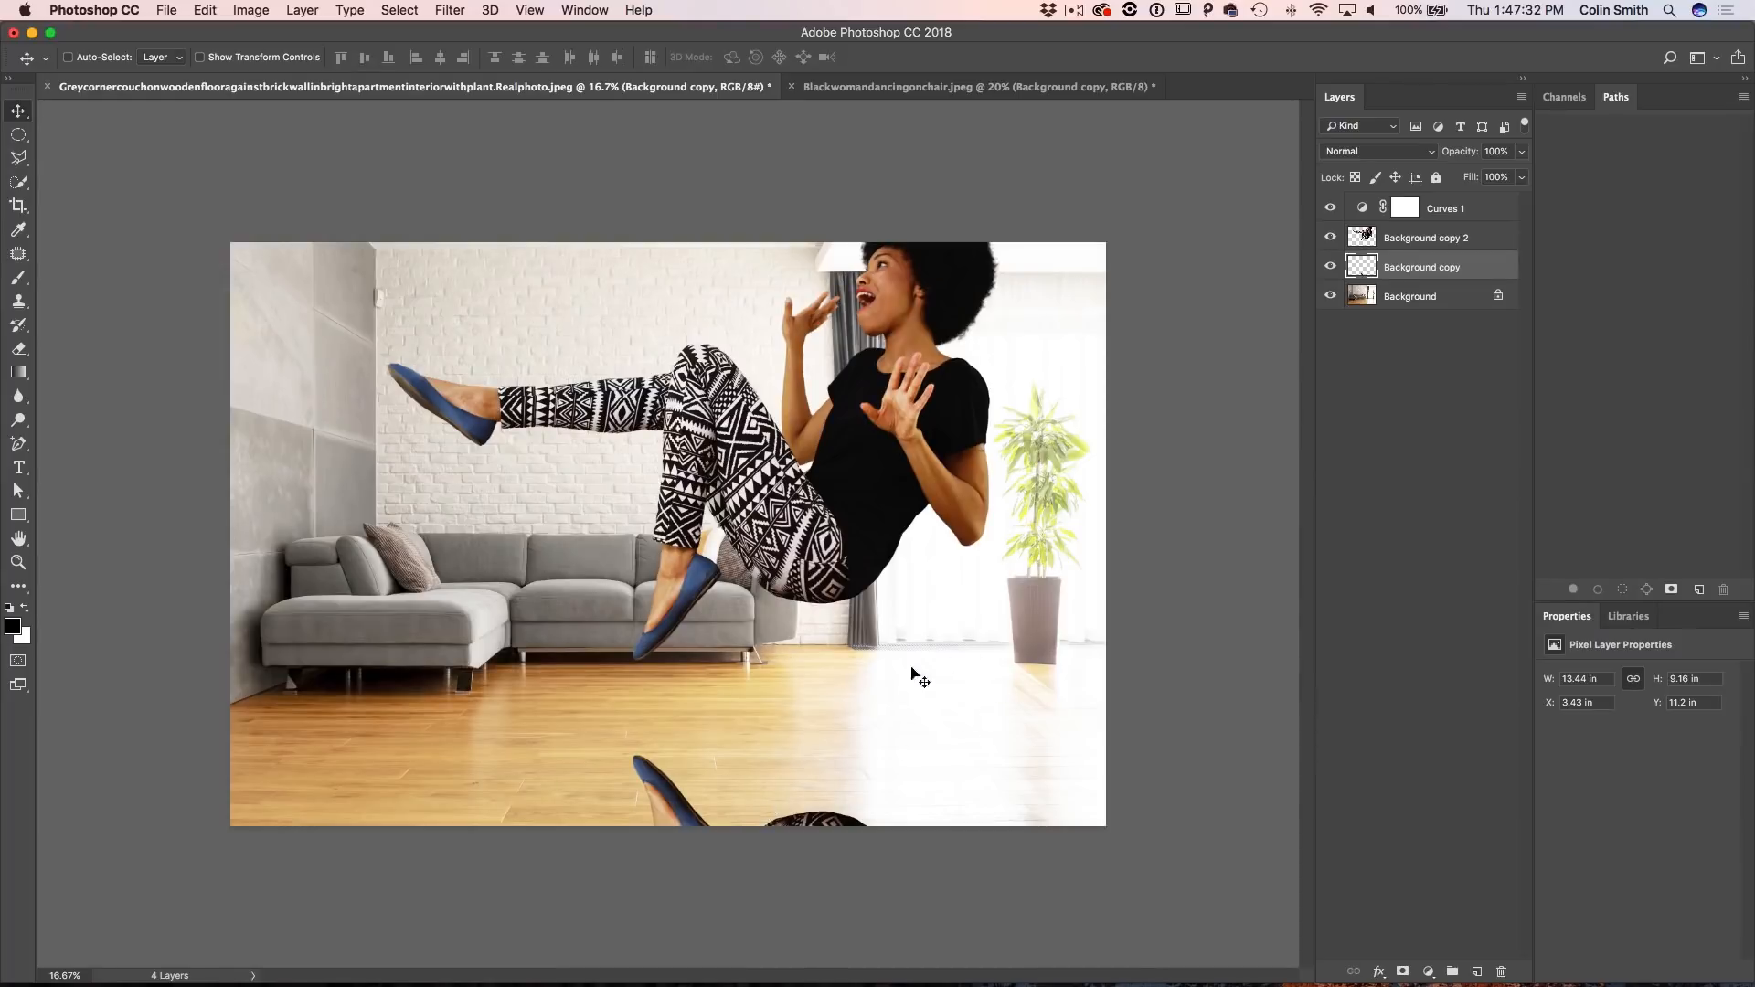
mouse_move(1034, 689)
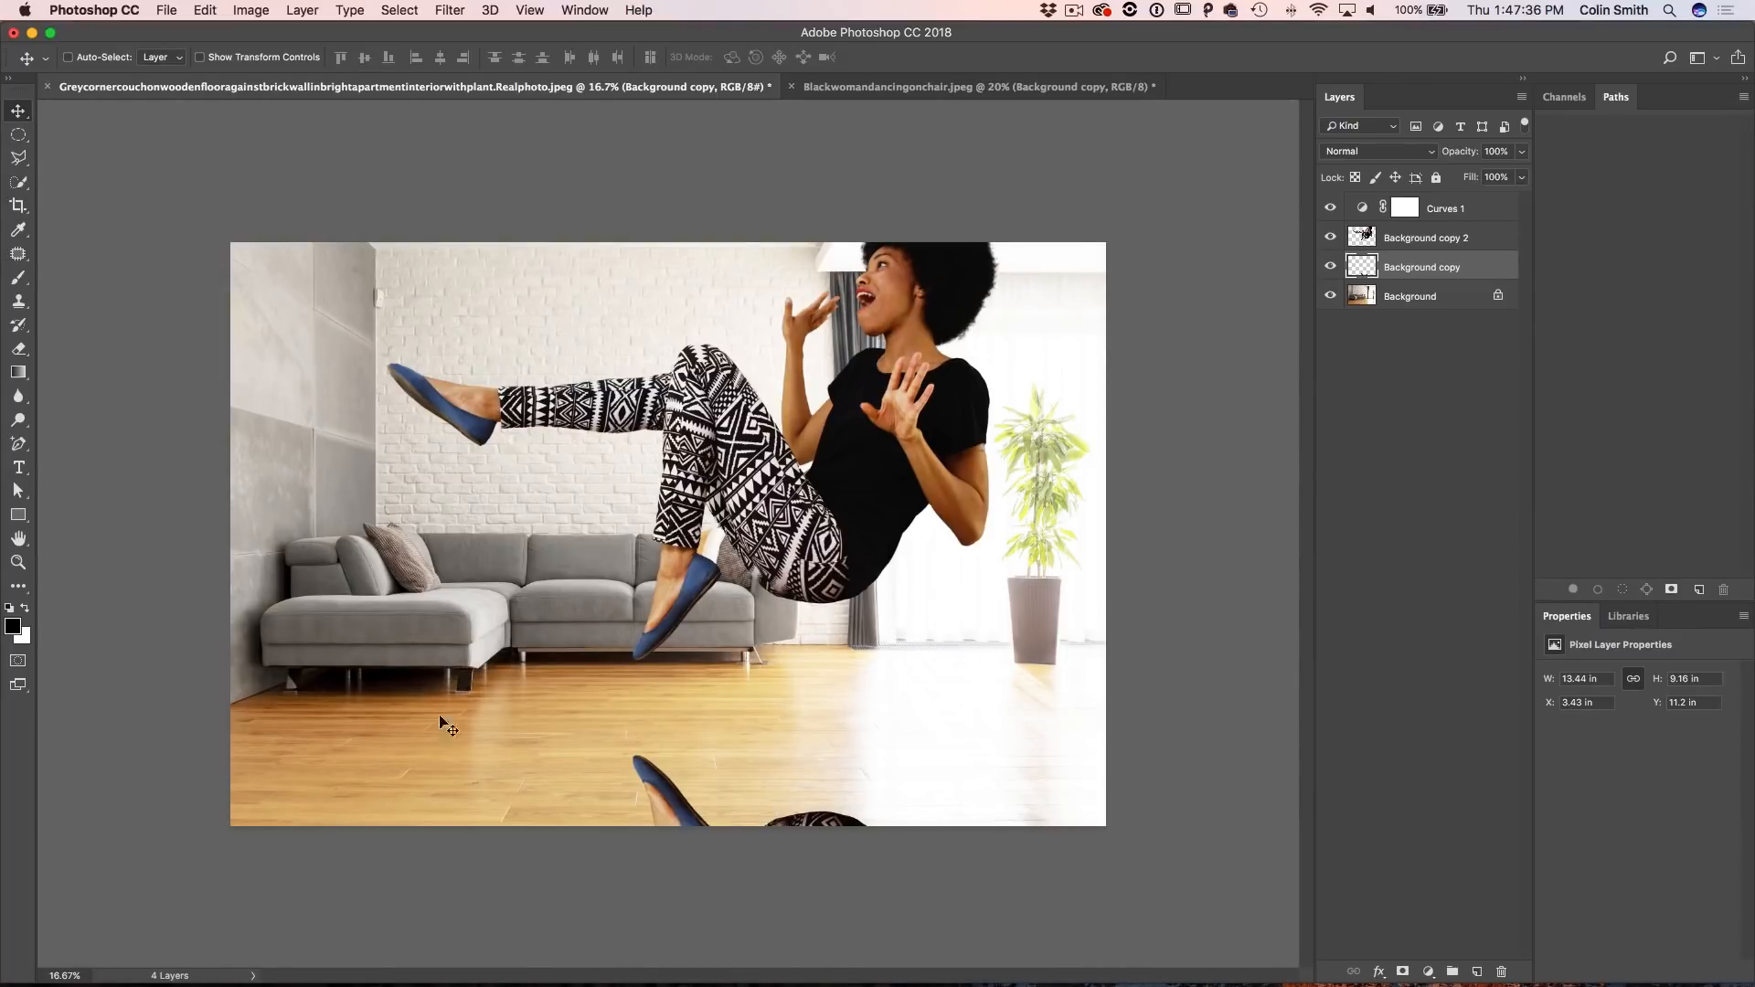
left_click(450, 11)
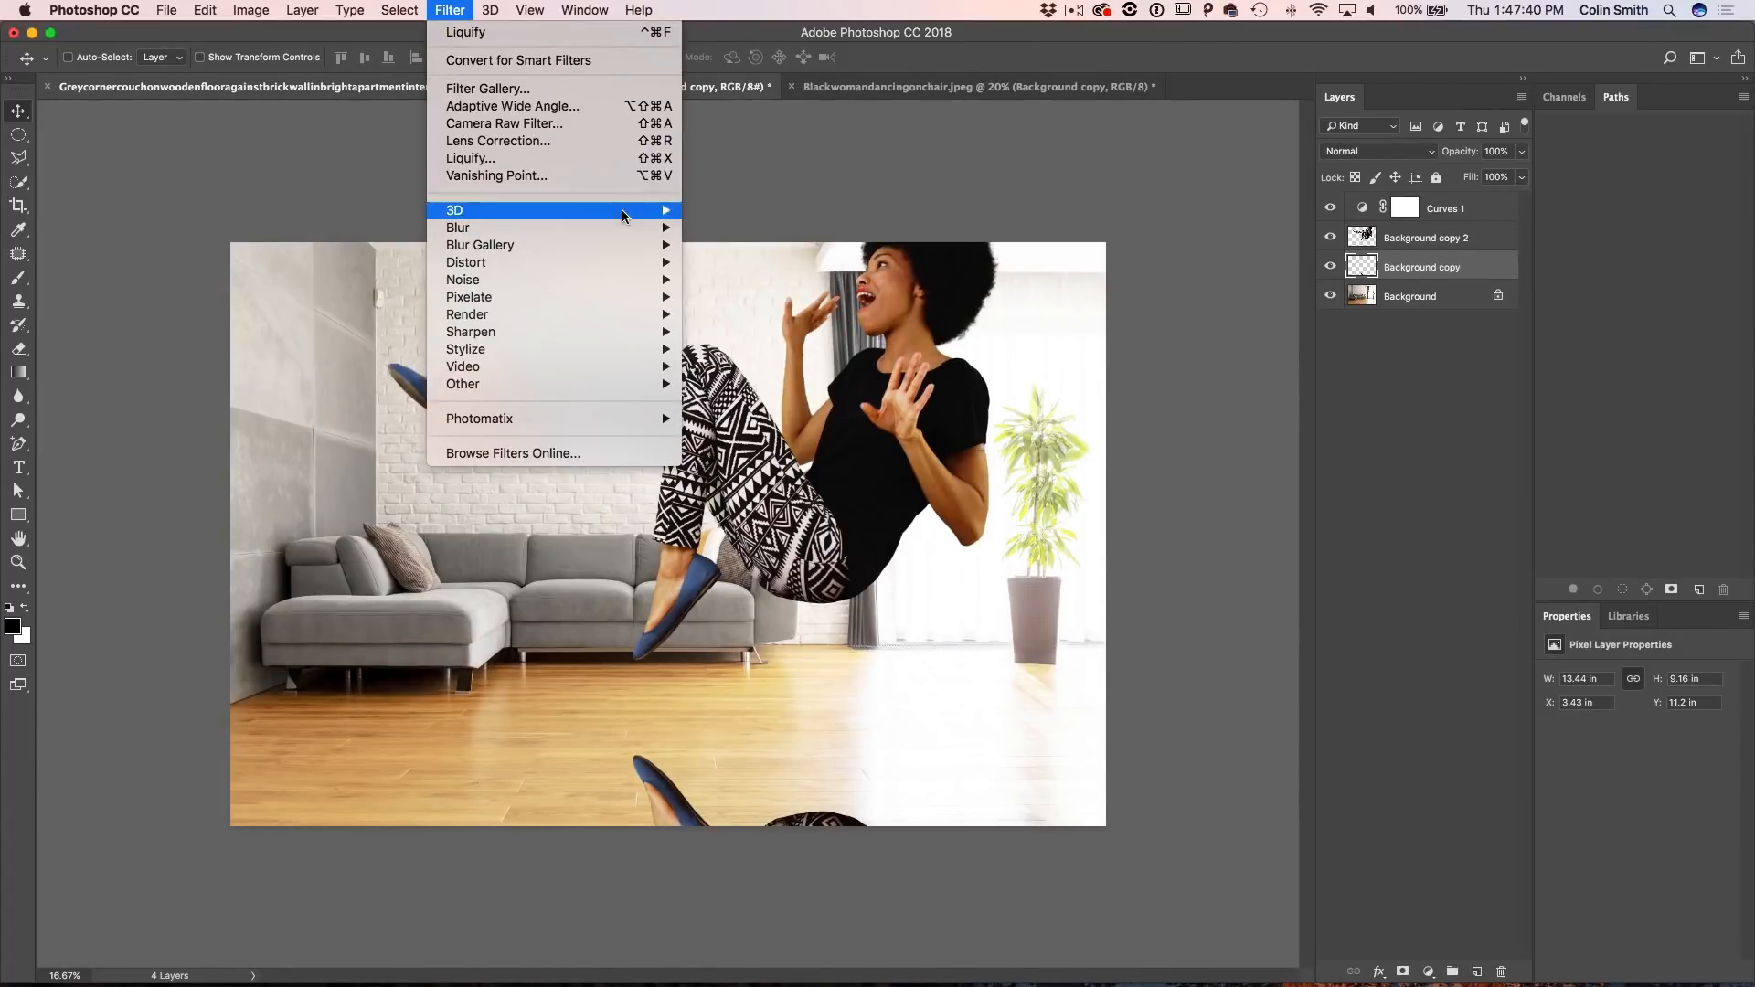
mouse_move(457, 227)
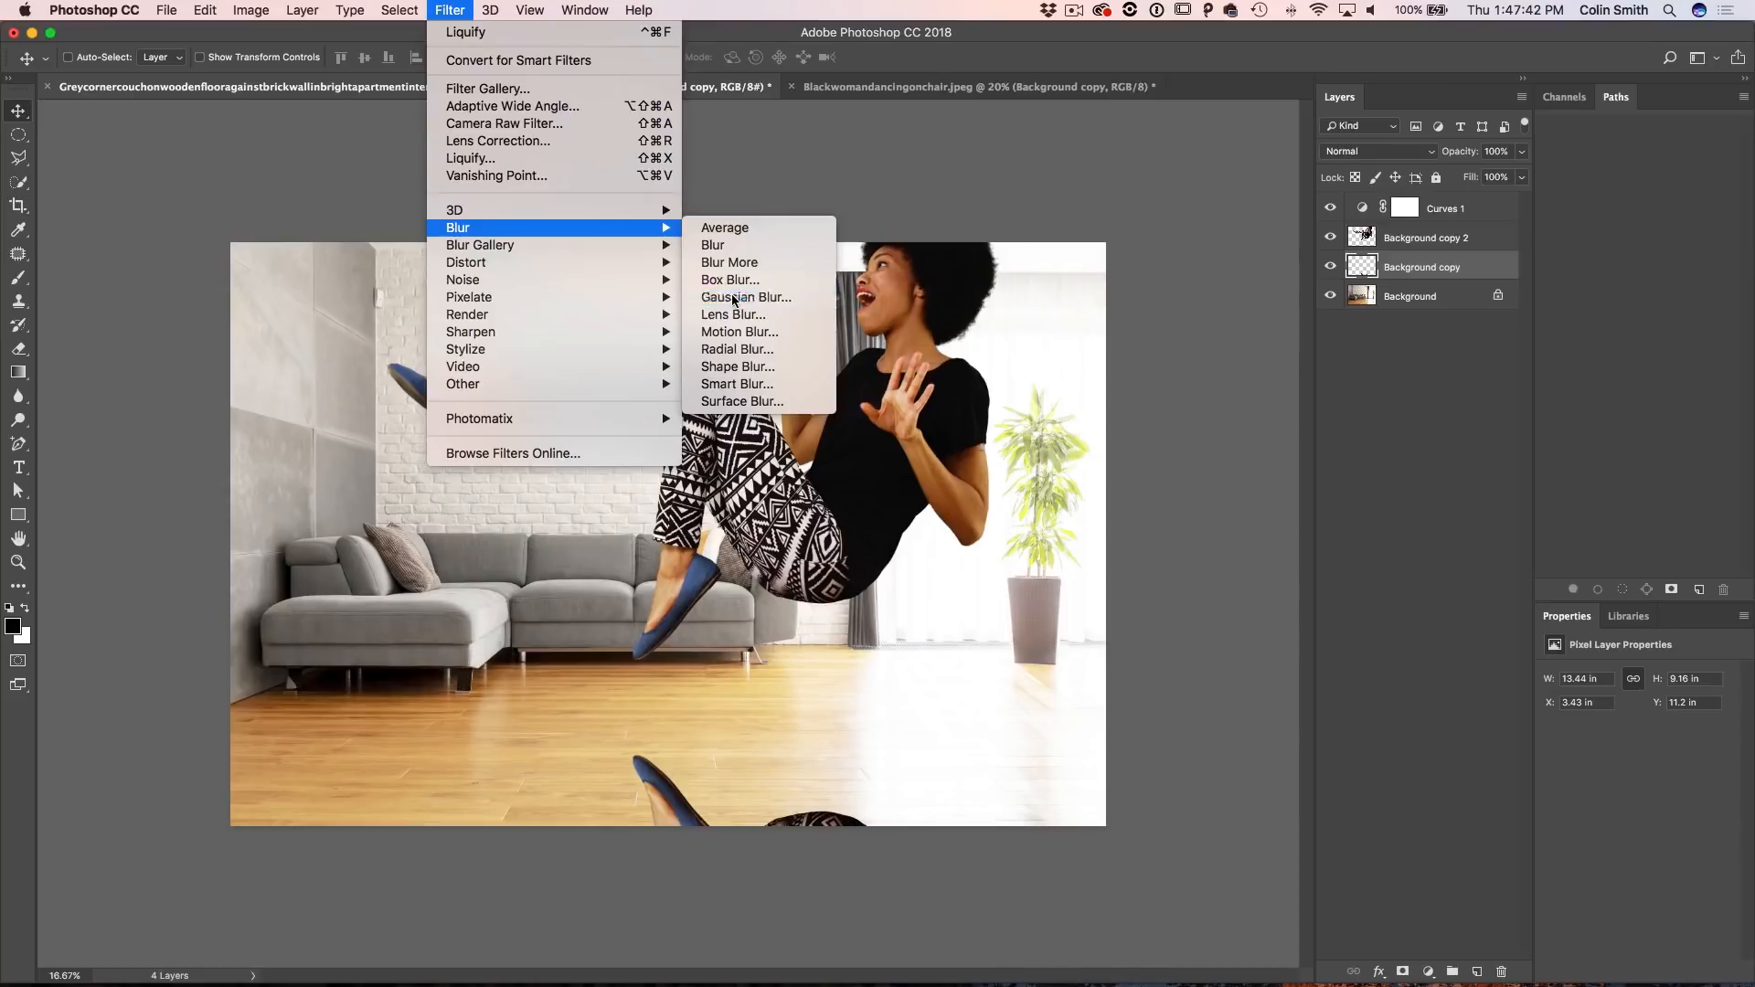
Step: Apply a Gaussian Blur of about 48.7 pixels to the flipped reflection copy
left_click(746, 296)
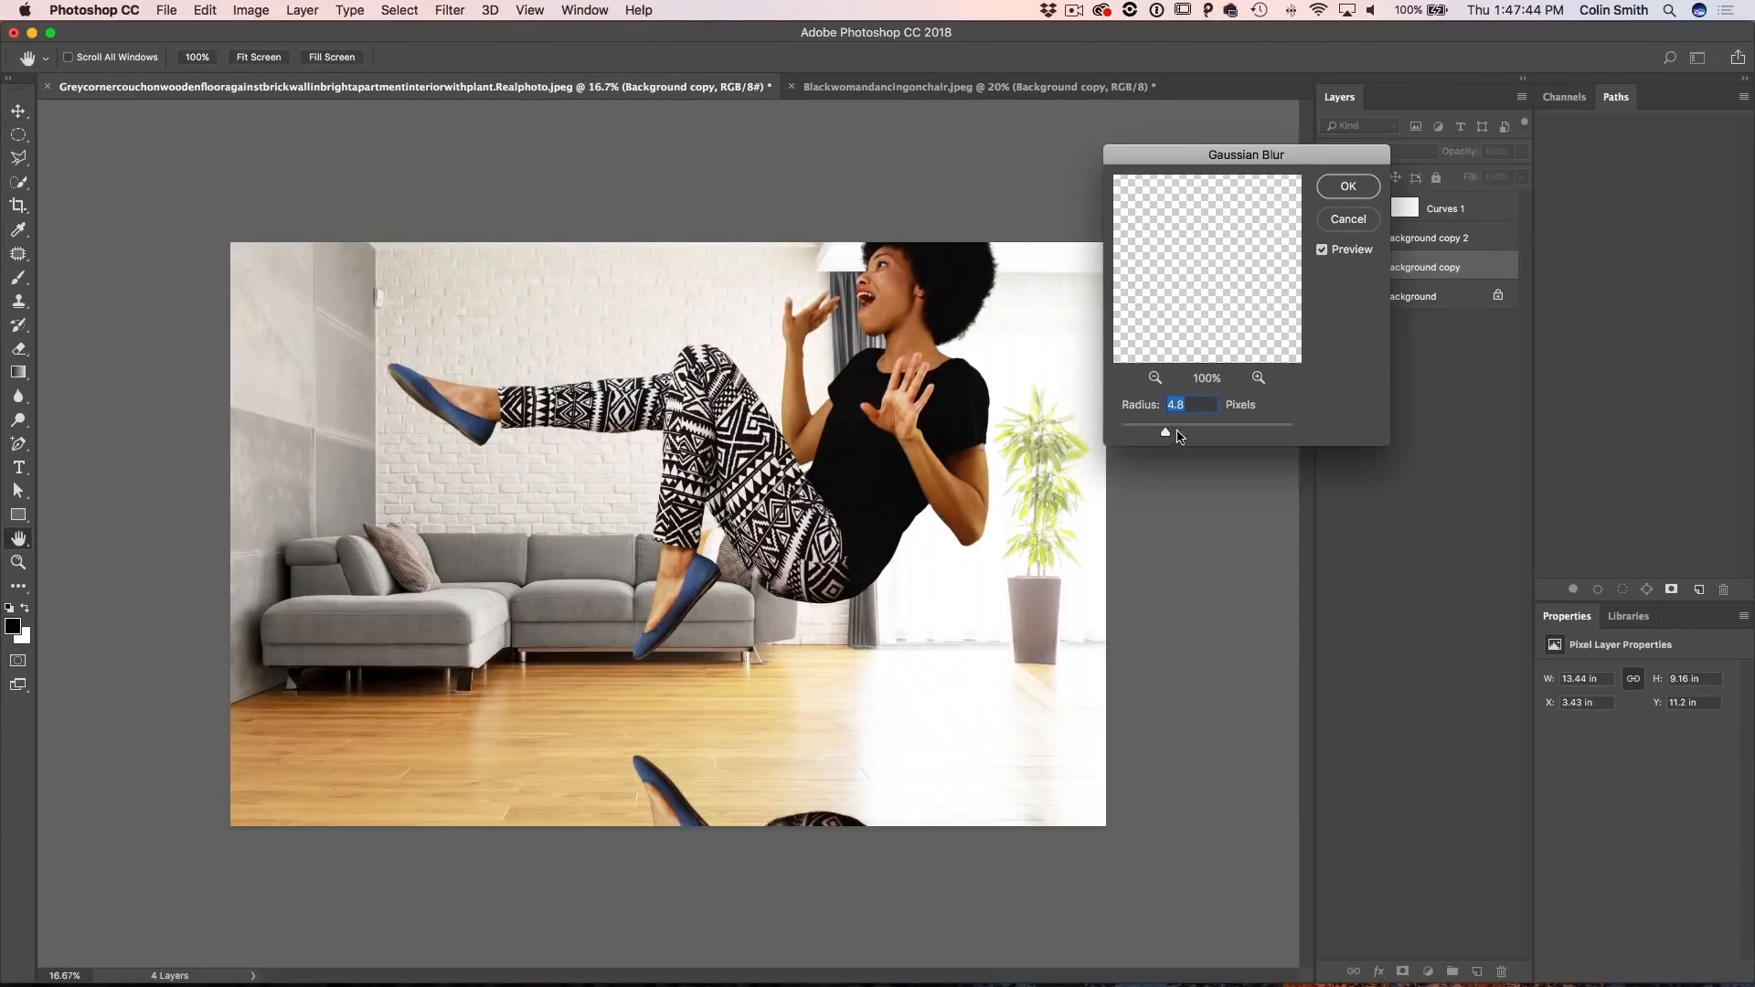
left_click_drag(1165, 432, 1207, 432)
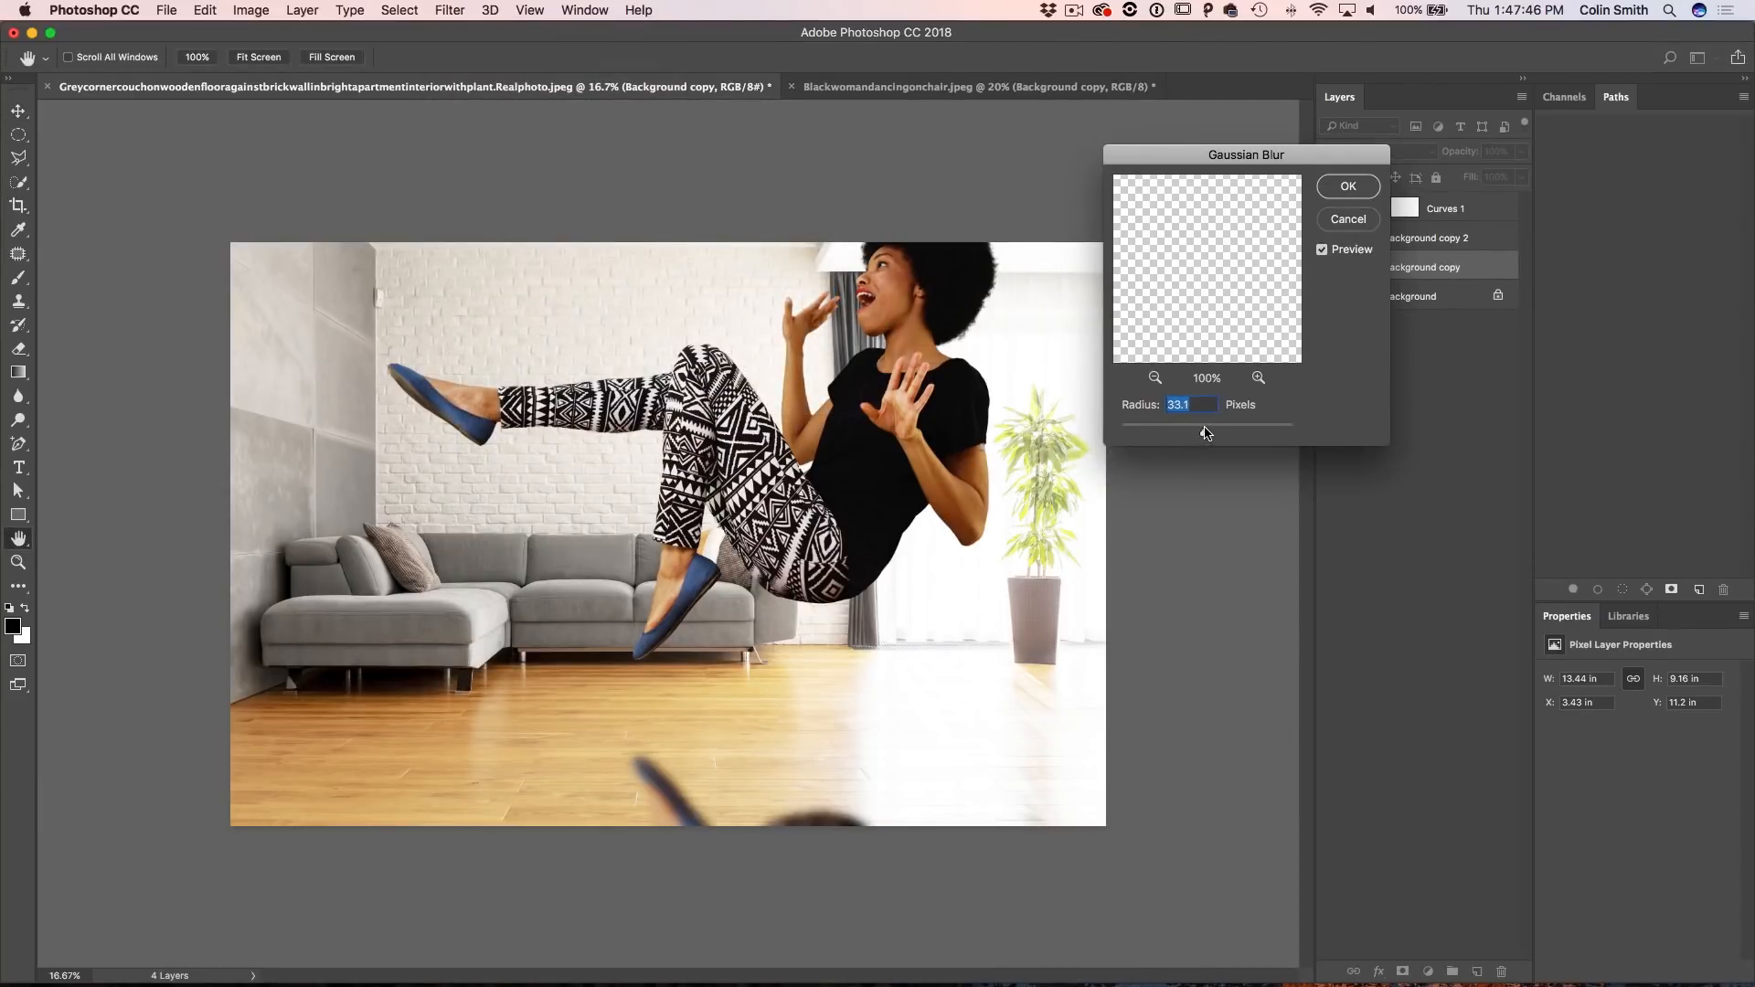
left_click_drag(1207, 426, 1217, 437)
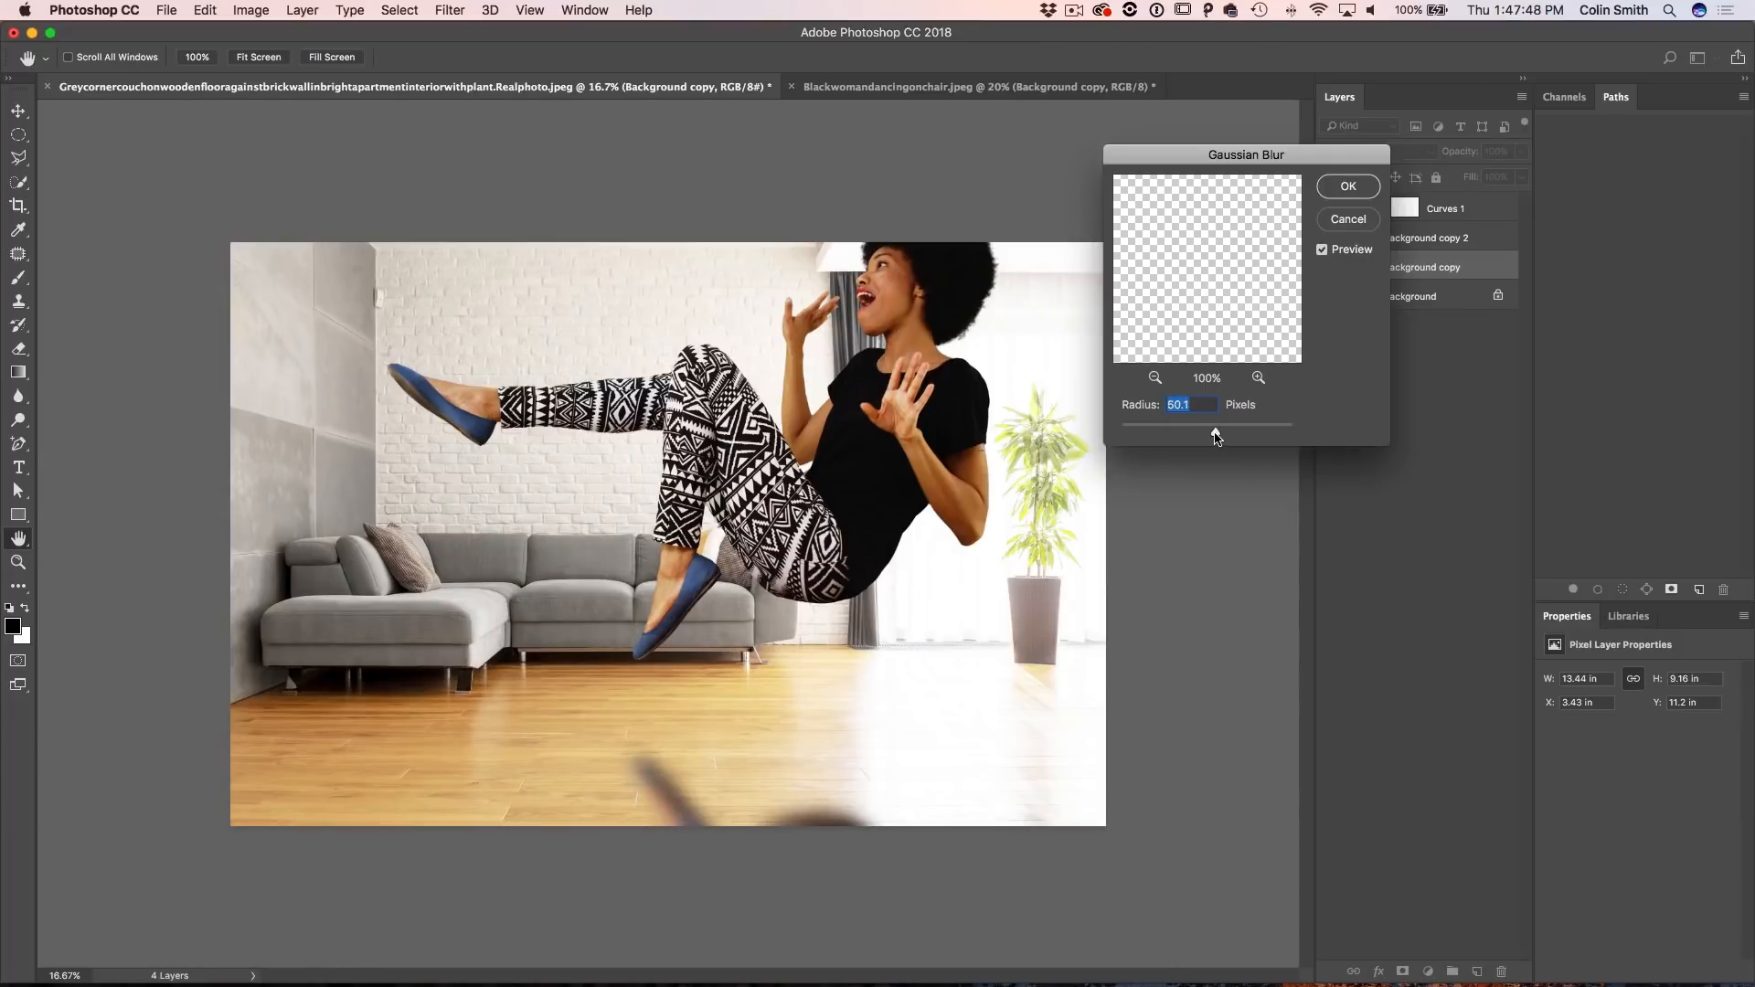
left_click_drag(1217, 434, 1214, 433)
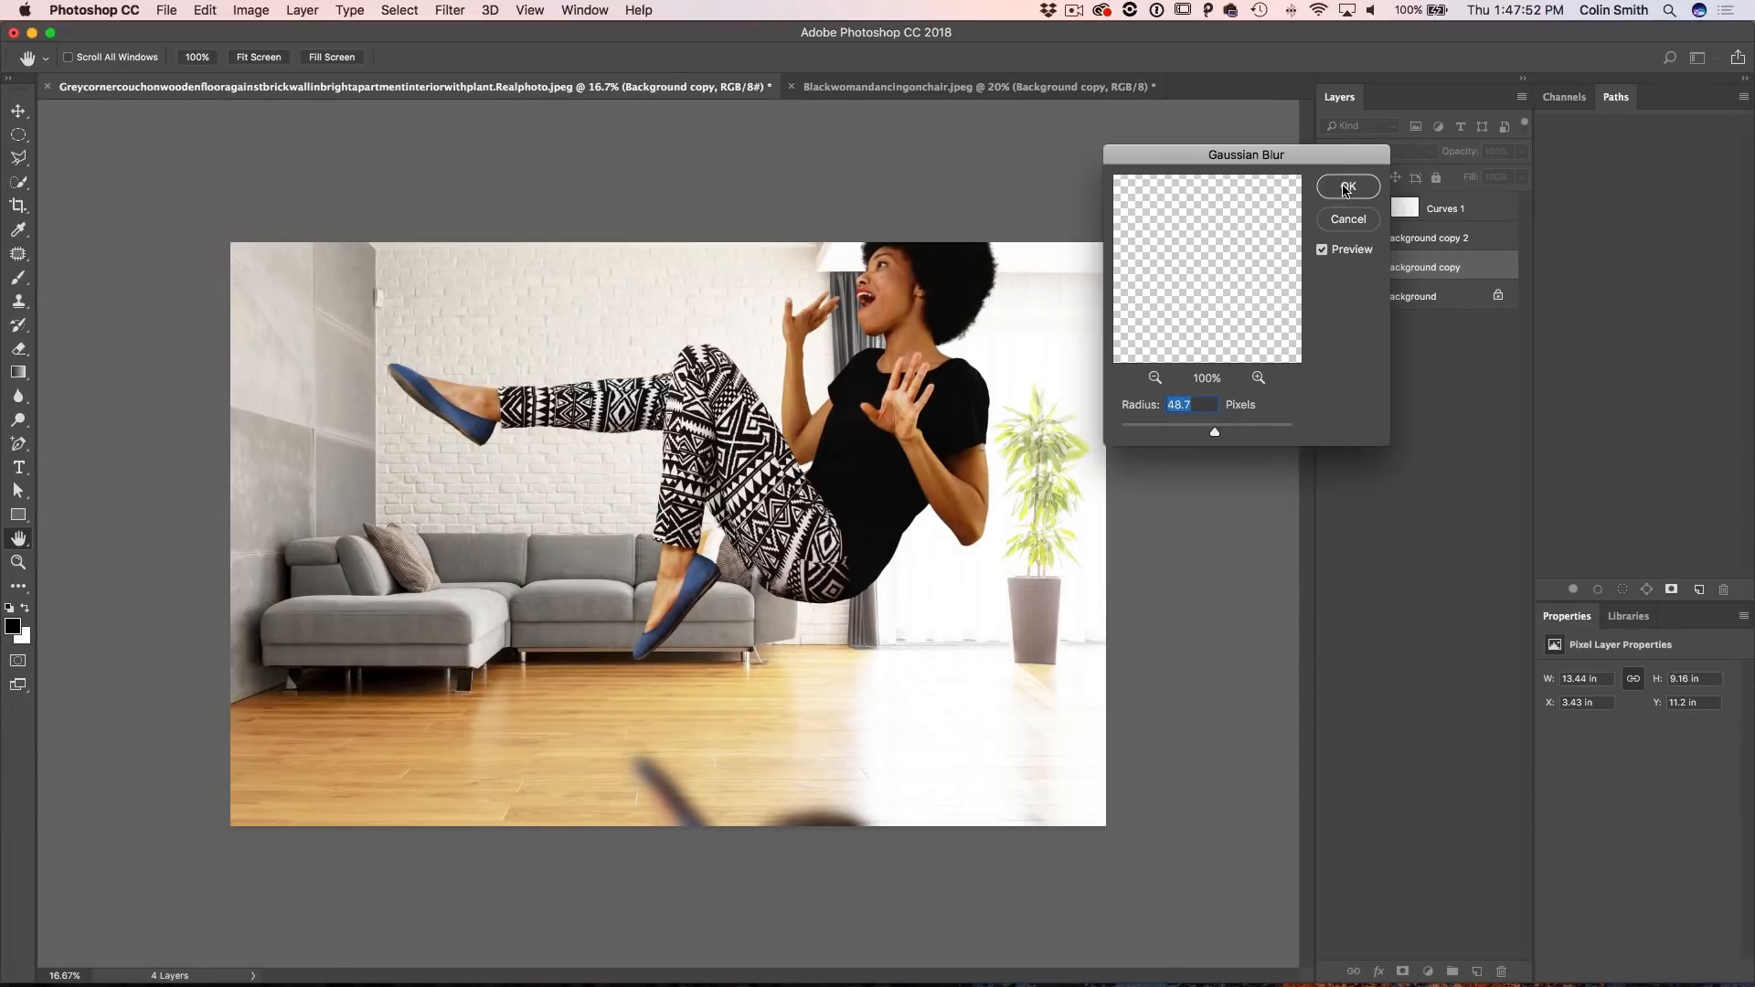
left_click(1347, 186)
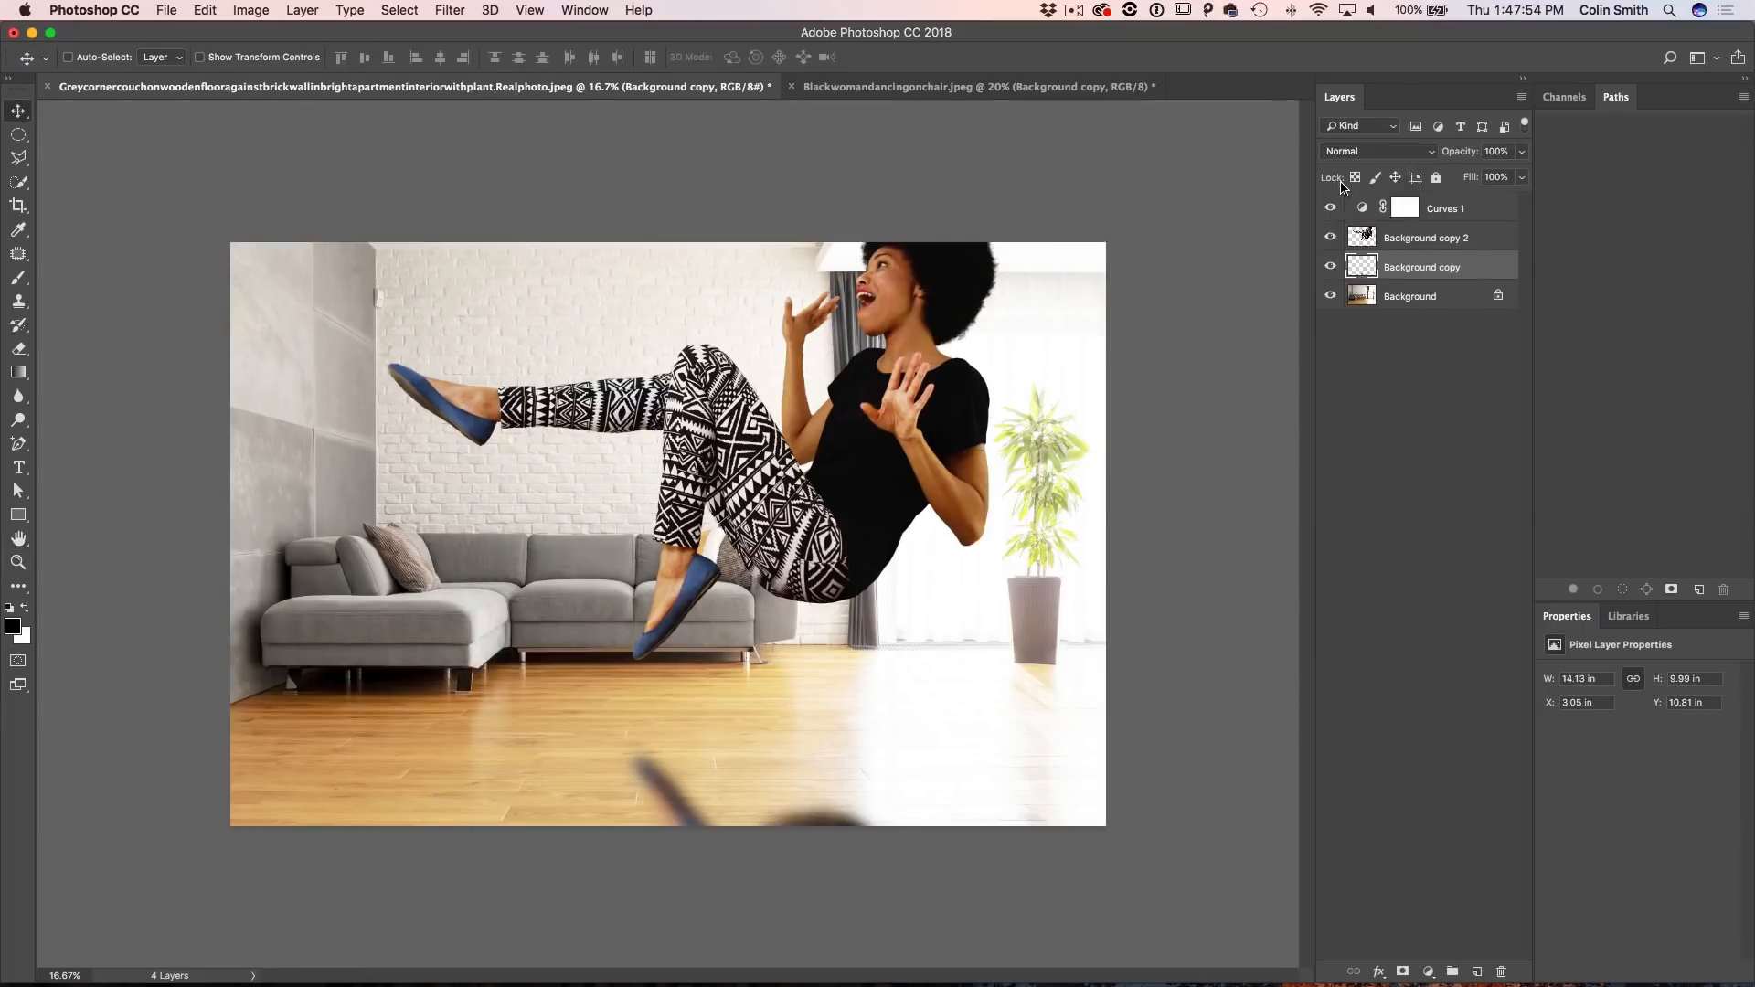
Step: Set the reflection layer to Hard Light (after trying Soft Light) at 61% opacity
left_click(1378, 152)
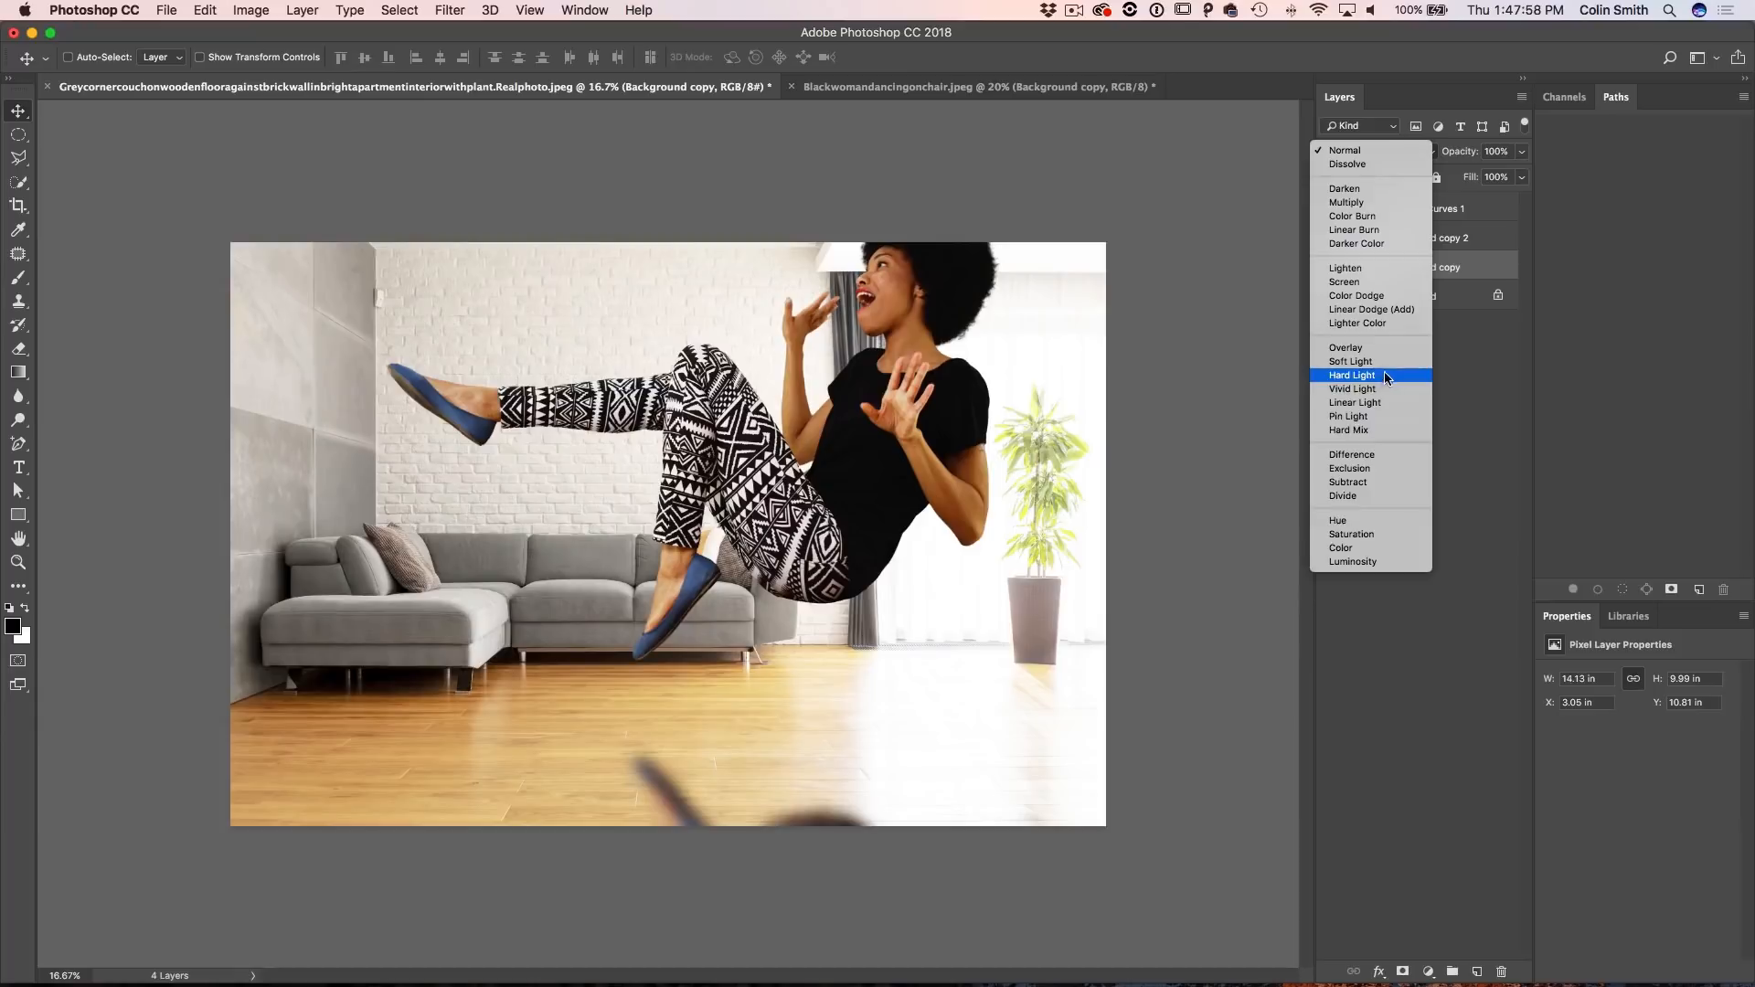
left_click(1349, 360)
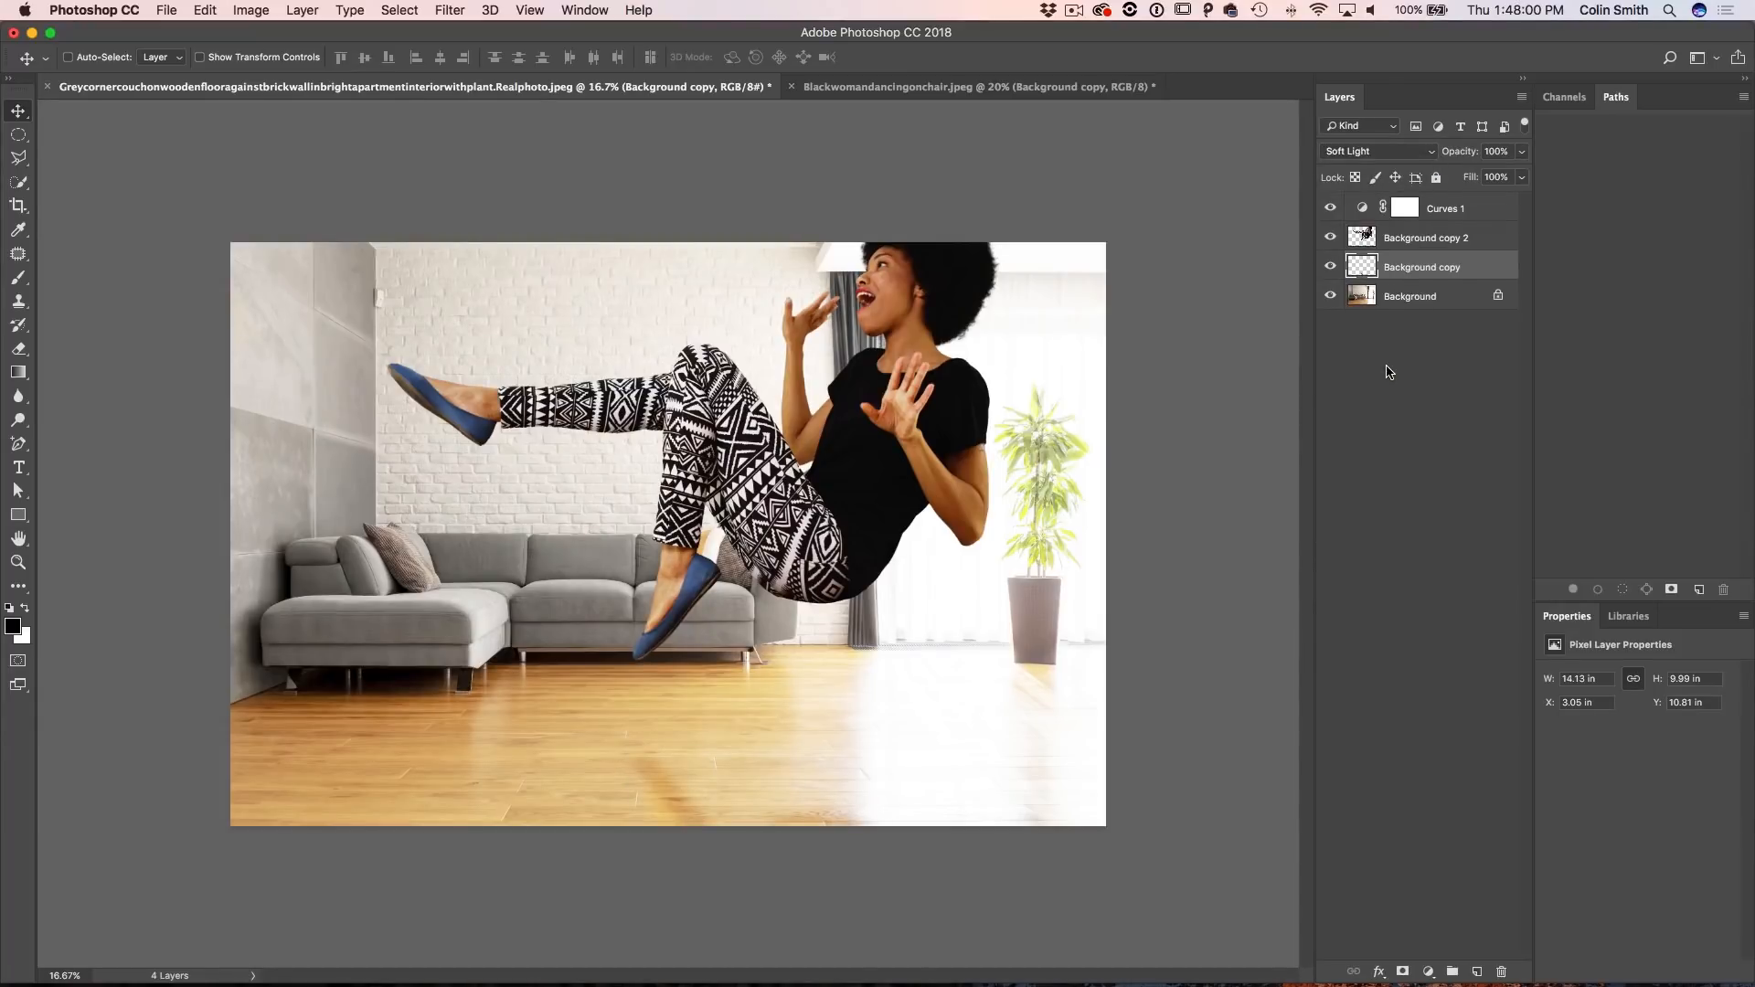
left_click(1377, 152)
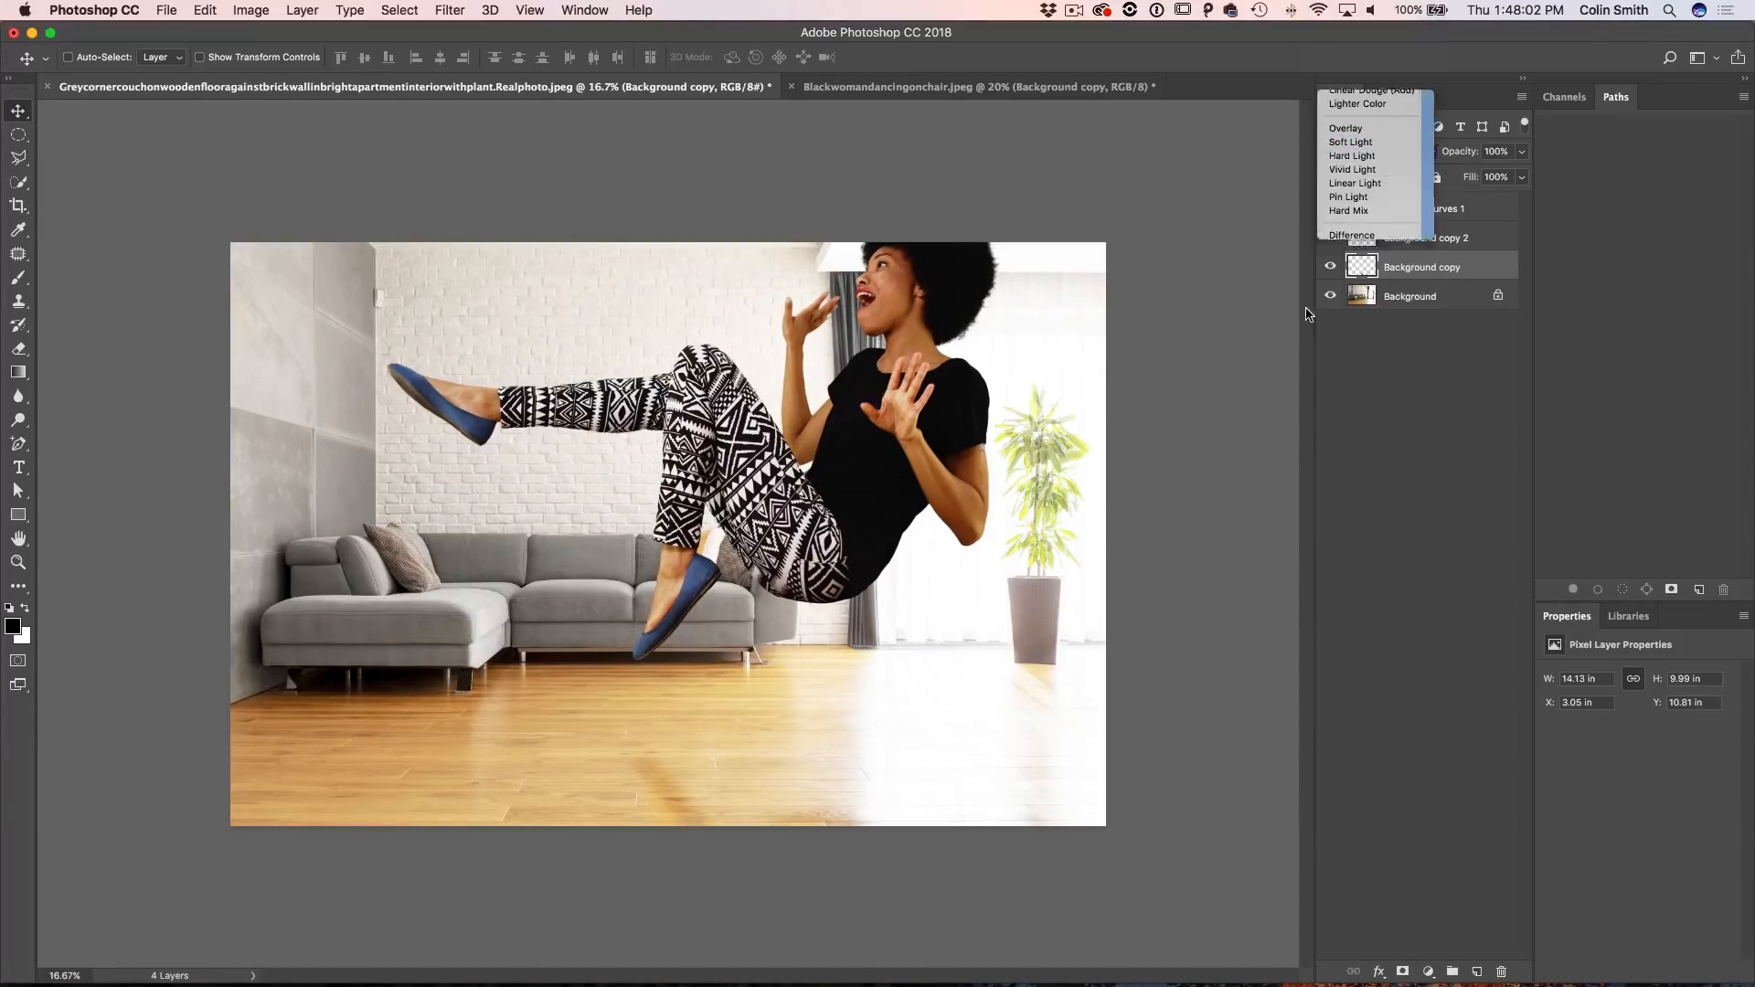
left_click(1353, 155)
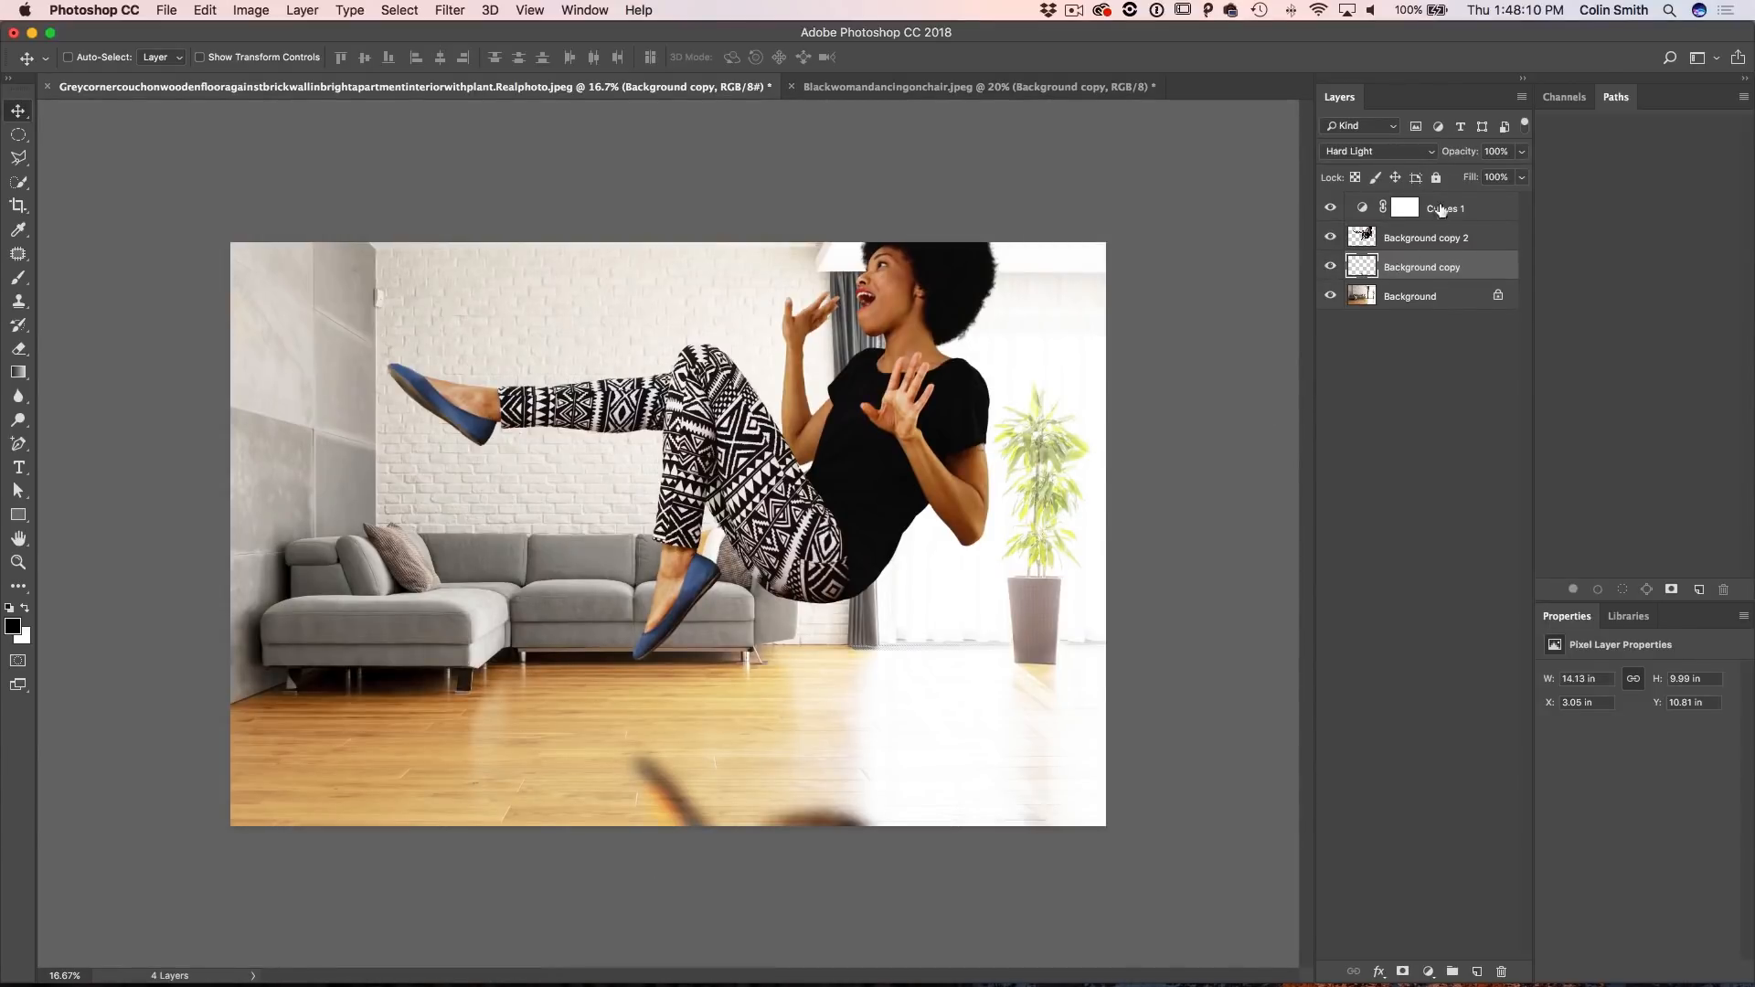
left_click(1497, 152)
type("61")
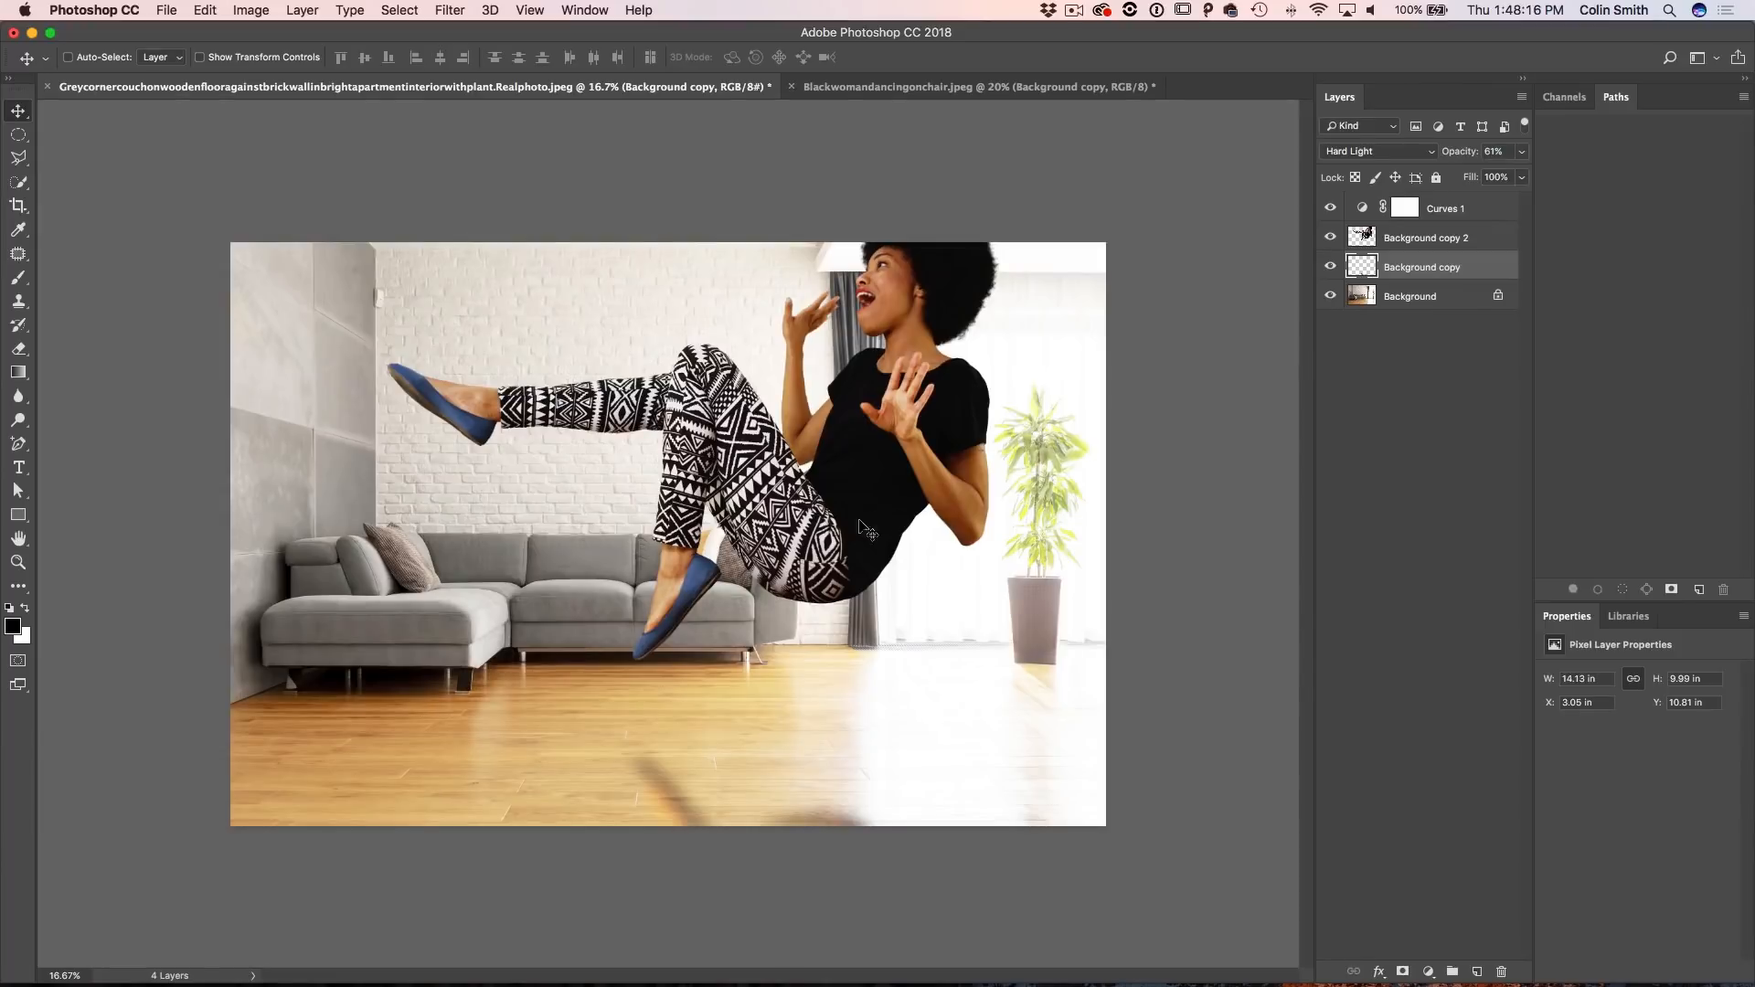
mouse_move(670, 808)
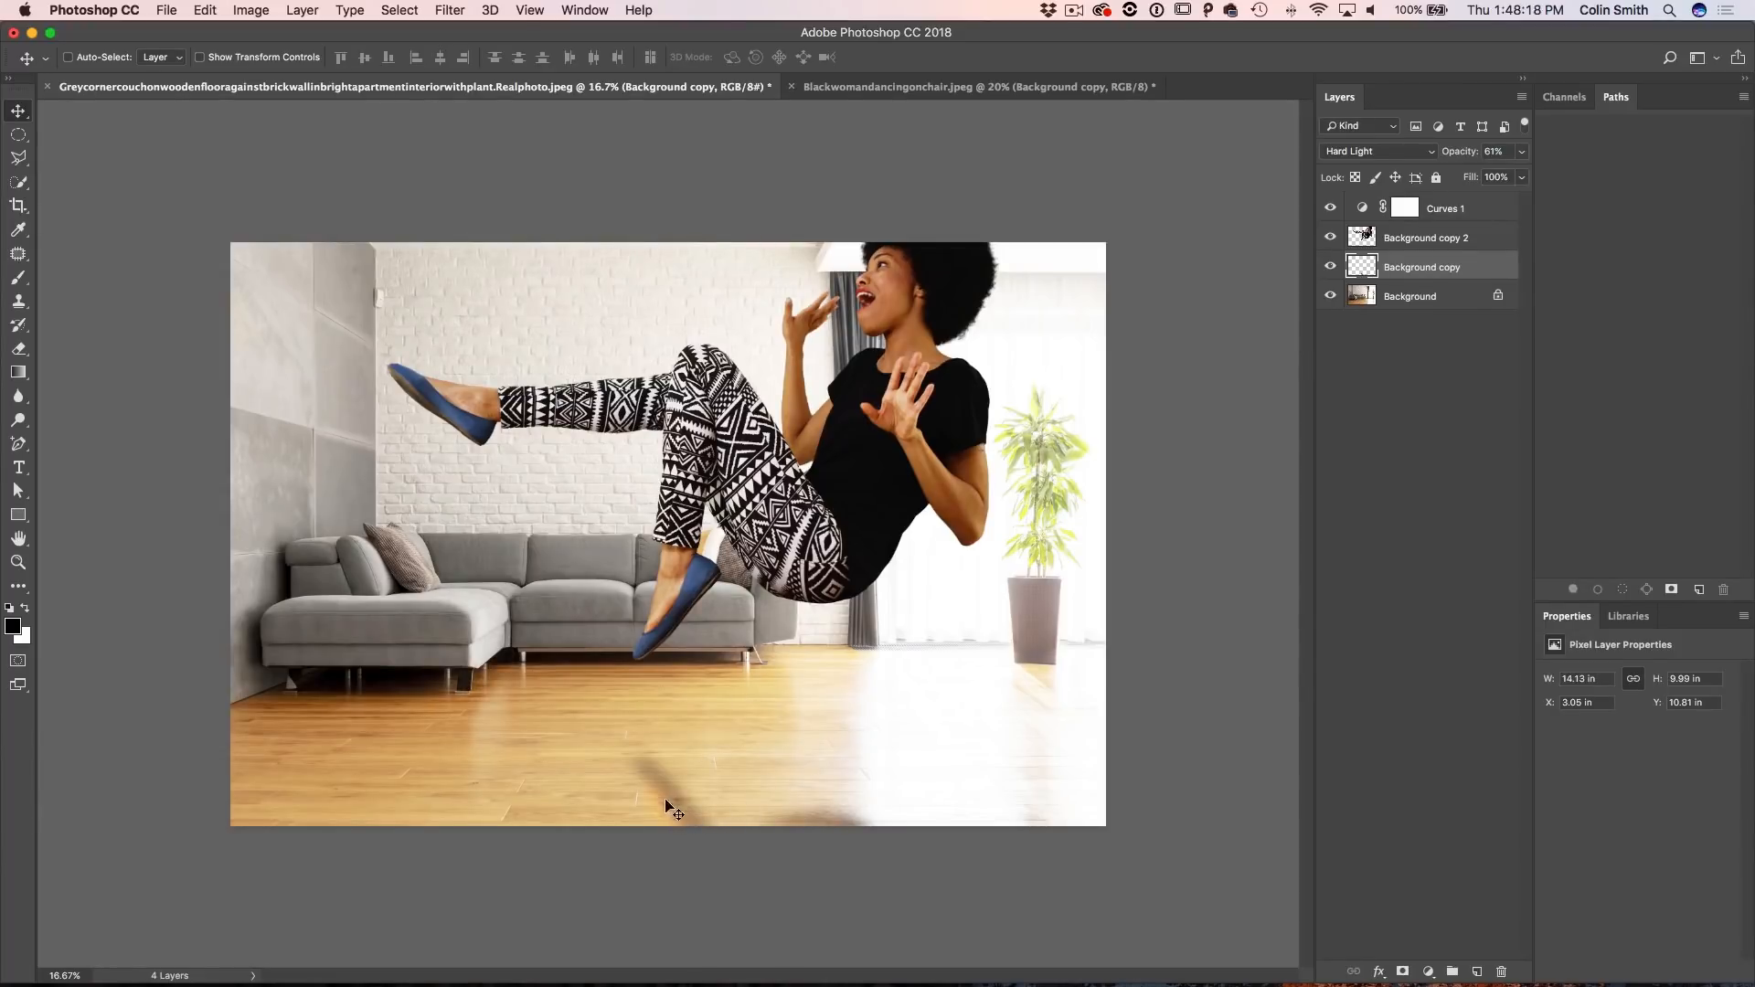
mouse_move(1201, 501)
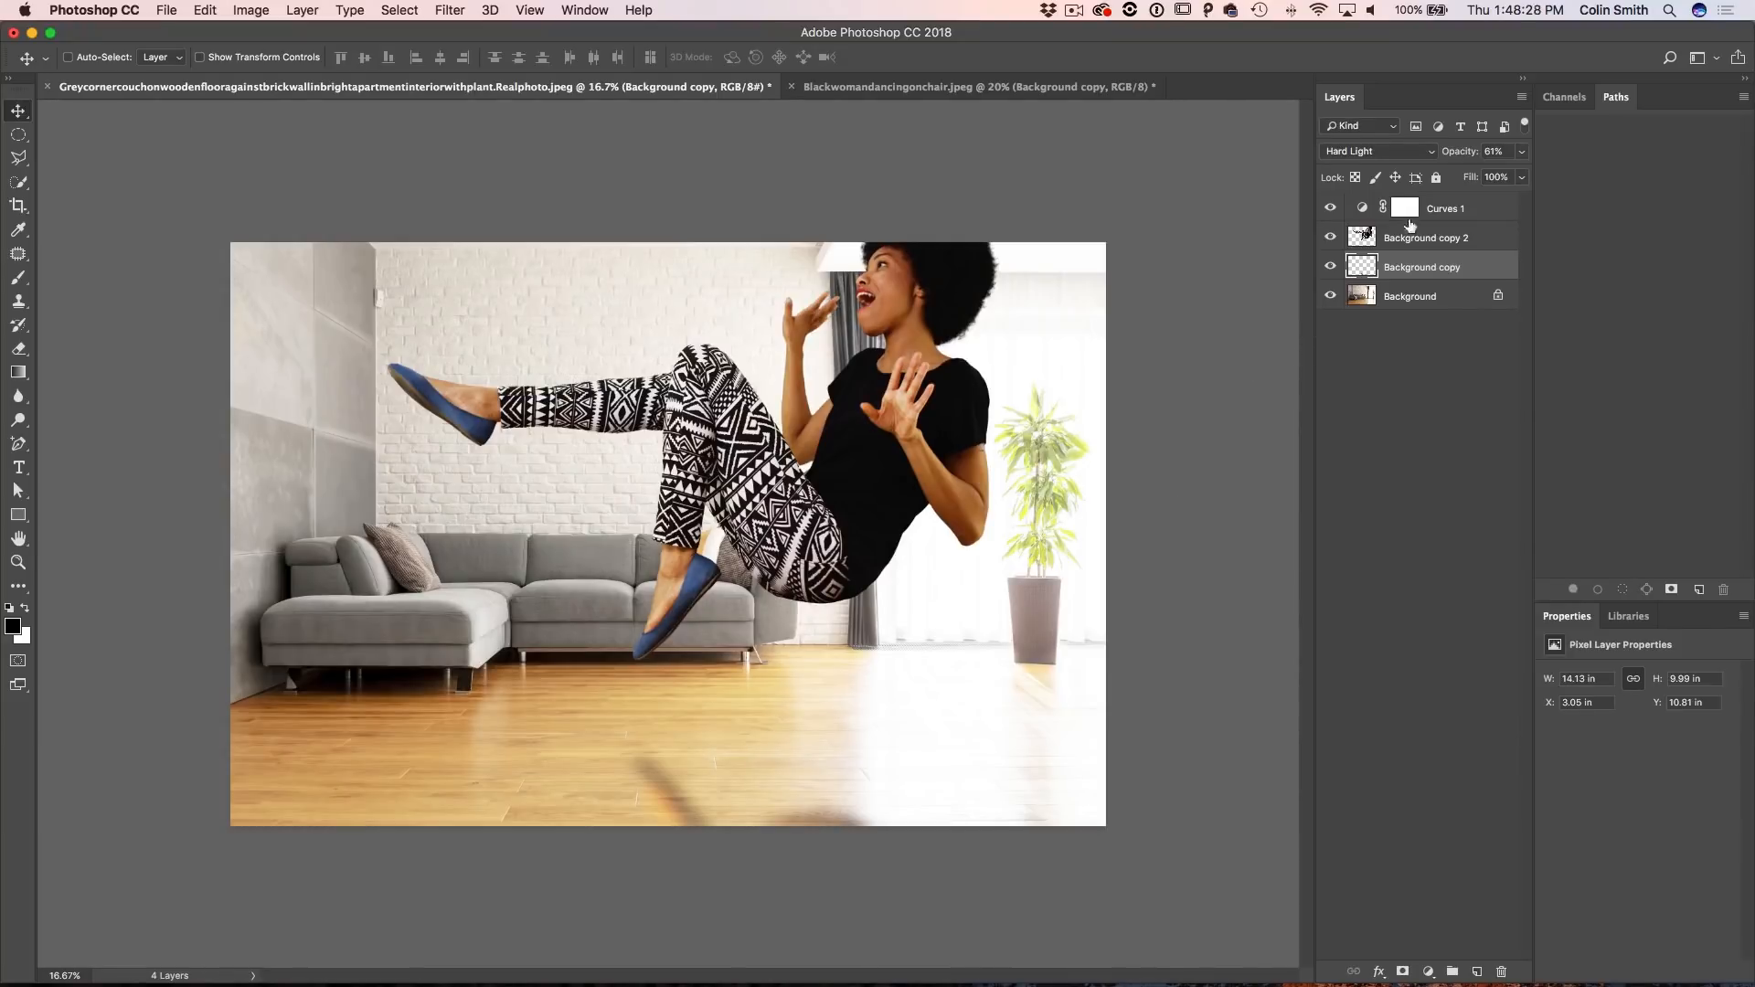
Step: Show the Libraries panel with the saved dancer and living-room assets
left_click(1628, 616)
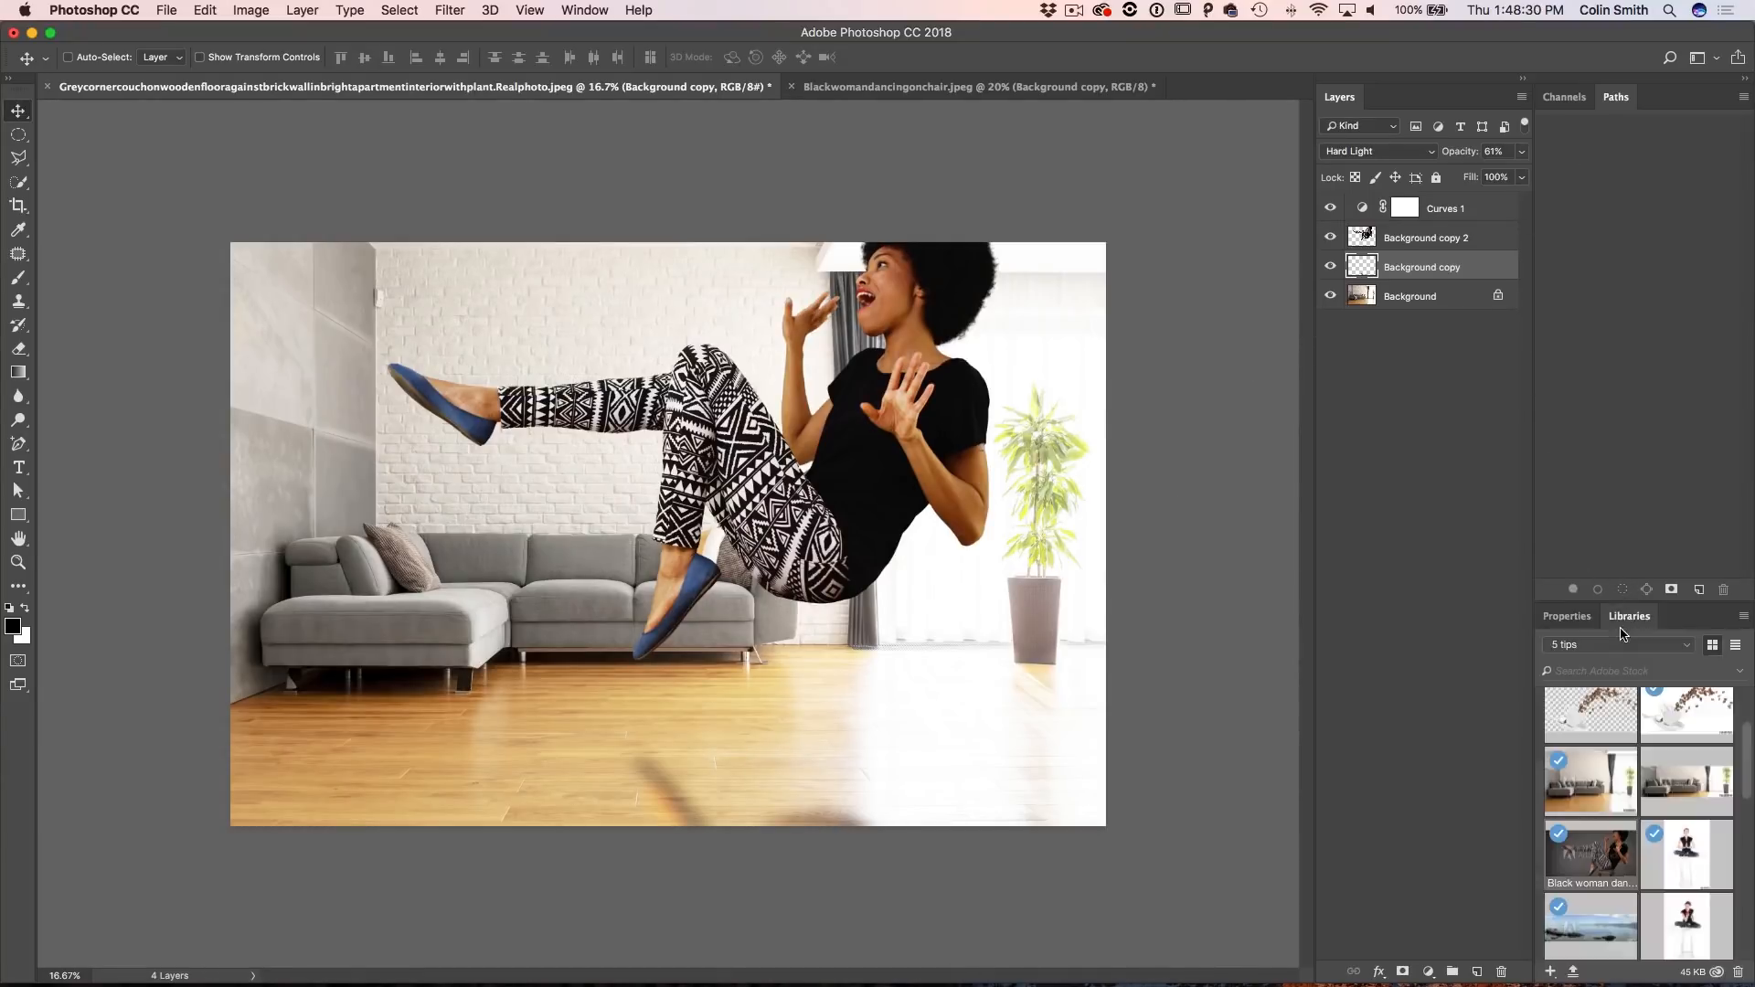